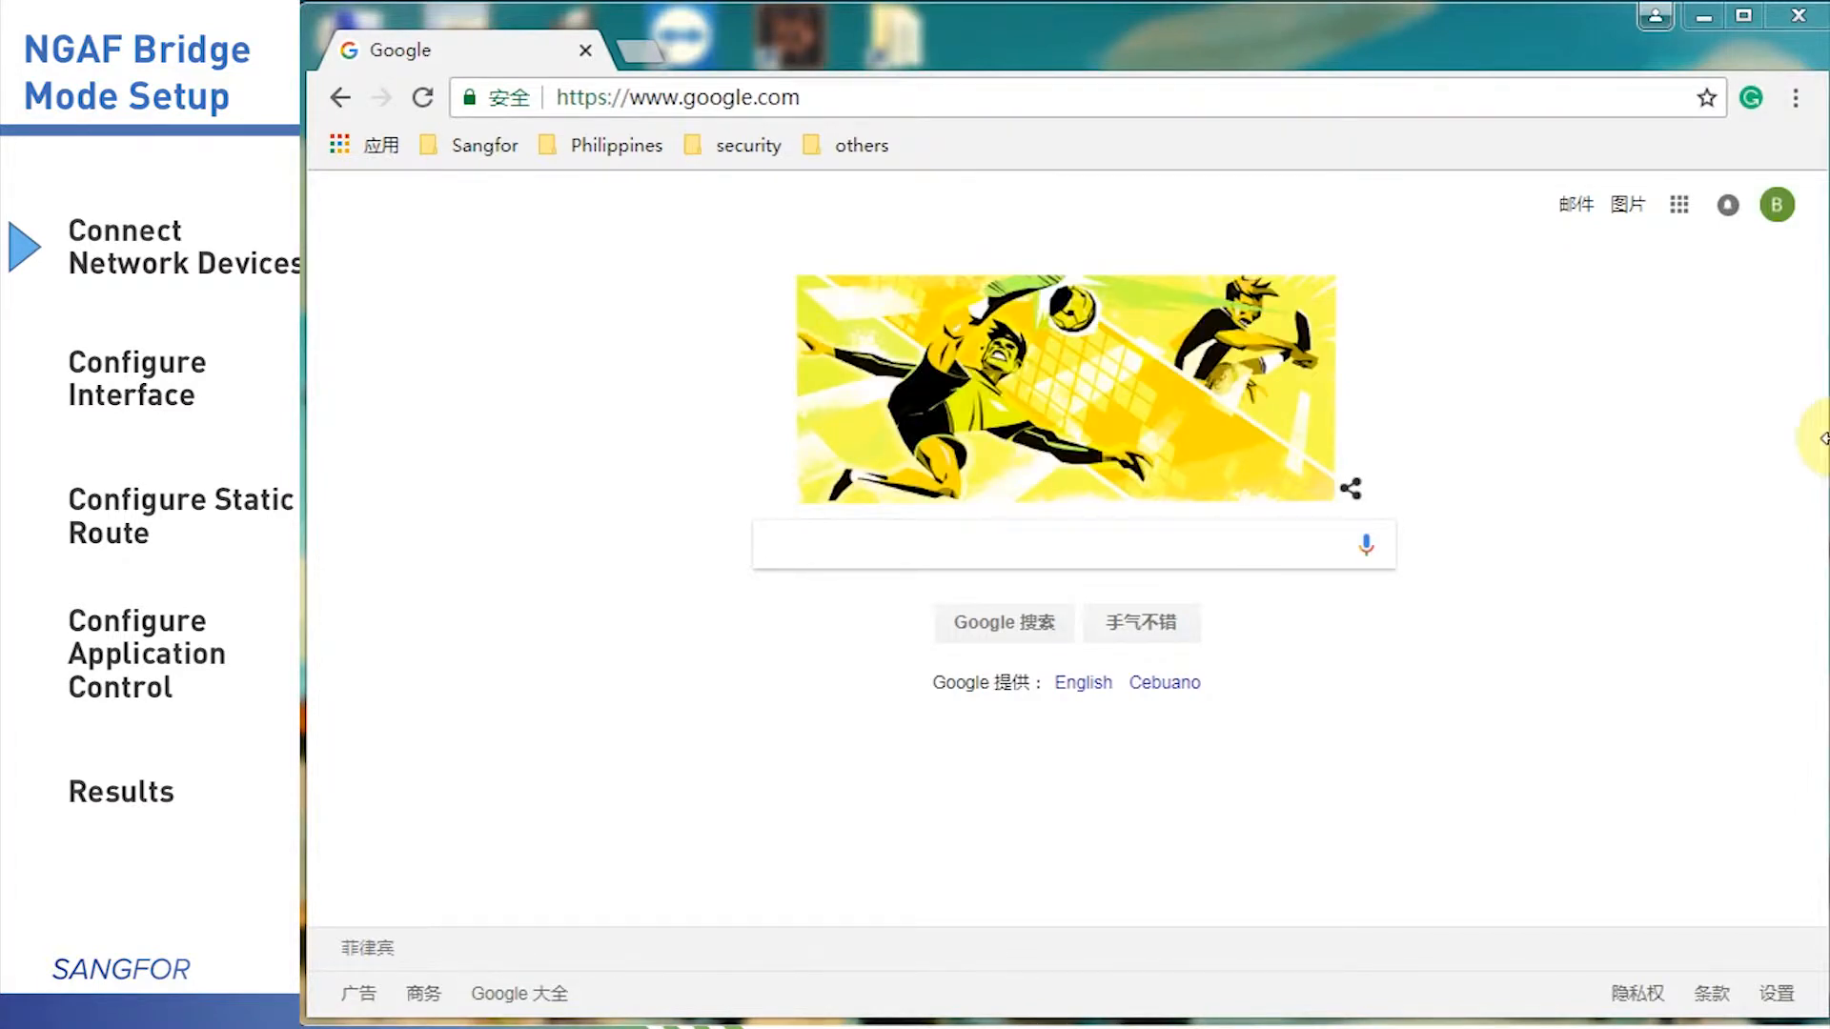
pyautogui.write('https://10.251.251.251')
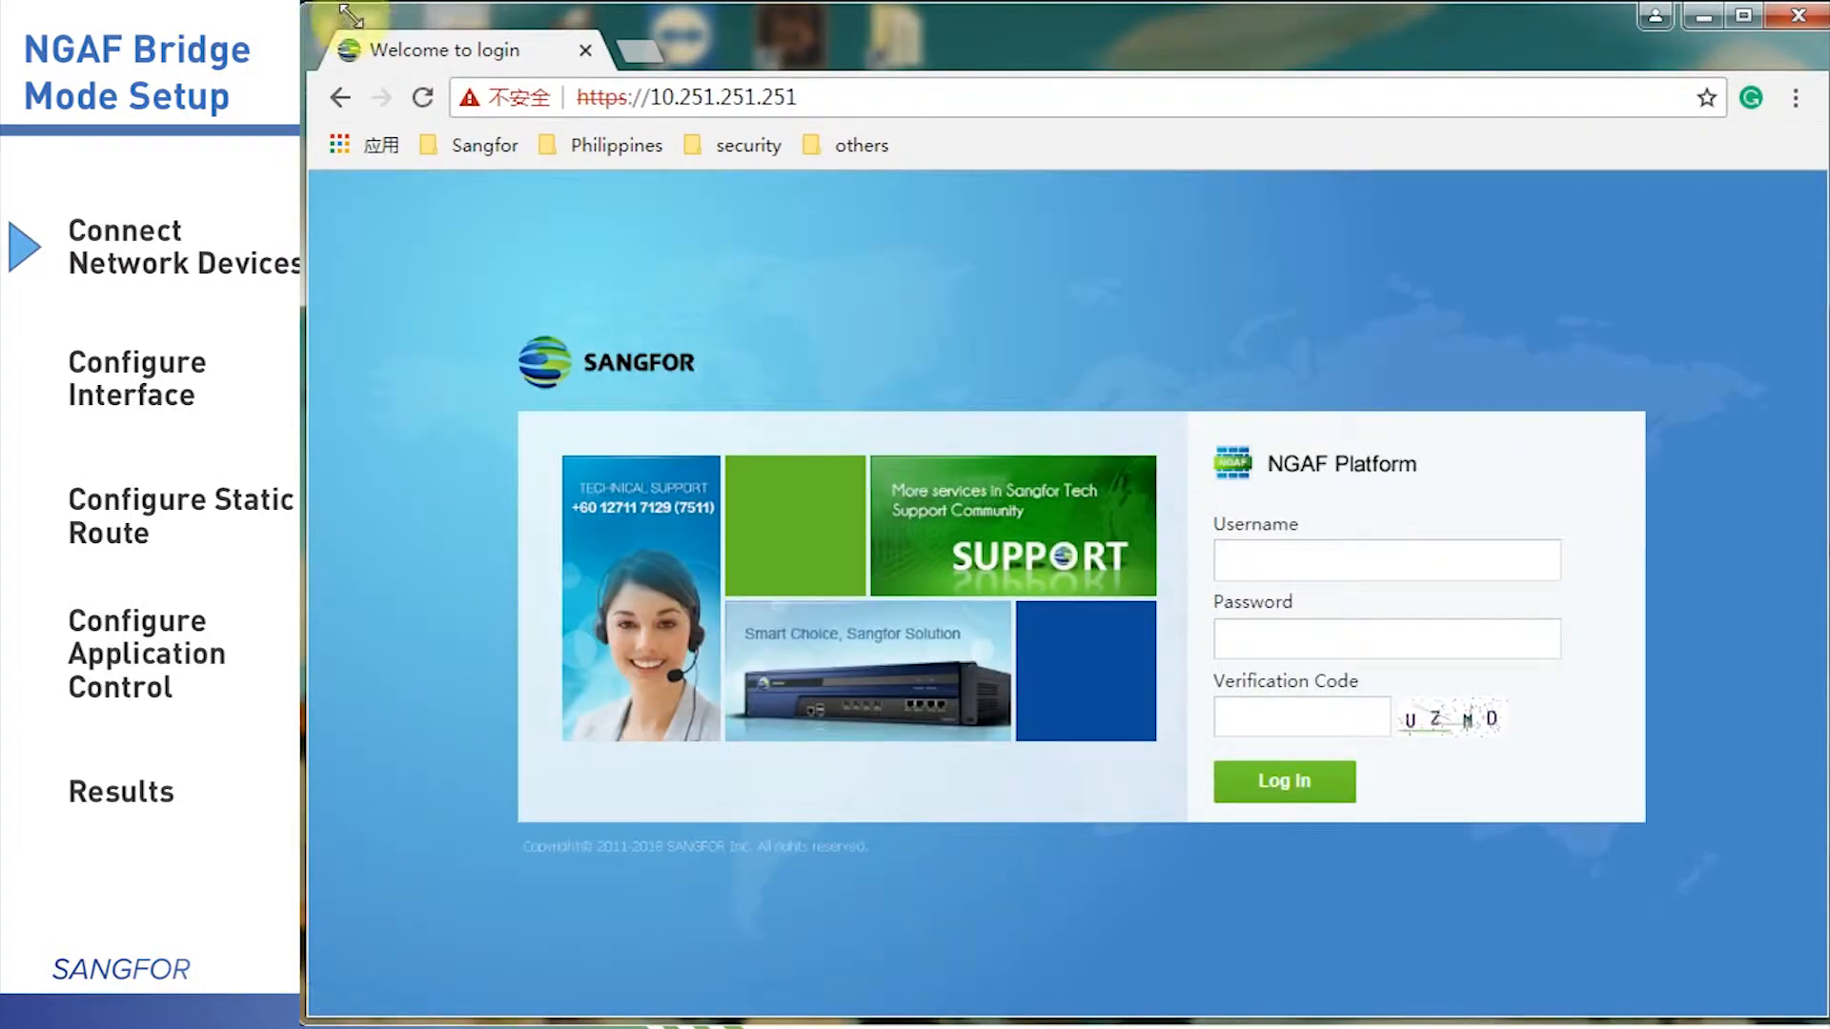
pyautogui.moveTo(1103, 482)
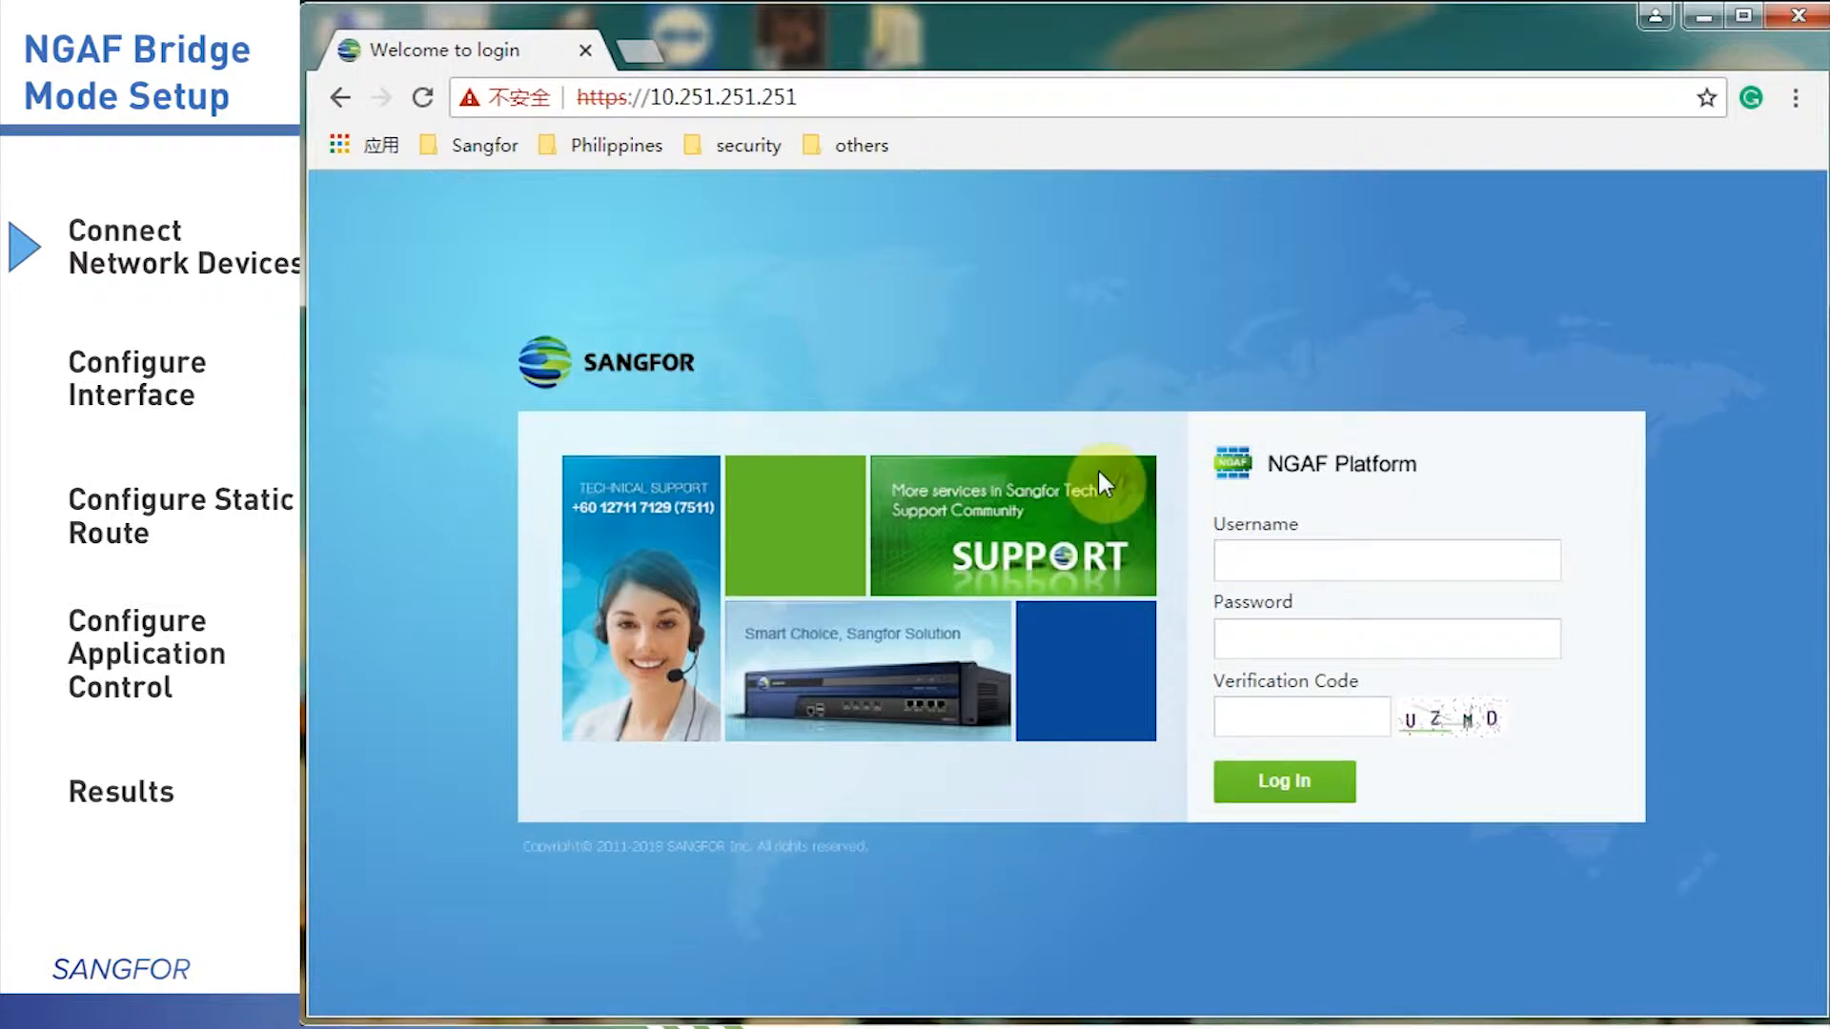
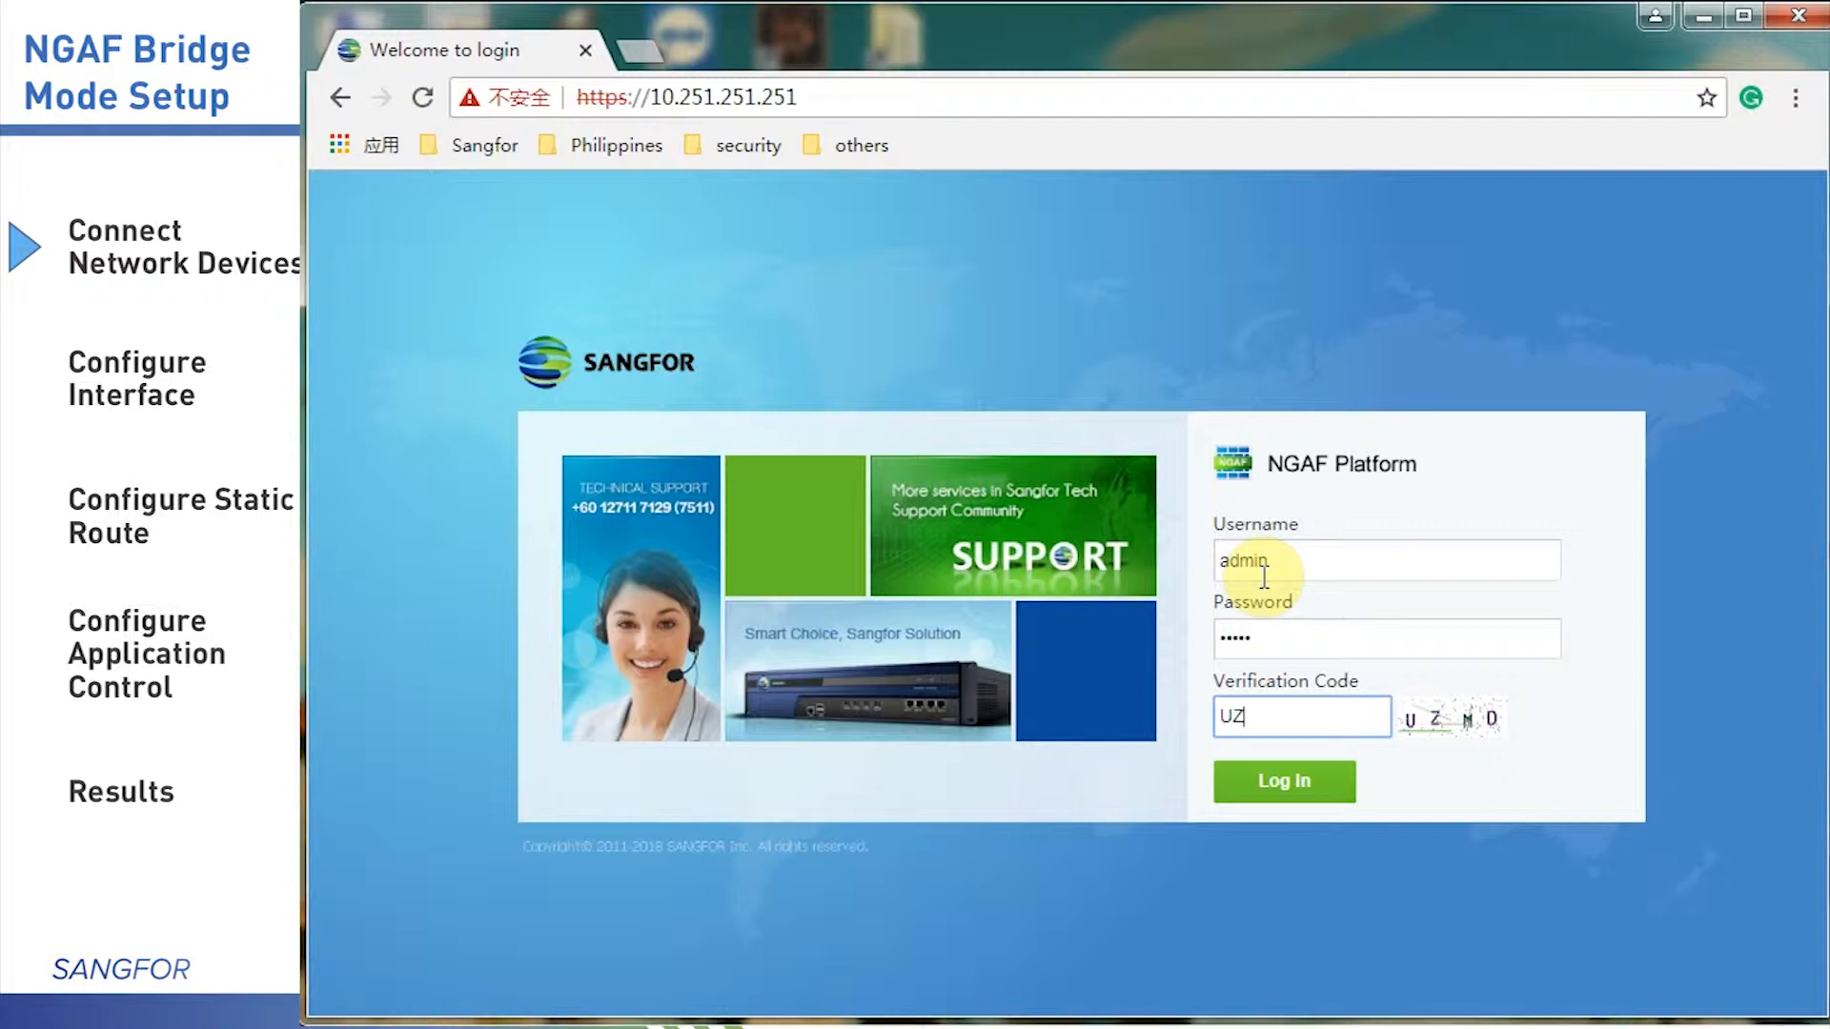
pyautogui.click(1283, 803)
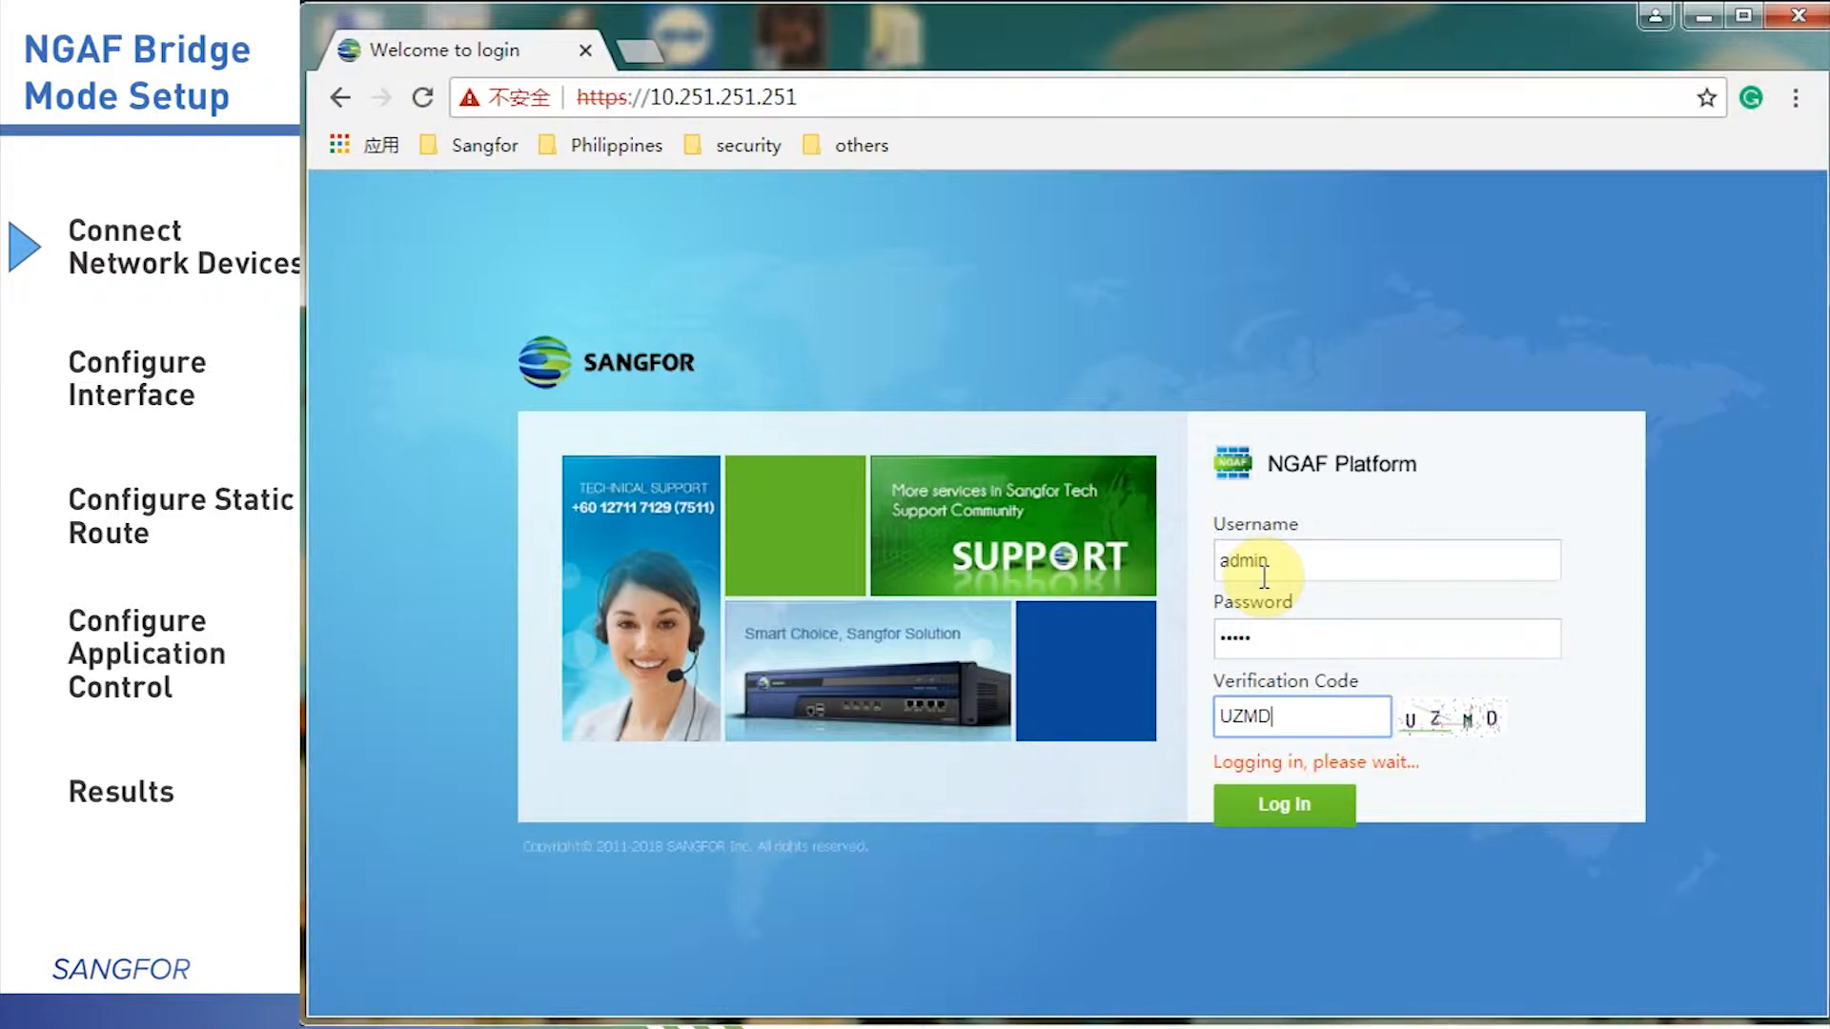
pyautogui.click(1283, 802)
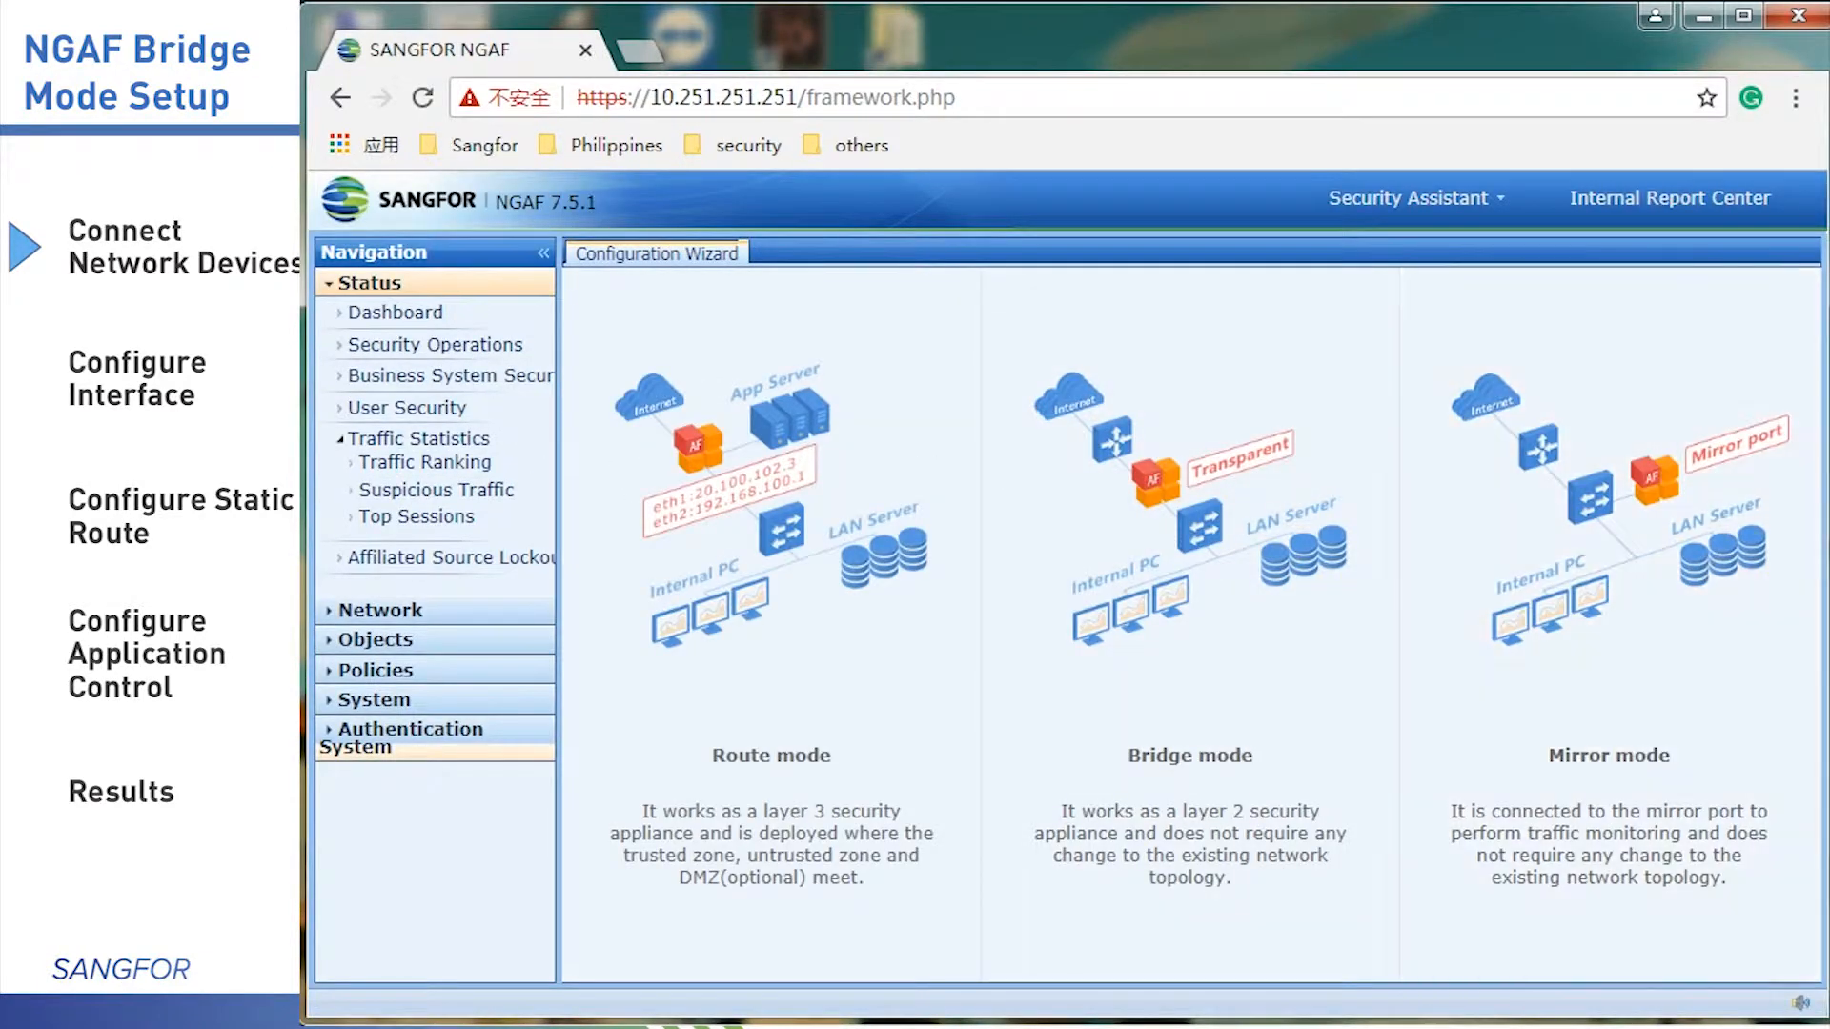
# Step: Dismiss the configuration wizard and show the empty Zone list under Network > Interfaces
pyautogui.click(395, 311)
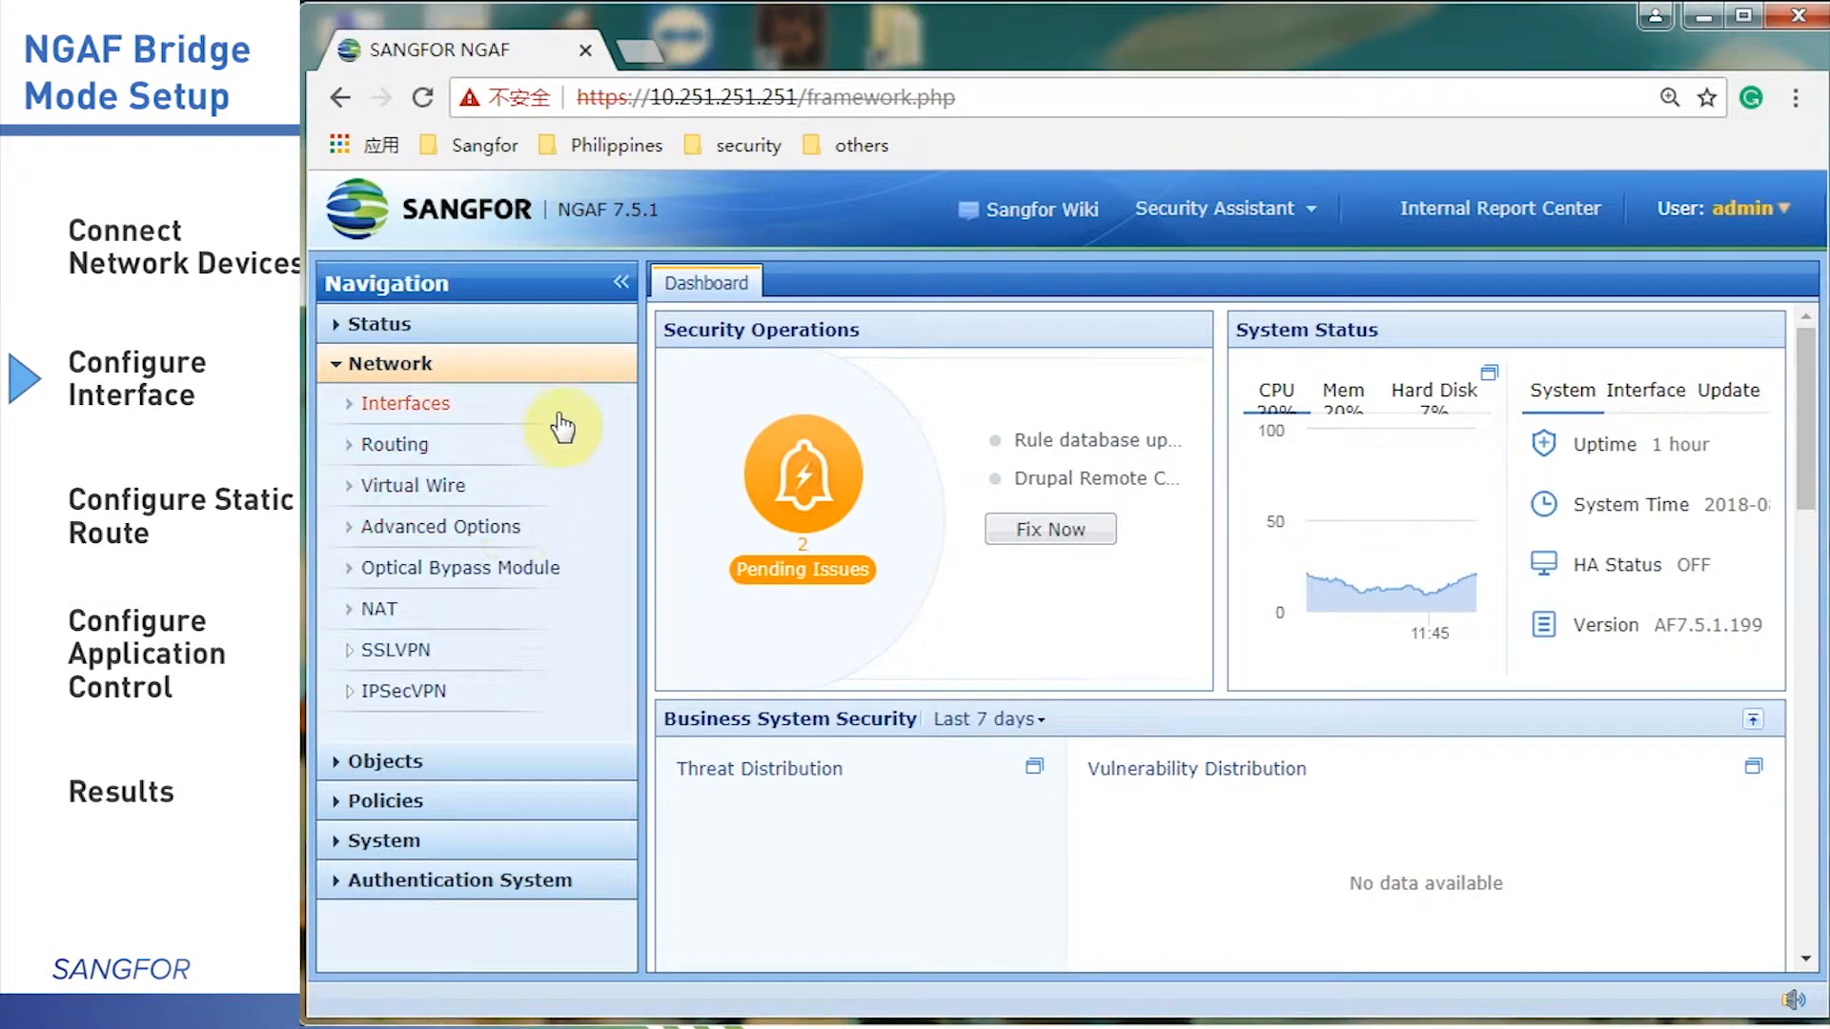
pyautogui.click(404, 402)
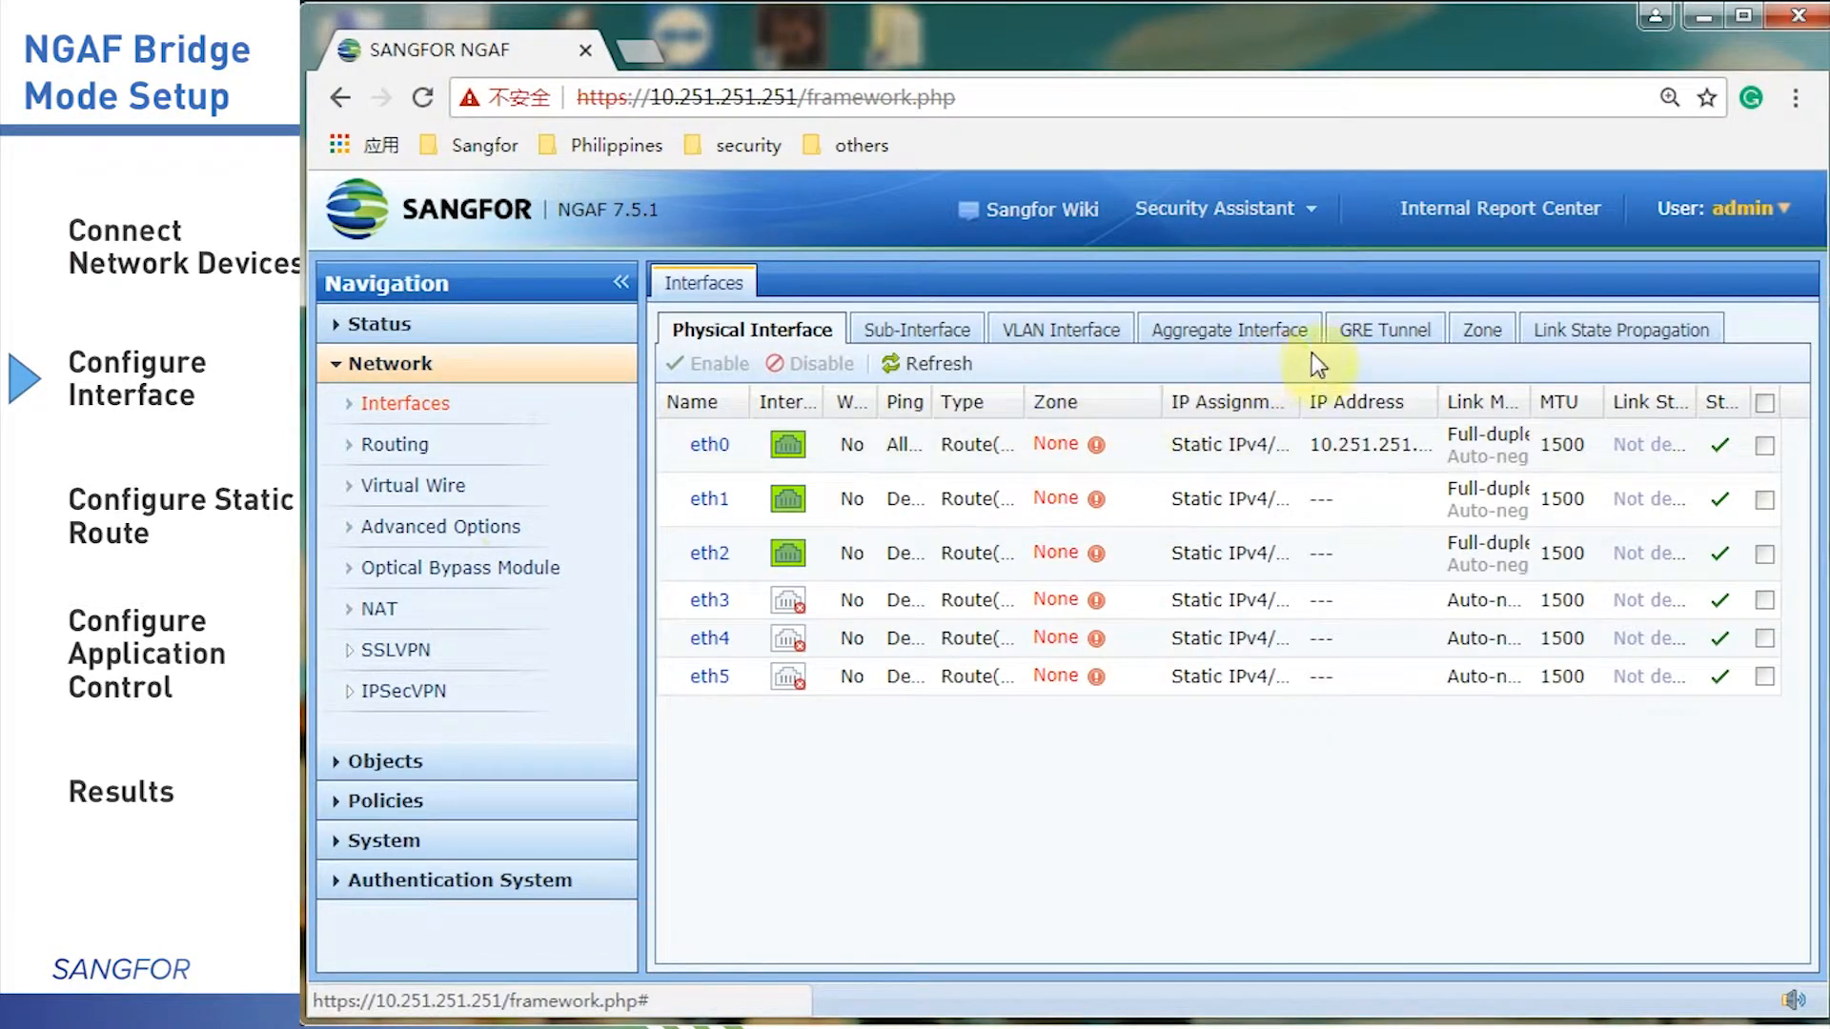
pyautogui.moveTo(1452, 351)
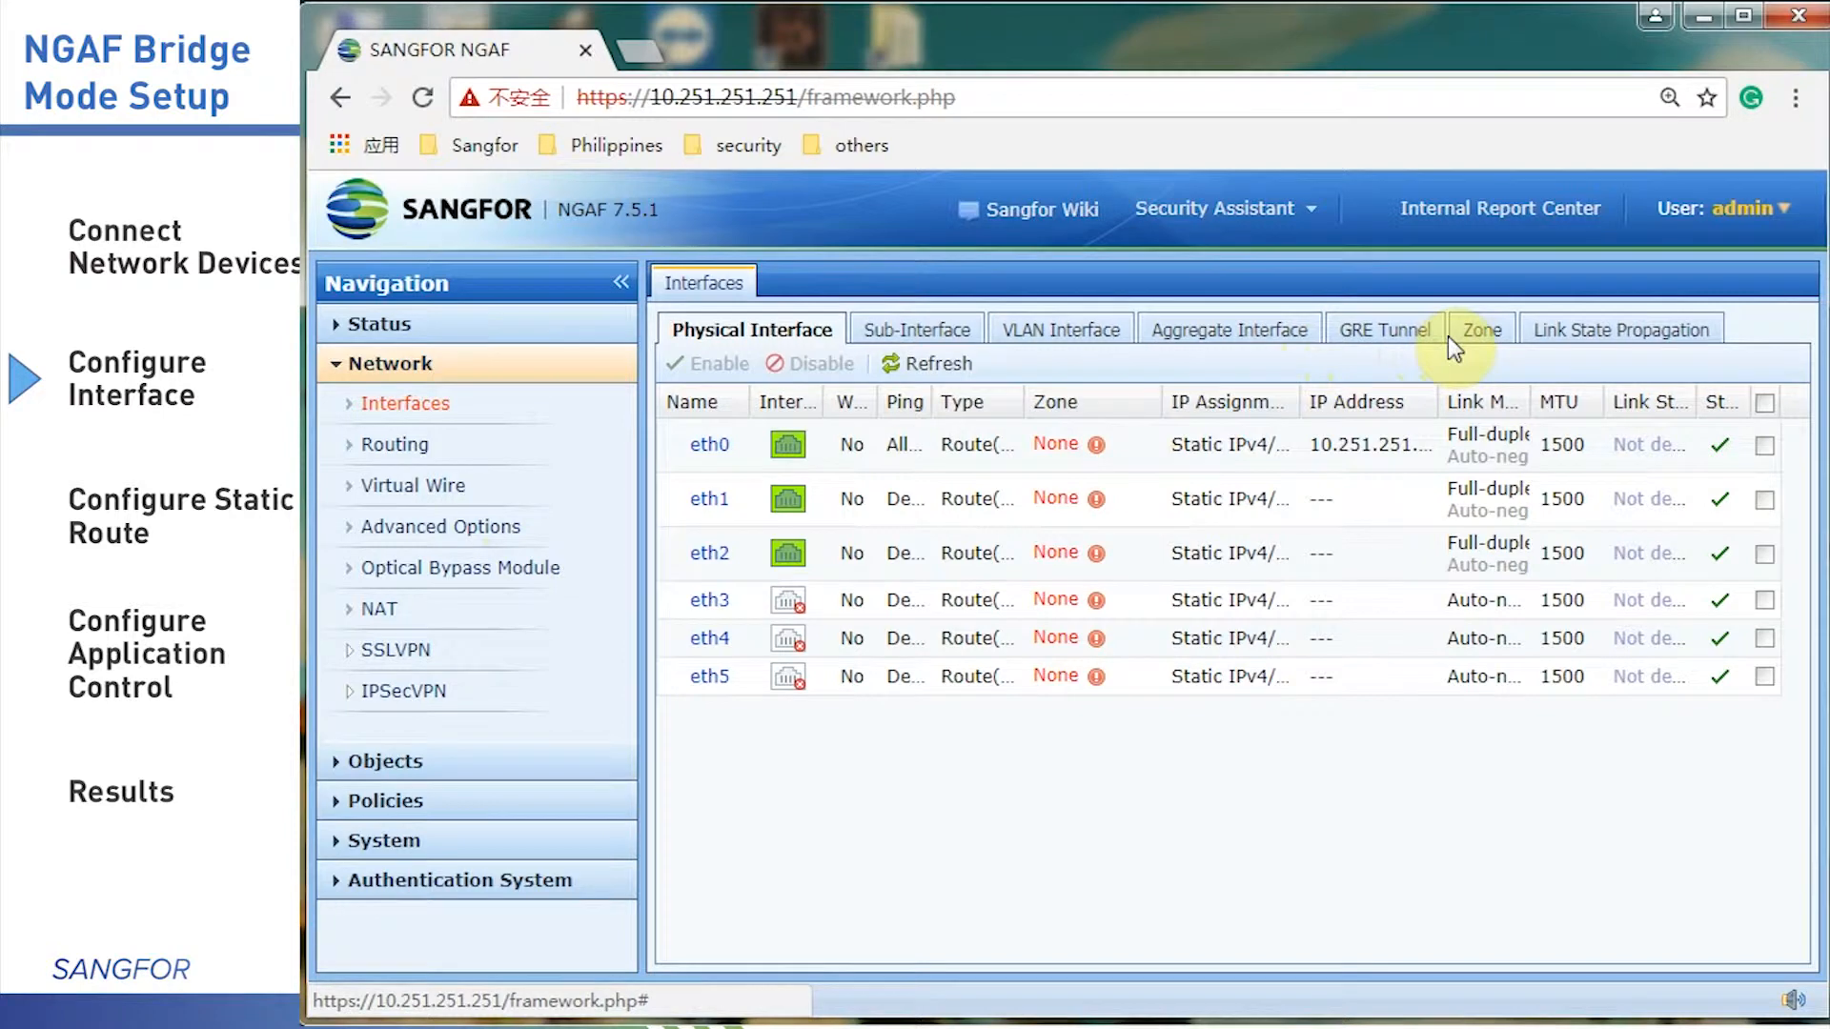
pyautogui.click(1479, 330)
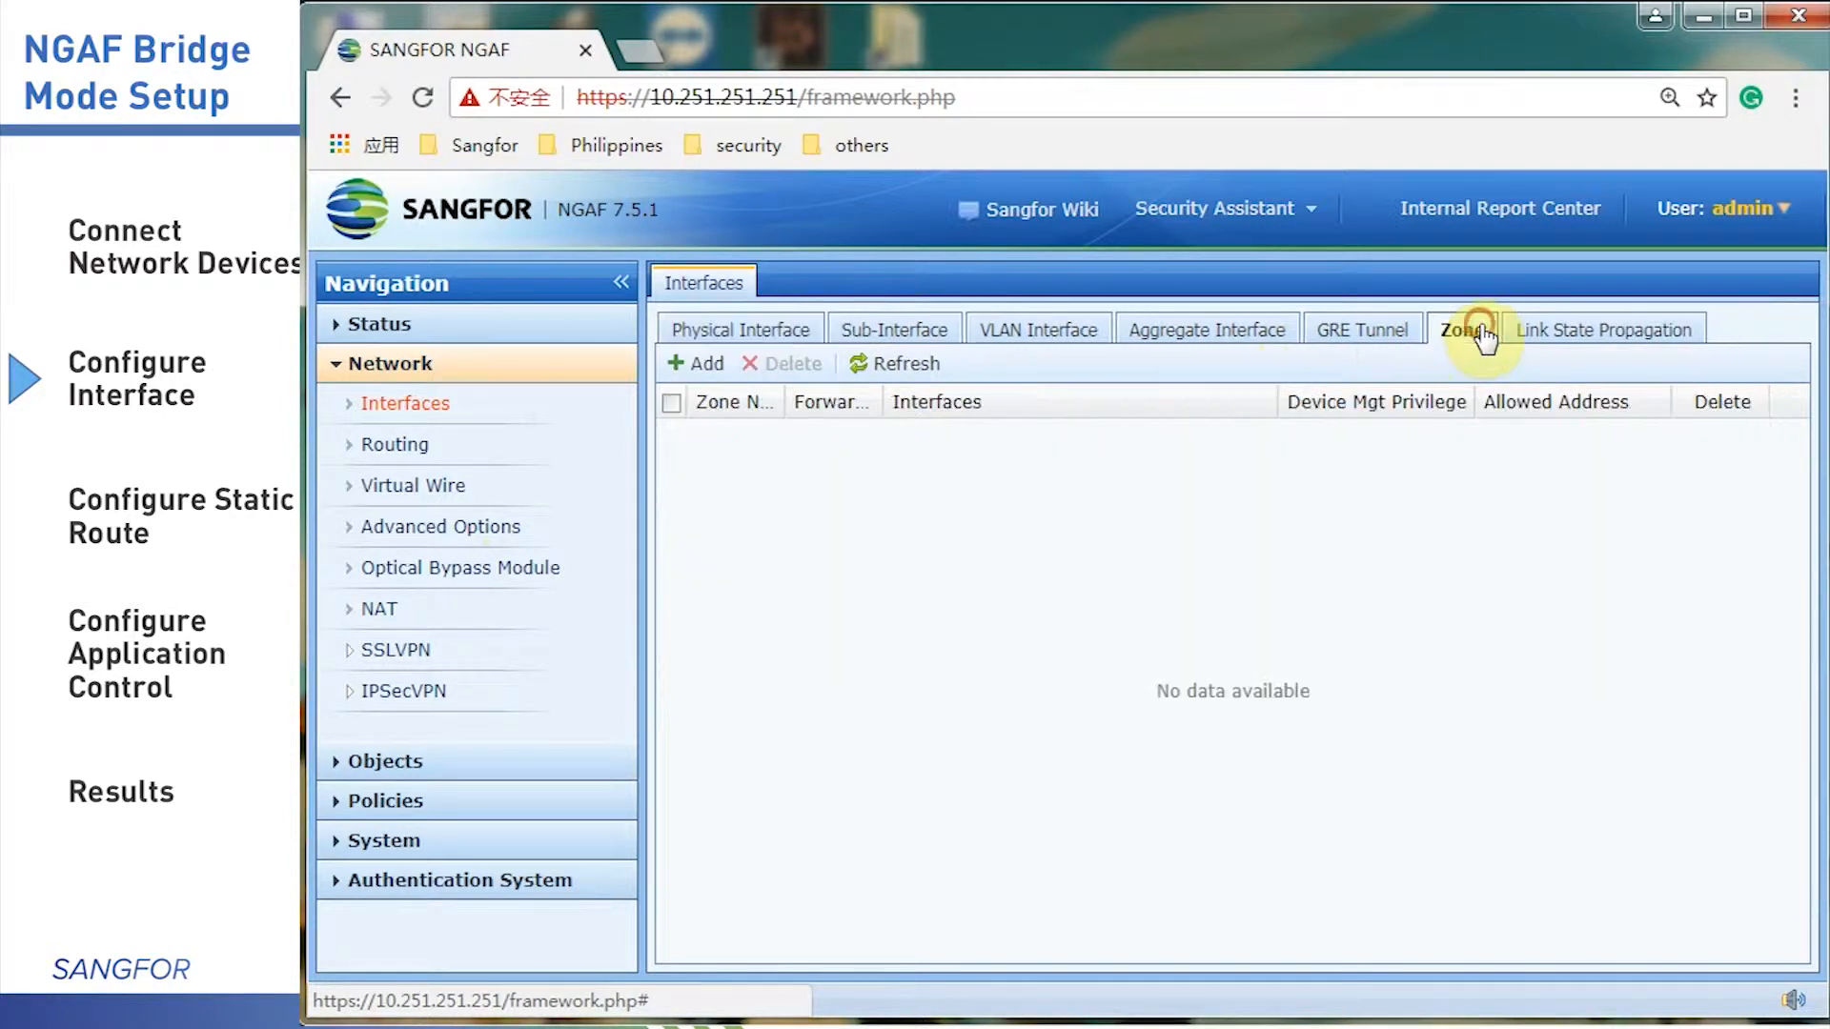
# Step: Create bridge-mode zones named WAN and LAN
pyautogui.click(693, 363)
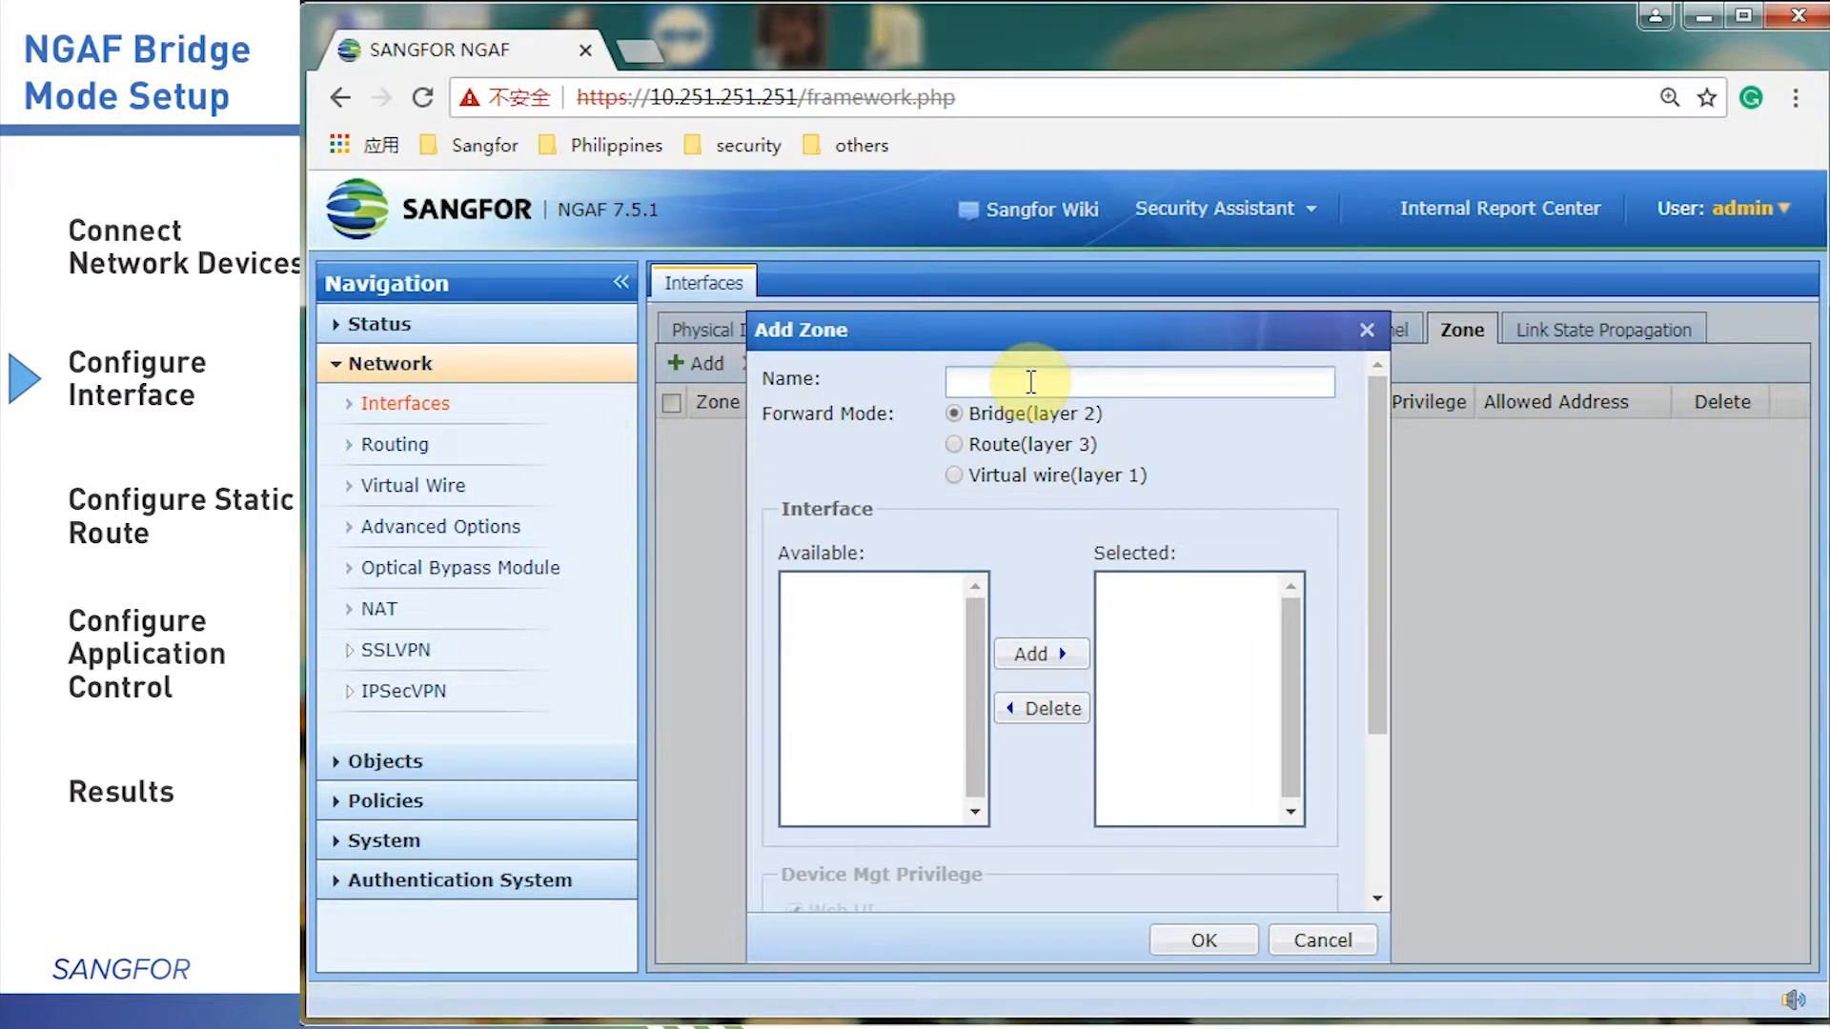
pyautogui.write('WAN')
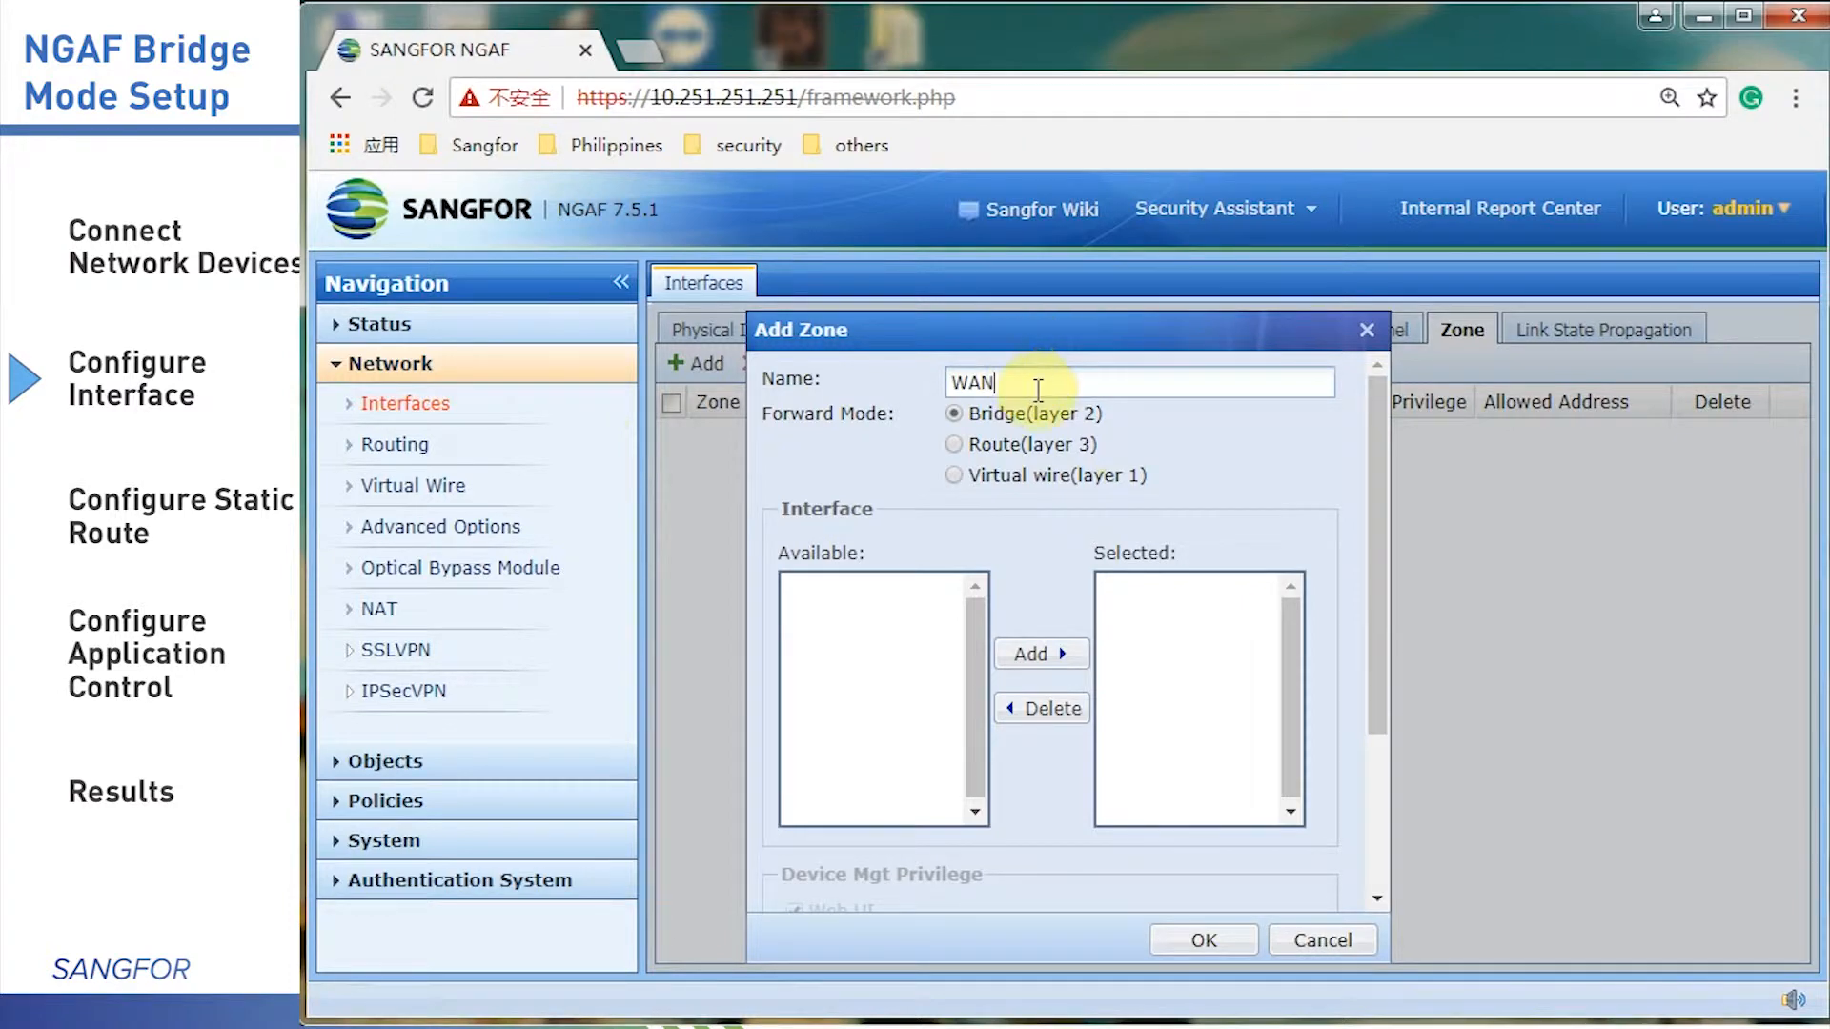
pyautogui.click(1202, 939)
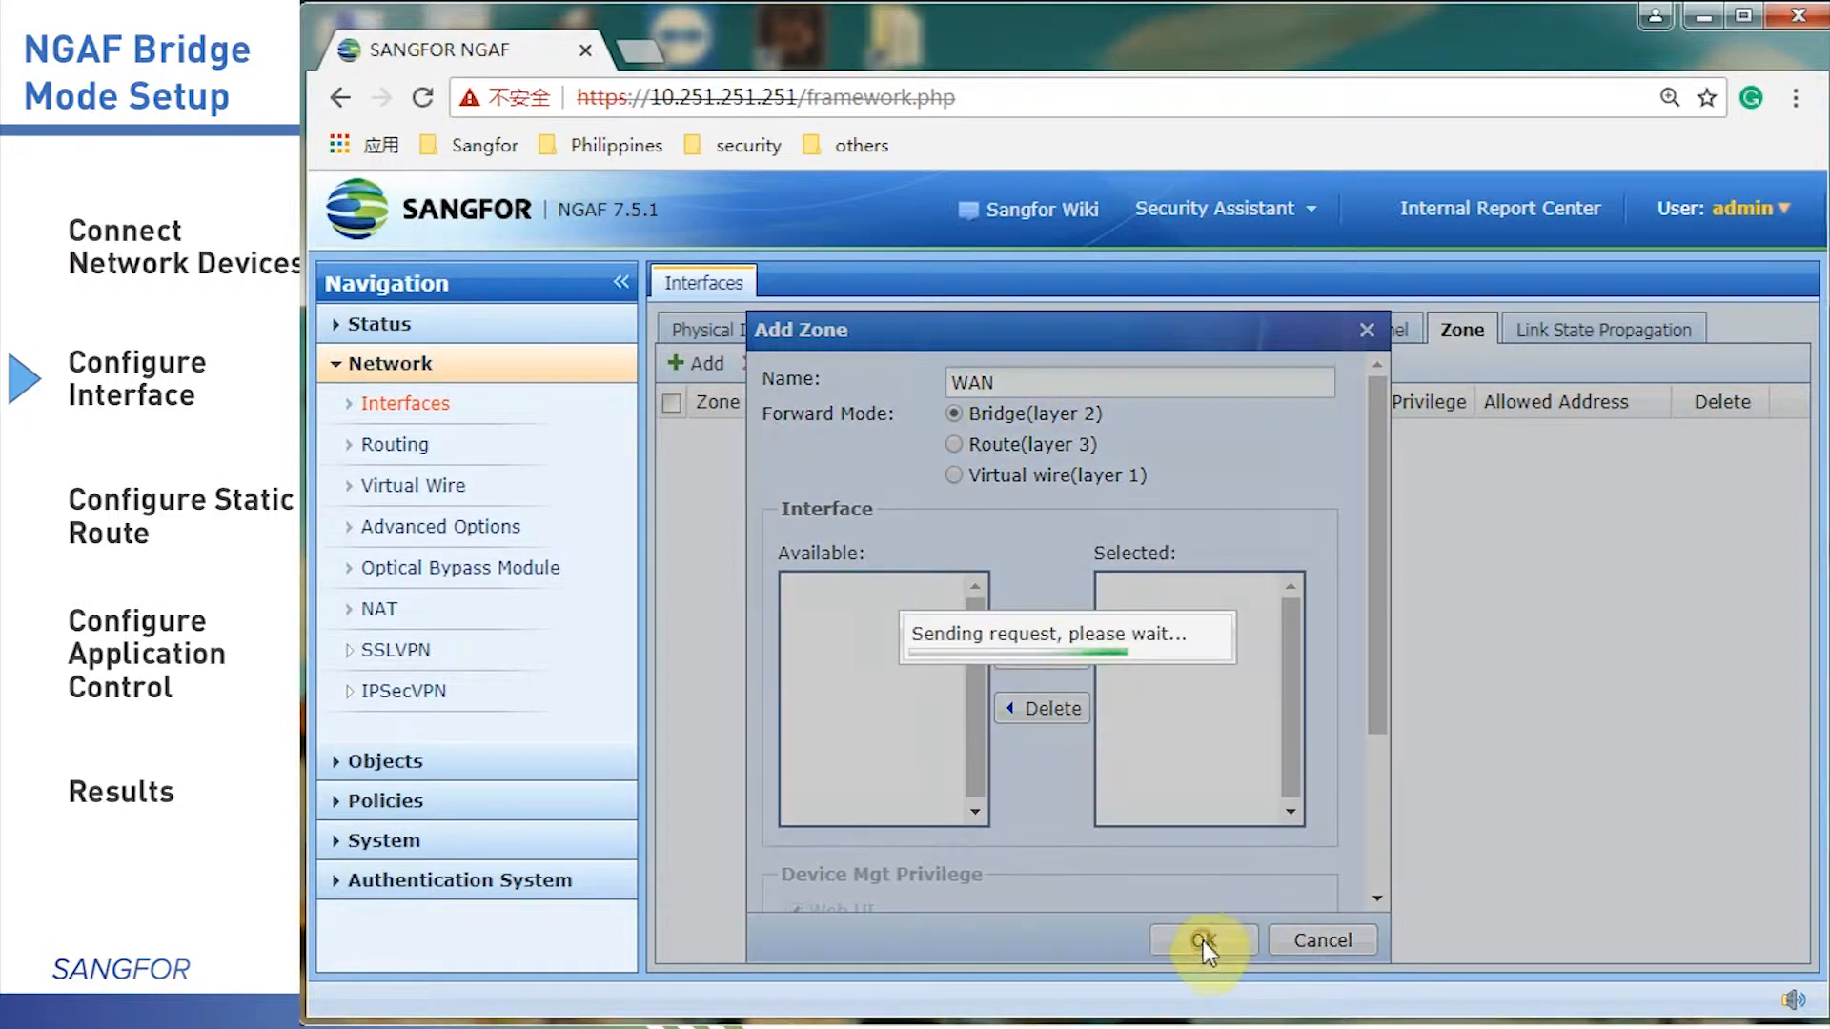
pyautogui.click(1203, 940)
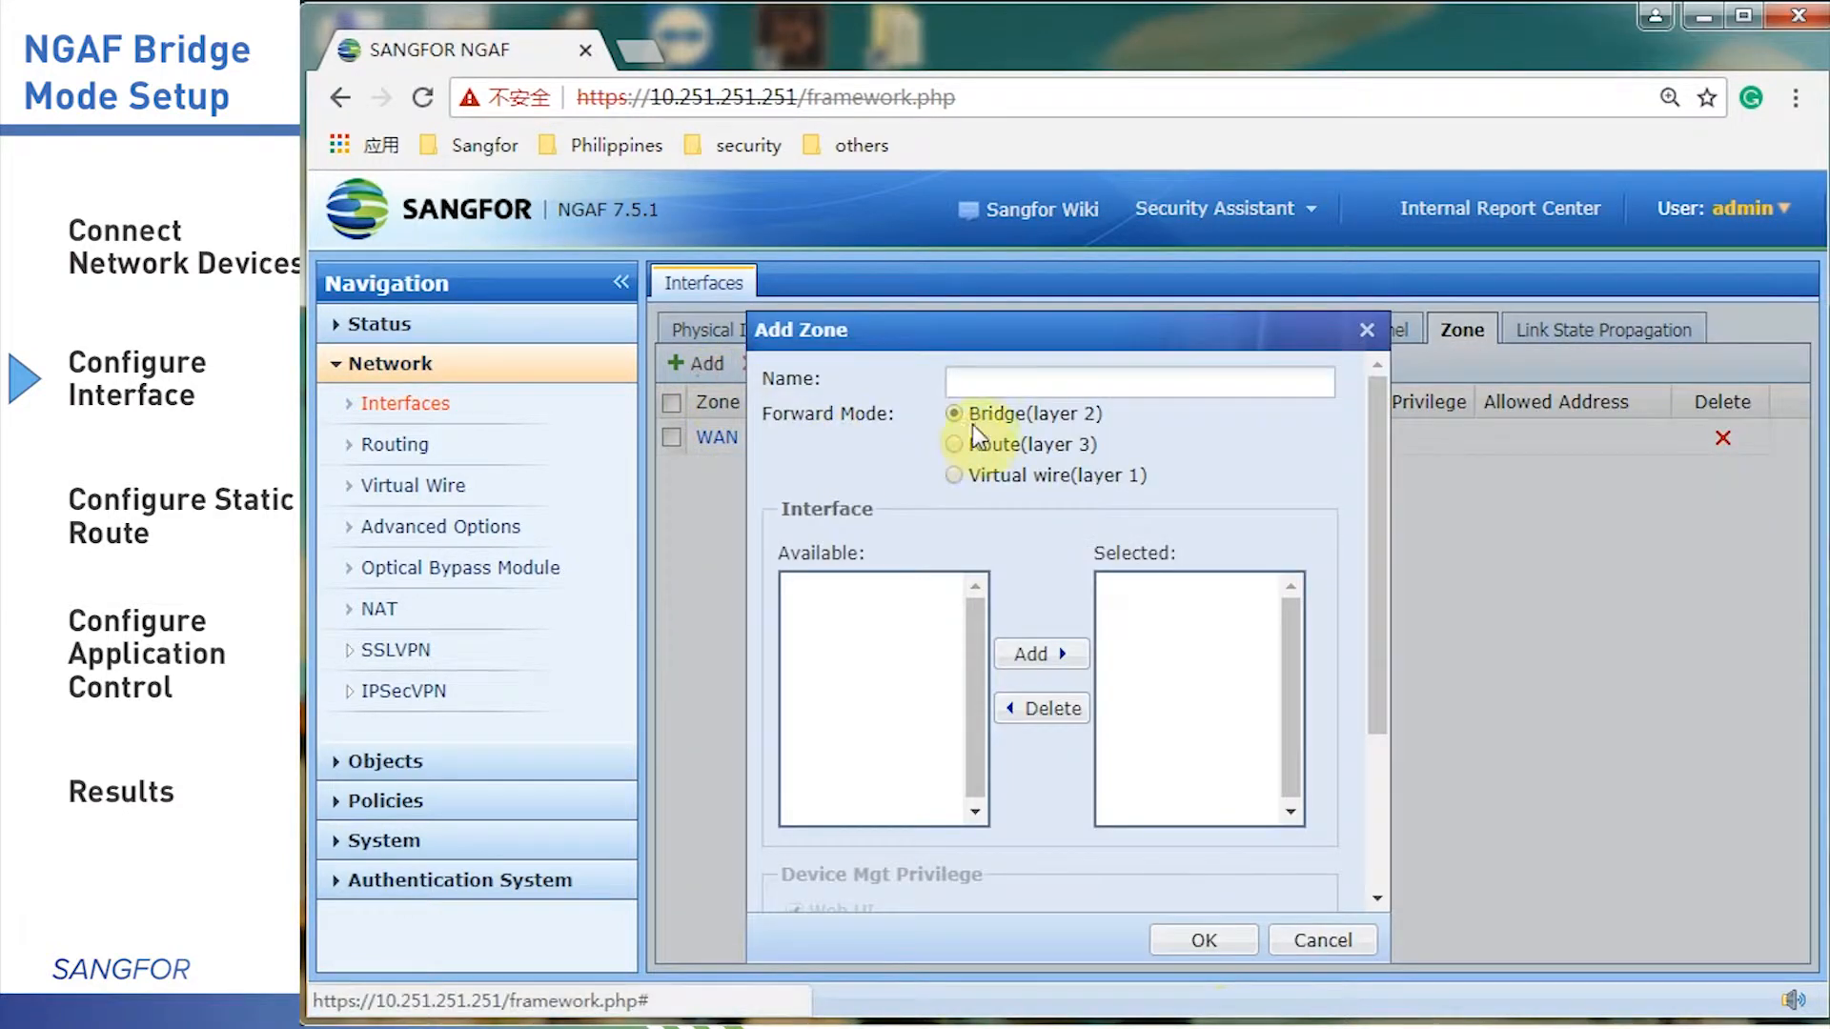
pyautogui.write('LAN')
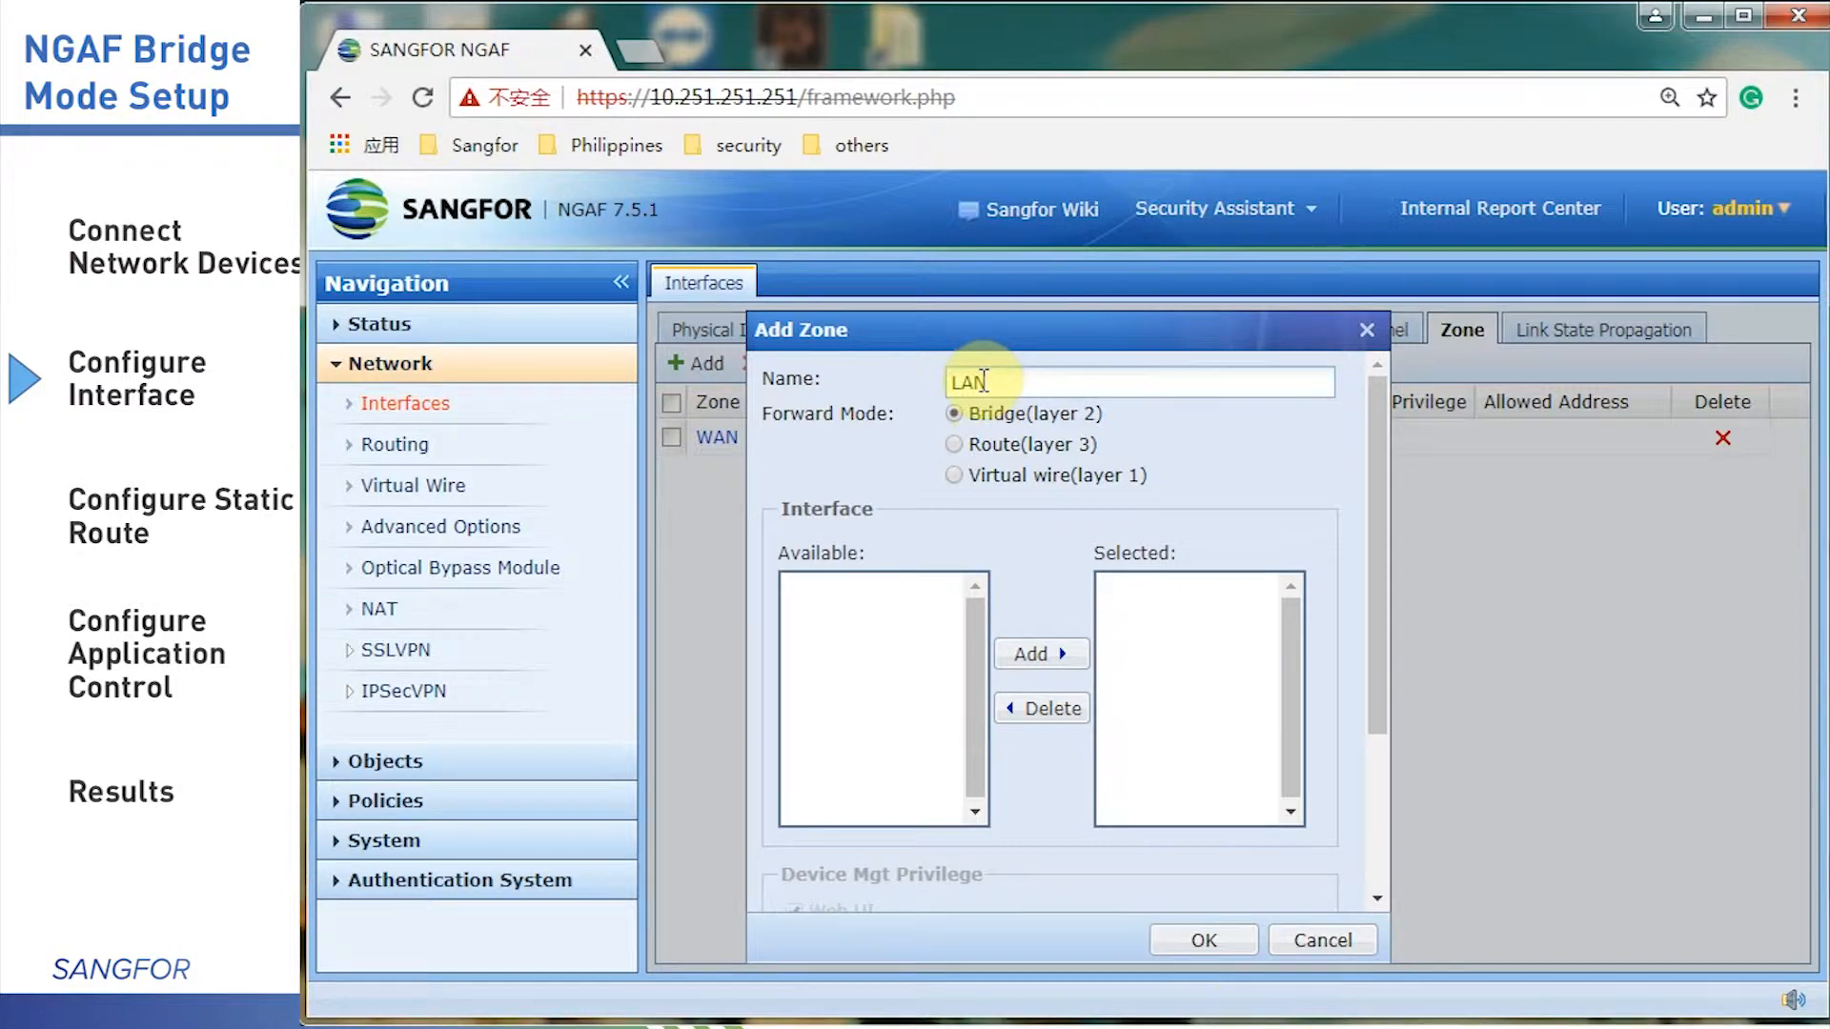
pyautogui.click(1203, 940)
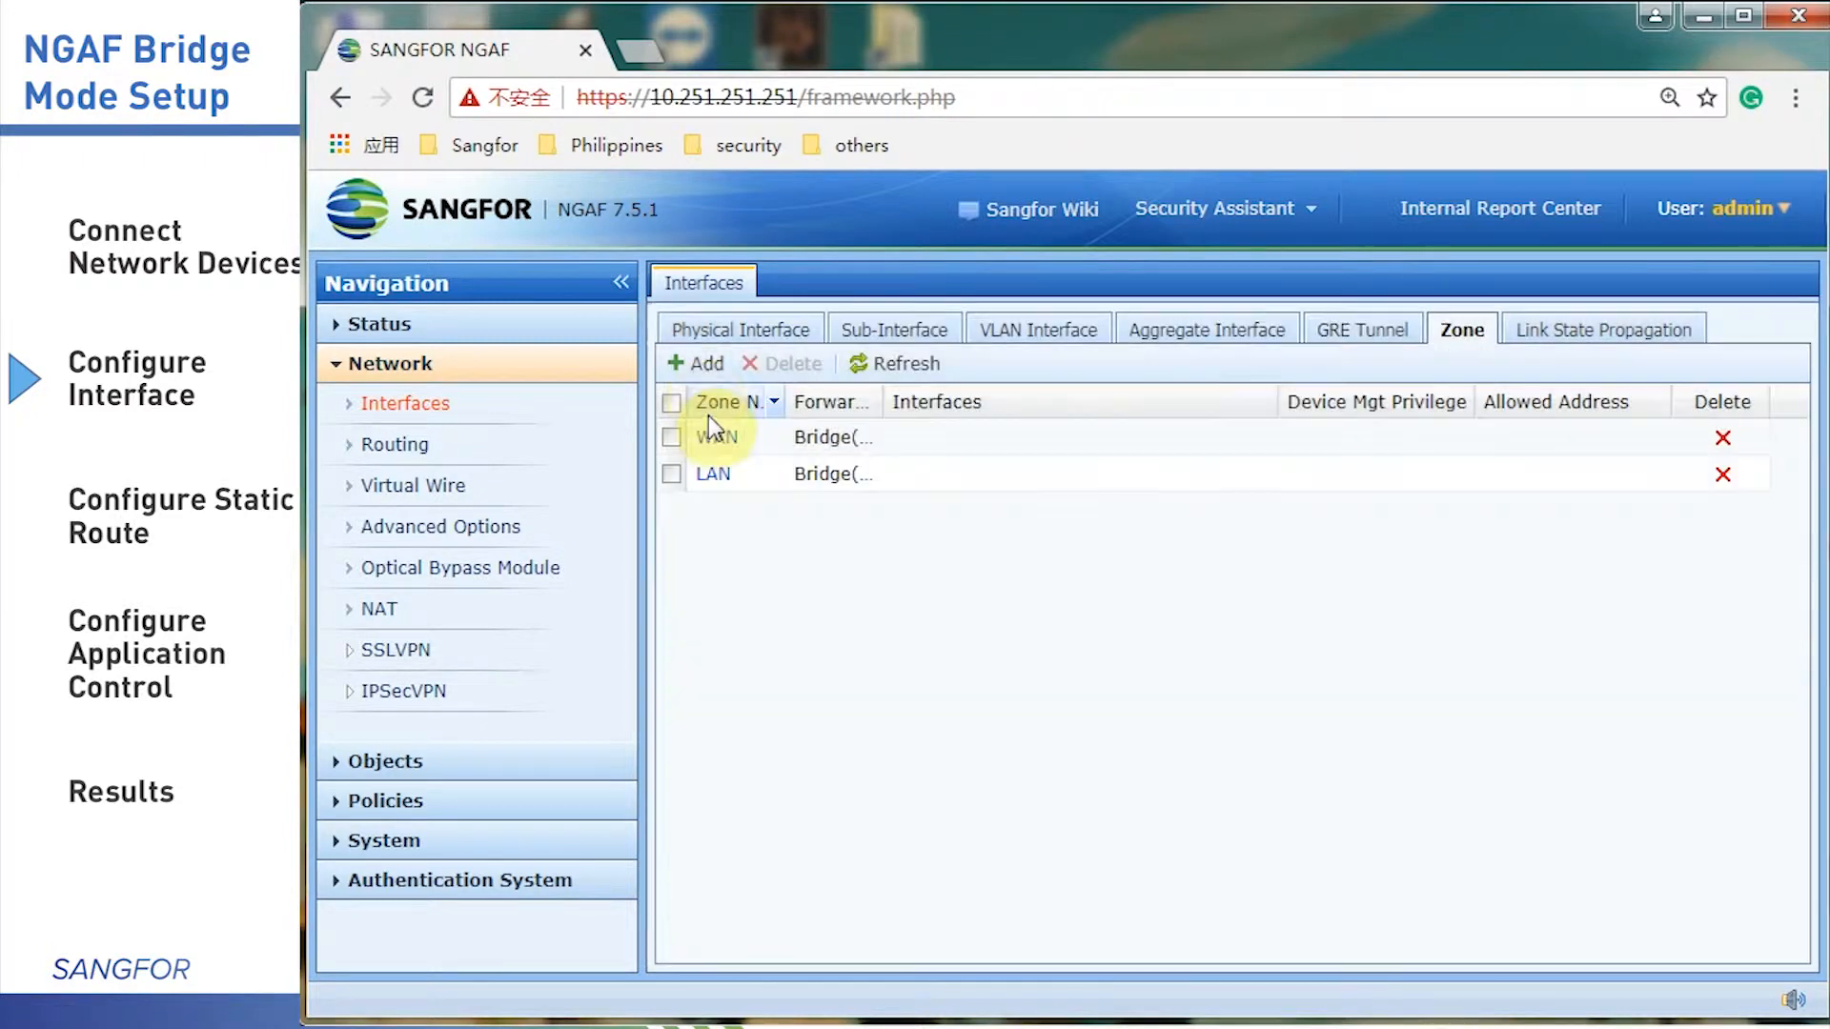
# Step: Create a MANAGE zone in Route (layer 3) mode allowing WebUI management
pyautogui.click(696, 362)
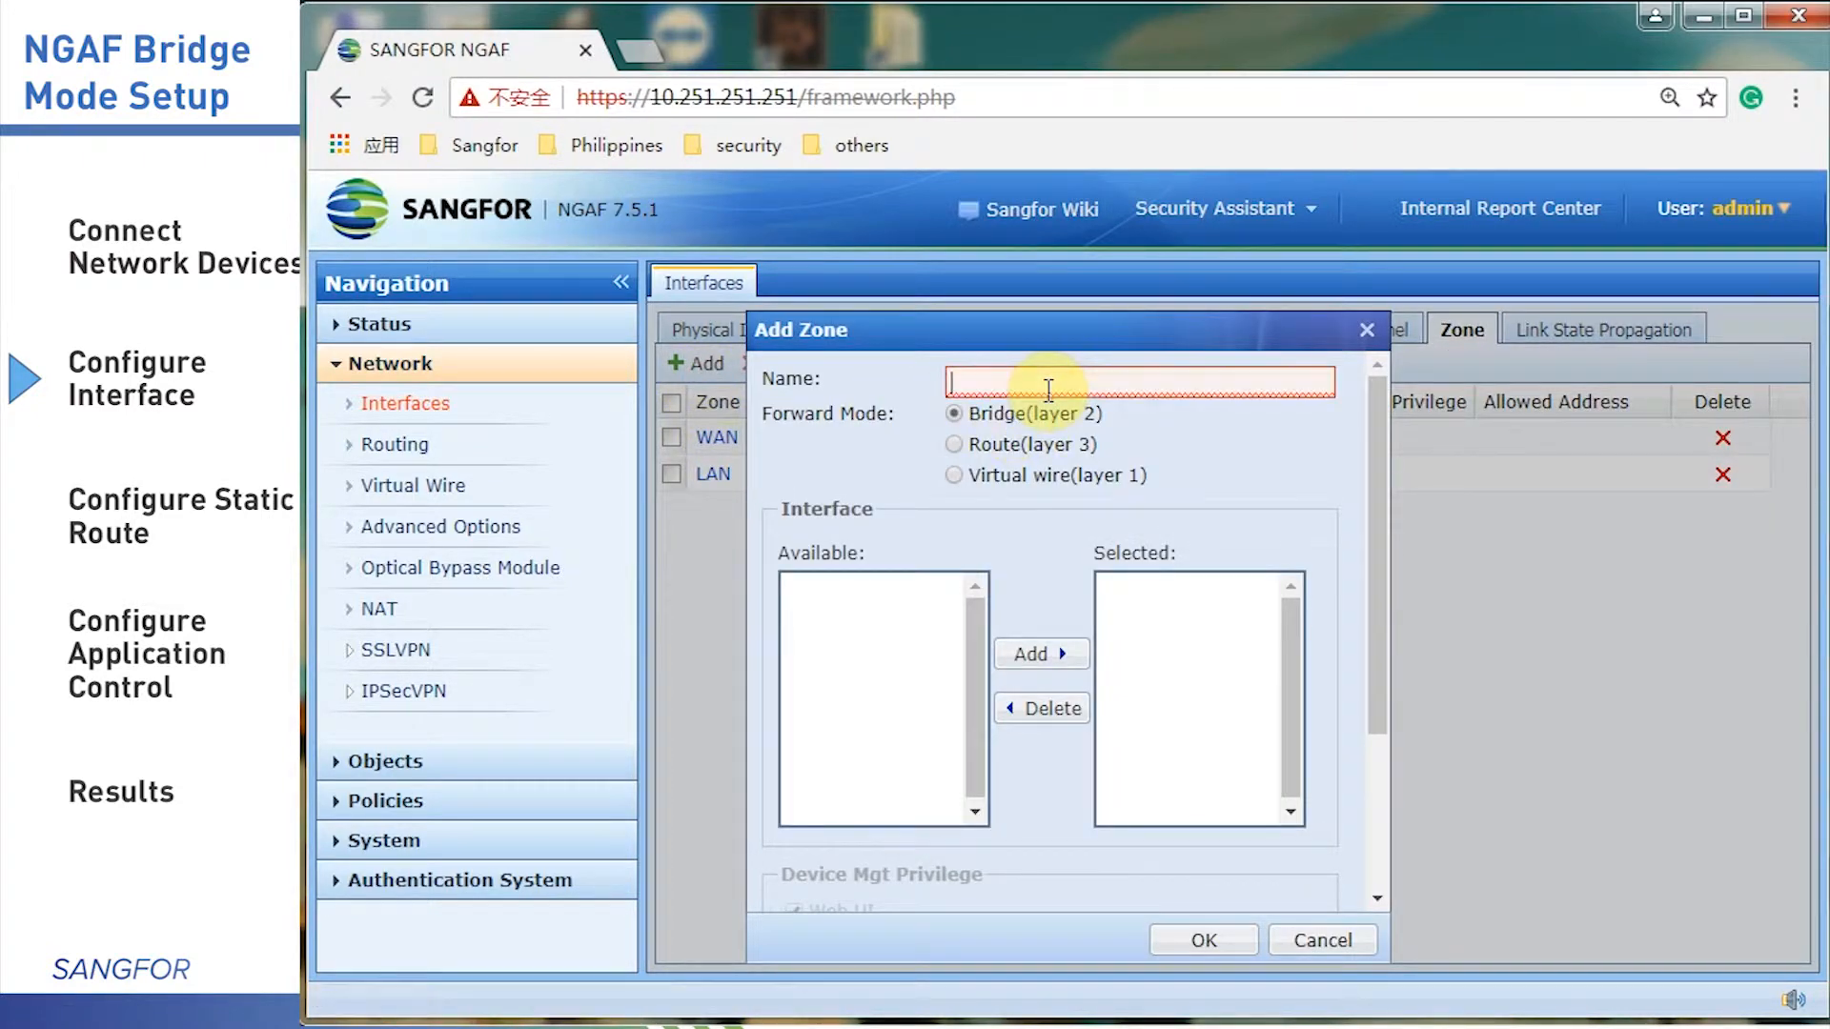
pyautogui.write('MANAGE')
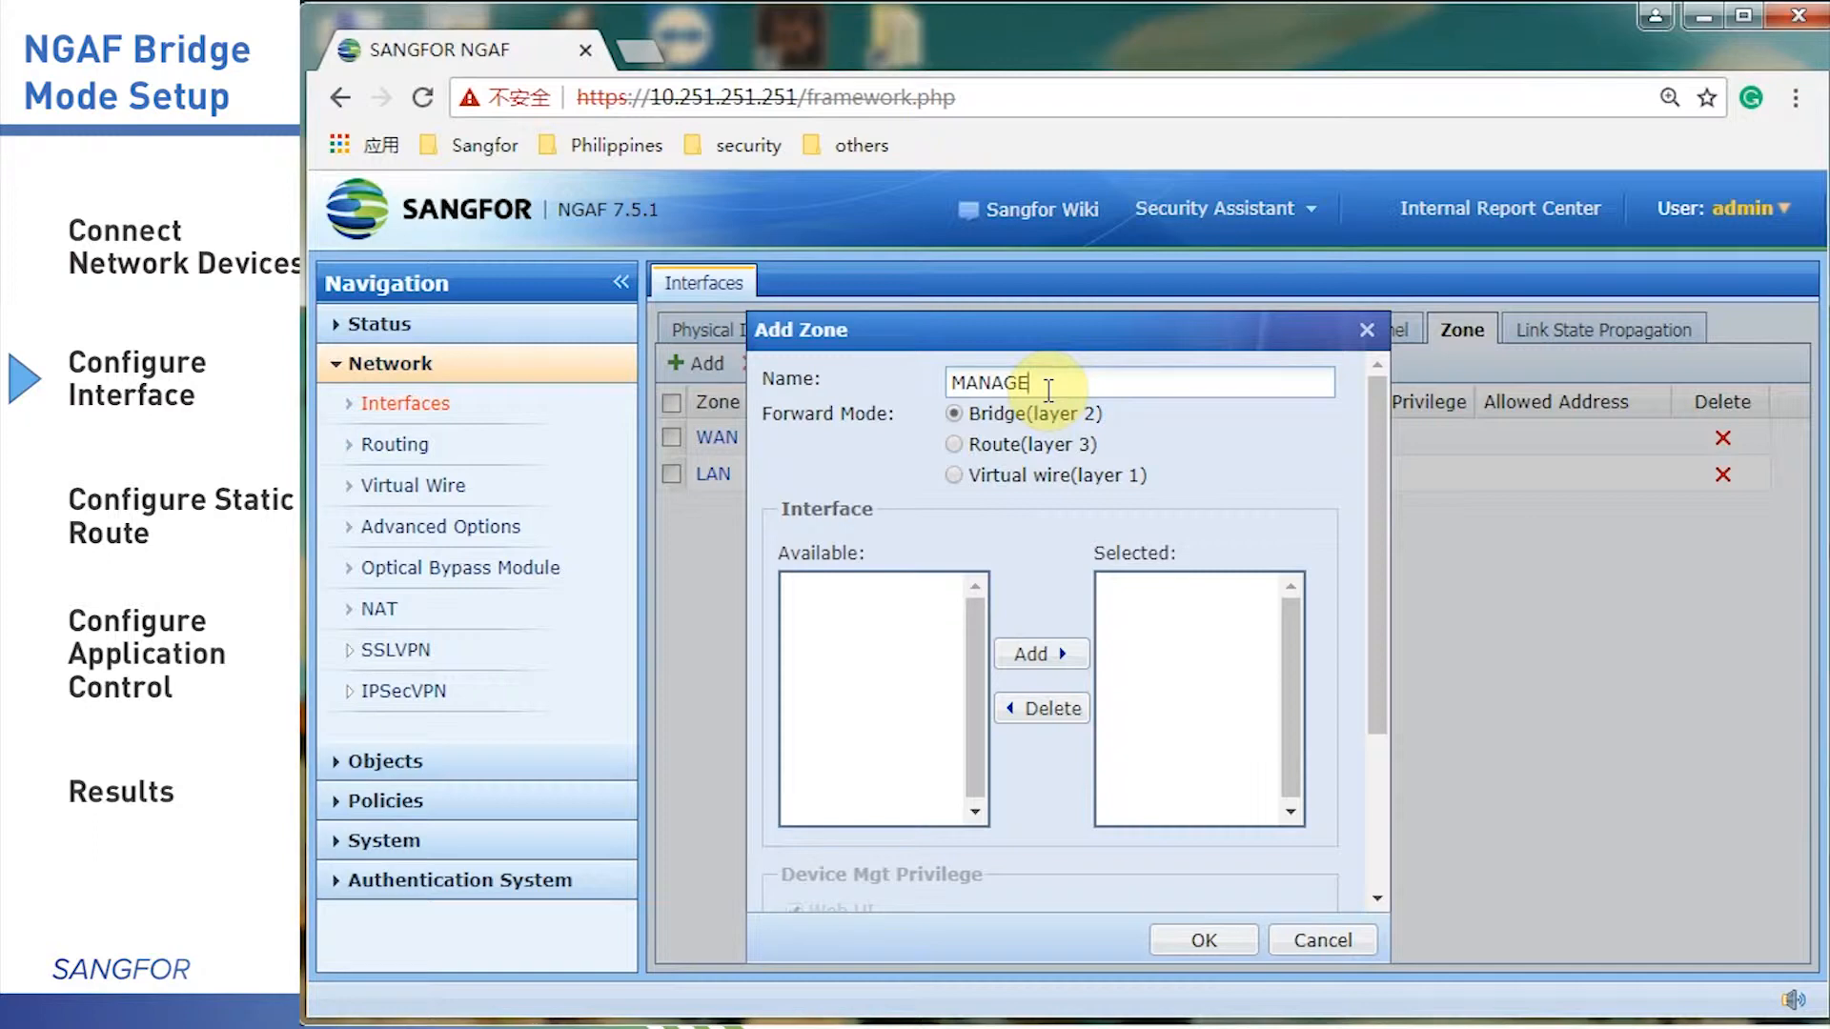
pyautogui.moveTo(882, 387)
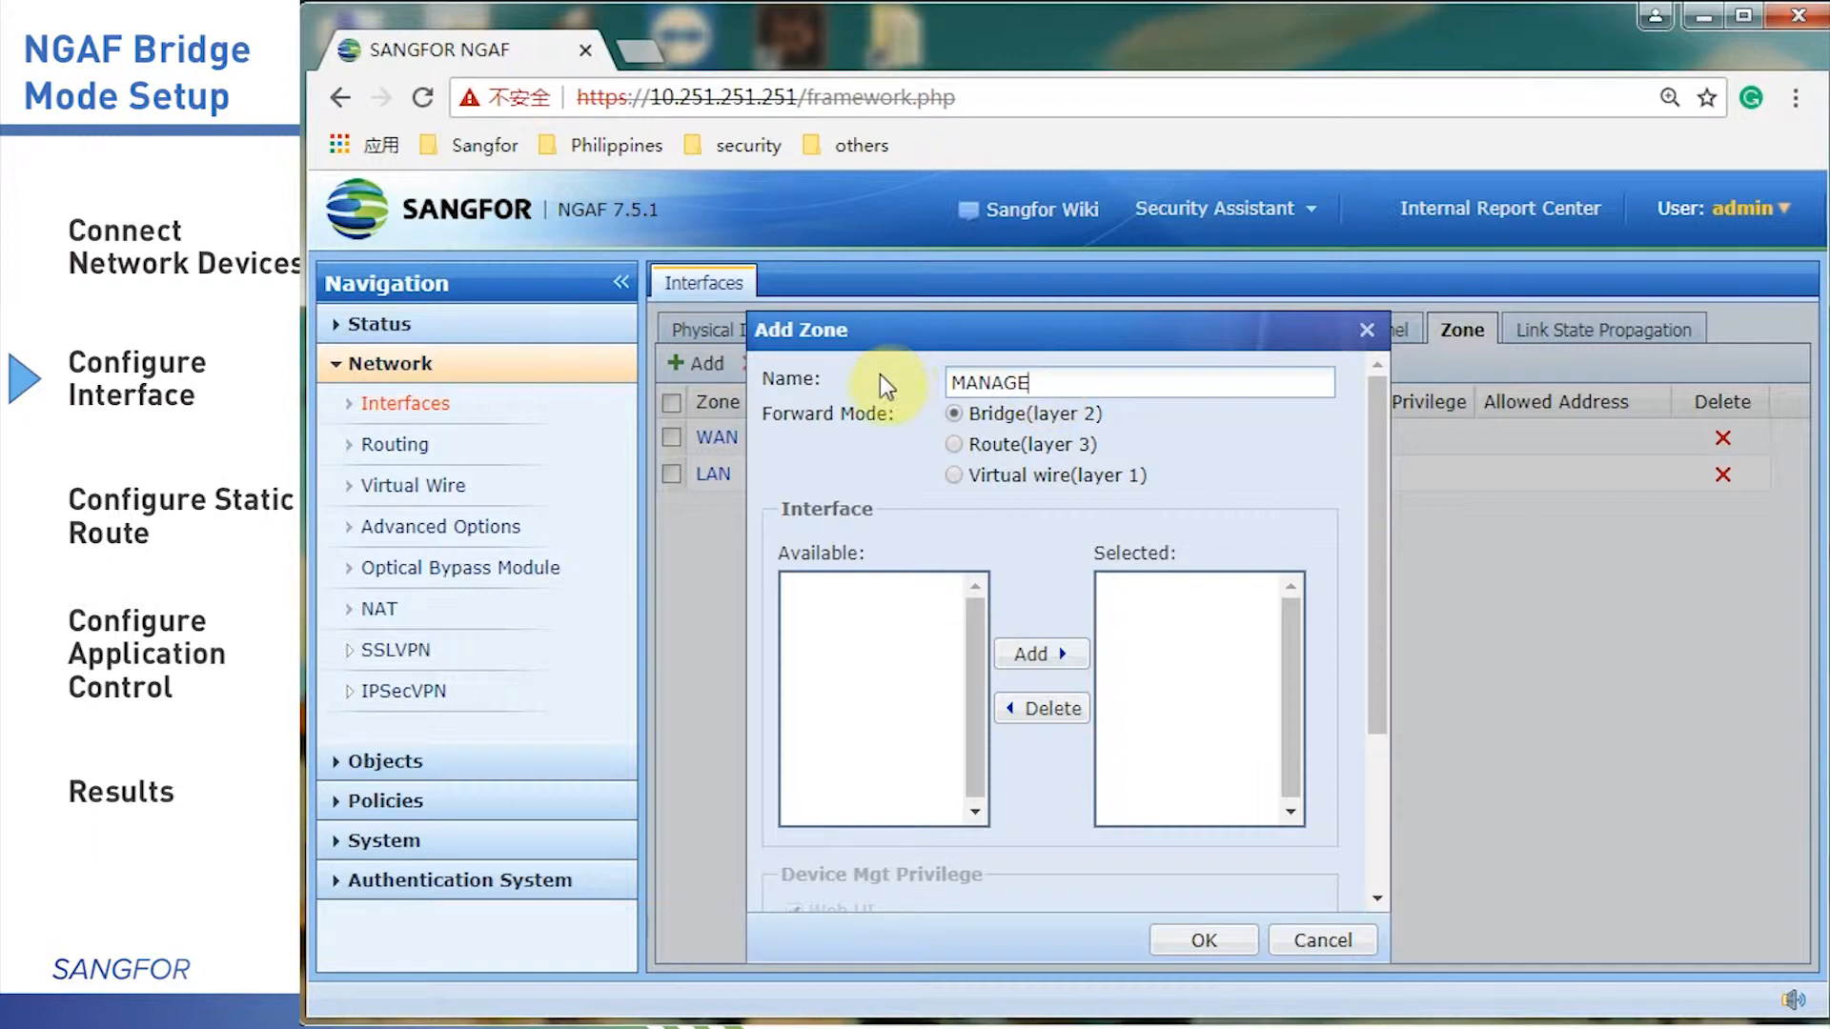
pyautogui.moveTo(873, 318)
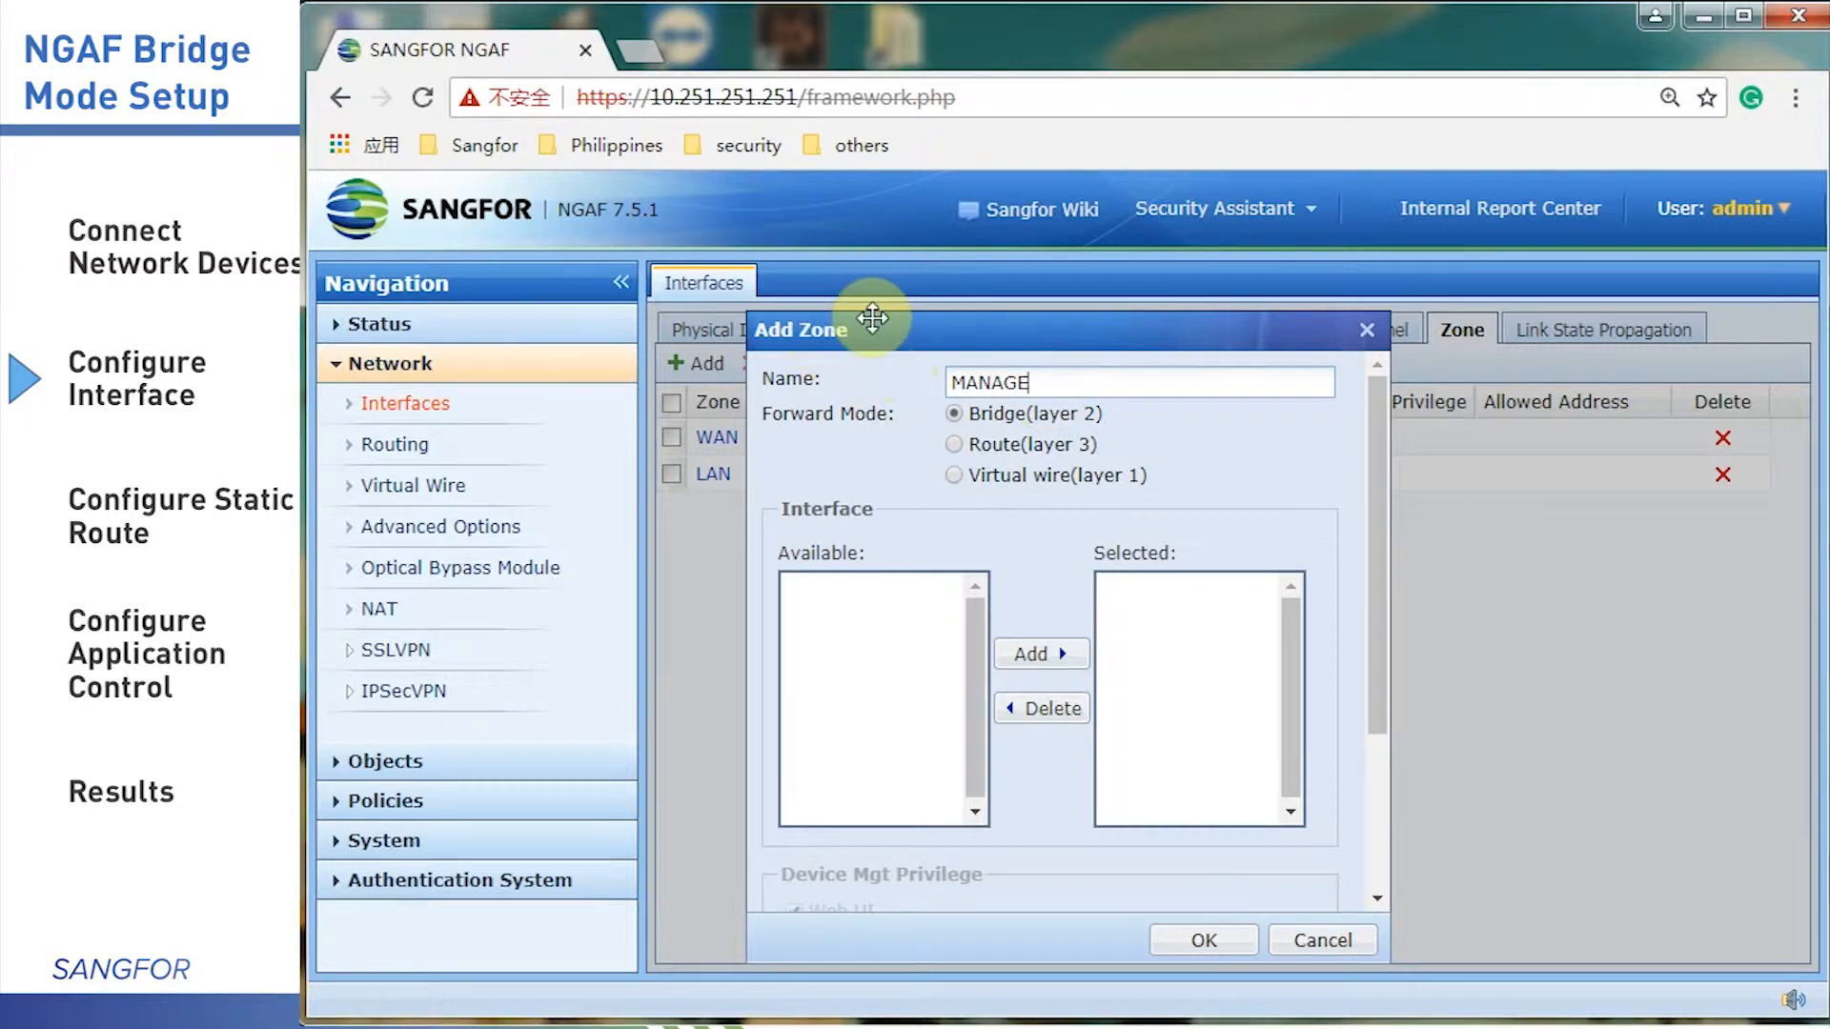
pyautogui.moveTo(972, 456)
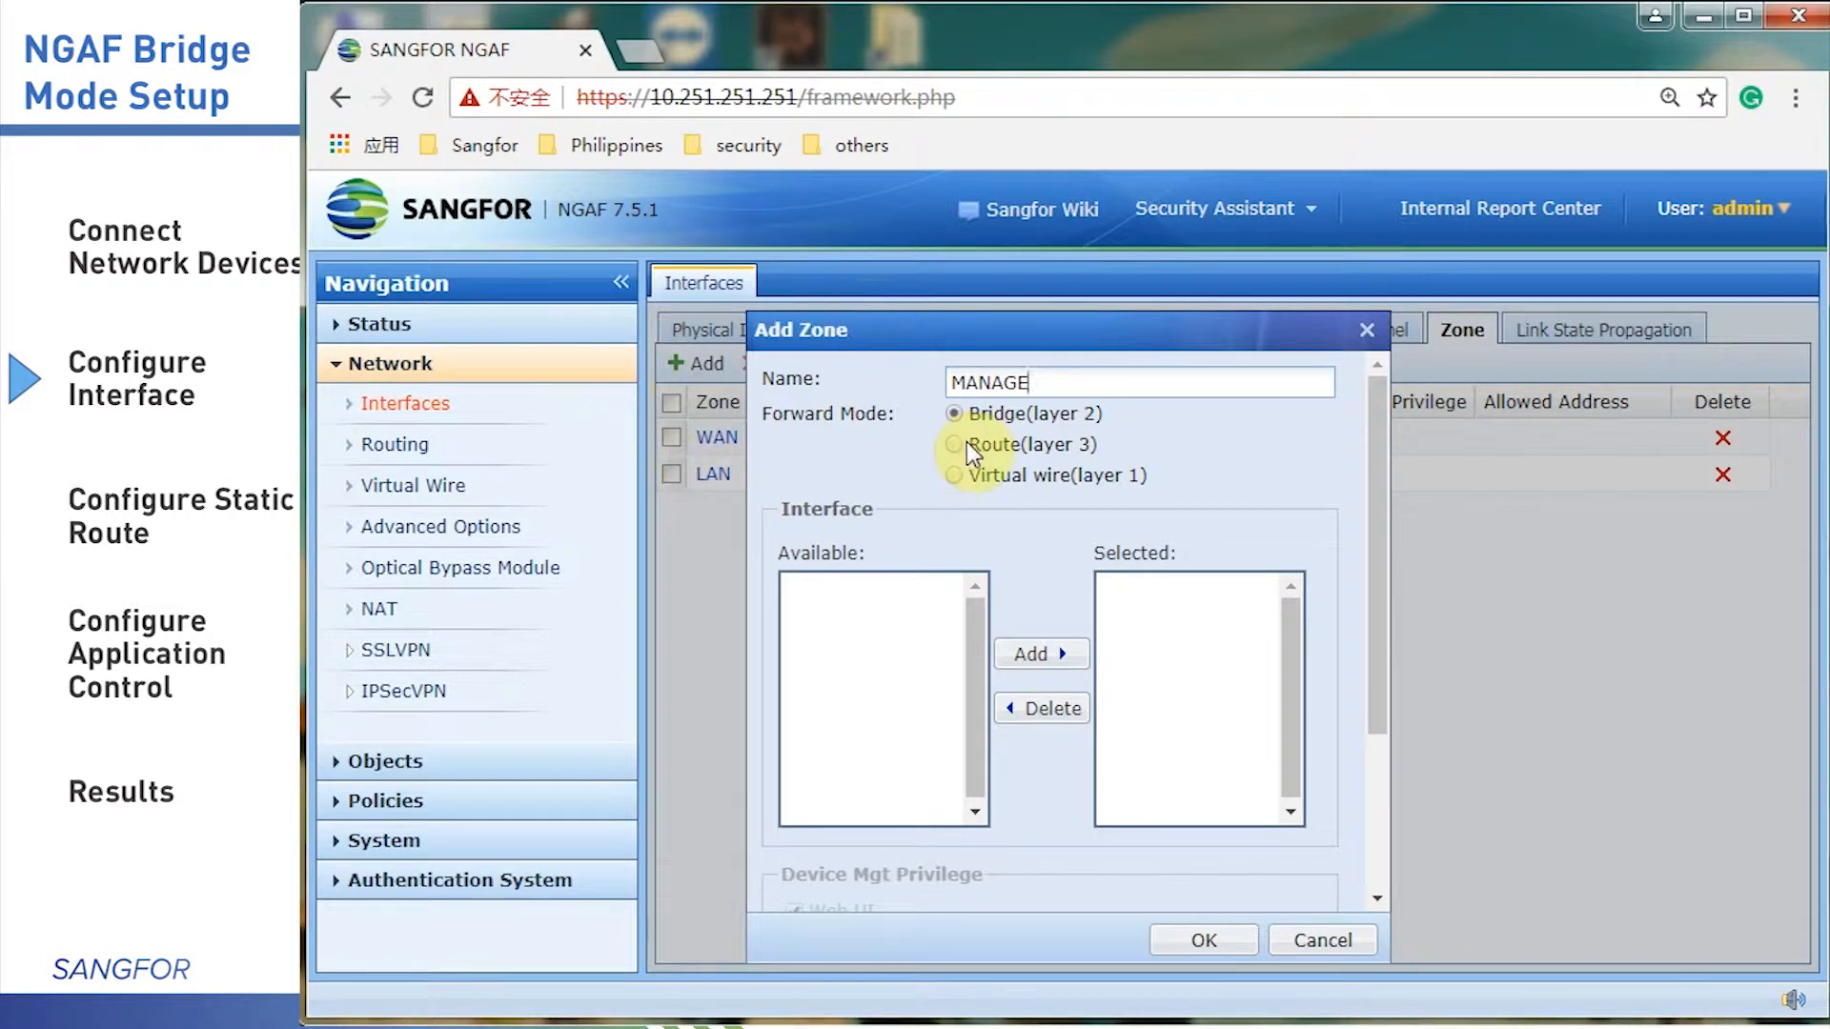
pyautogui.click(955, 444)
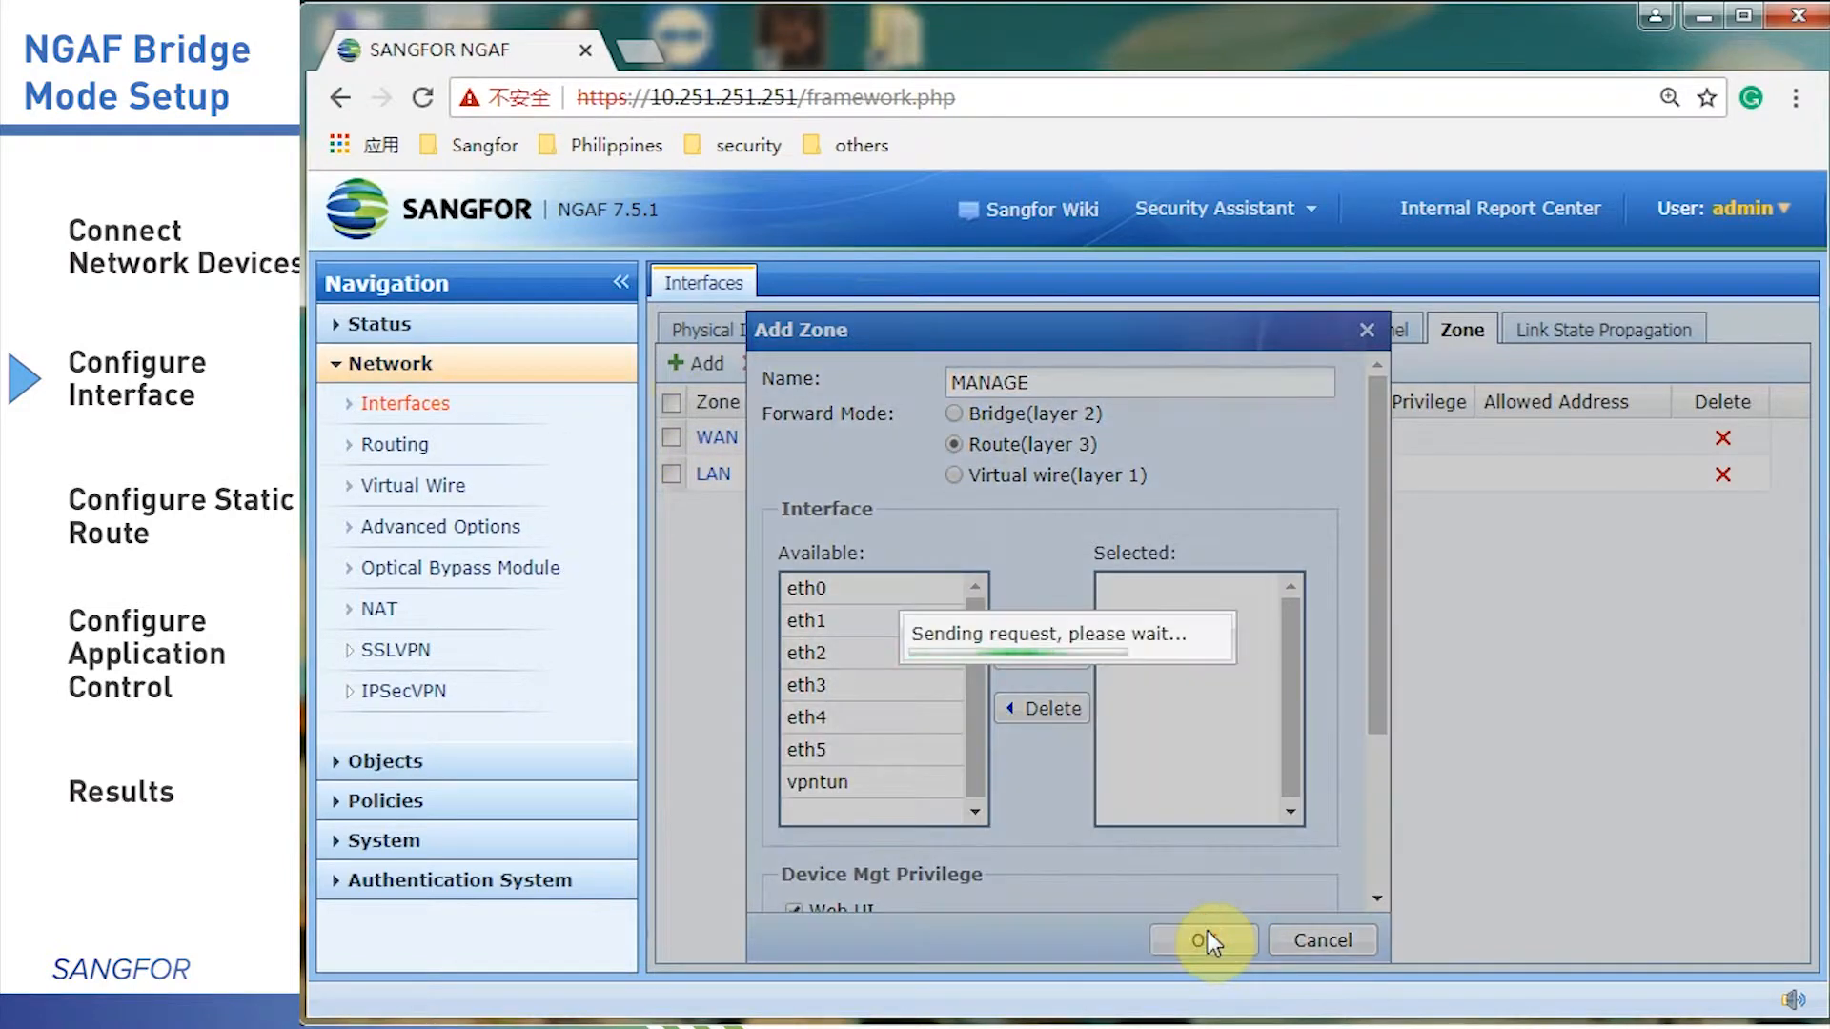
pyautogui.click(1202, 940)
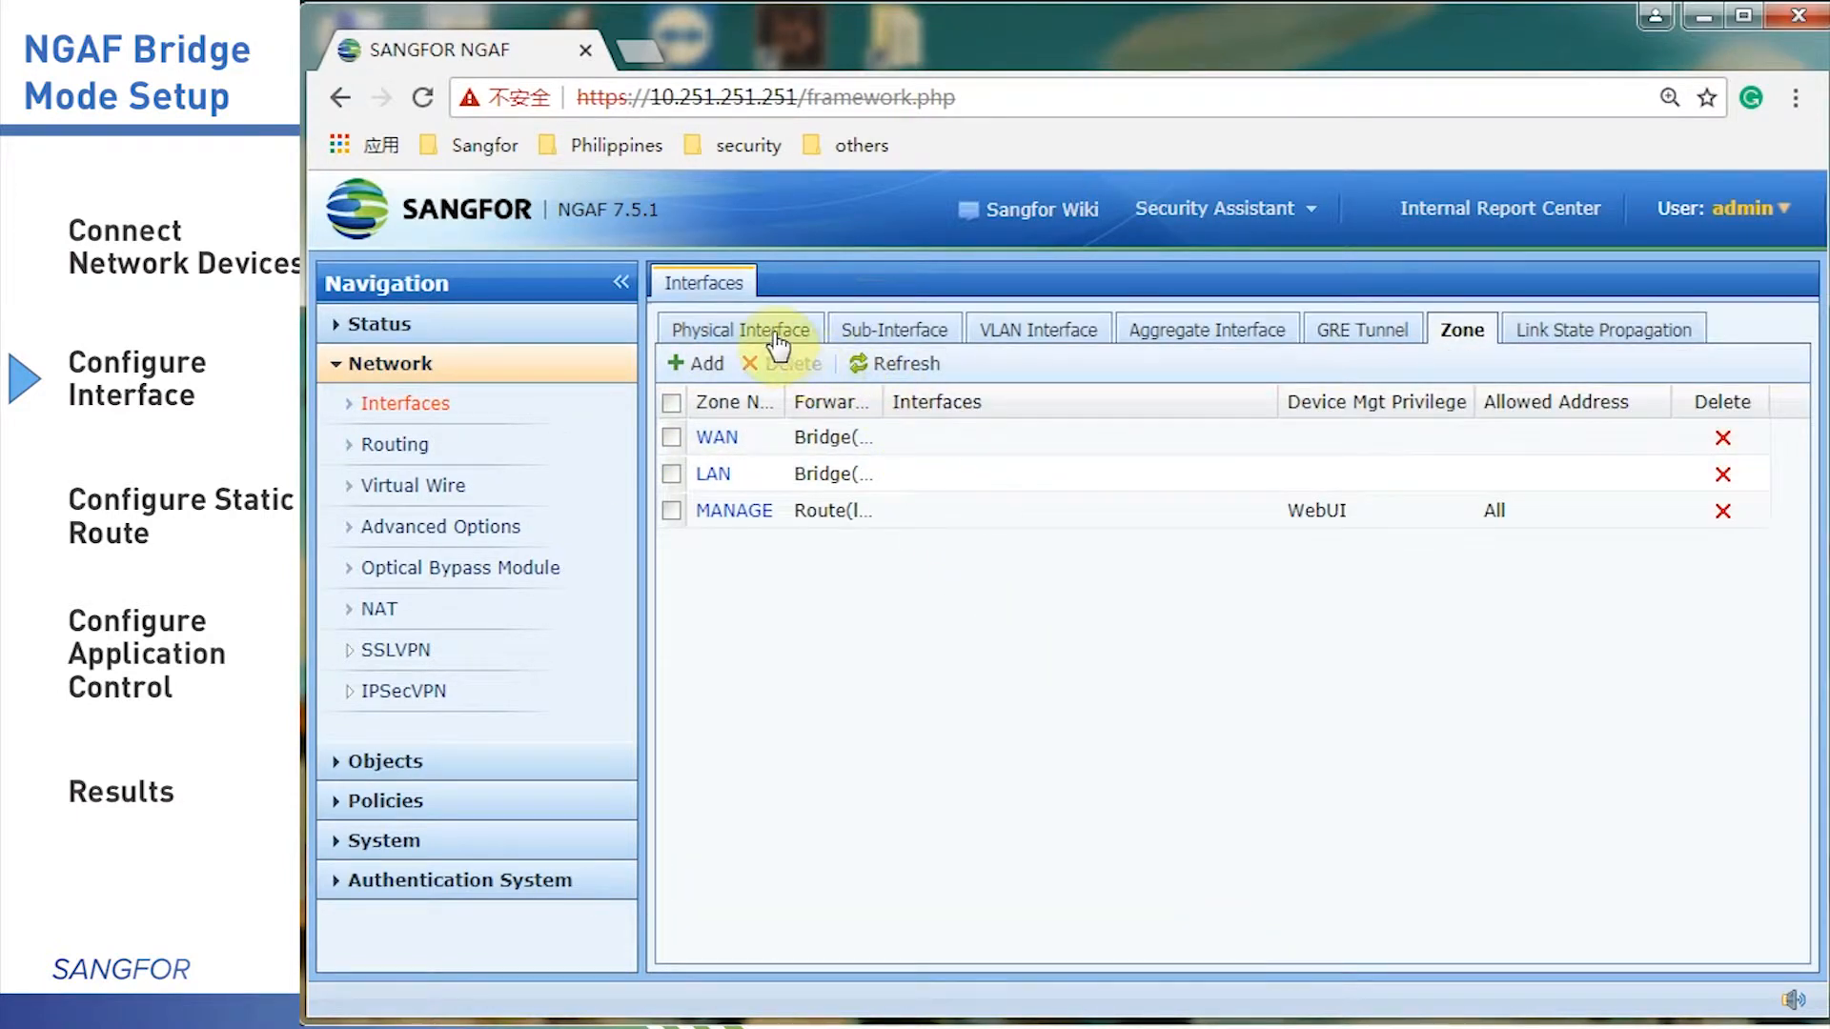
# Step: Save eth1 as a Bridge (layer 2) interface in the LAN zone with access VLAN 1
pyautogui.click(739, 330)
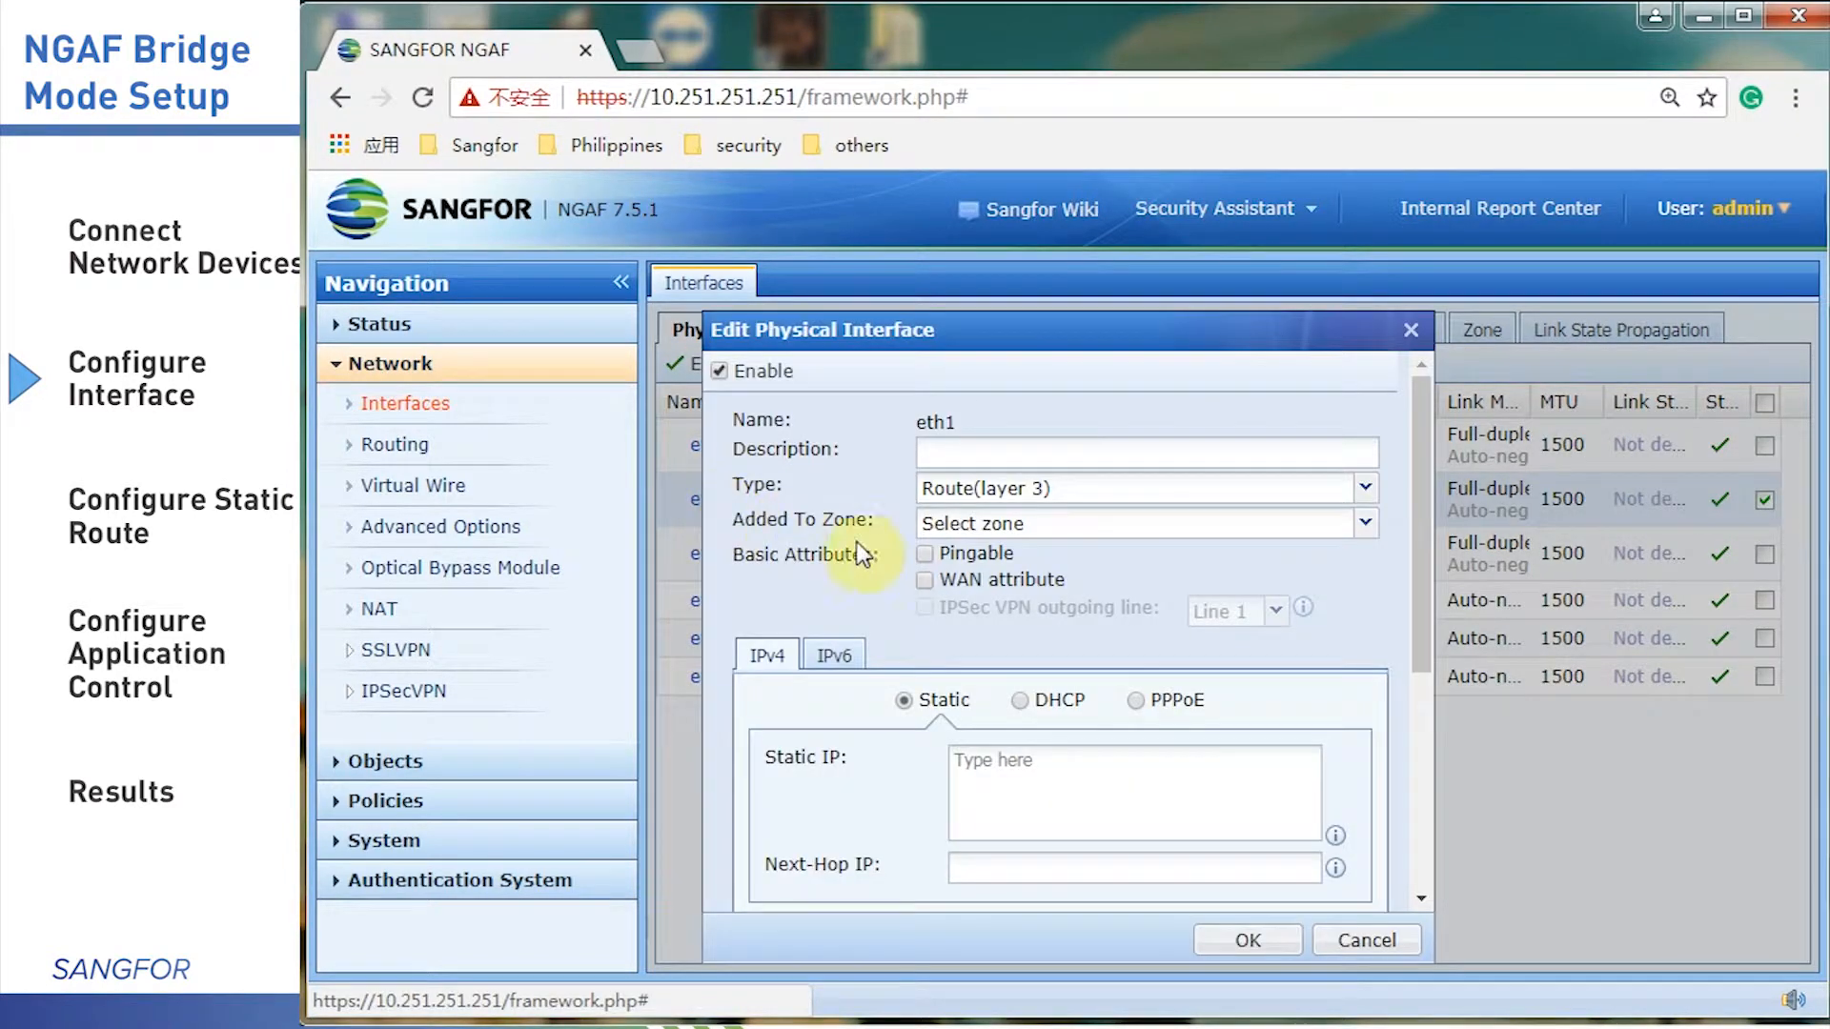
pyautogui.moveTo(1141, 735)
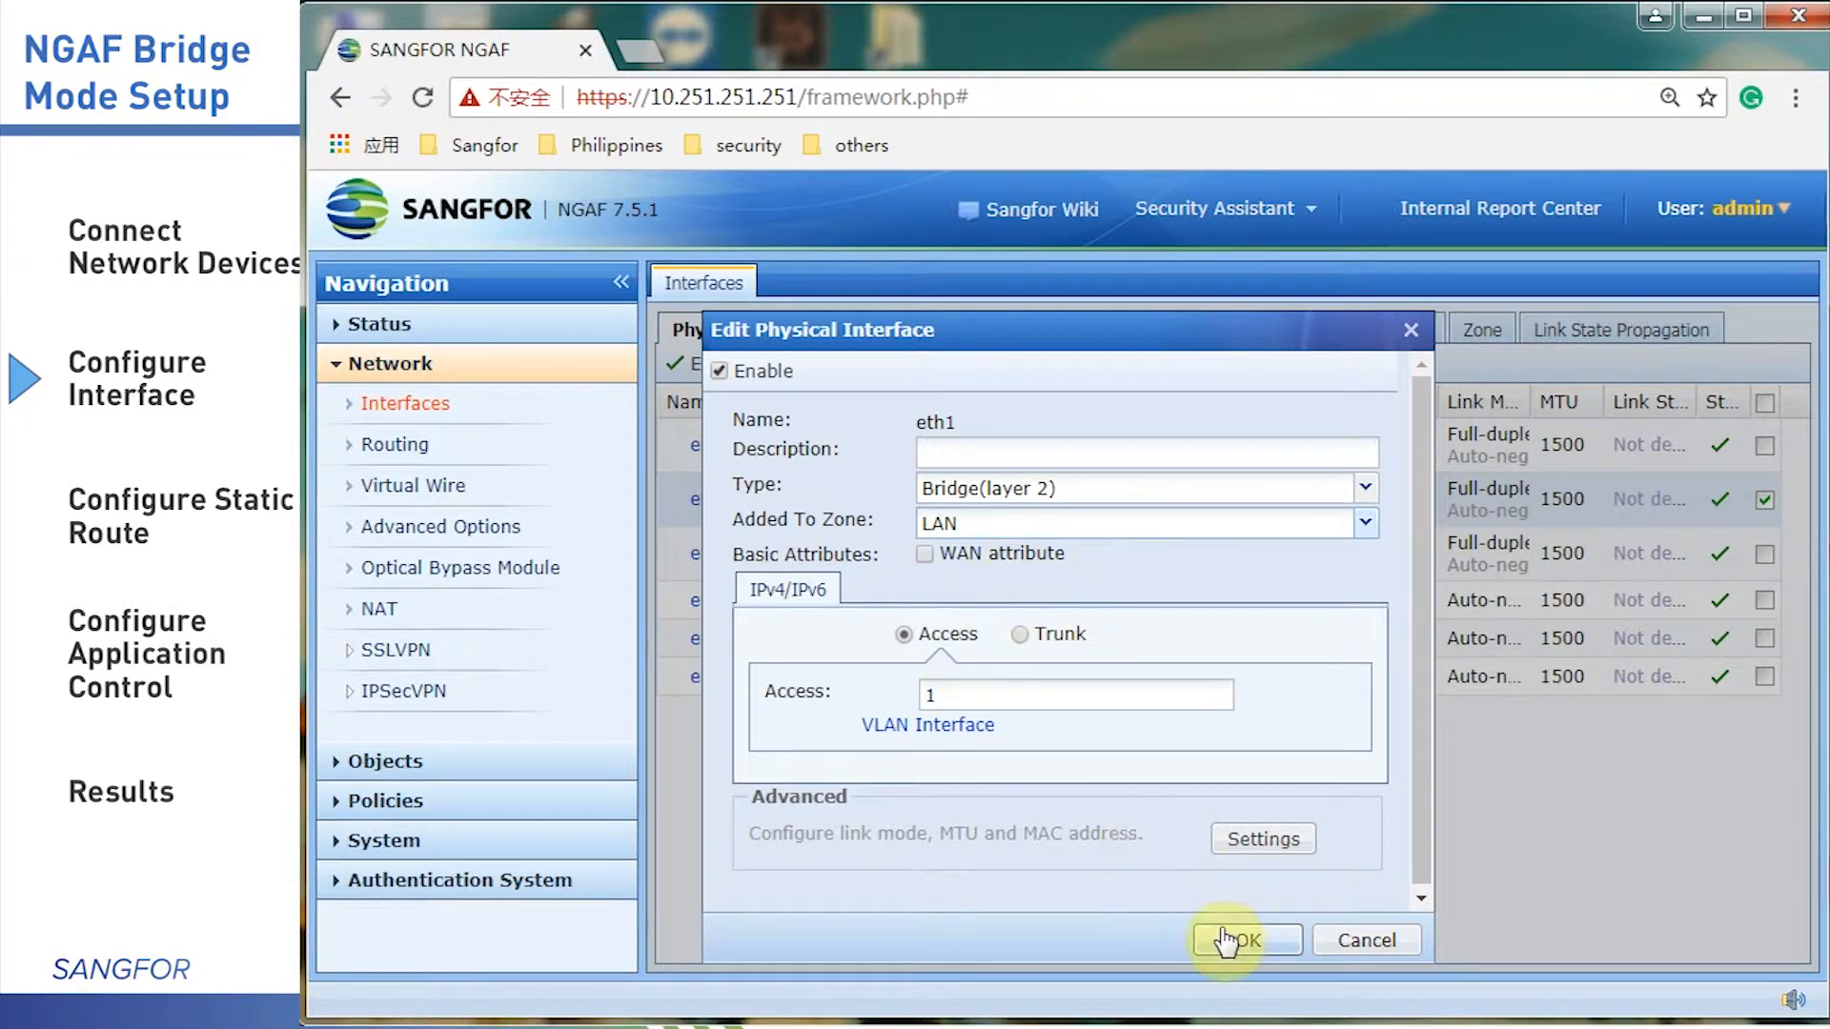
pyautogui.click(1246, 940)
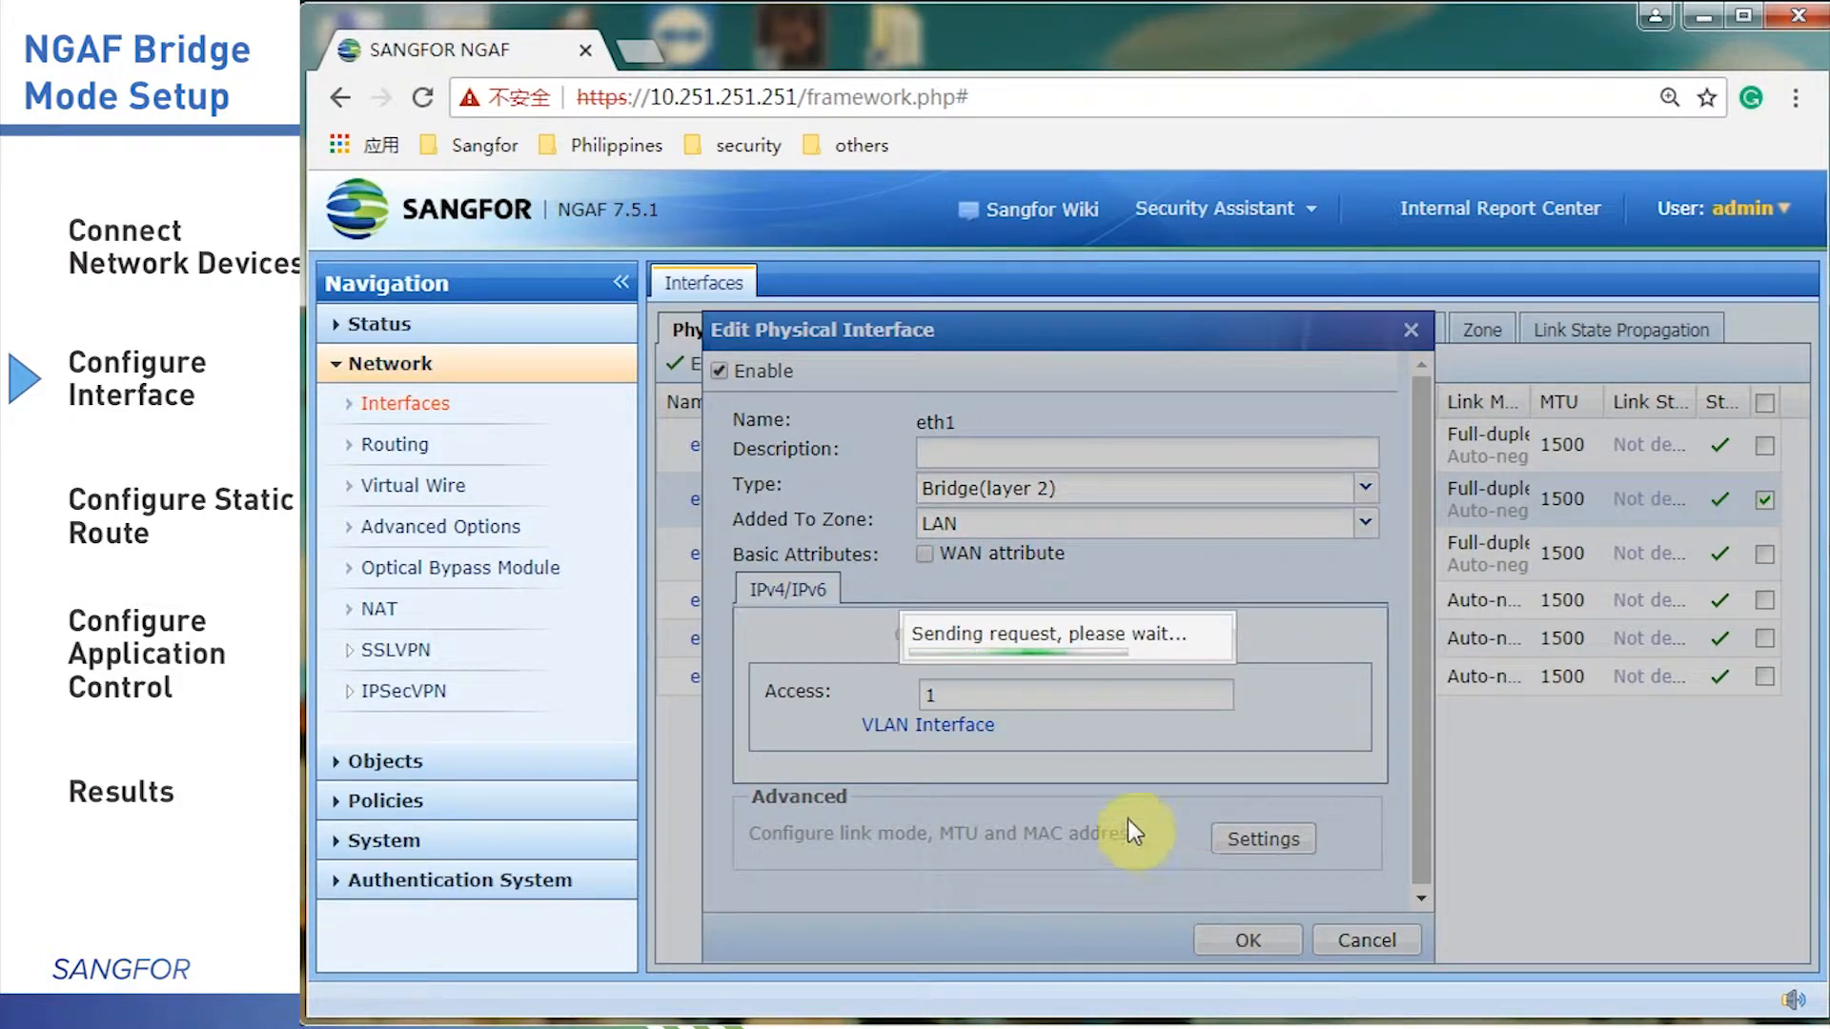
pyautogui.moveTo(1119, 818)
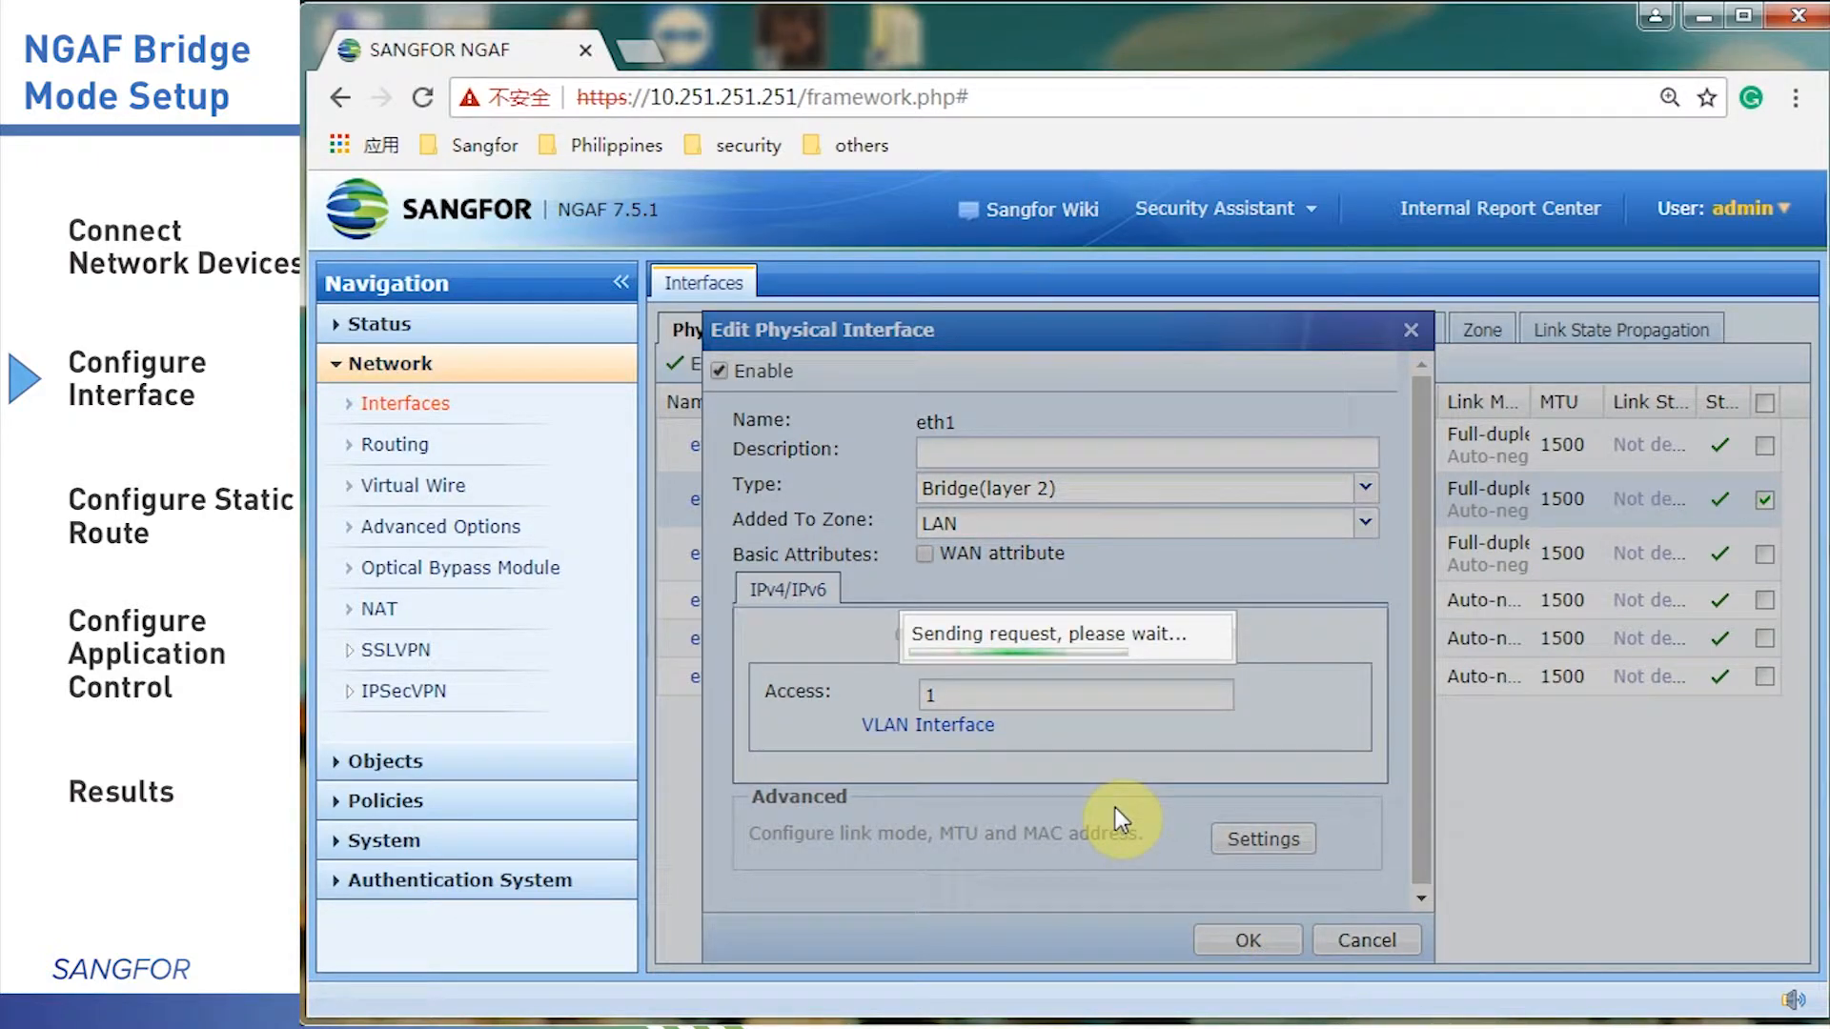
pyautogui.click(1246, 940)
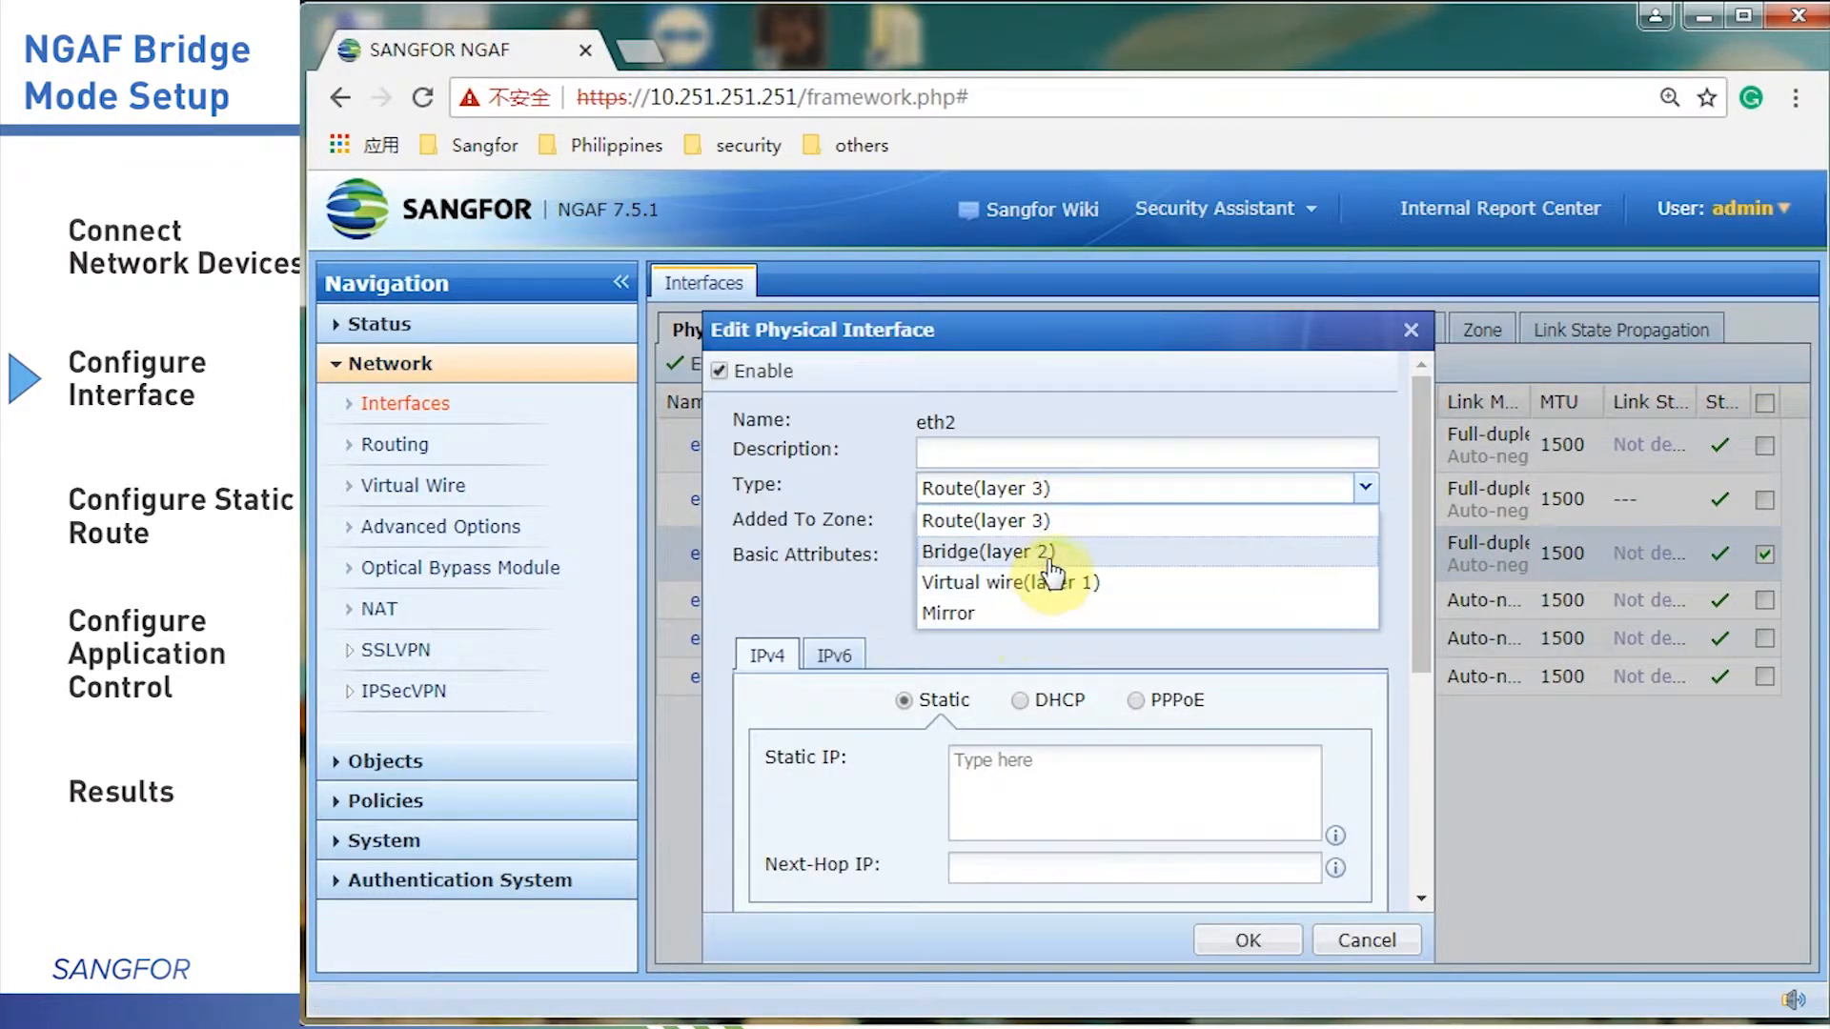
# Step: Save eth2 as a layer 2 bridge in the WAN zone with the WAN attribute checked
pyautogui.click(989, 550)
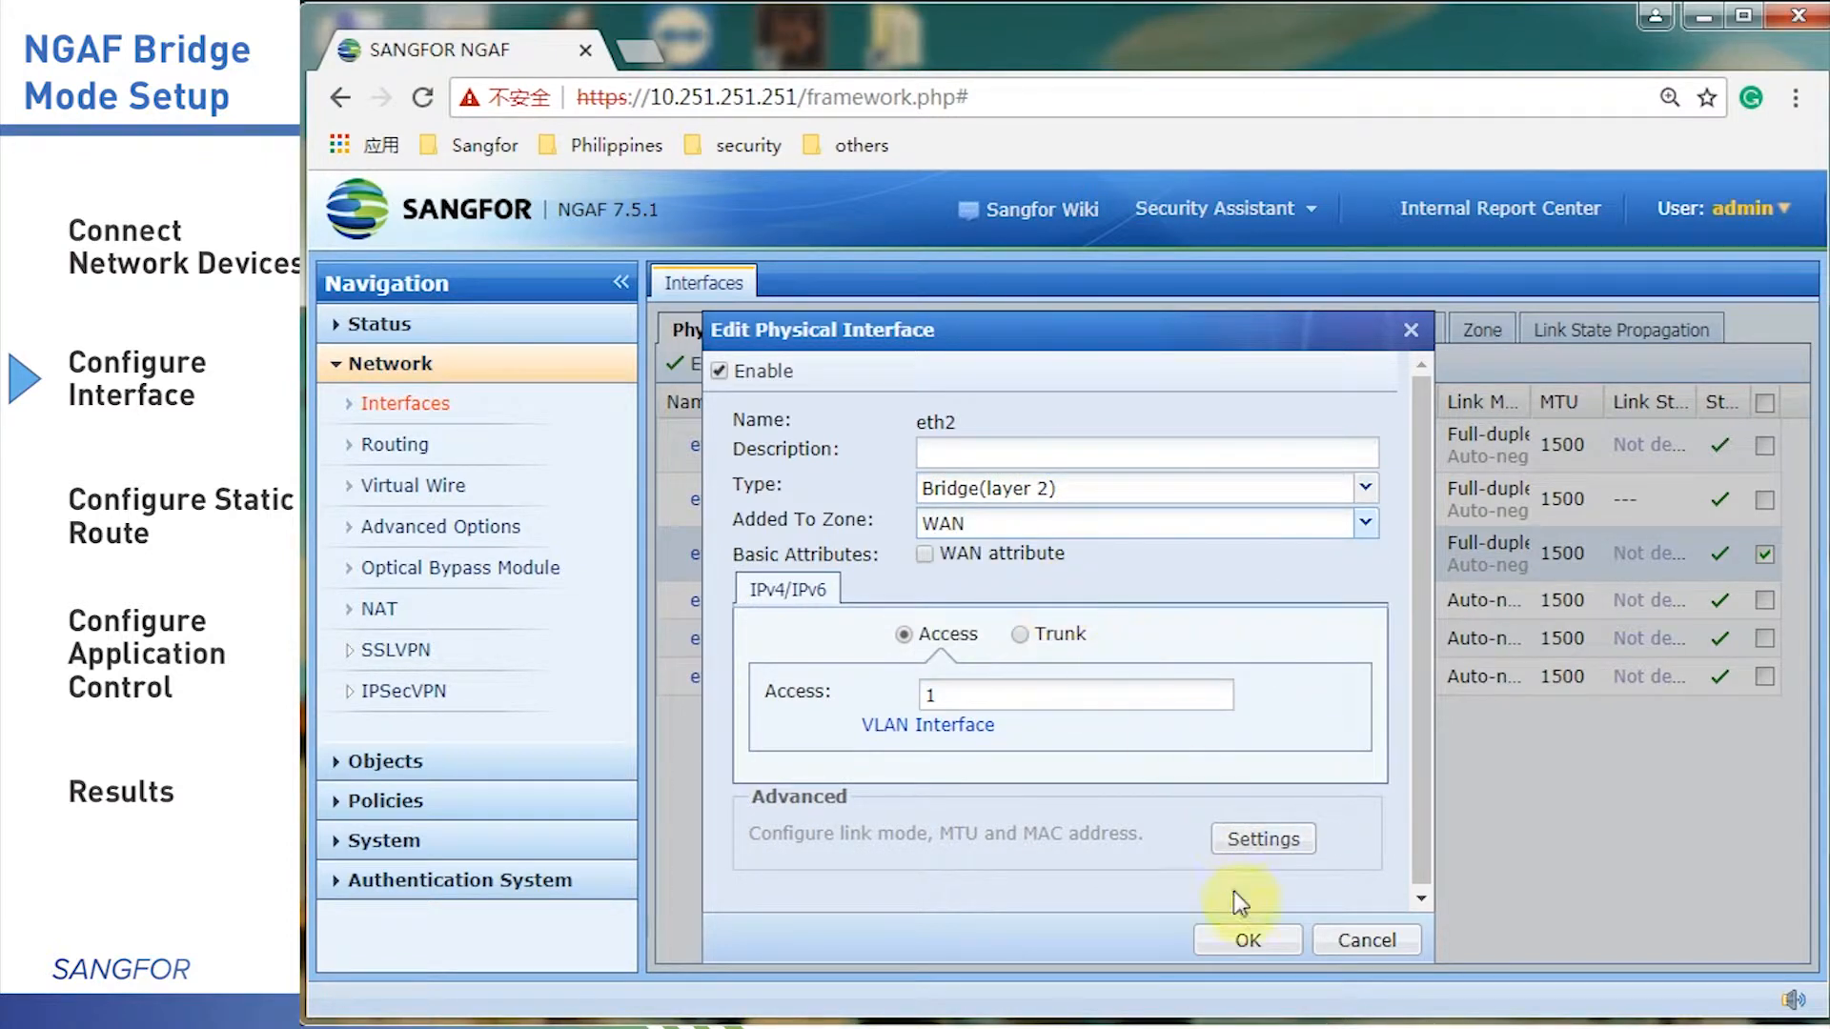
pyautogui.click(925, 552)
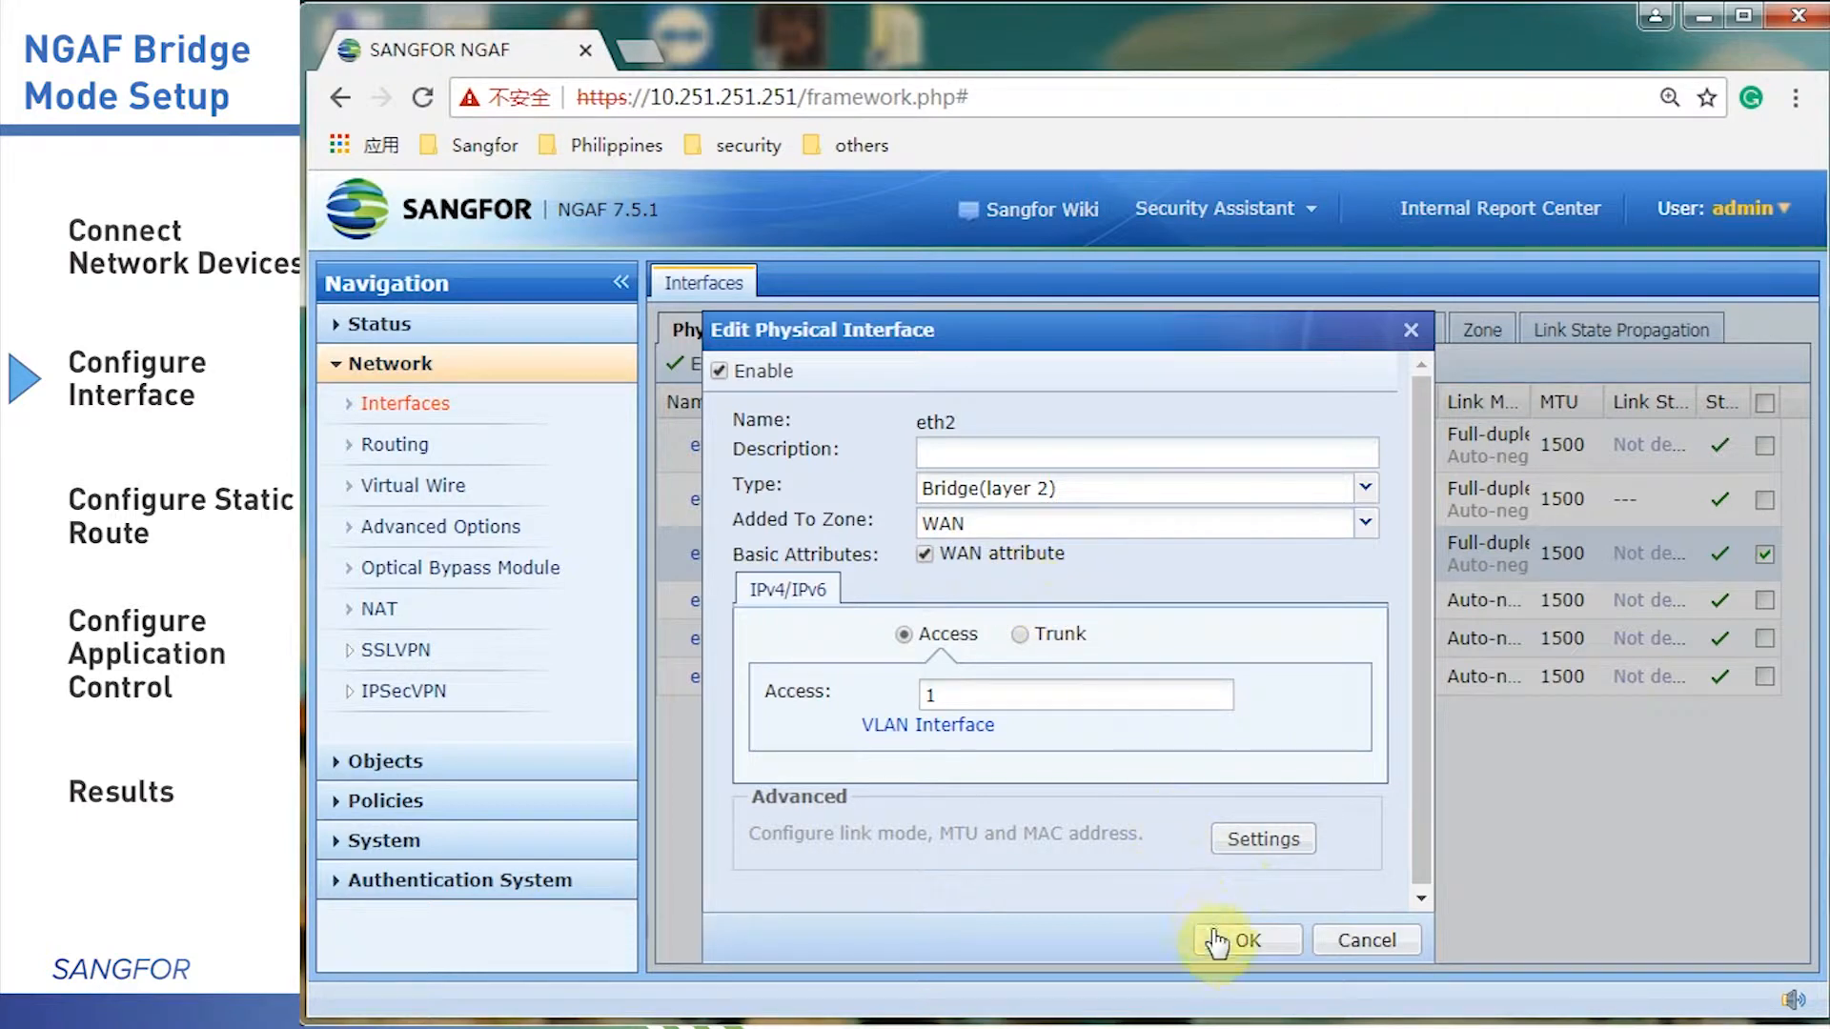
pyautogui.click(1245, 940)
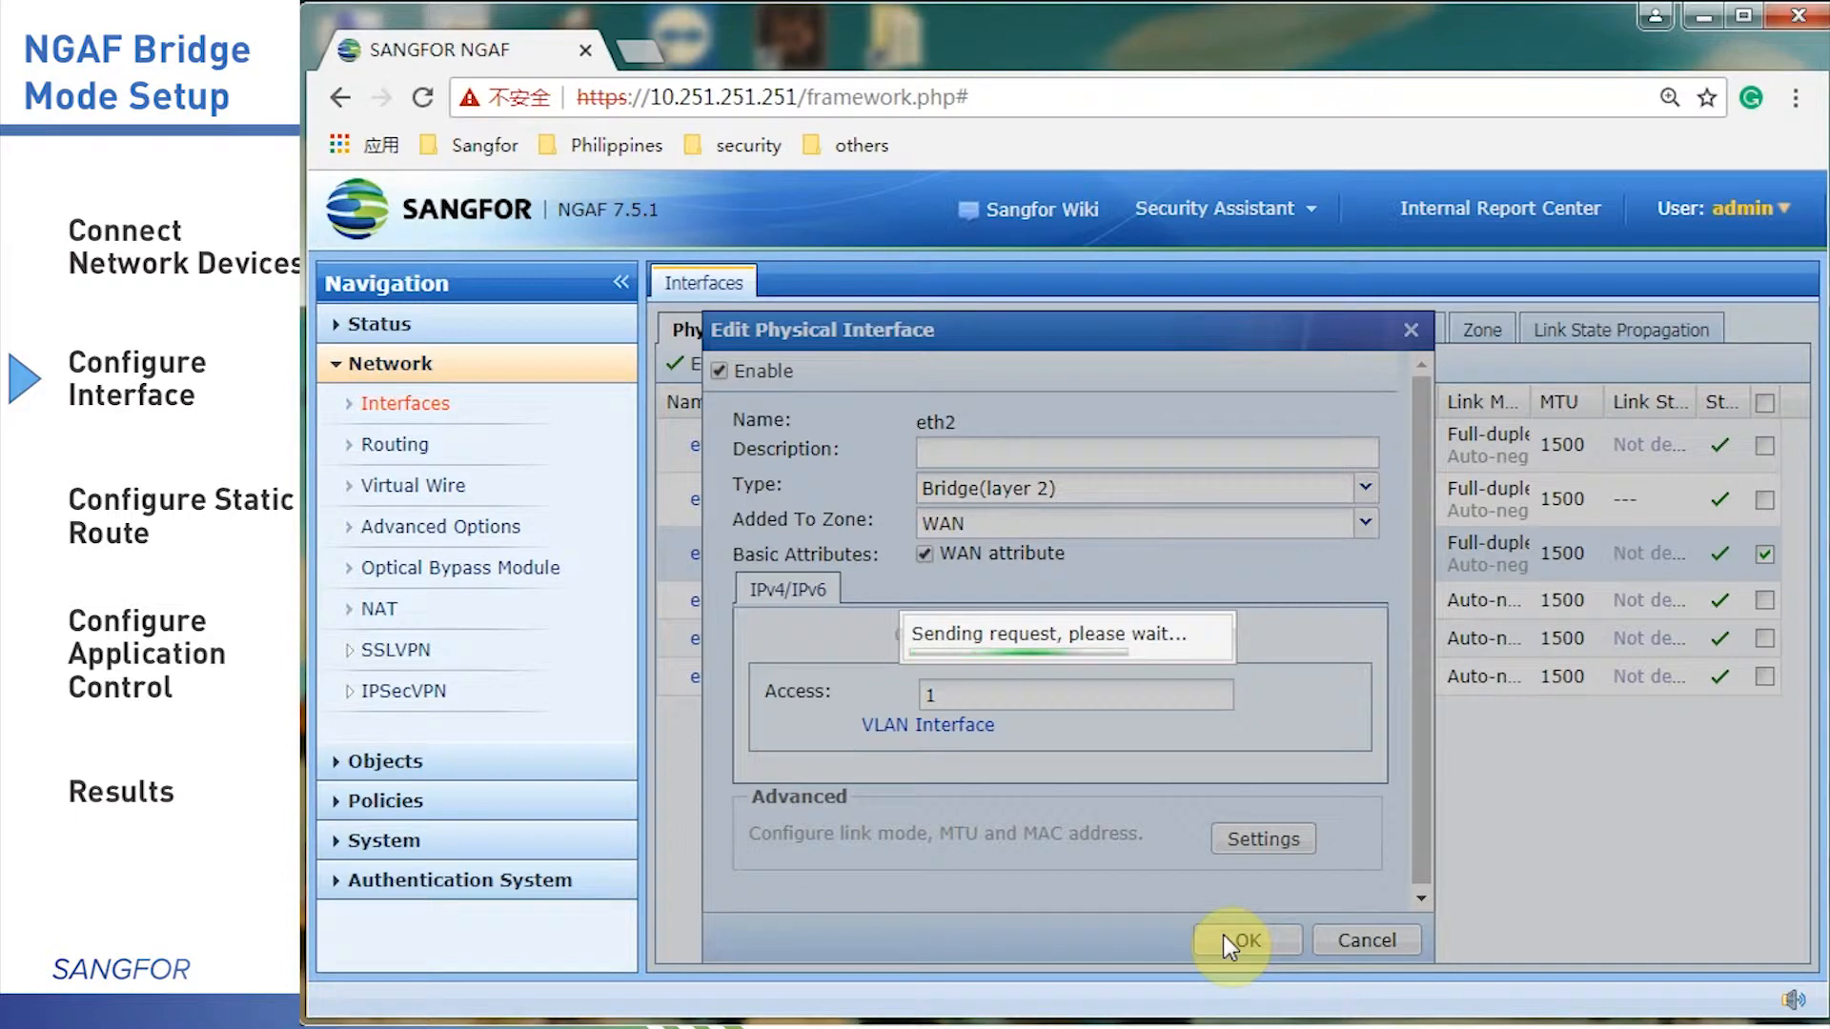
pyautogui.click(1245, 940)
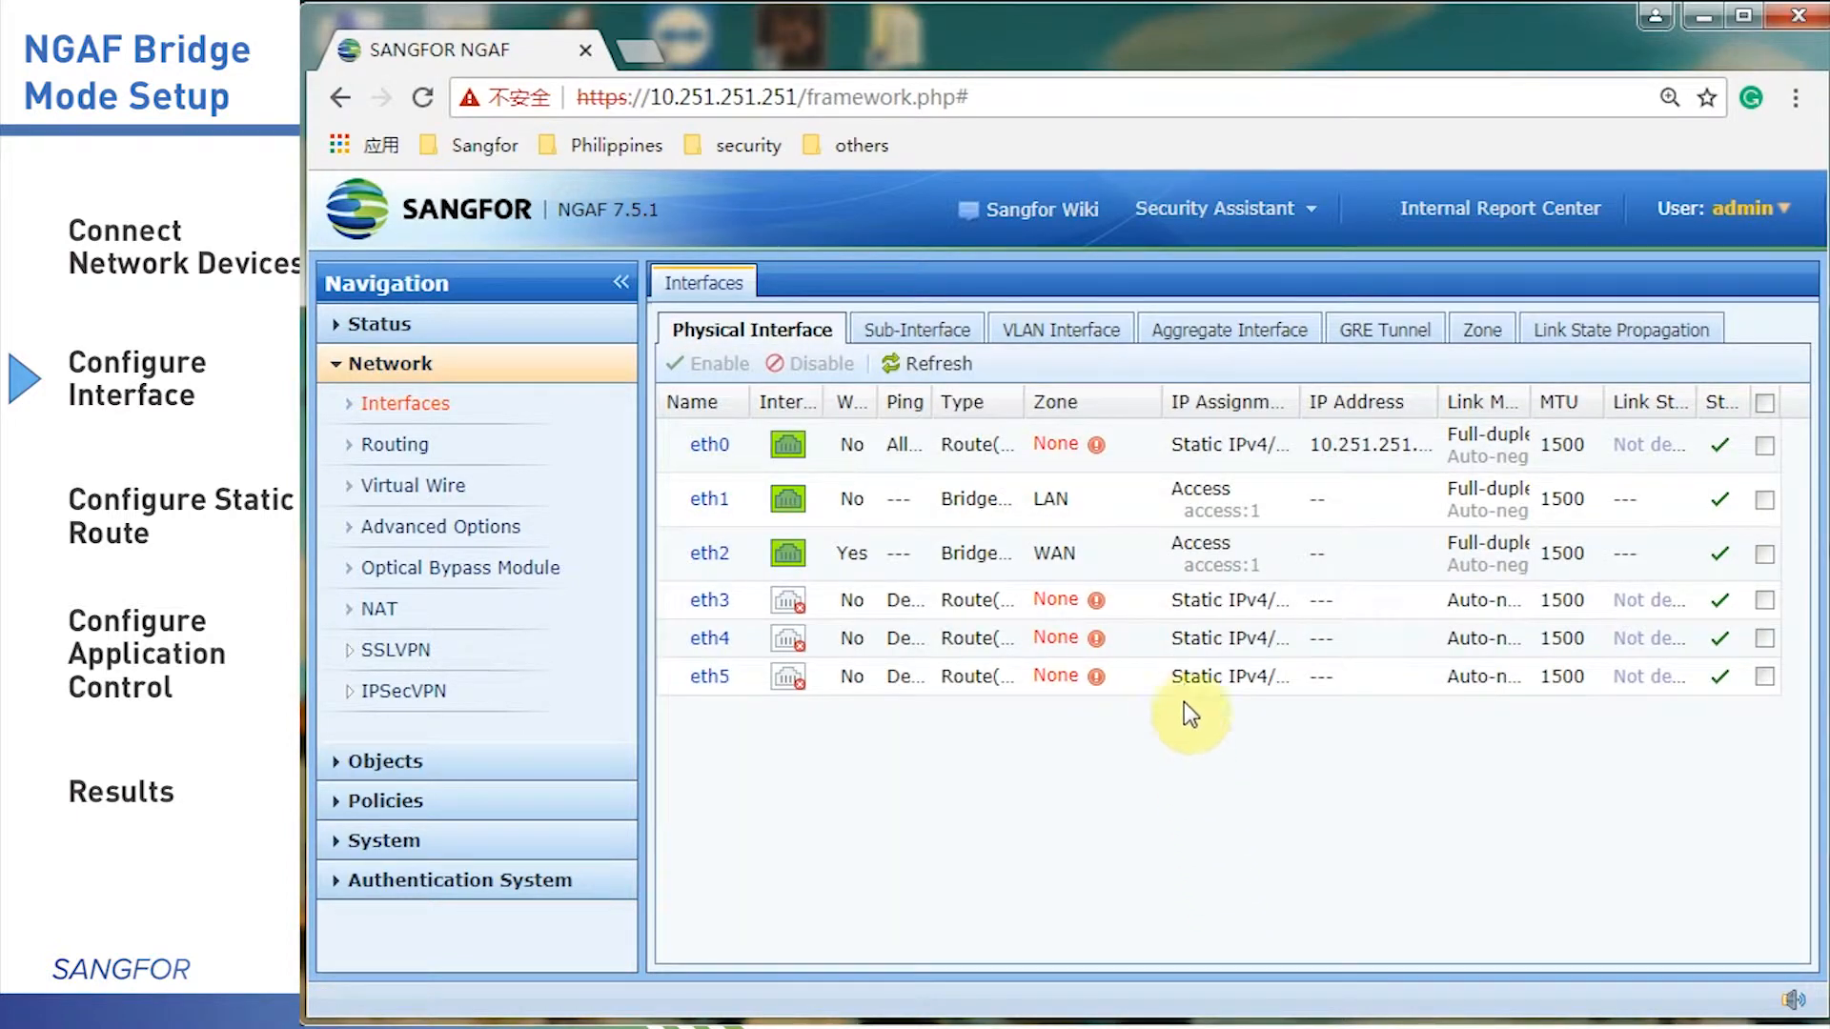
pyautogui.click(1047, 330)
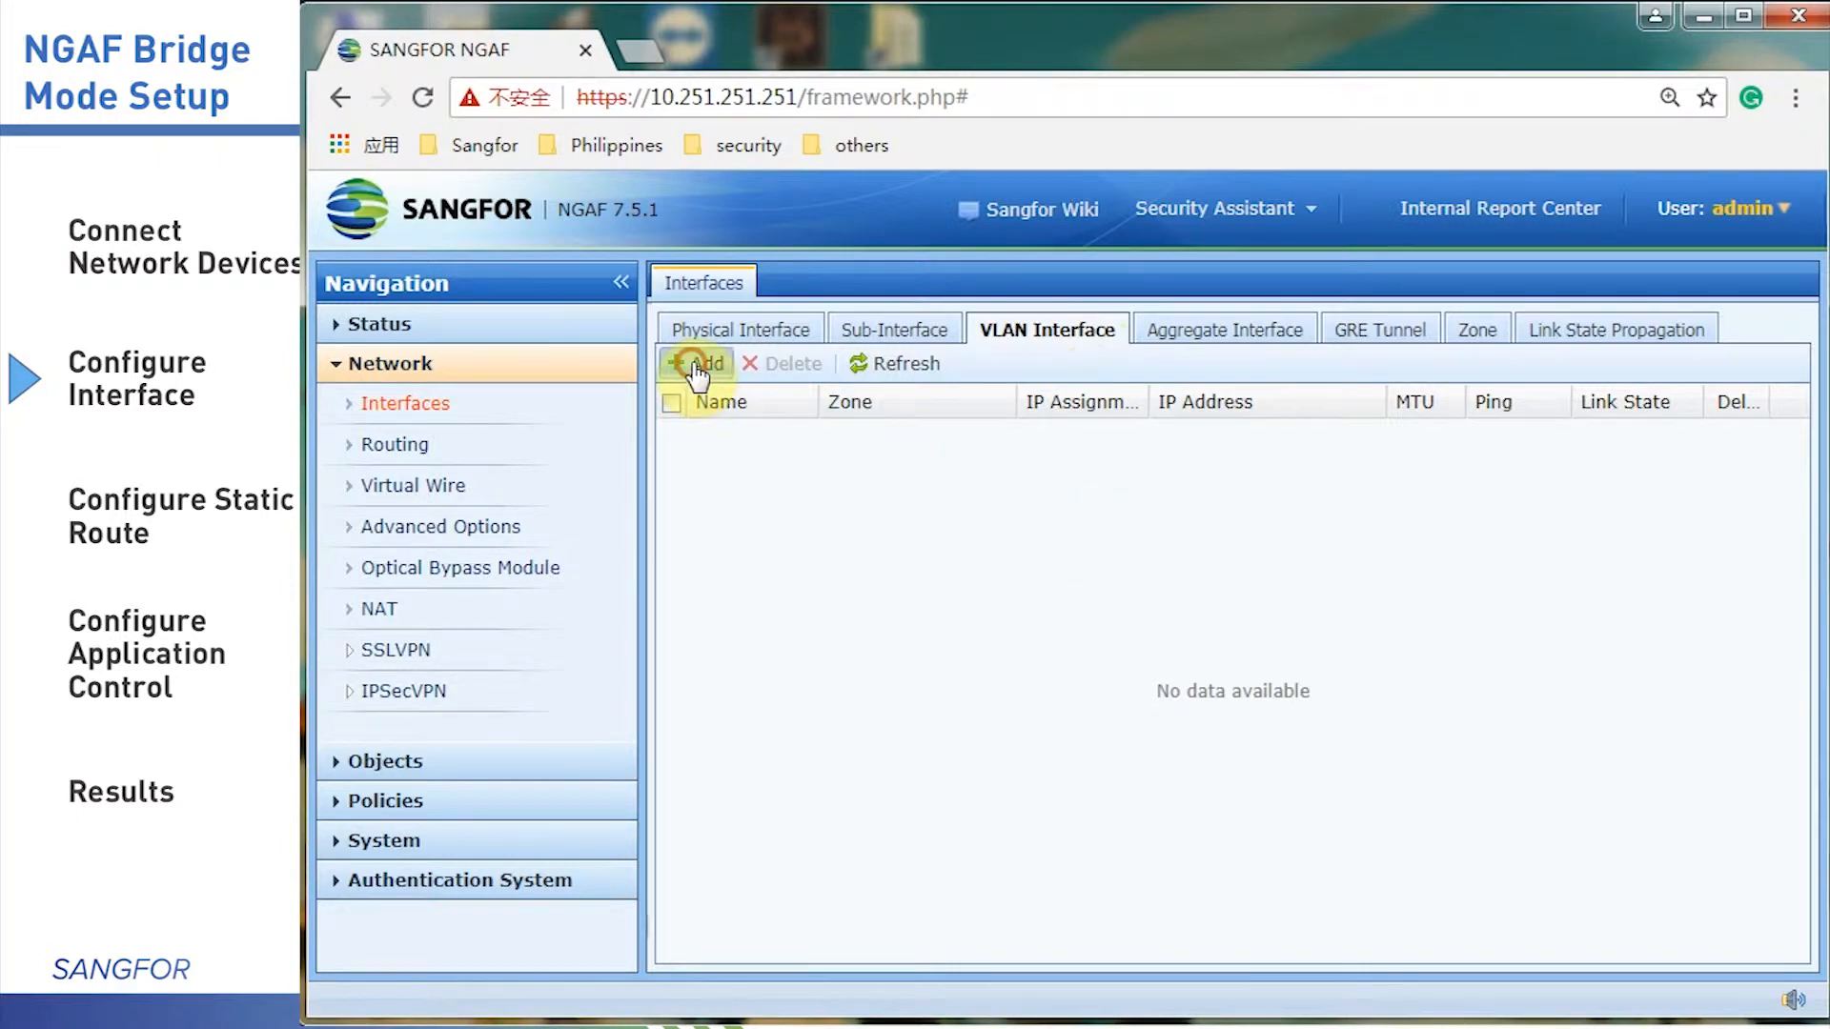
# Step: Add VLAN interface veth.1 in MANAGE, pingable, IP 192.168.254.100/24, next hop 192.168.254.254
pyautogui.click(694, 362)
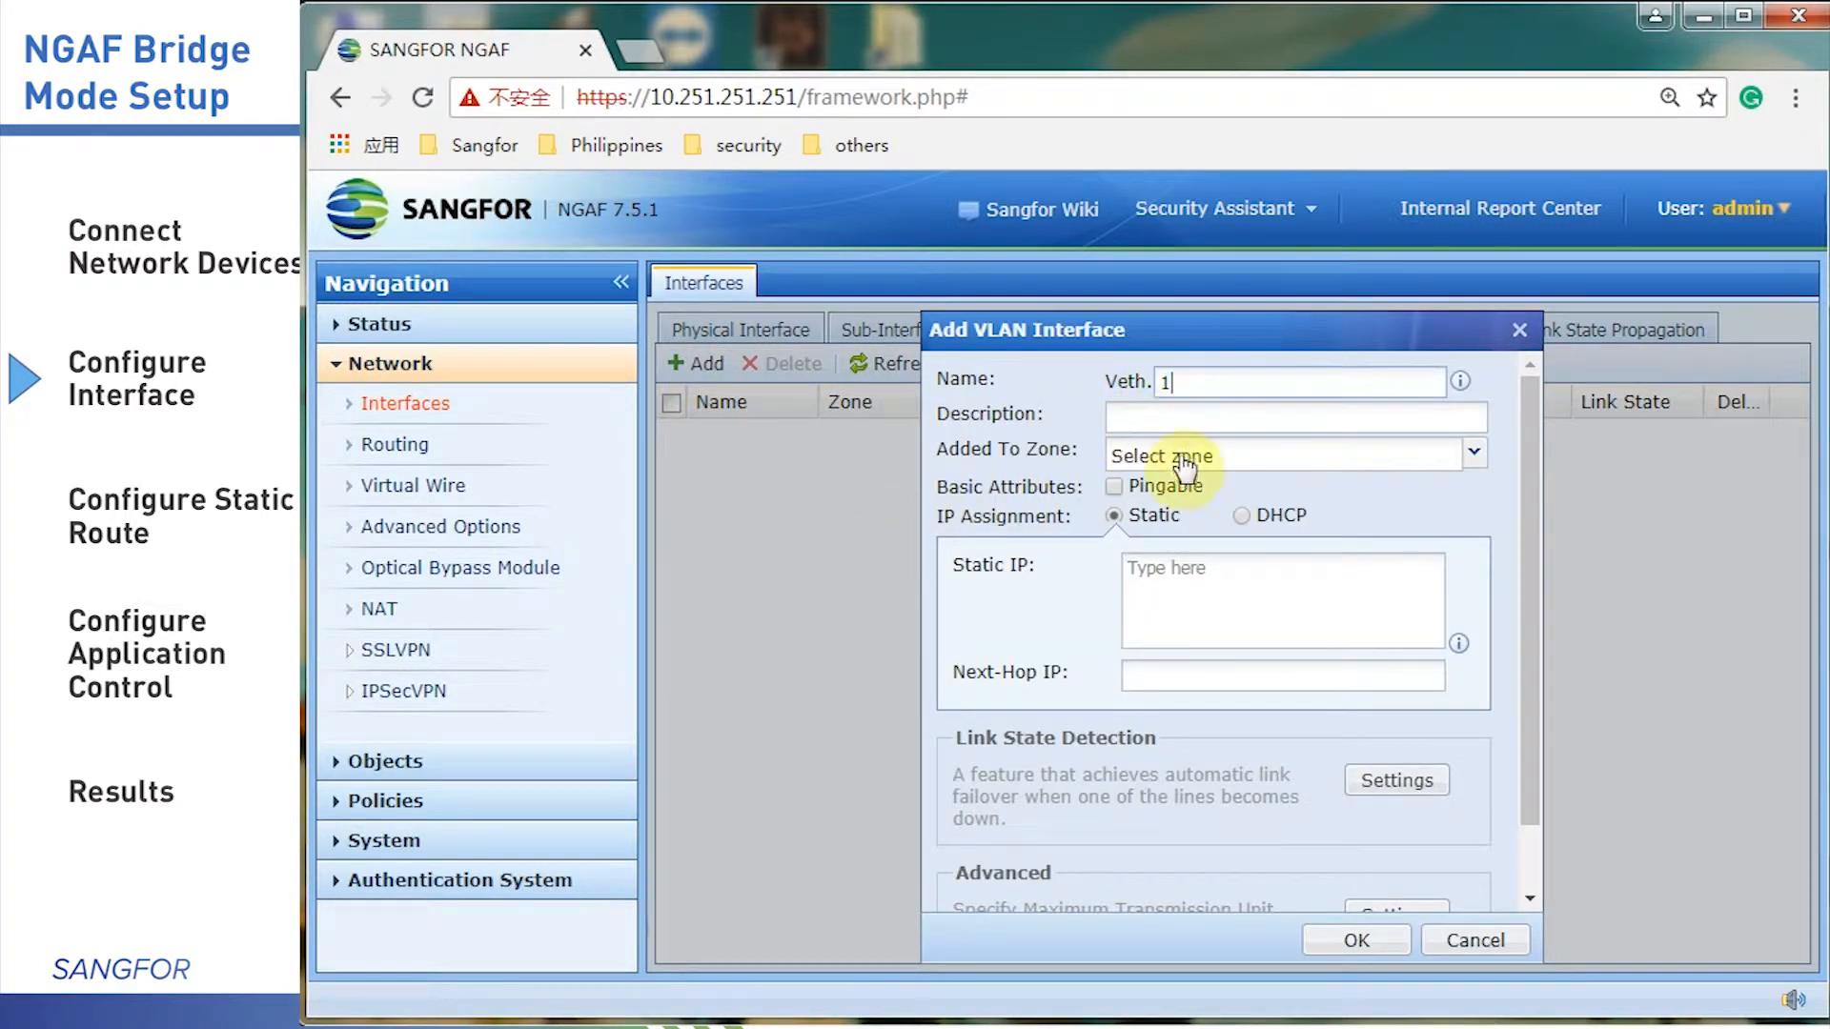
pyautogui.click(1292, 454)
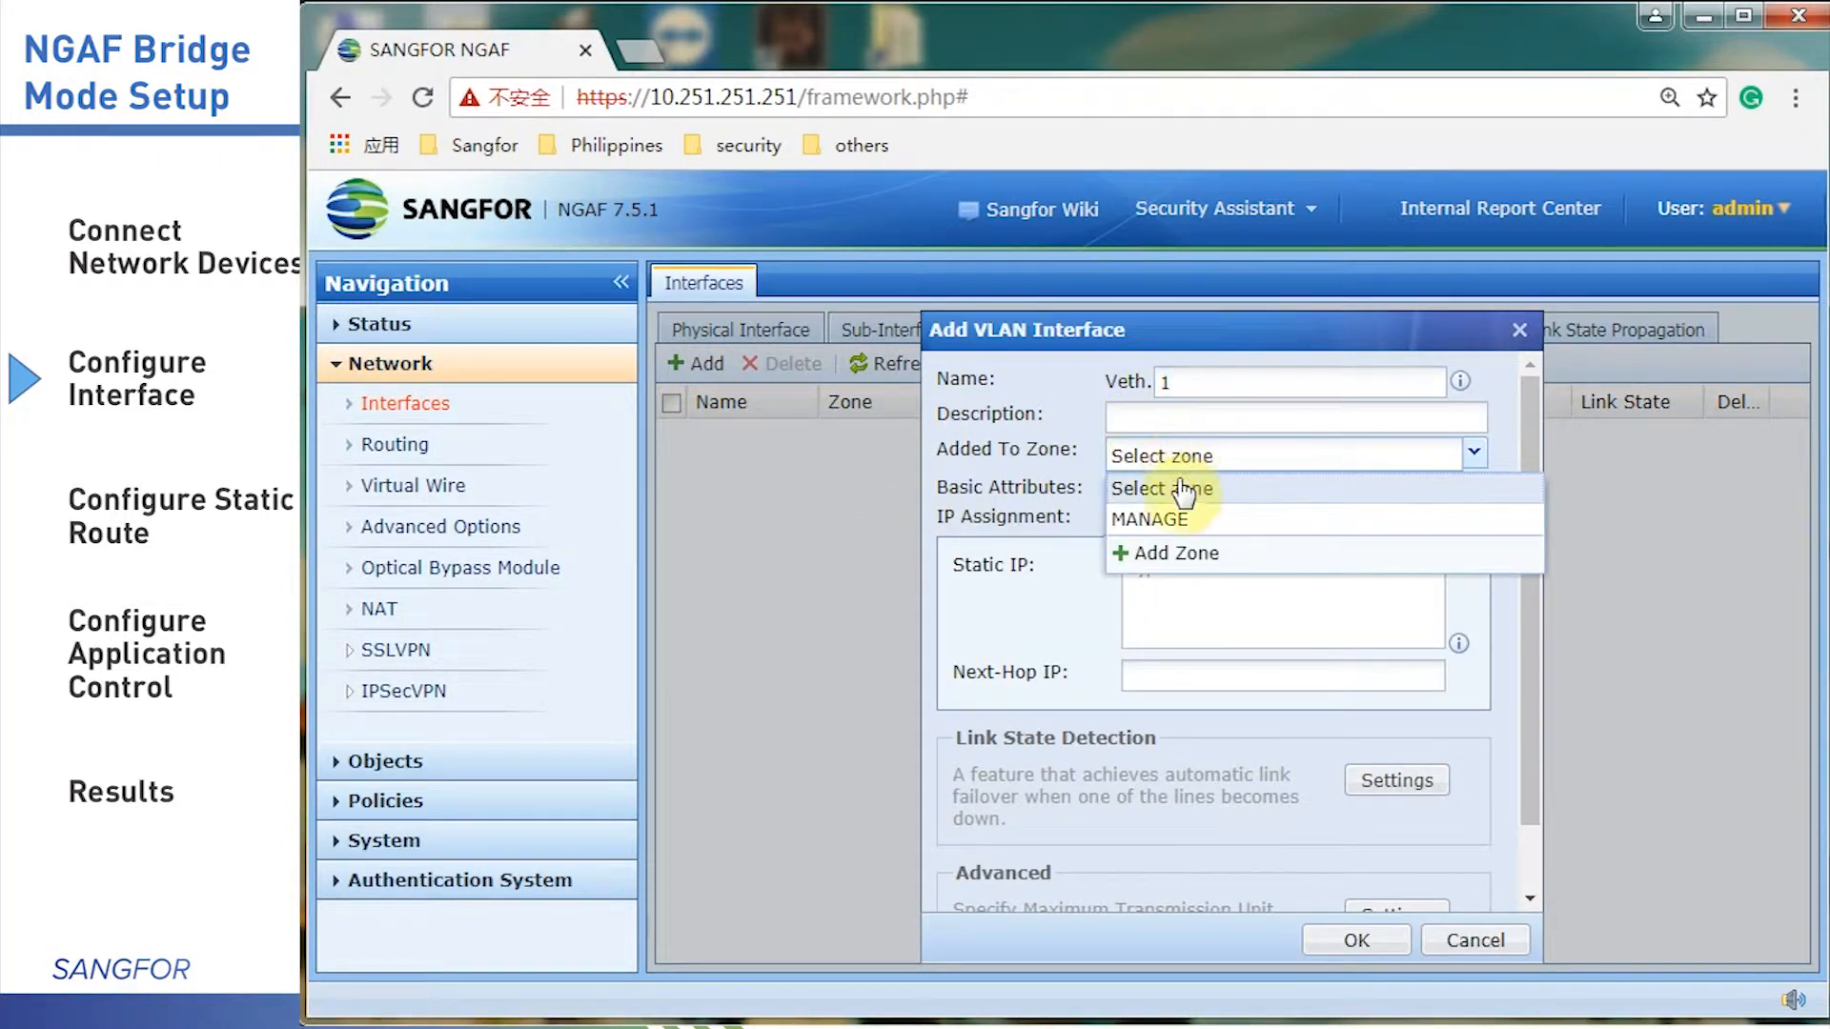
pyautogui.click(1148, 519)
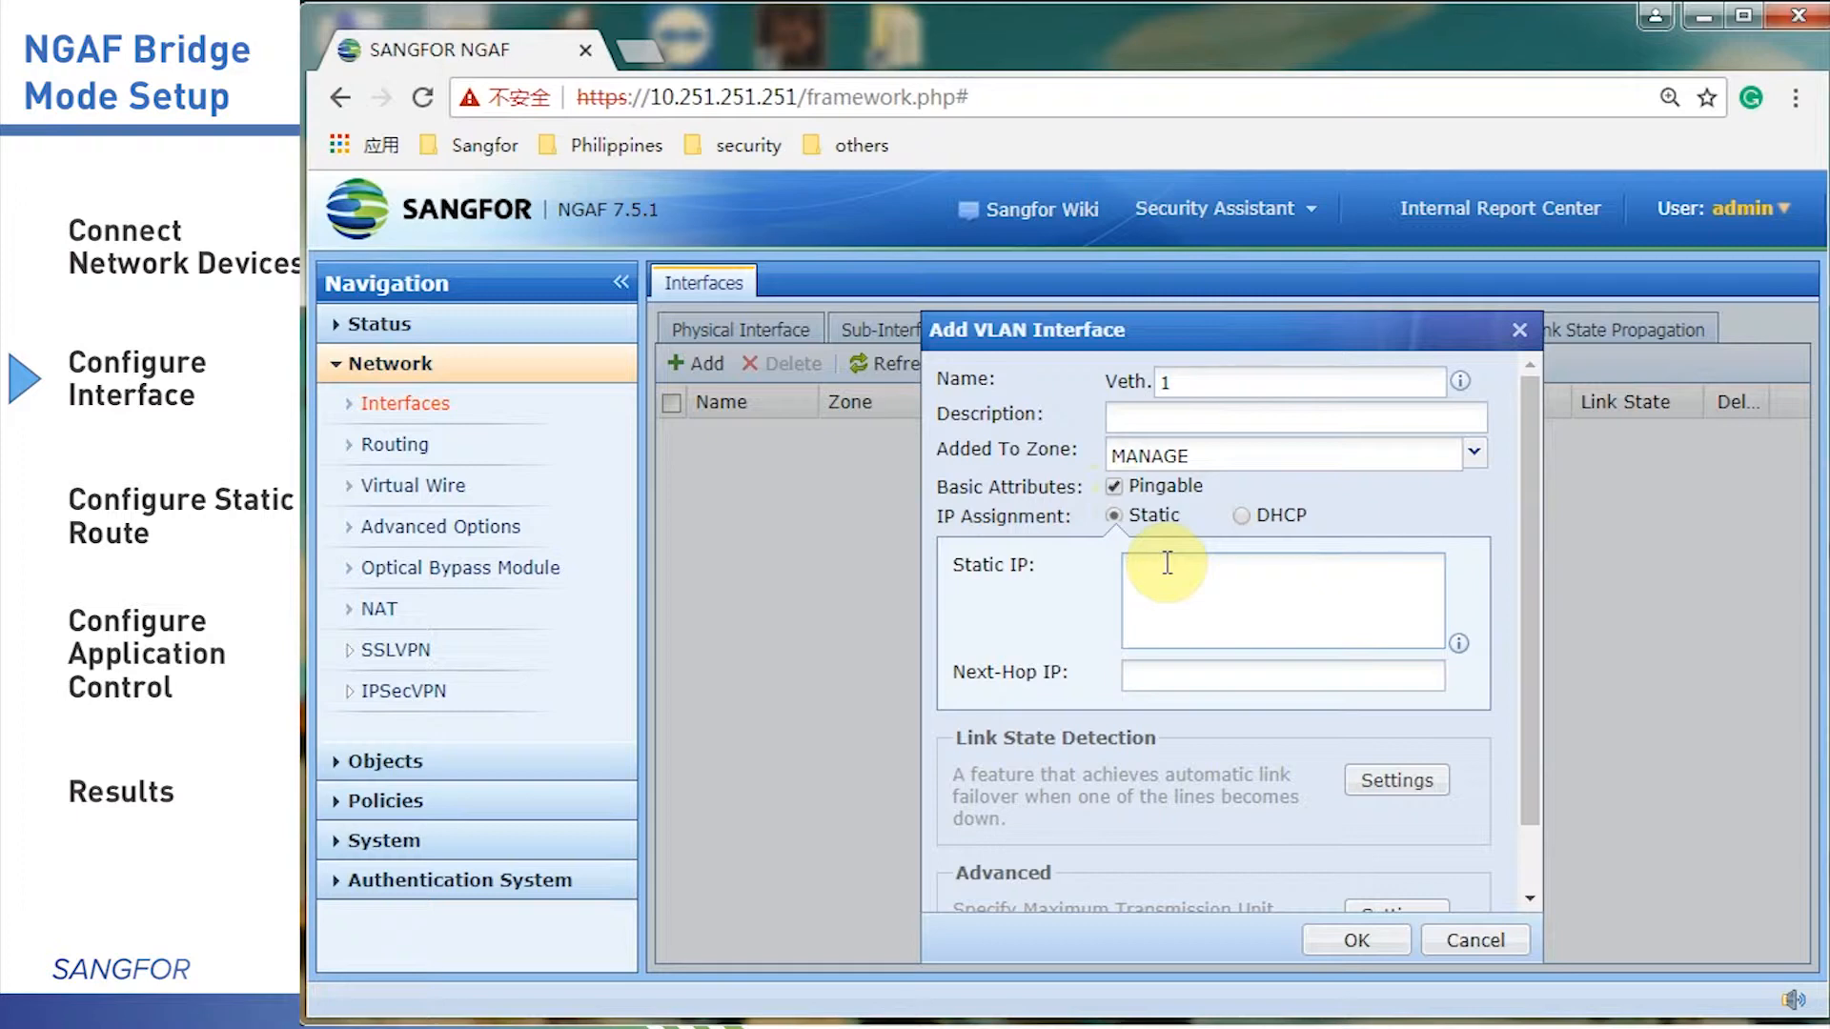
pyautogui.write('1')
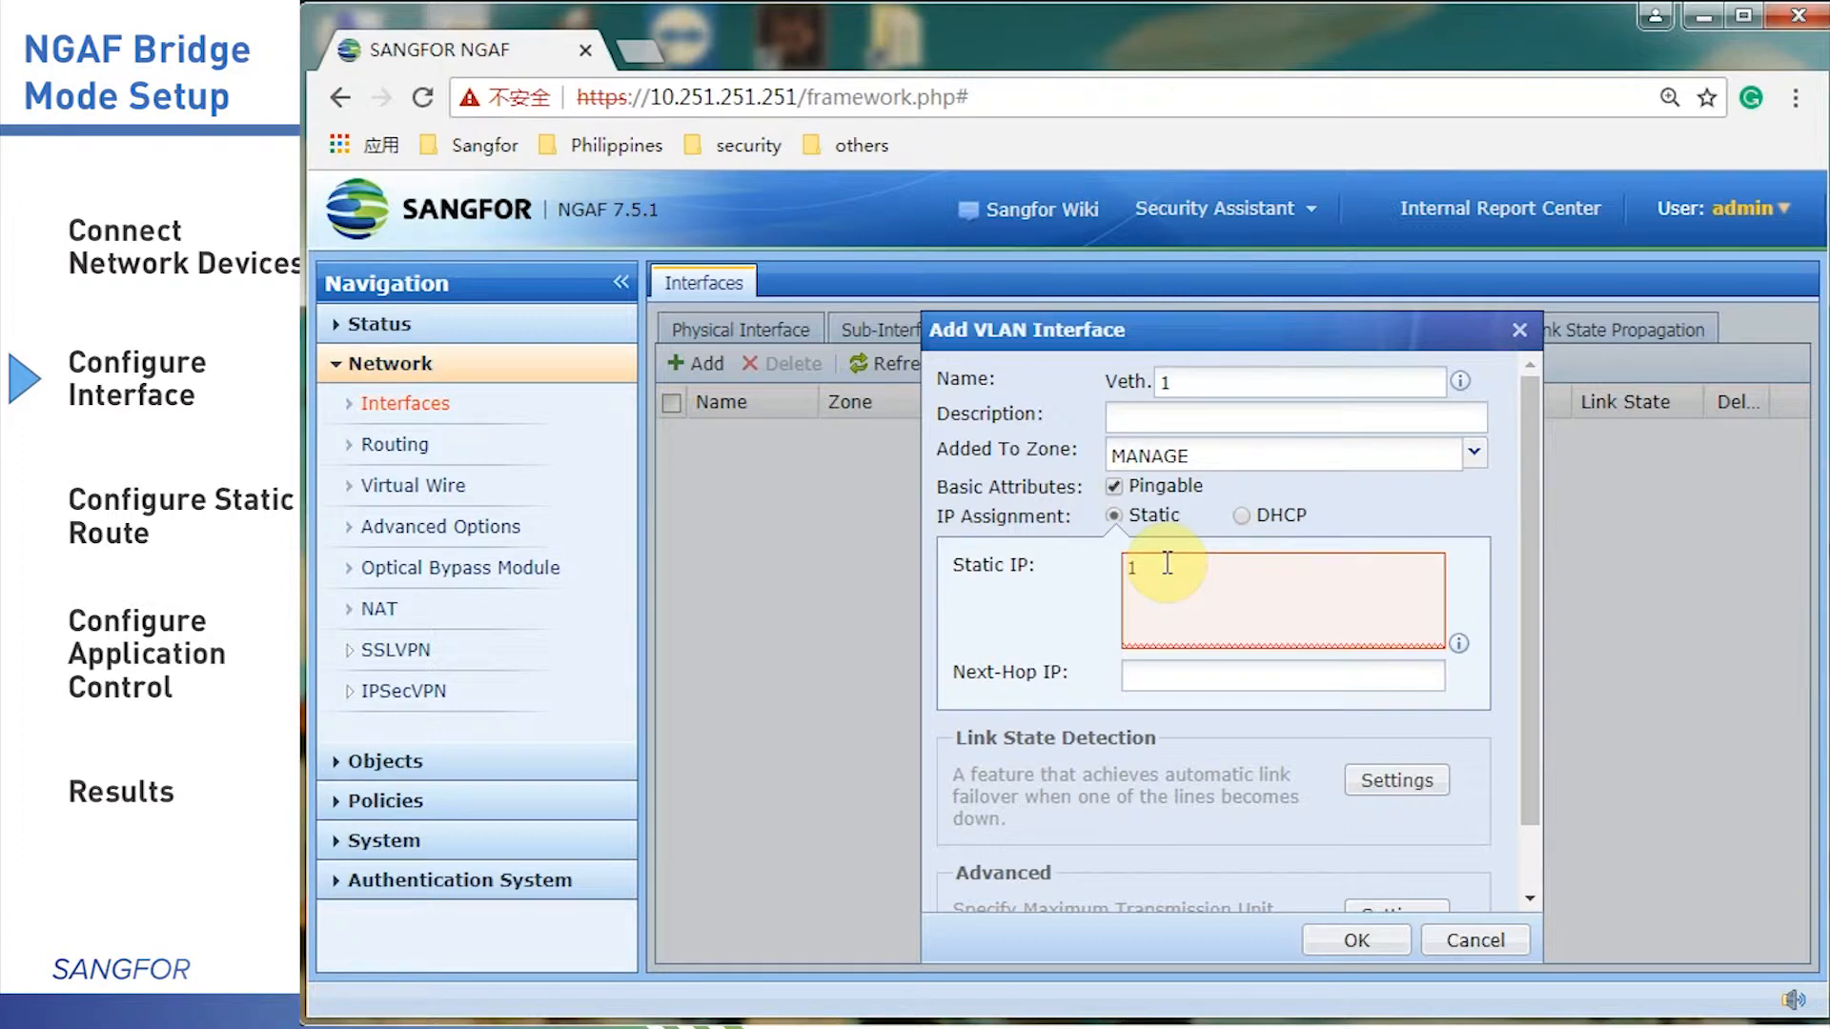
pyautogui.write('92.168')
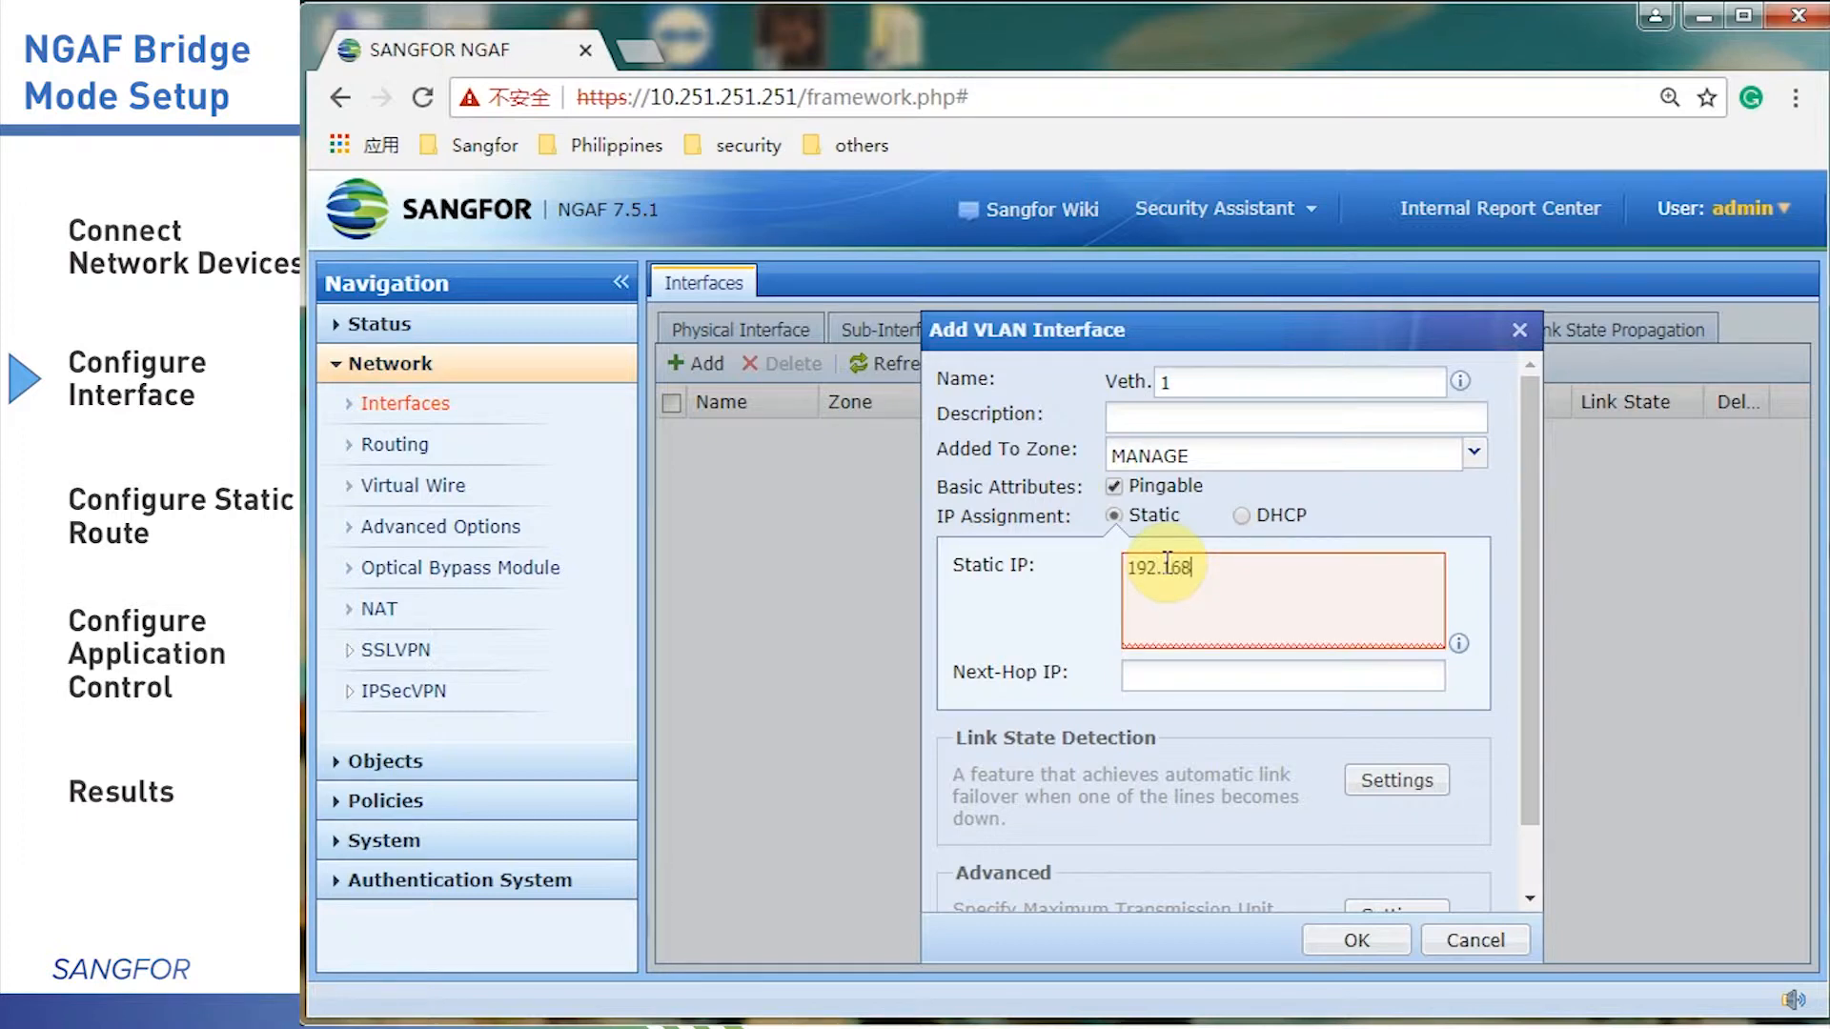
pyautogui.write('.254.1')
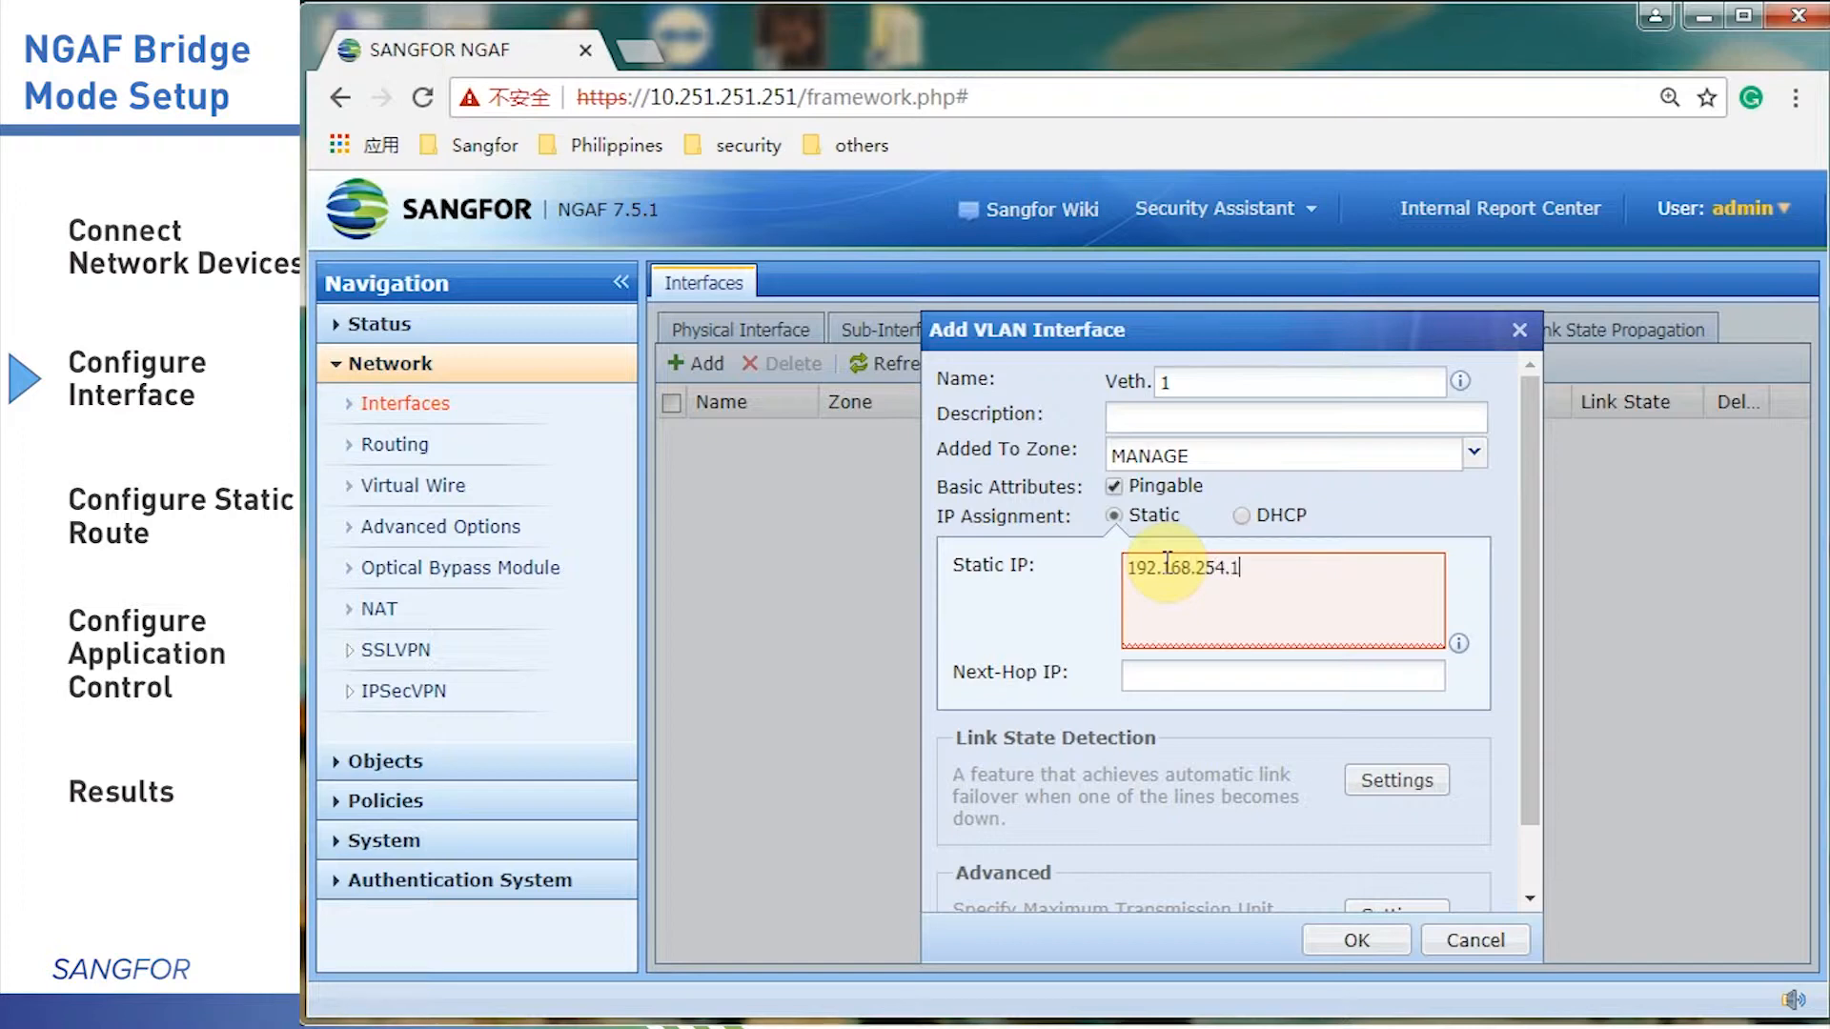
pyautogui.write('00.')
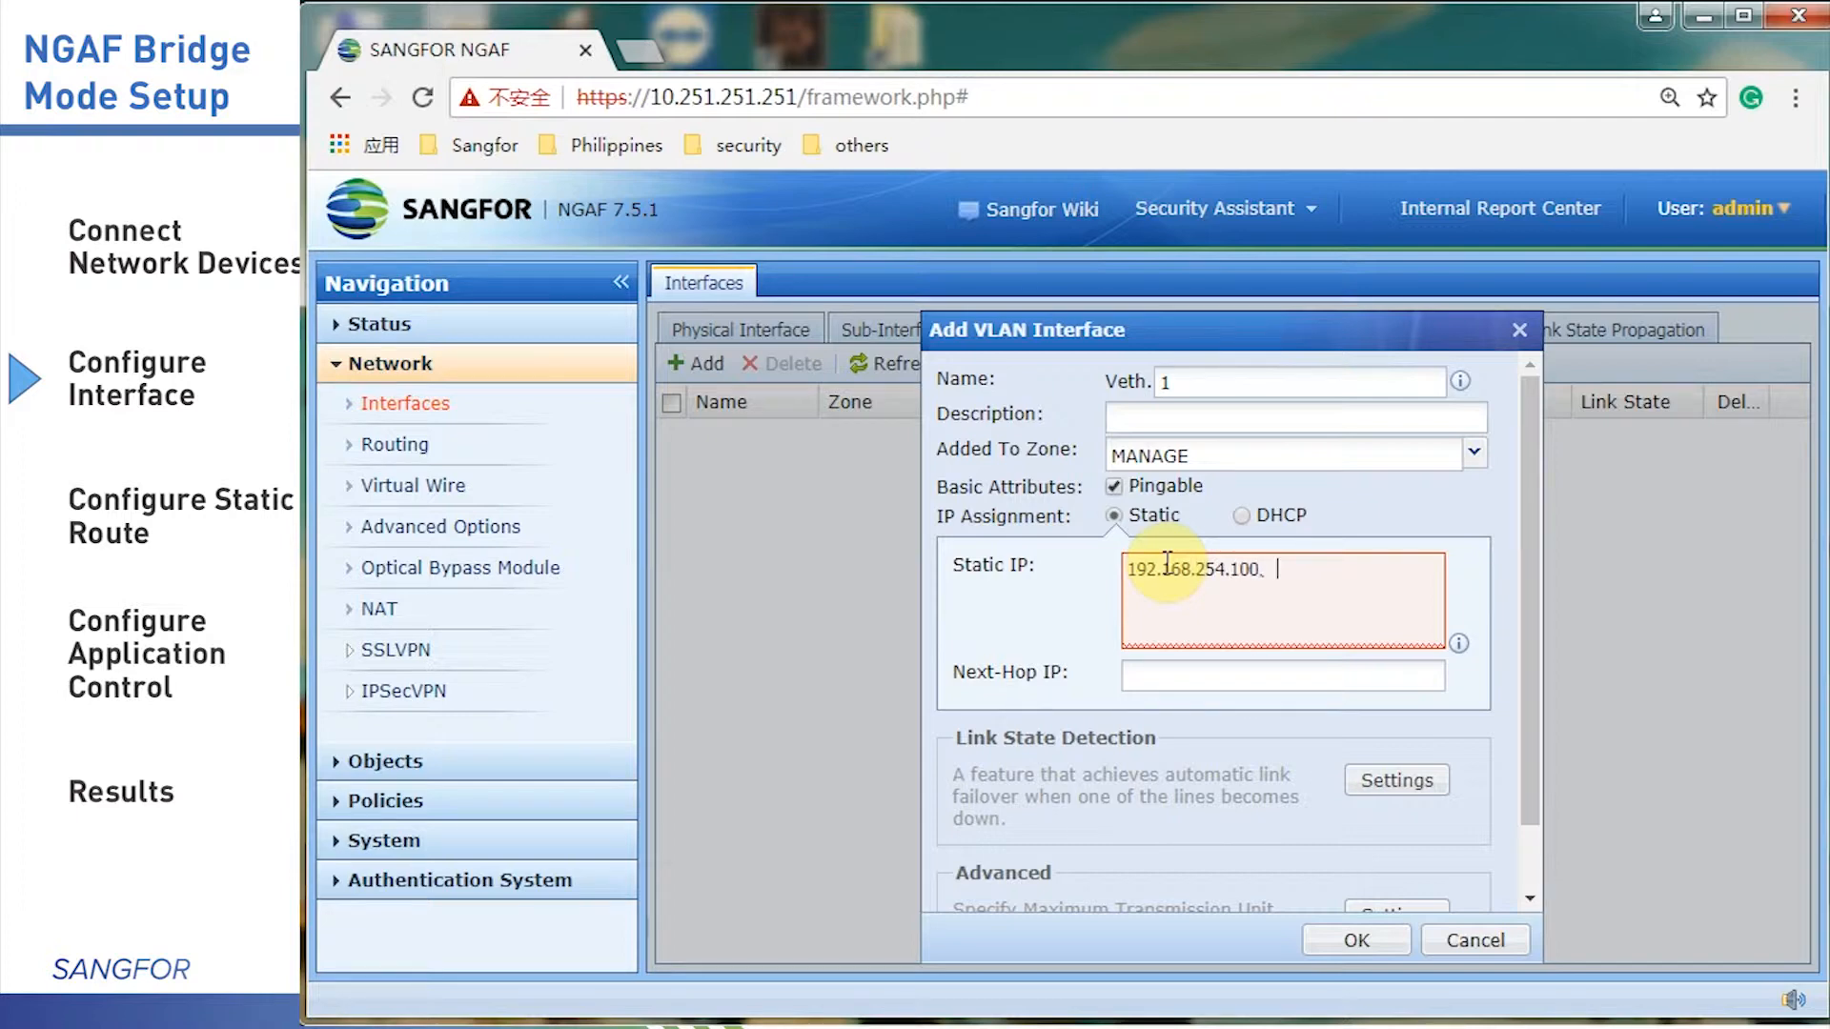
pyautogui.write('/2')
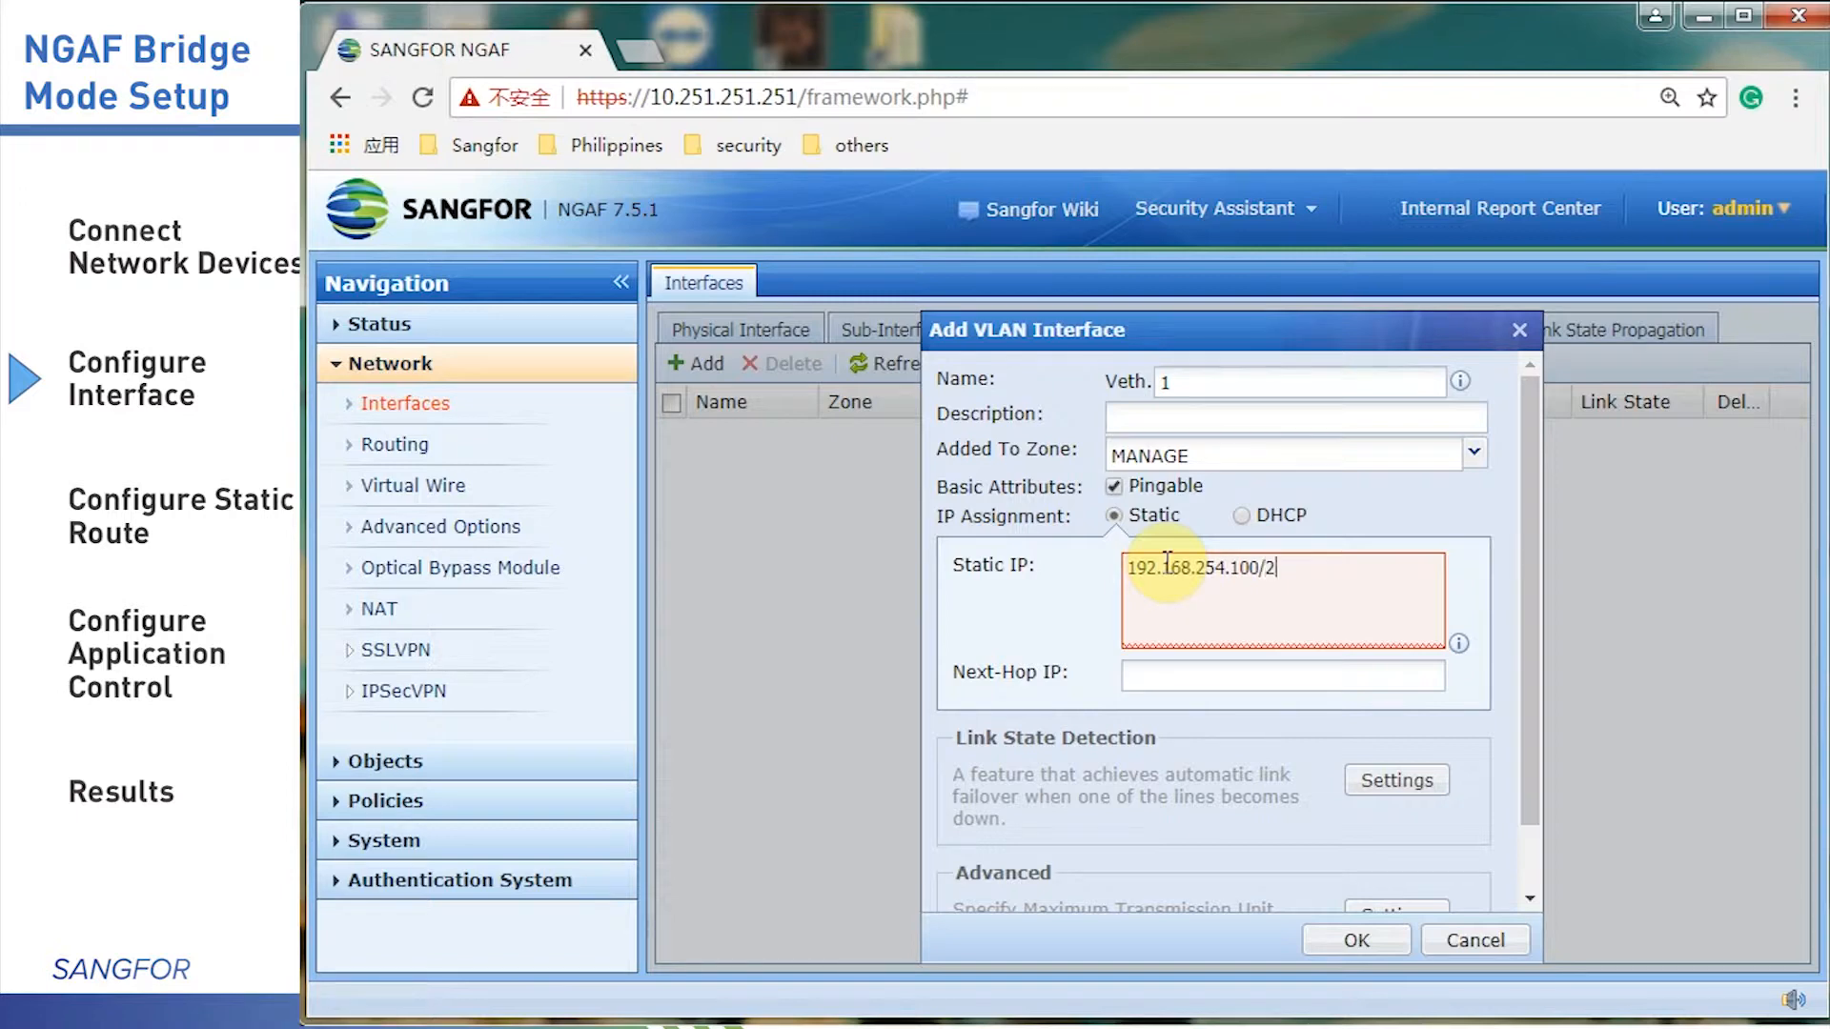
pyautogui.write('4')
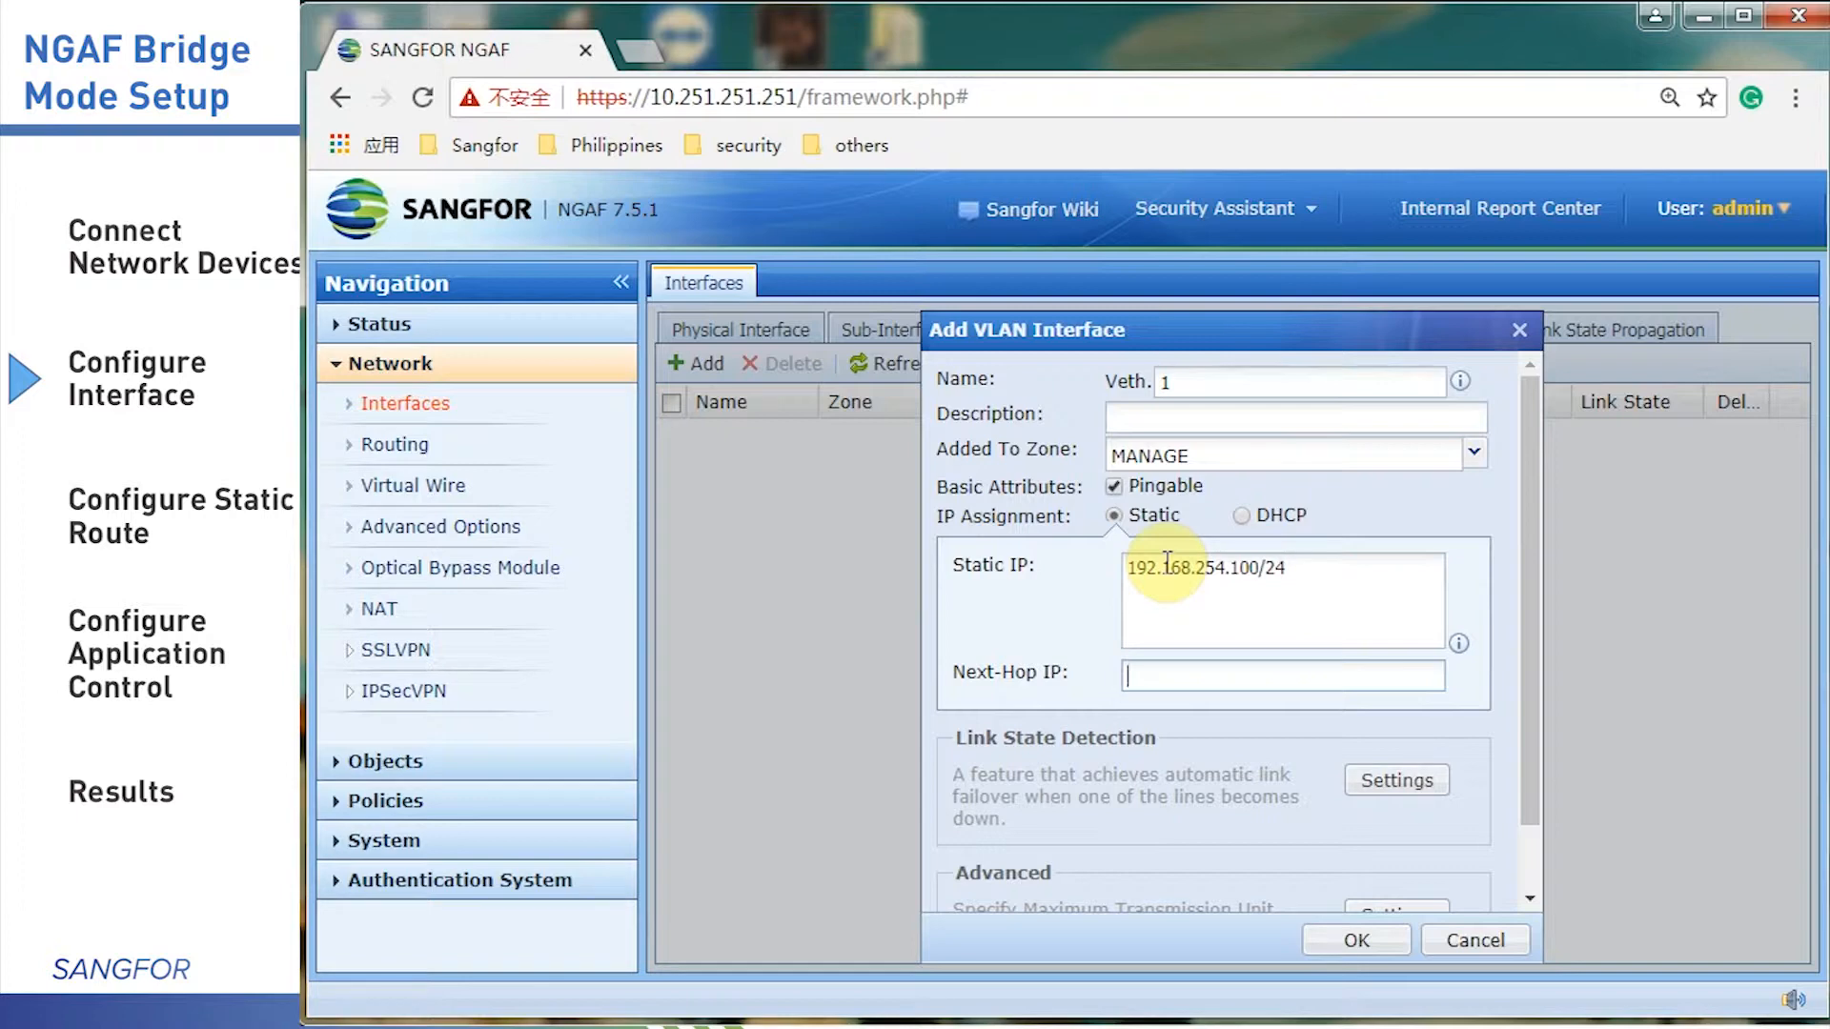
pyautogui.write('192.168.')
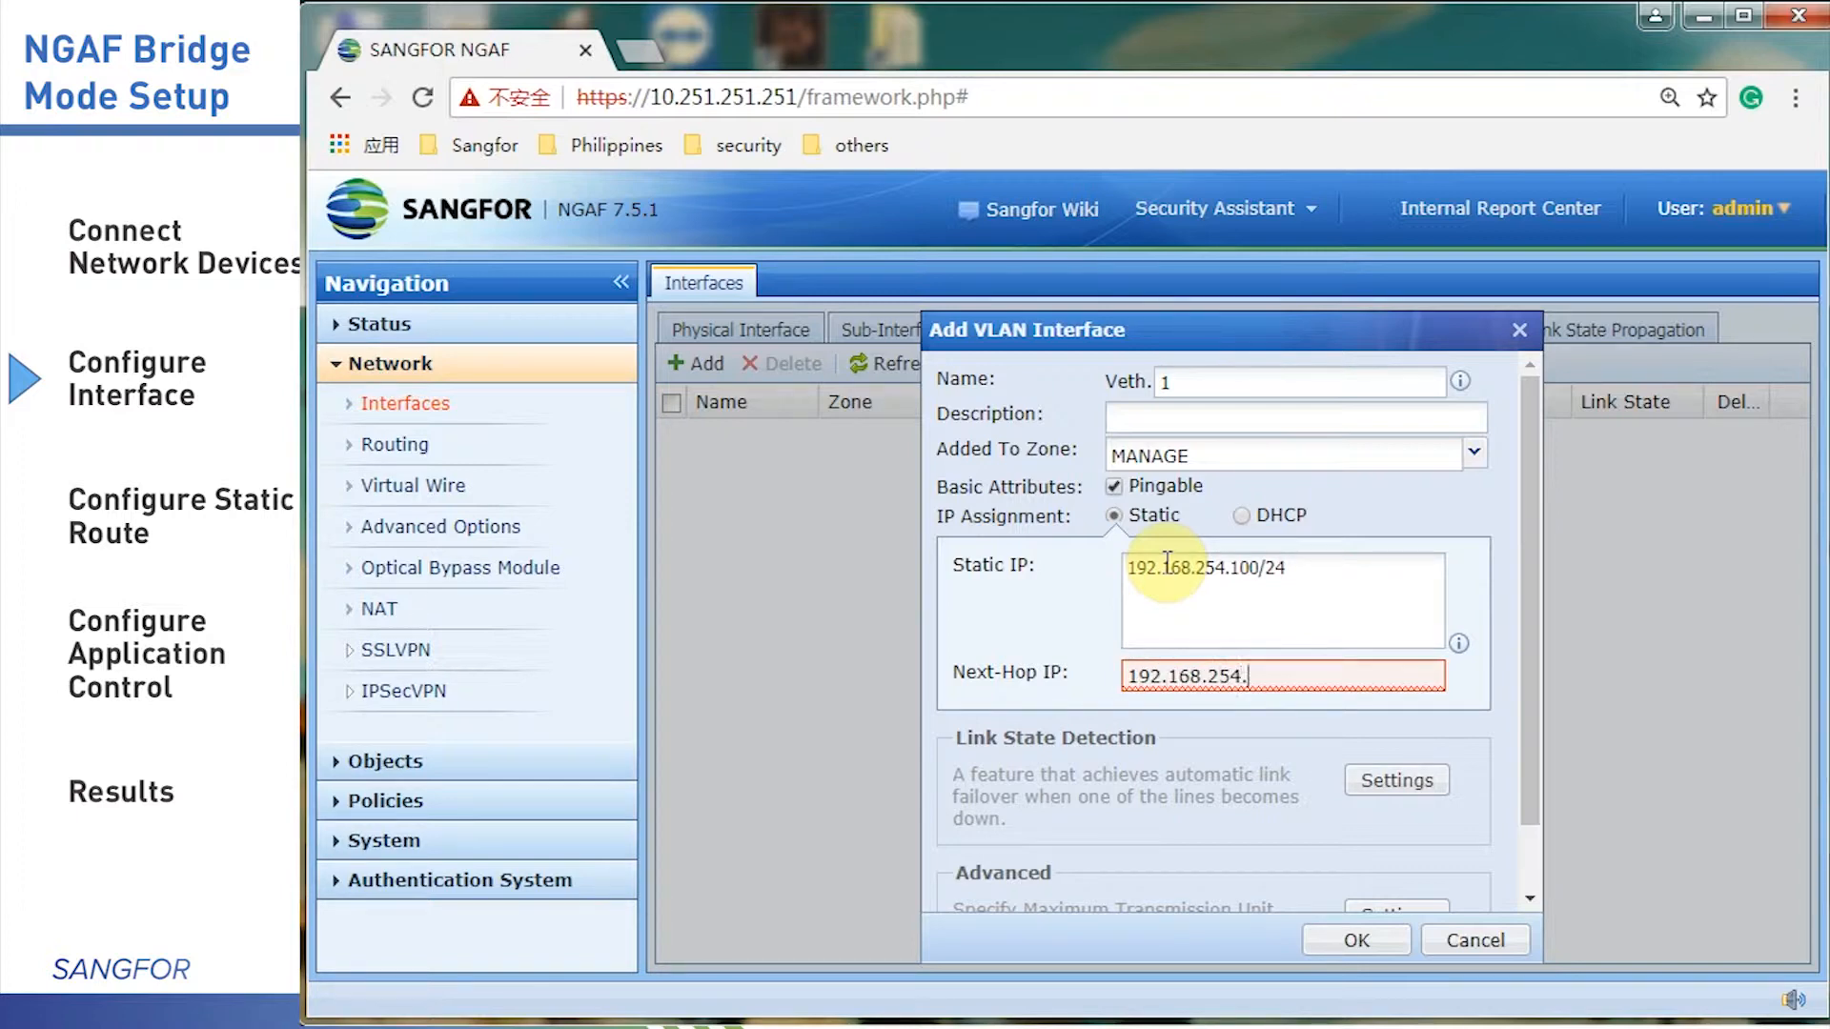
pyautogui.write('254')
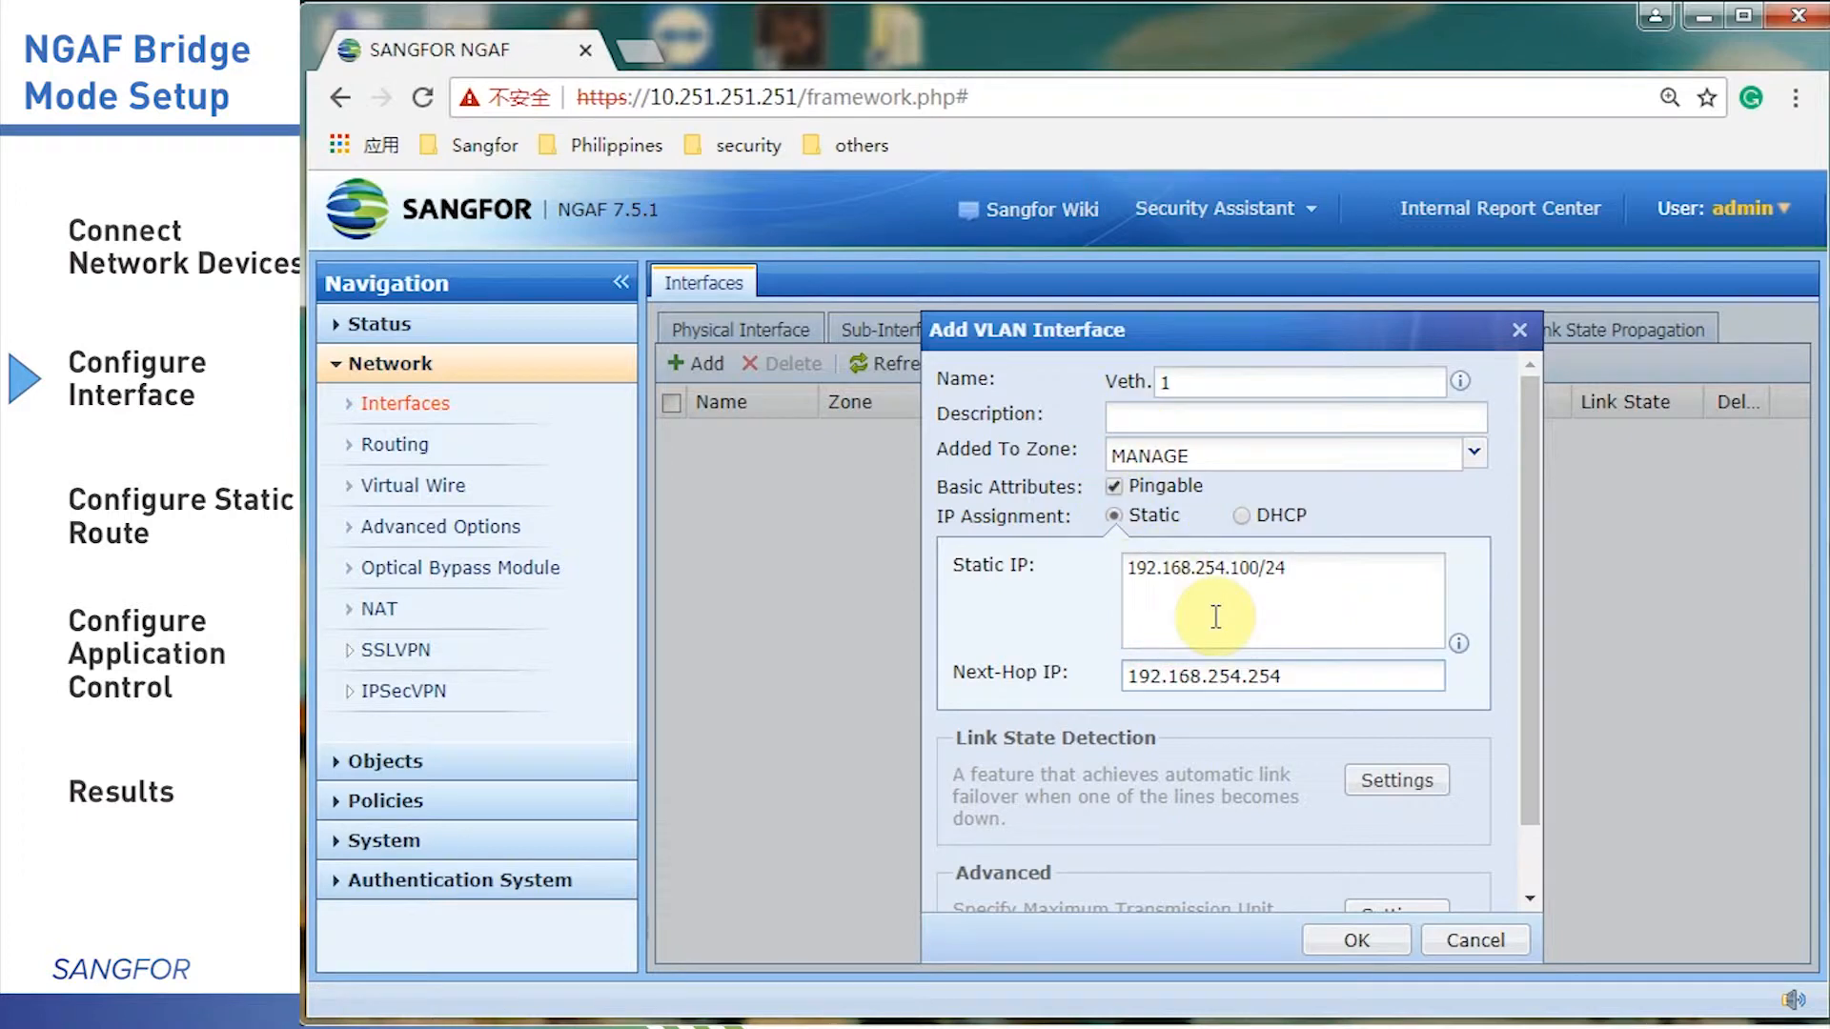
pyautogui.click(1353, 940)
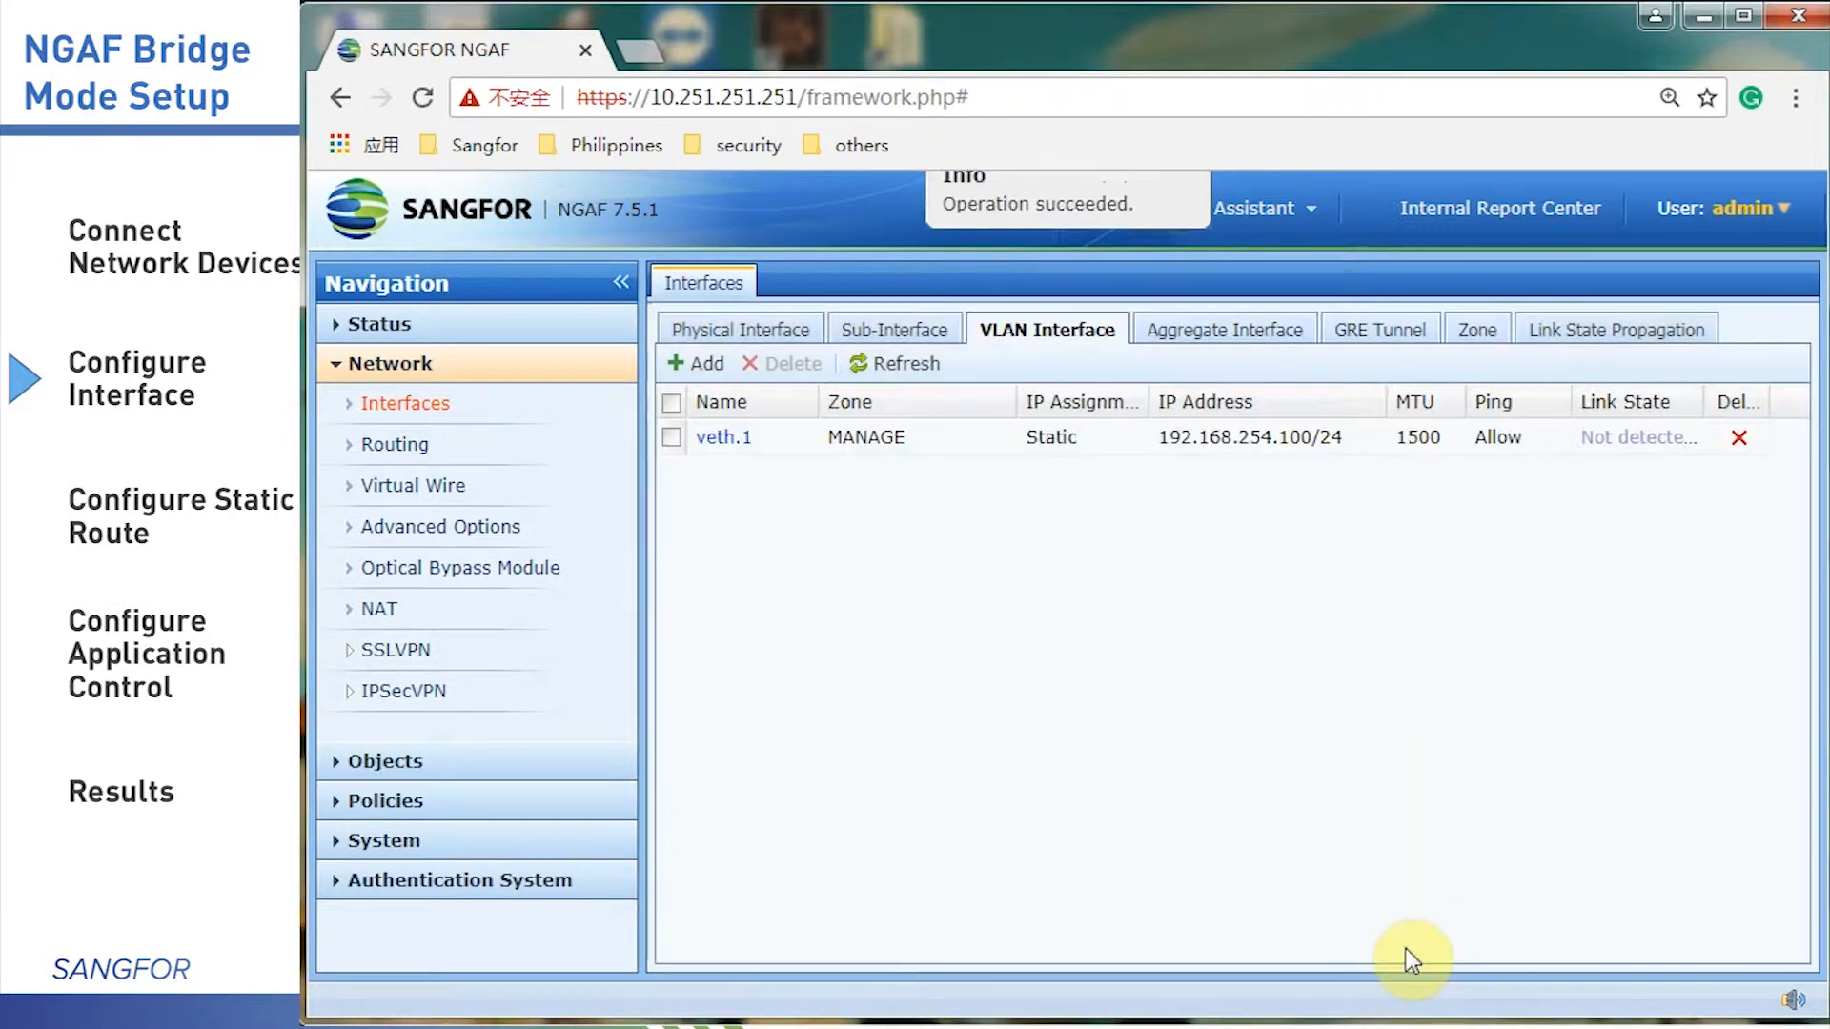
# Step: Add a default static route 0.0.0.0/0.0.0.0 via next hop 192.168.254.254
pyautogui.click(393, 444)
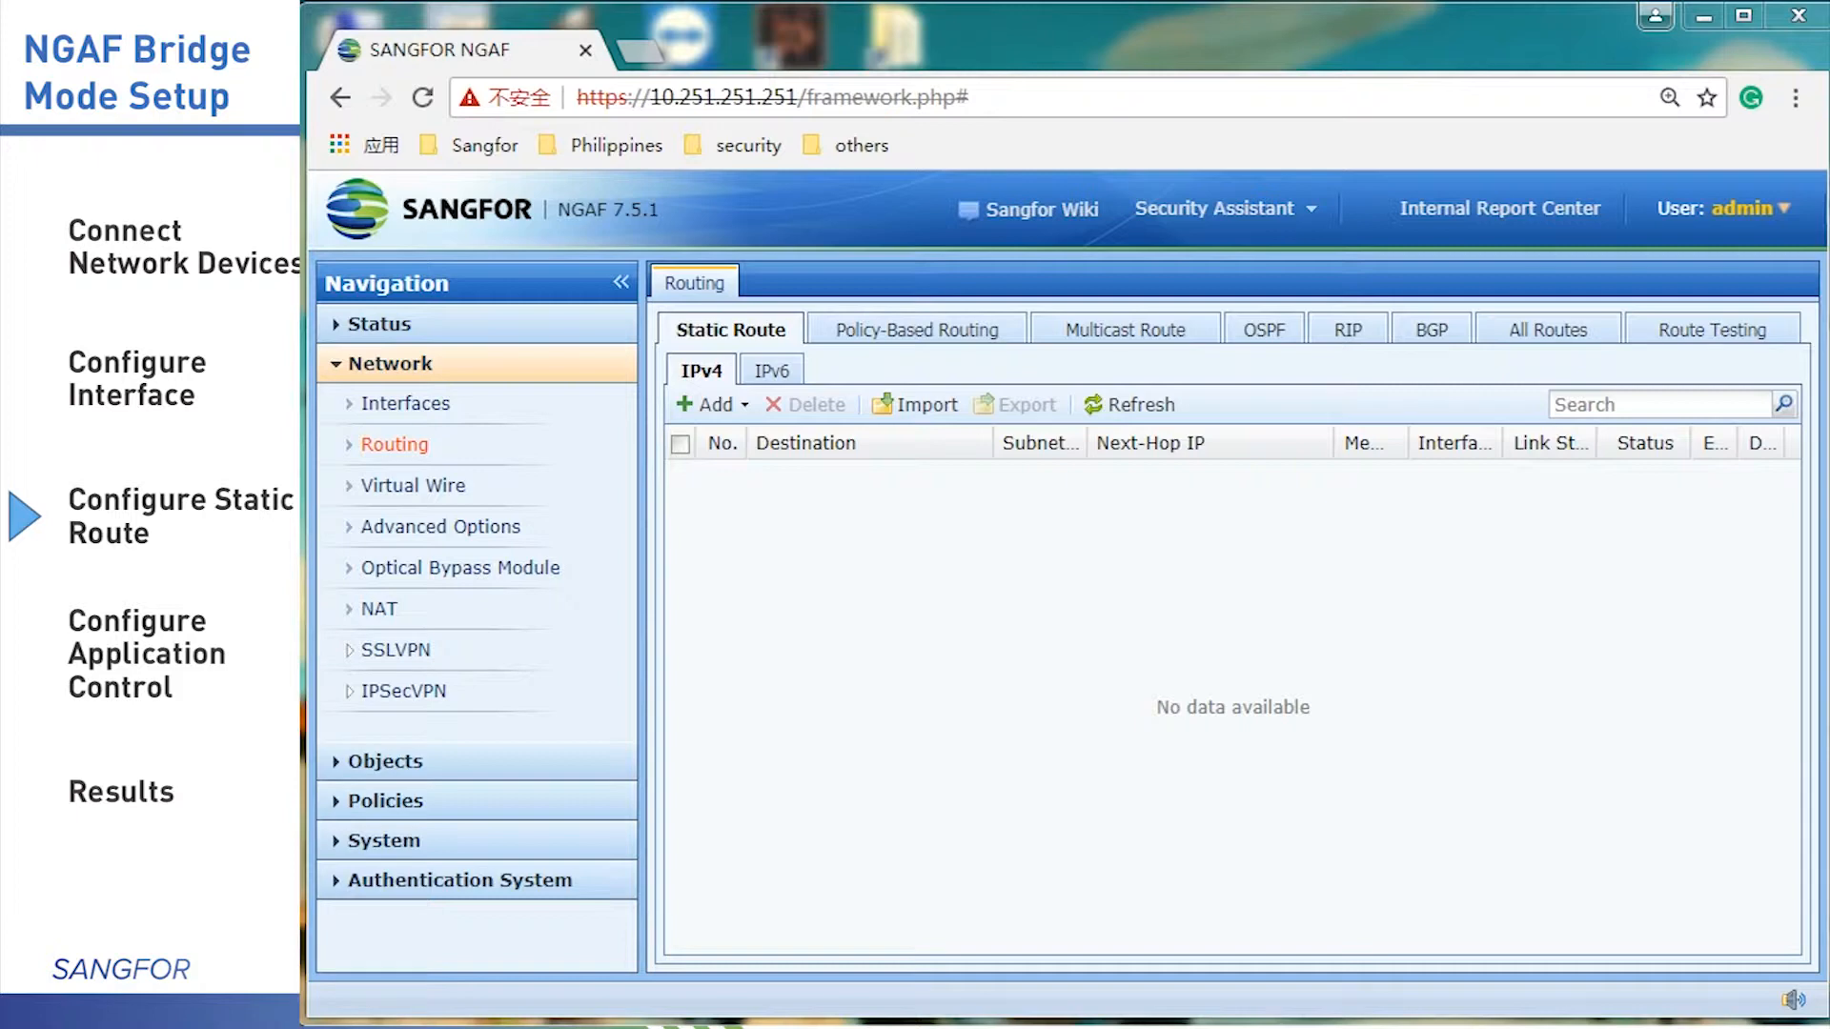
pyautogui.moveTo(908, 473)
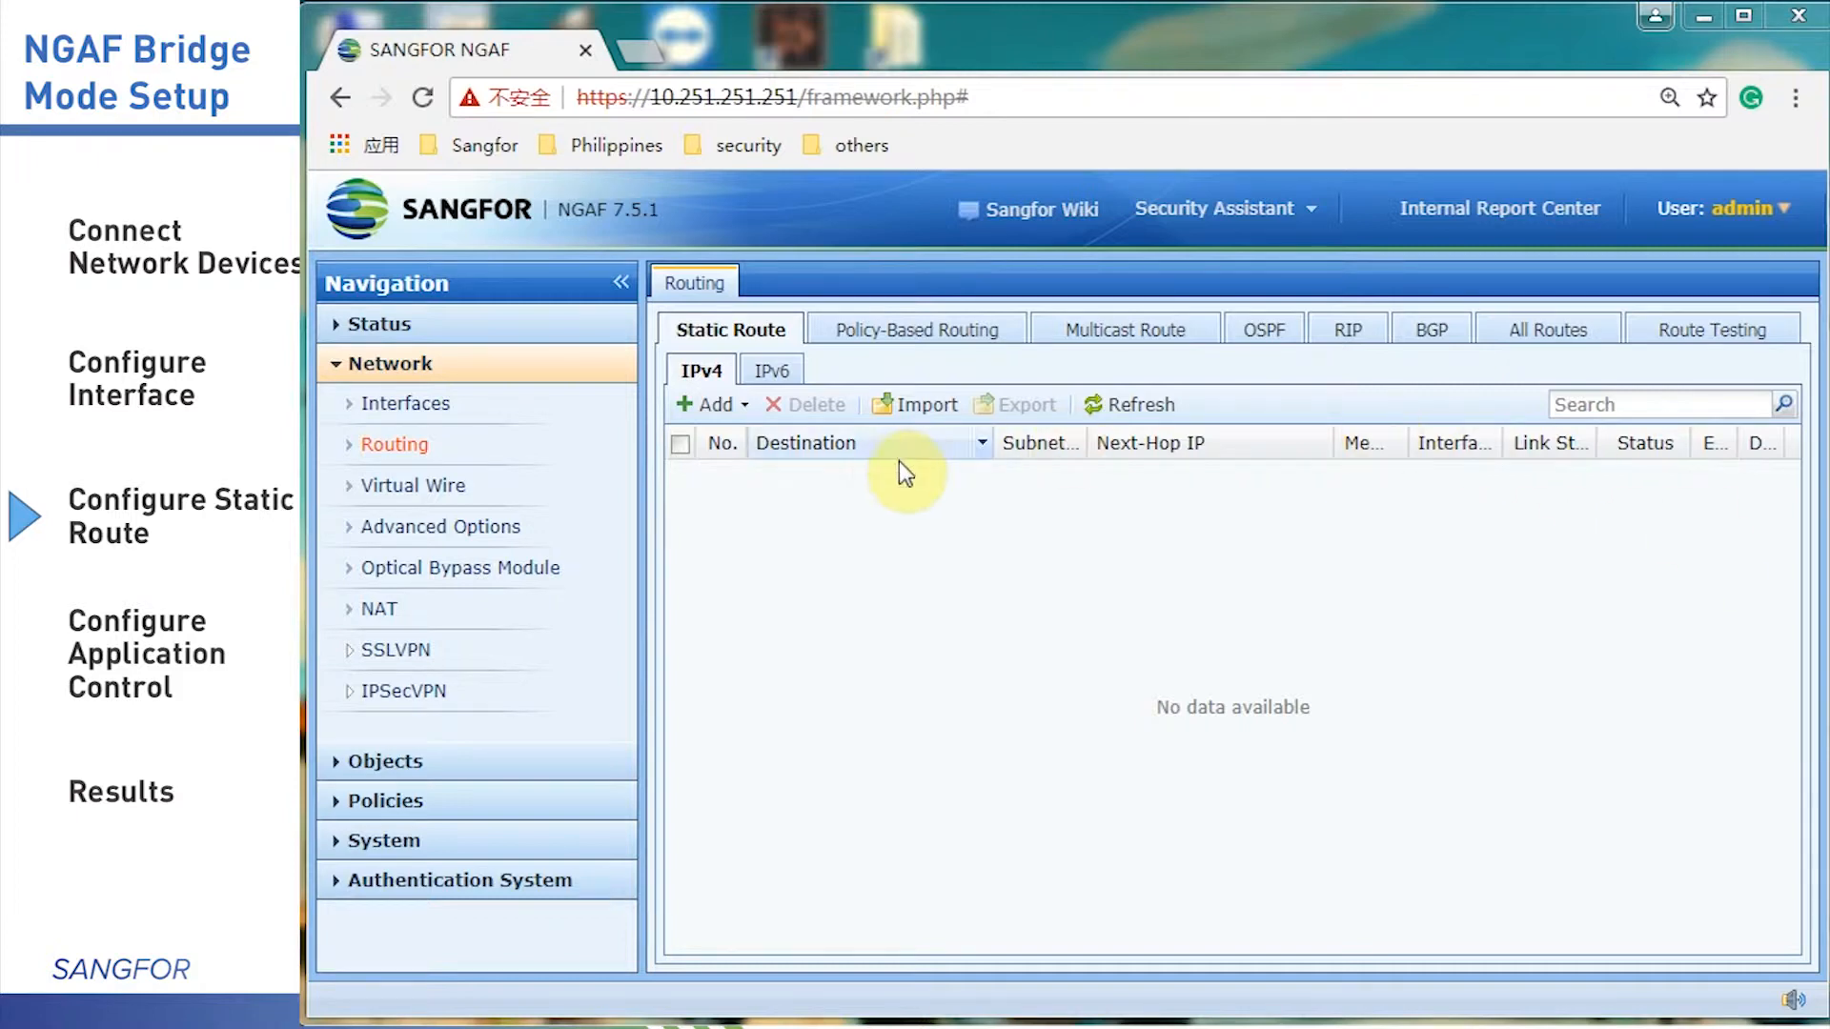
pyautogui.click(703, 404)
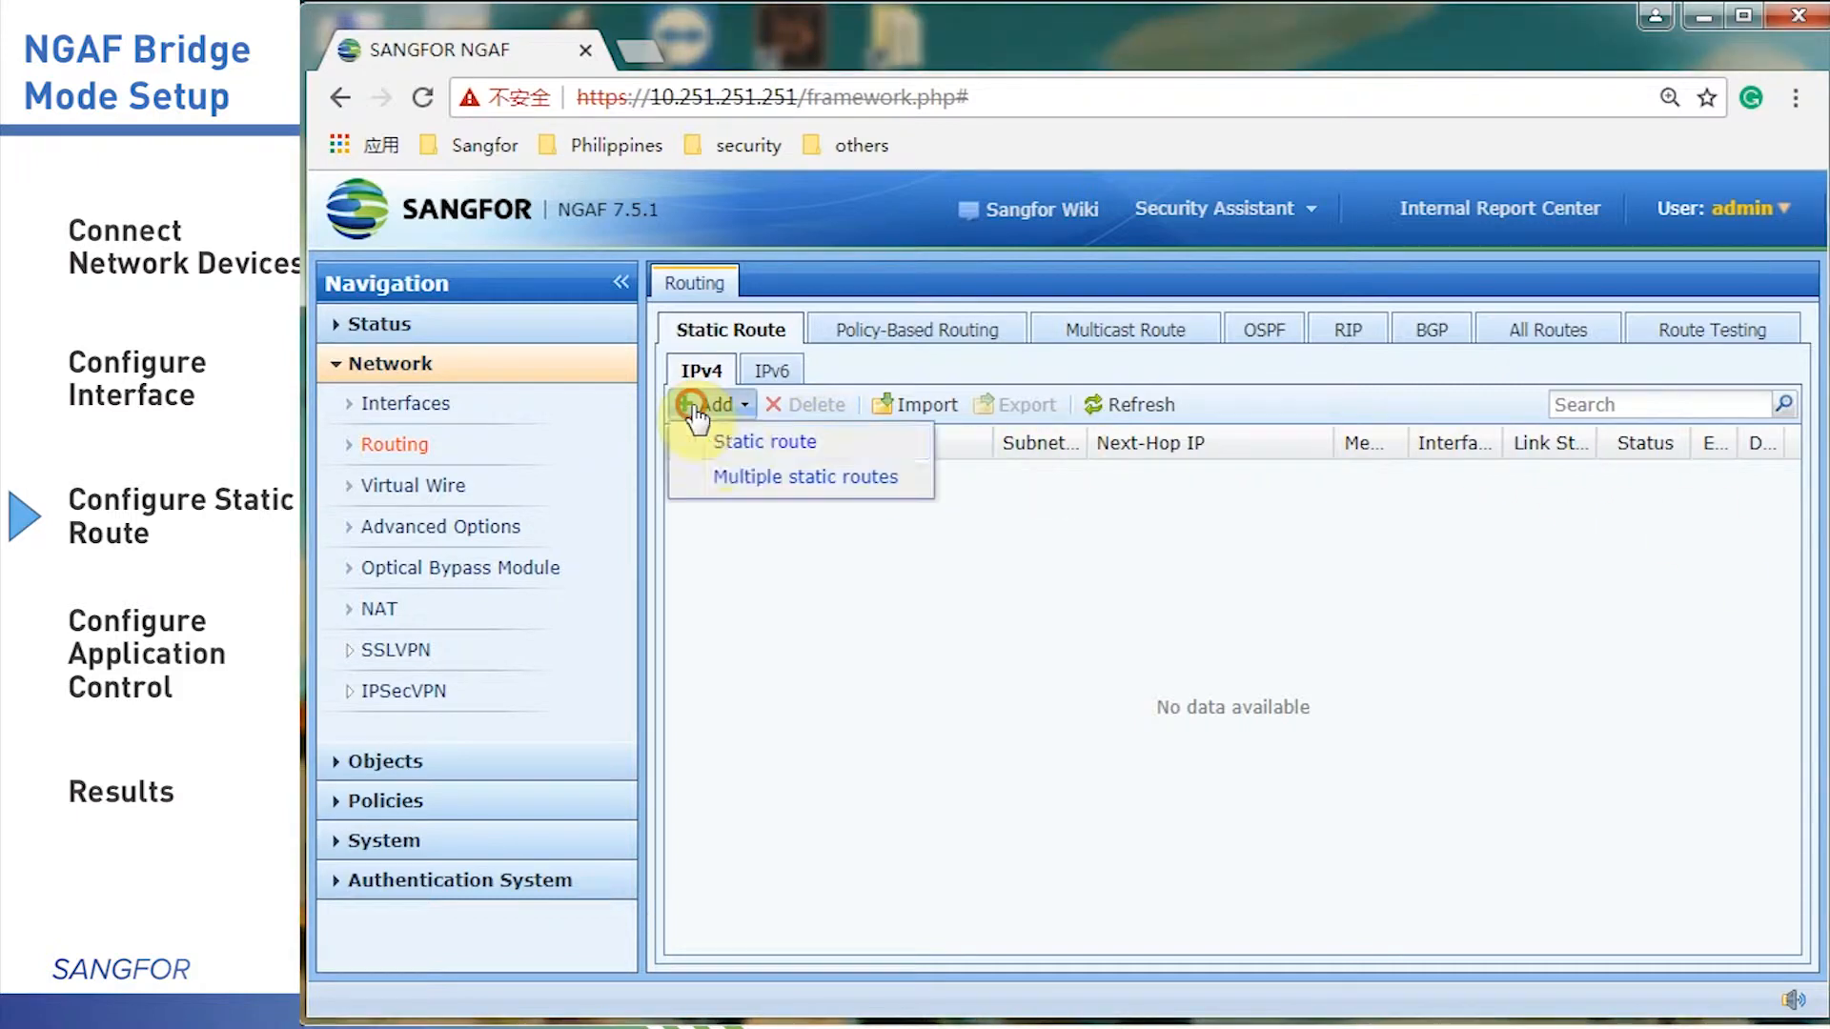
pyautogui.click(764, 441)
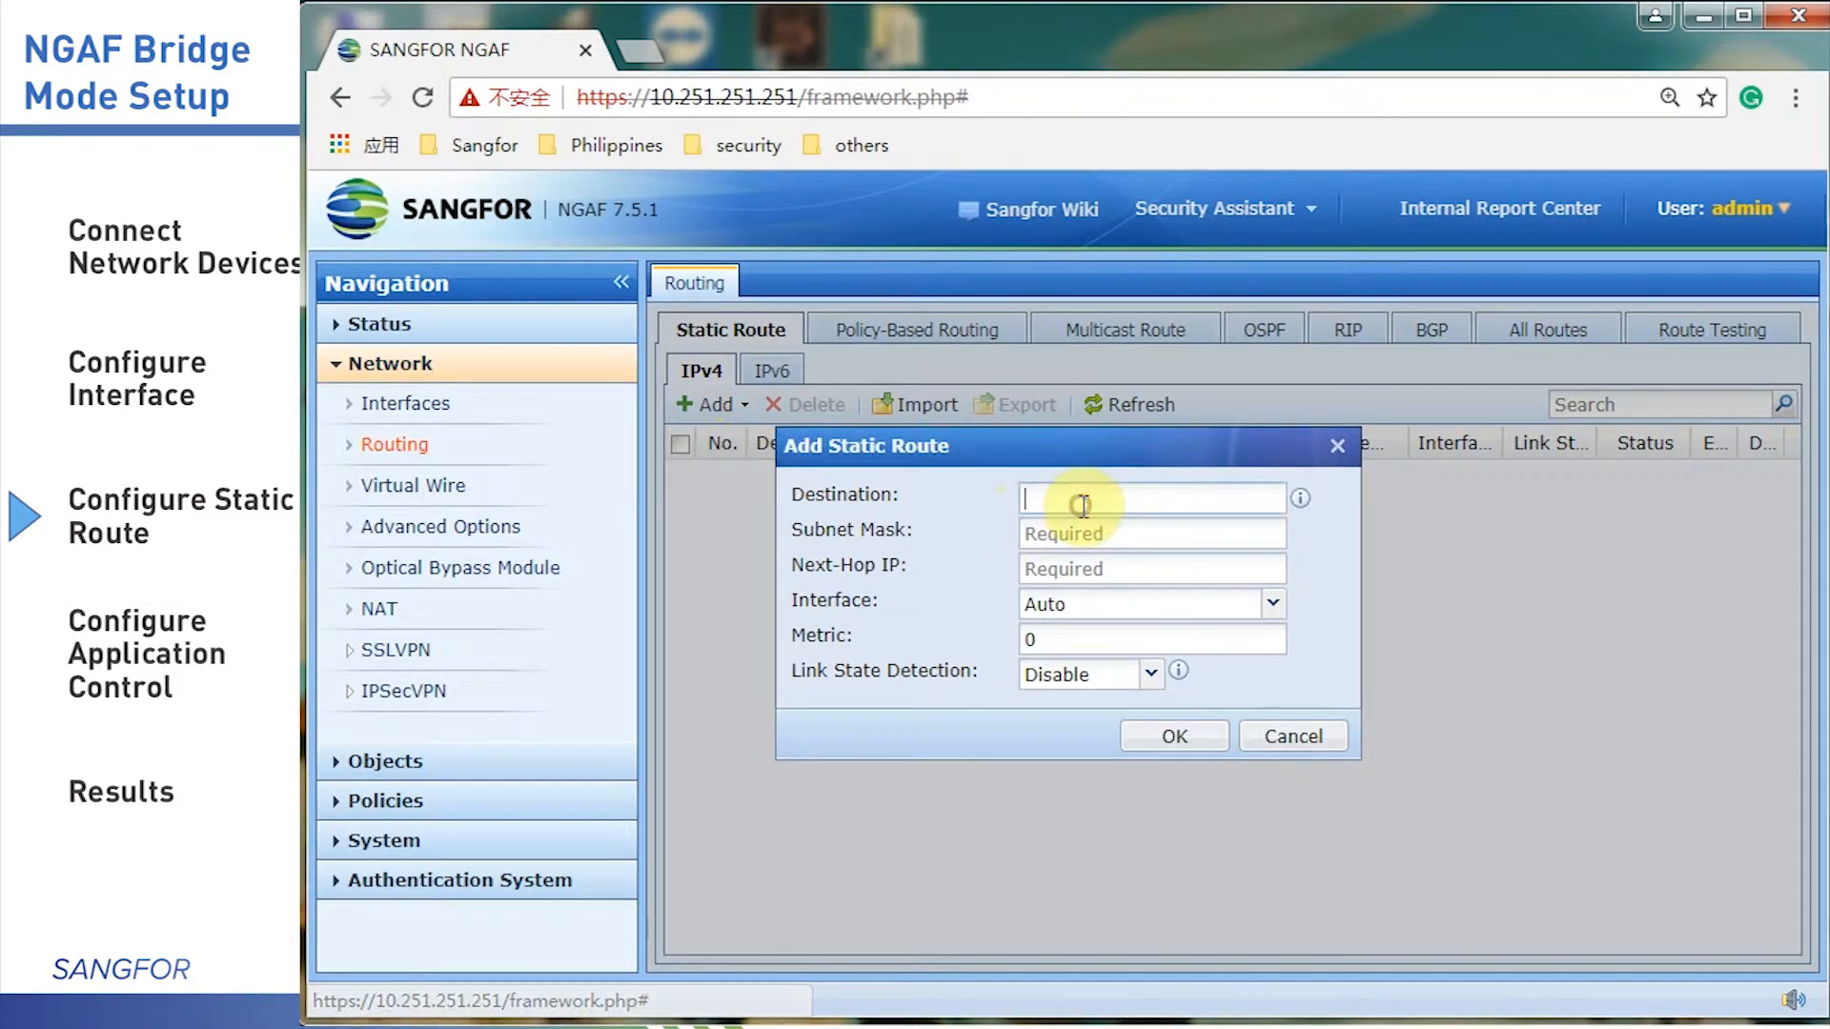
pyautogui.write('0.0.0')
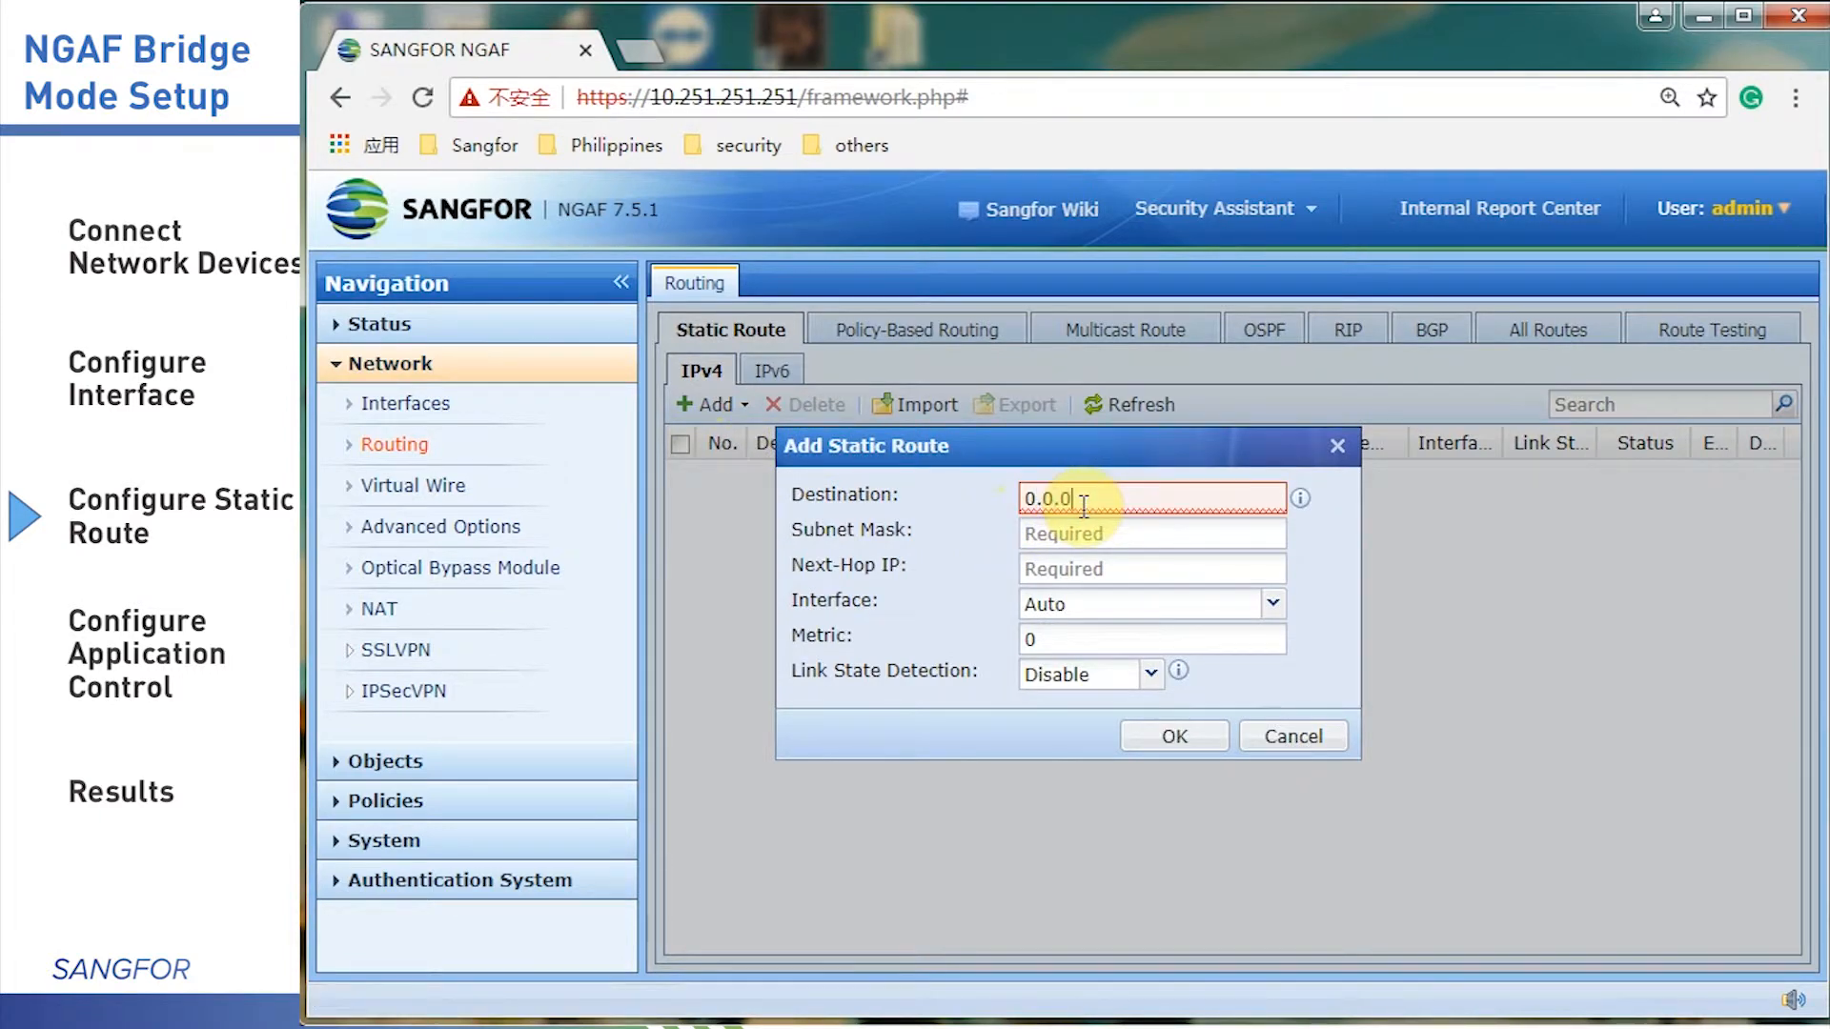
pyautogui.write('.0')
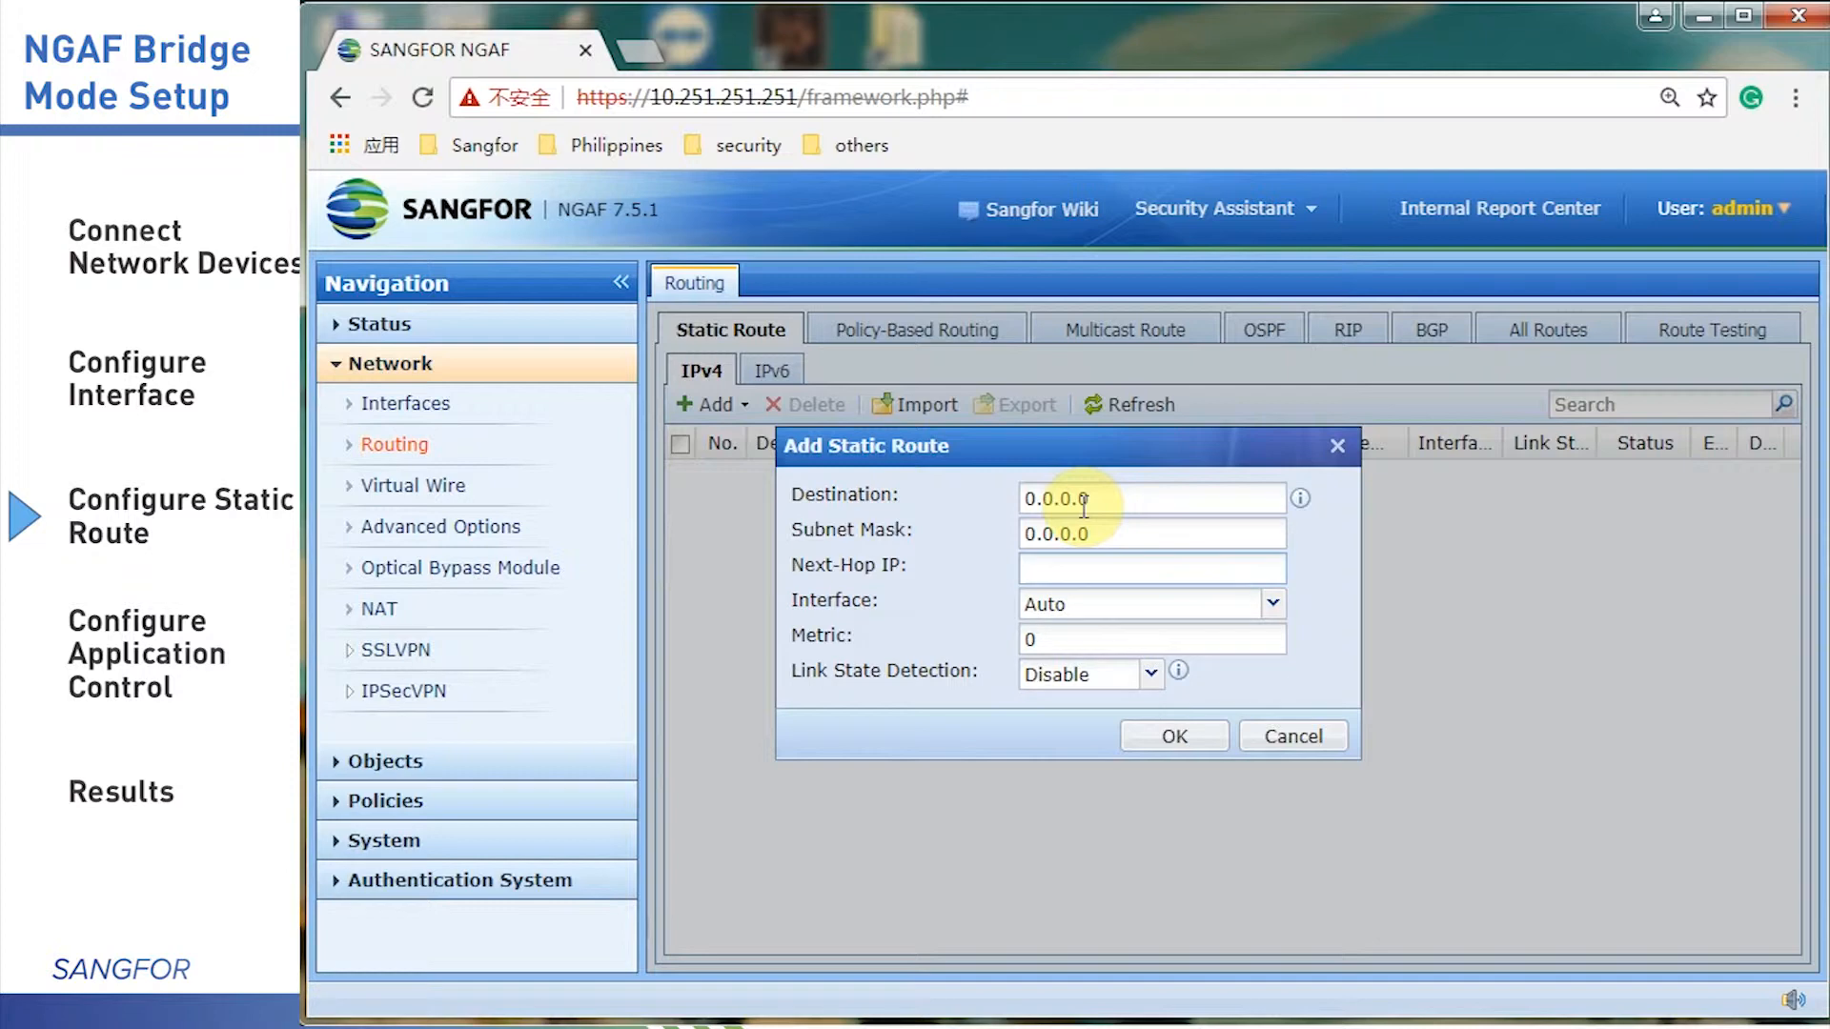
pyautogui.write('192.1')
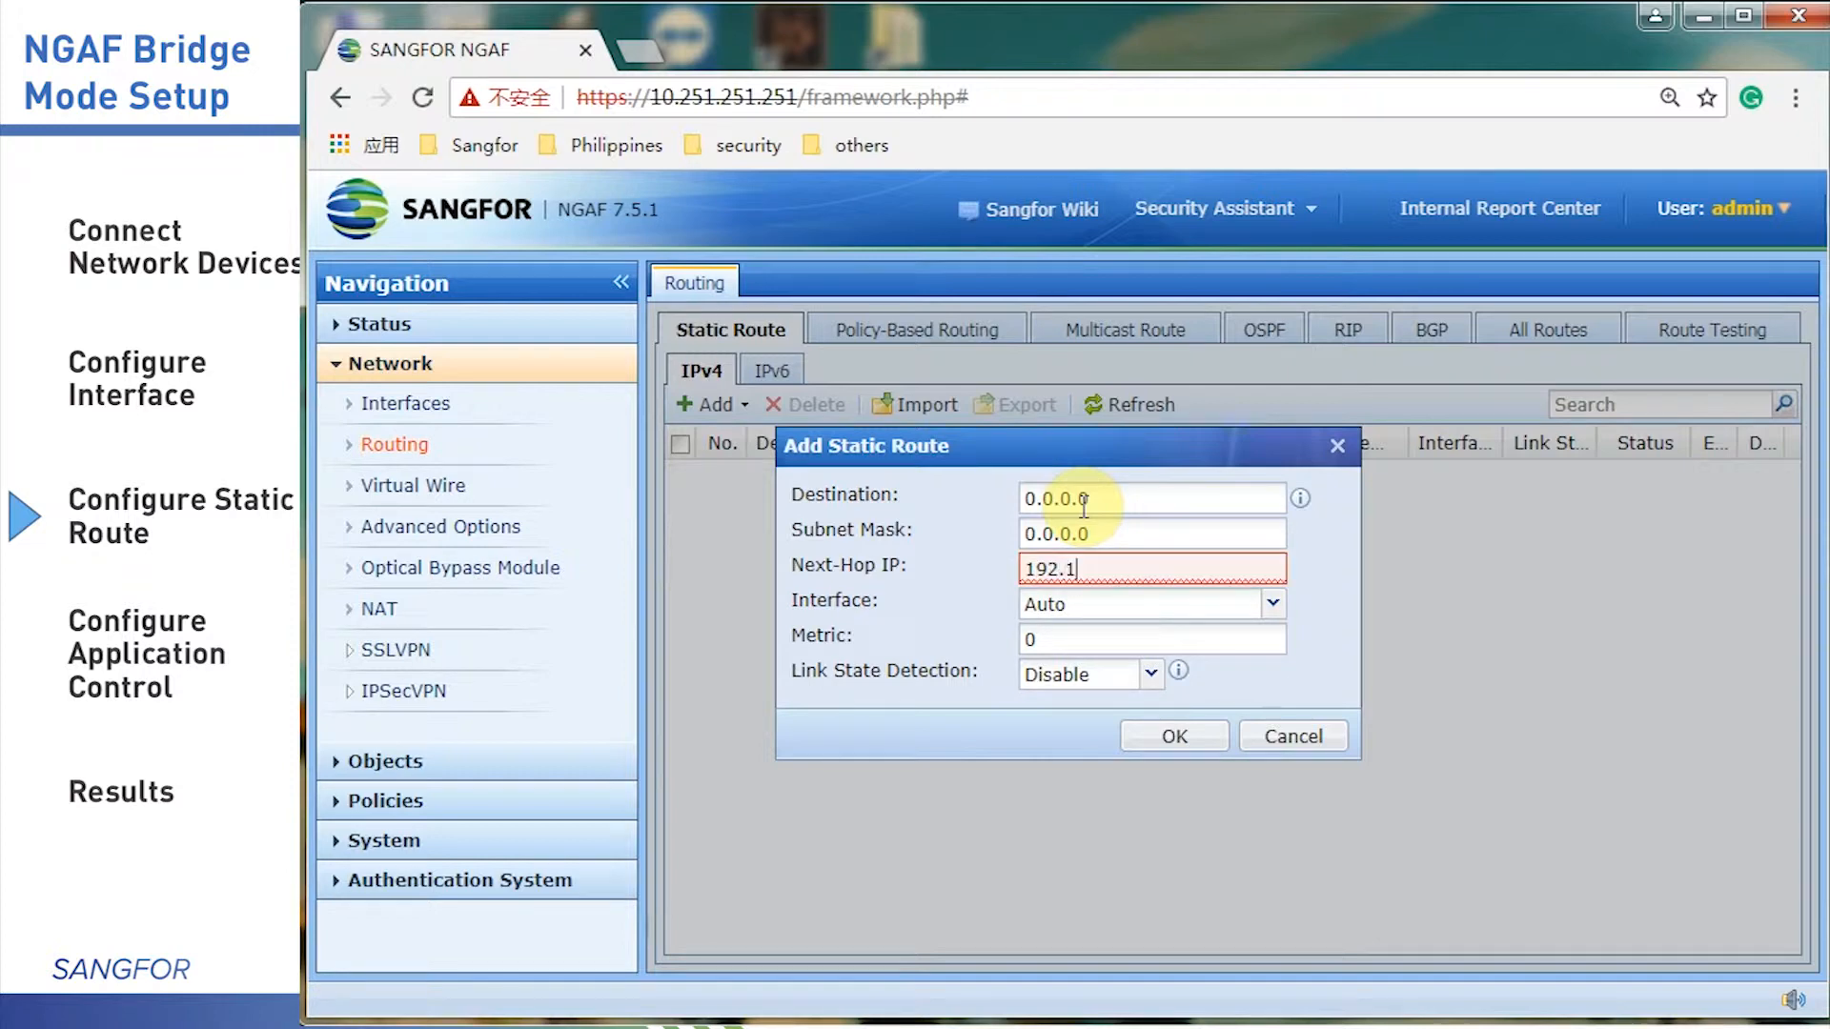
pyautogui.write('68.254.')
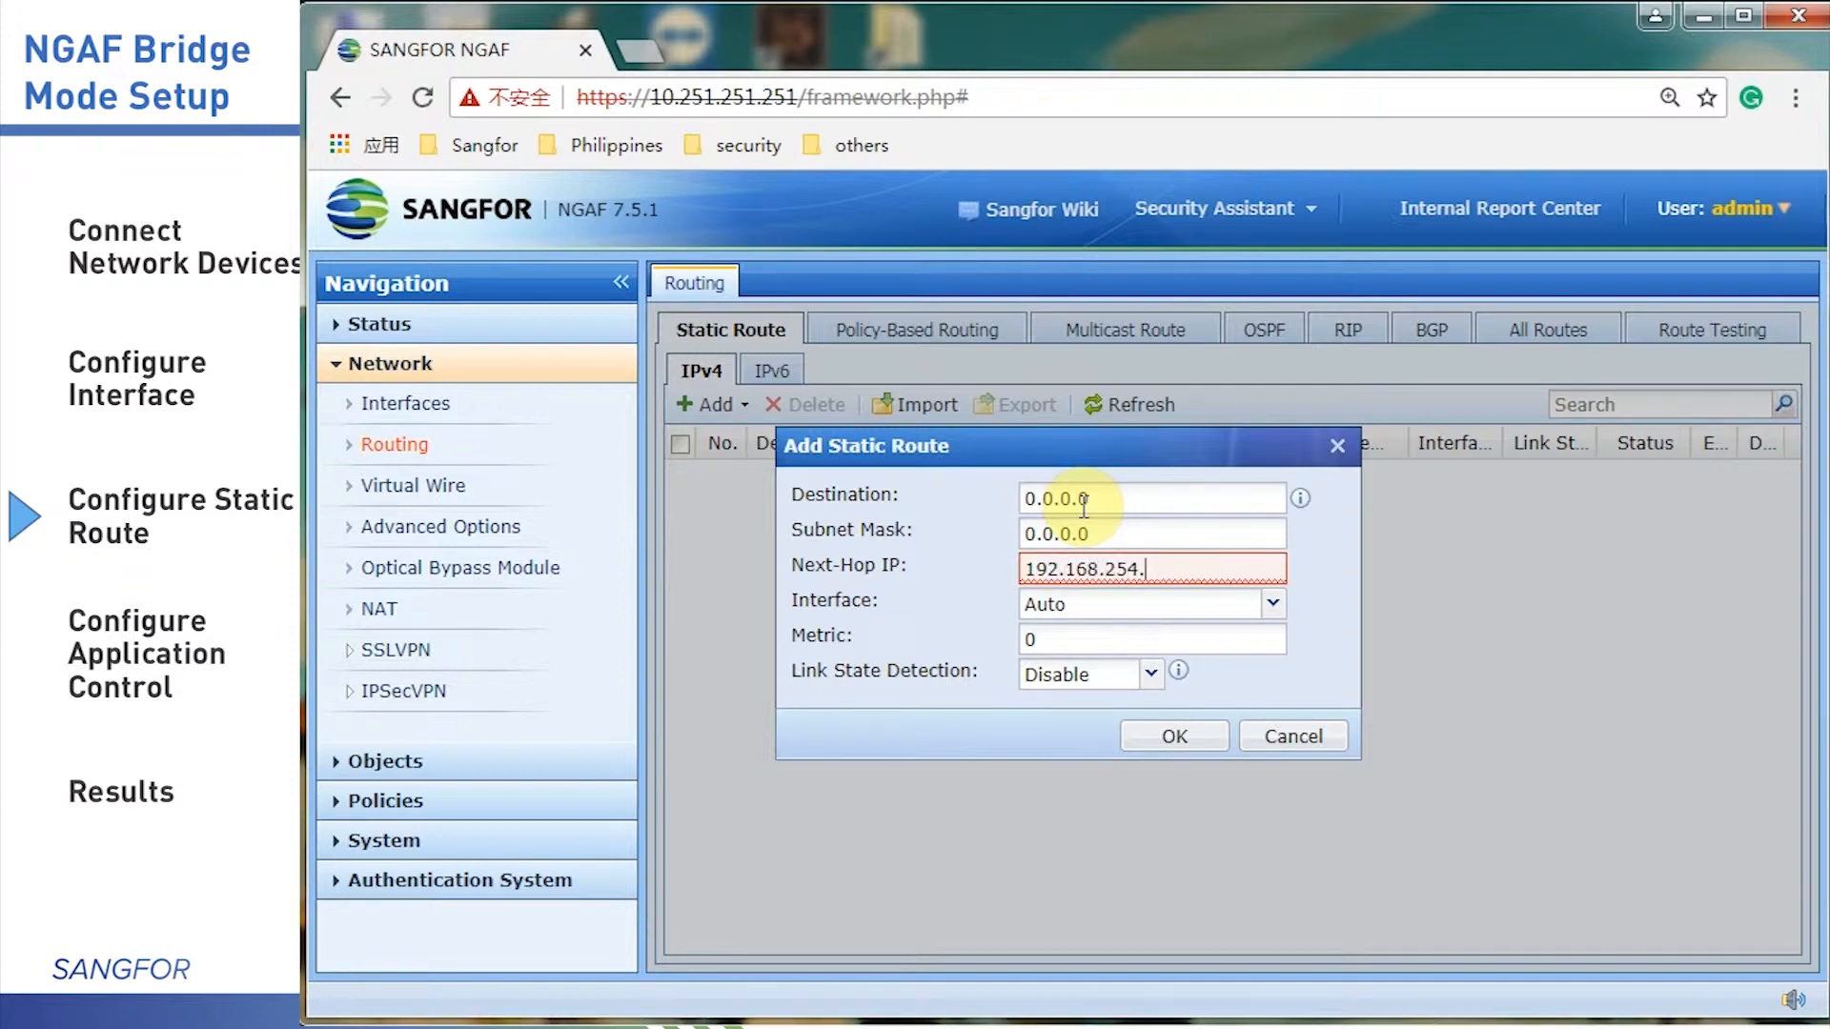
pyautogui.write('254')
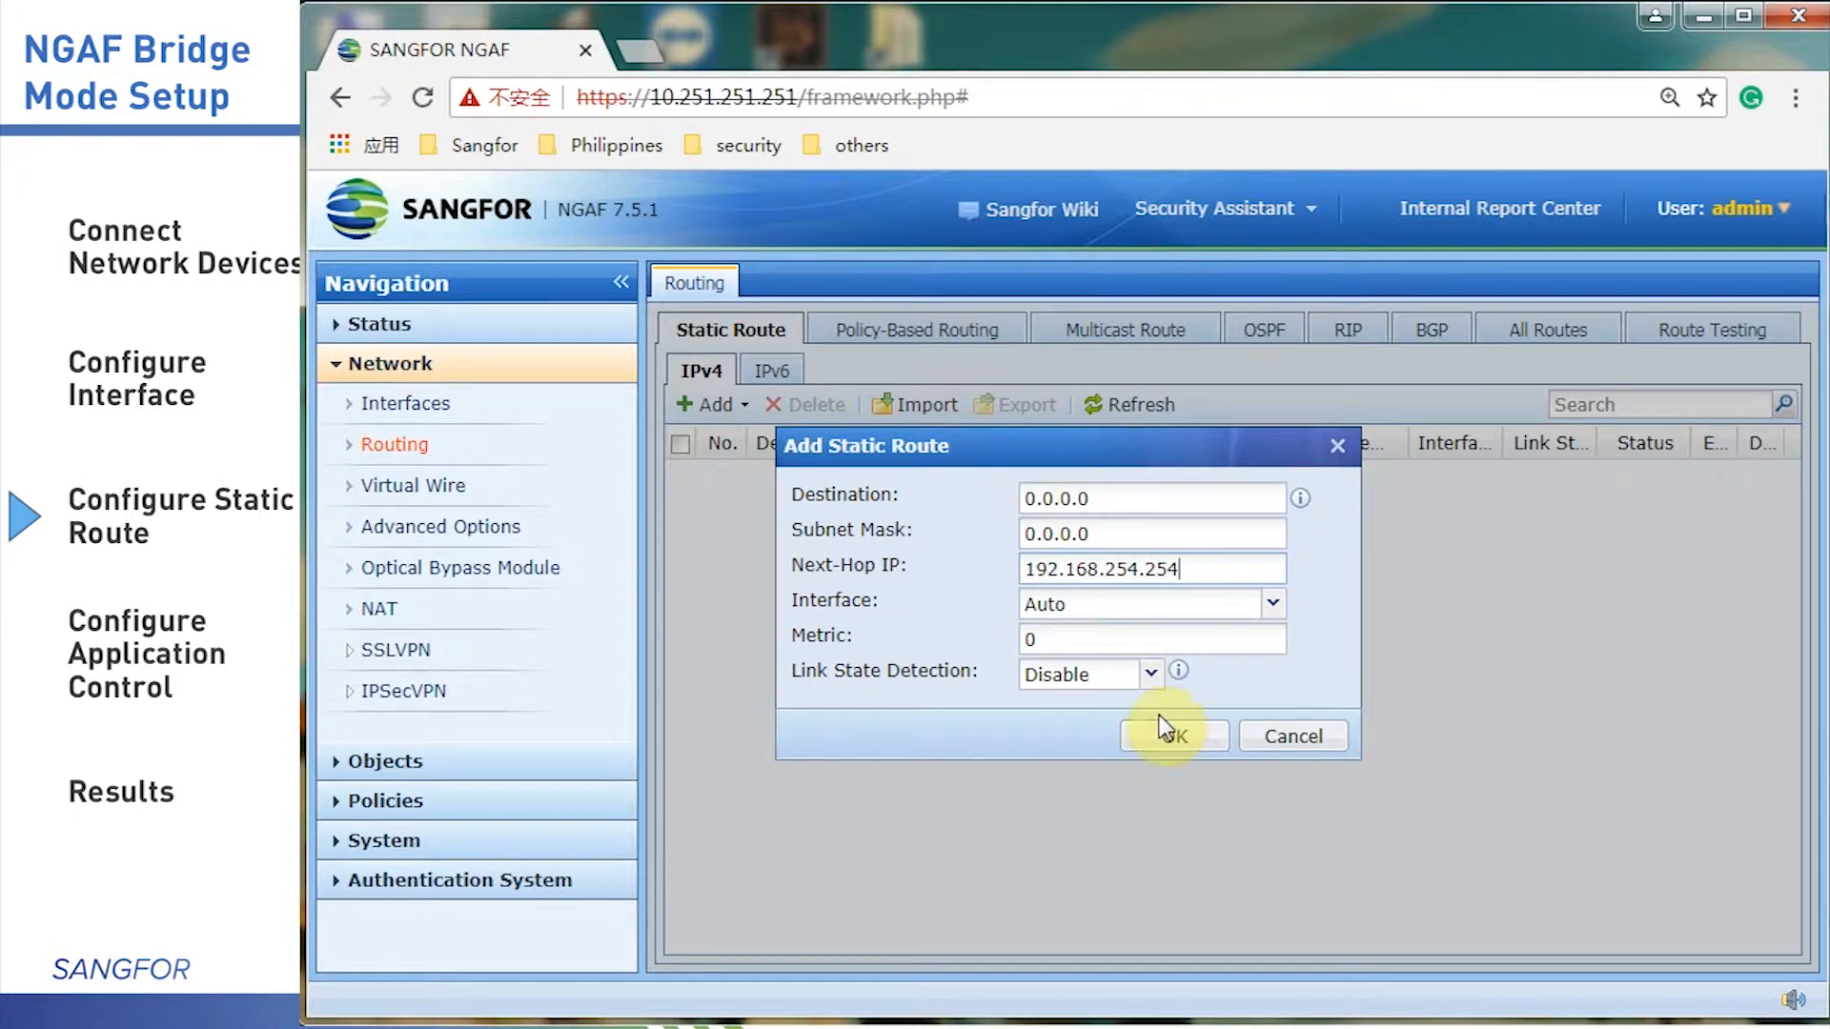
pyautogui.click(1172, 736)
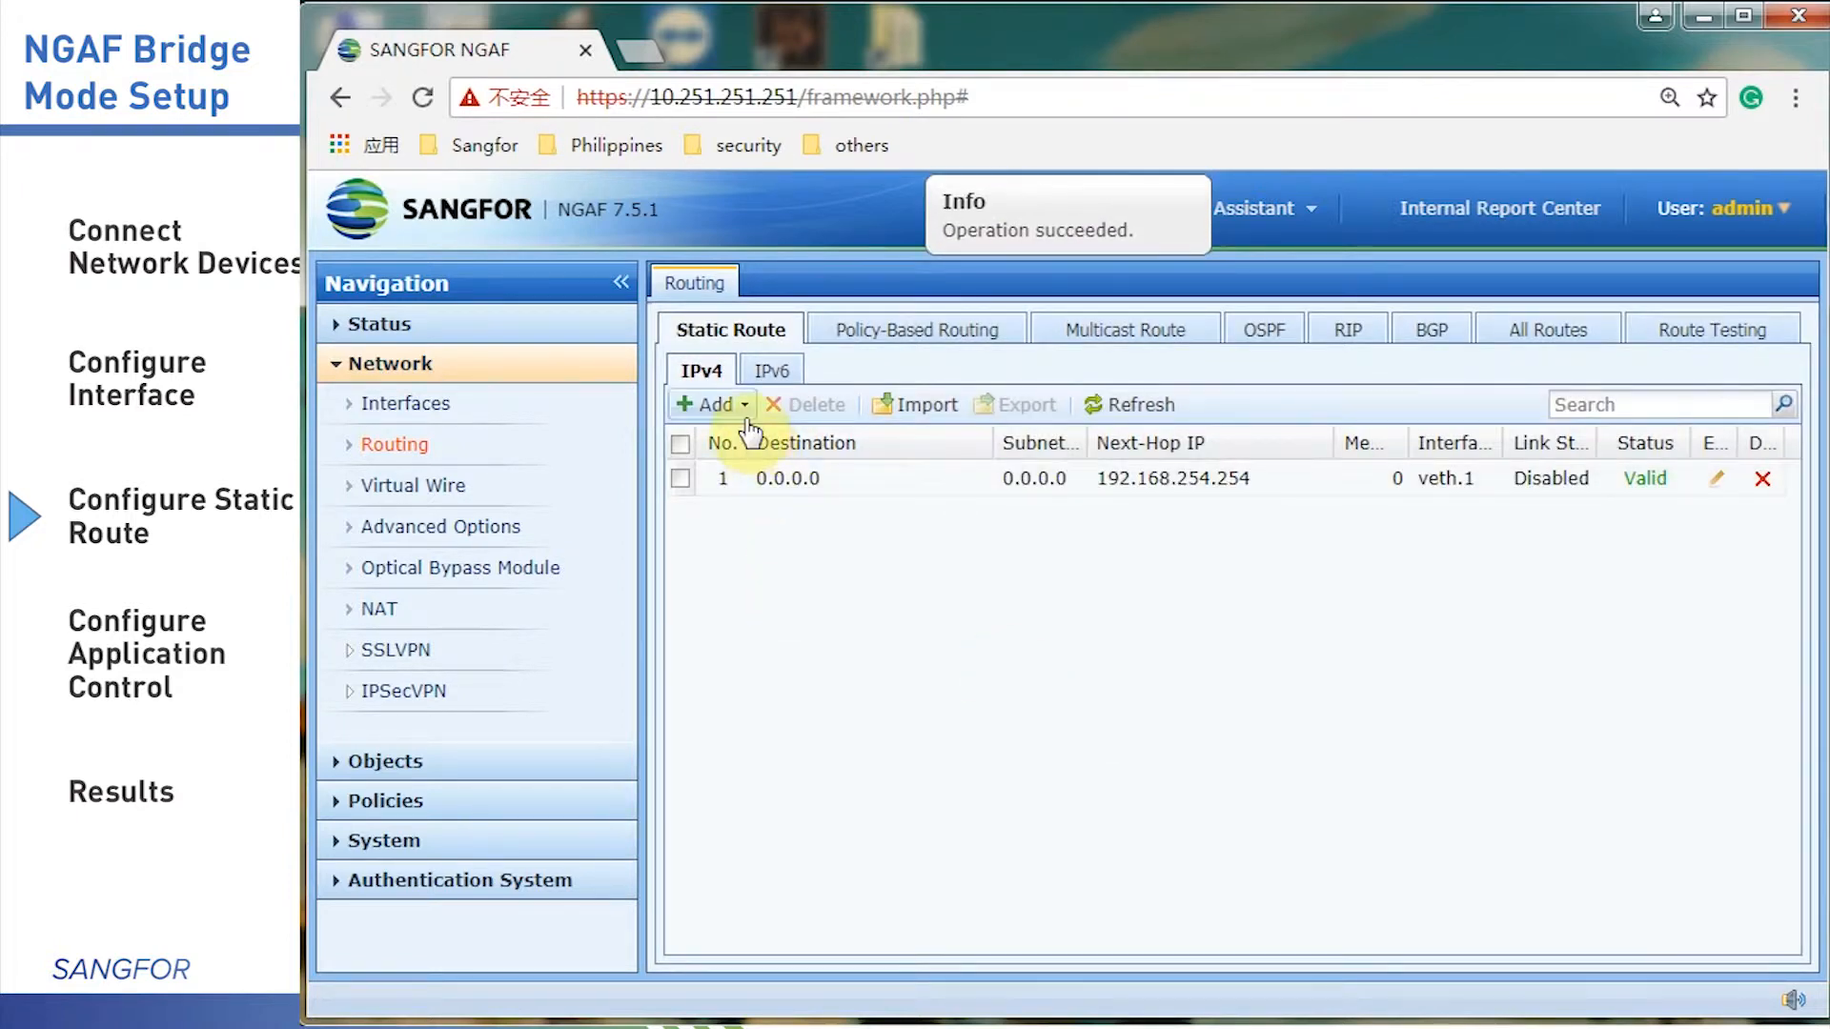
# Step: Enter the first route line 192.168.1.0 255.255.255.0 192.168.254.1 in Add Multiple Static Routes
pyautogui.click(706, 404)
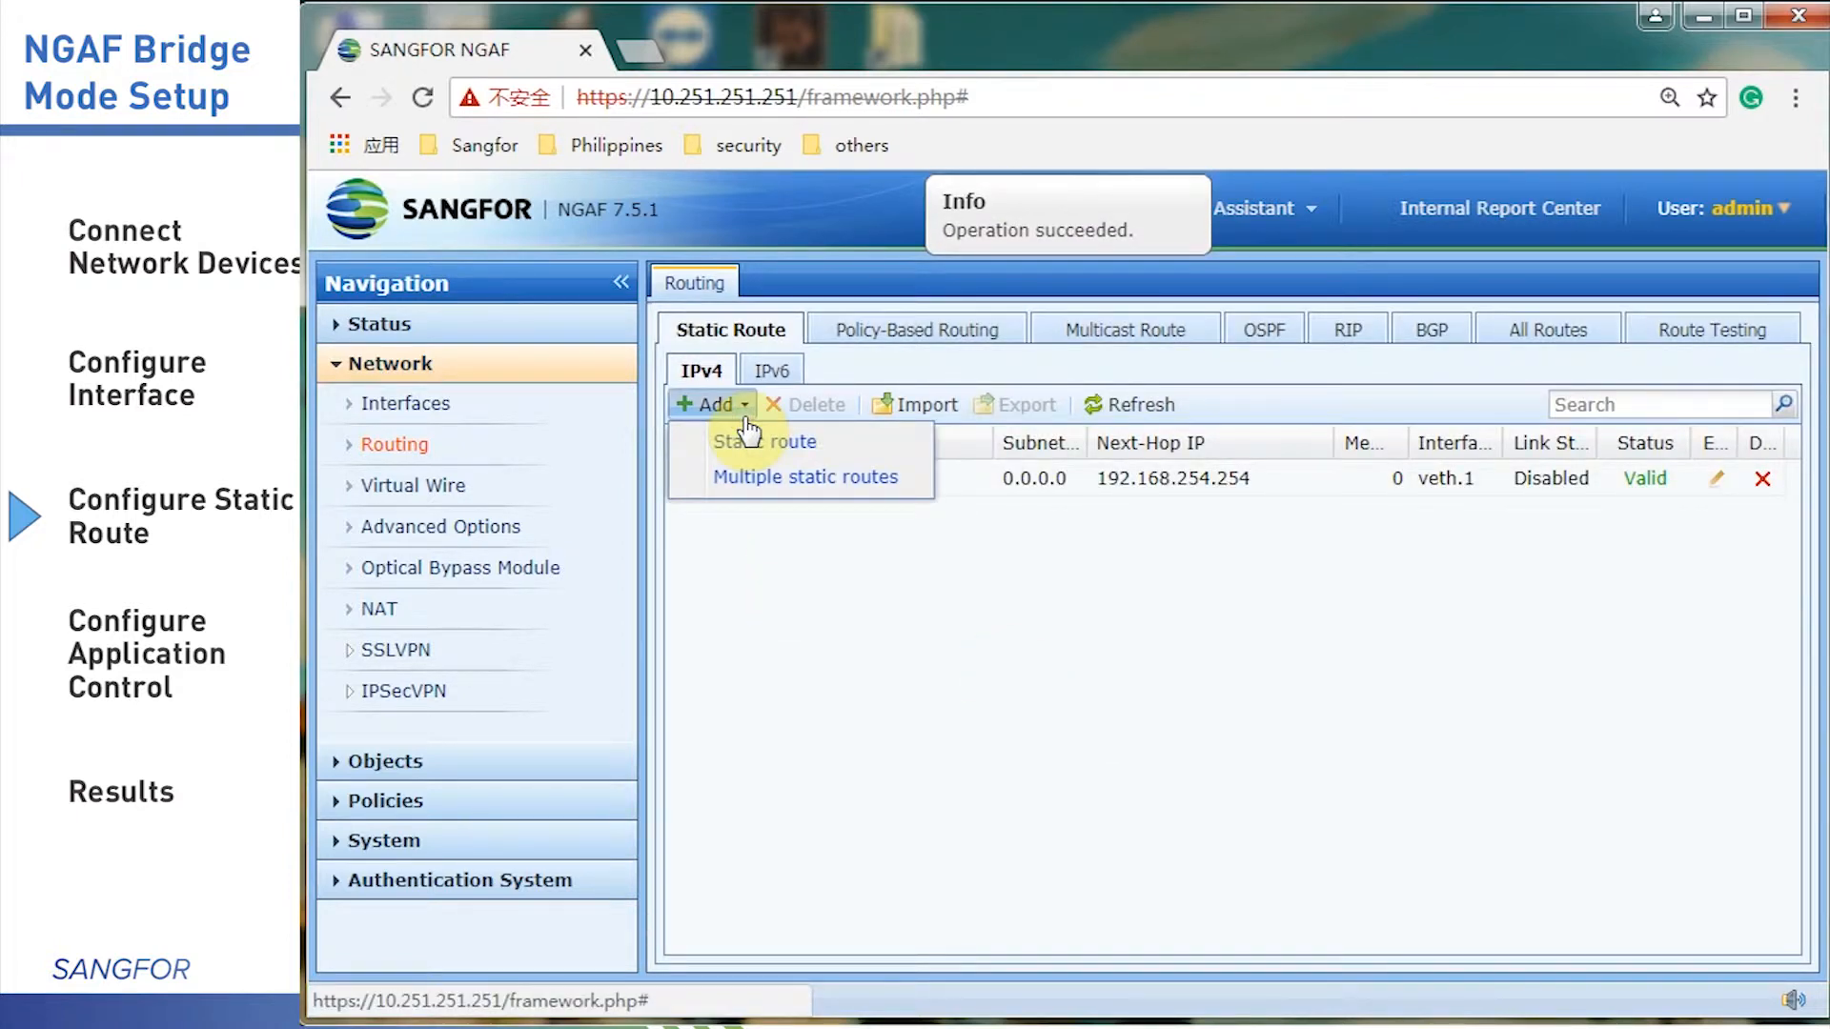
pyautogui.click(804, 477)
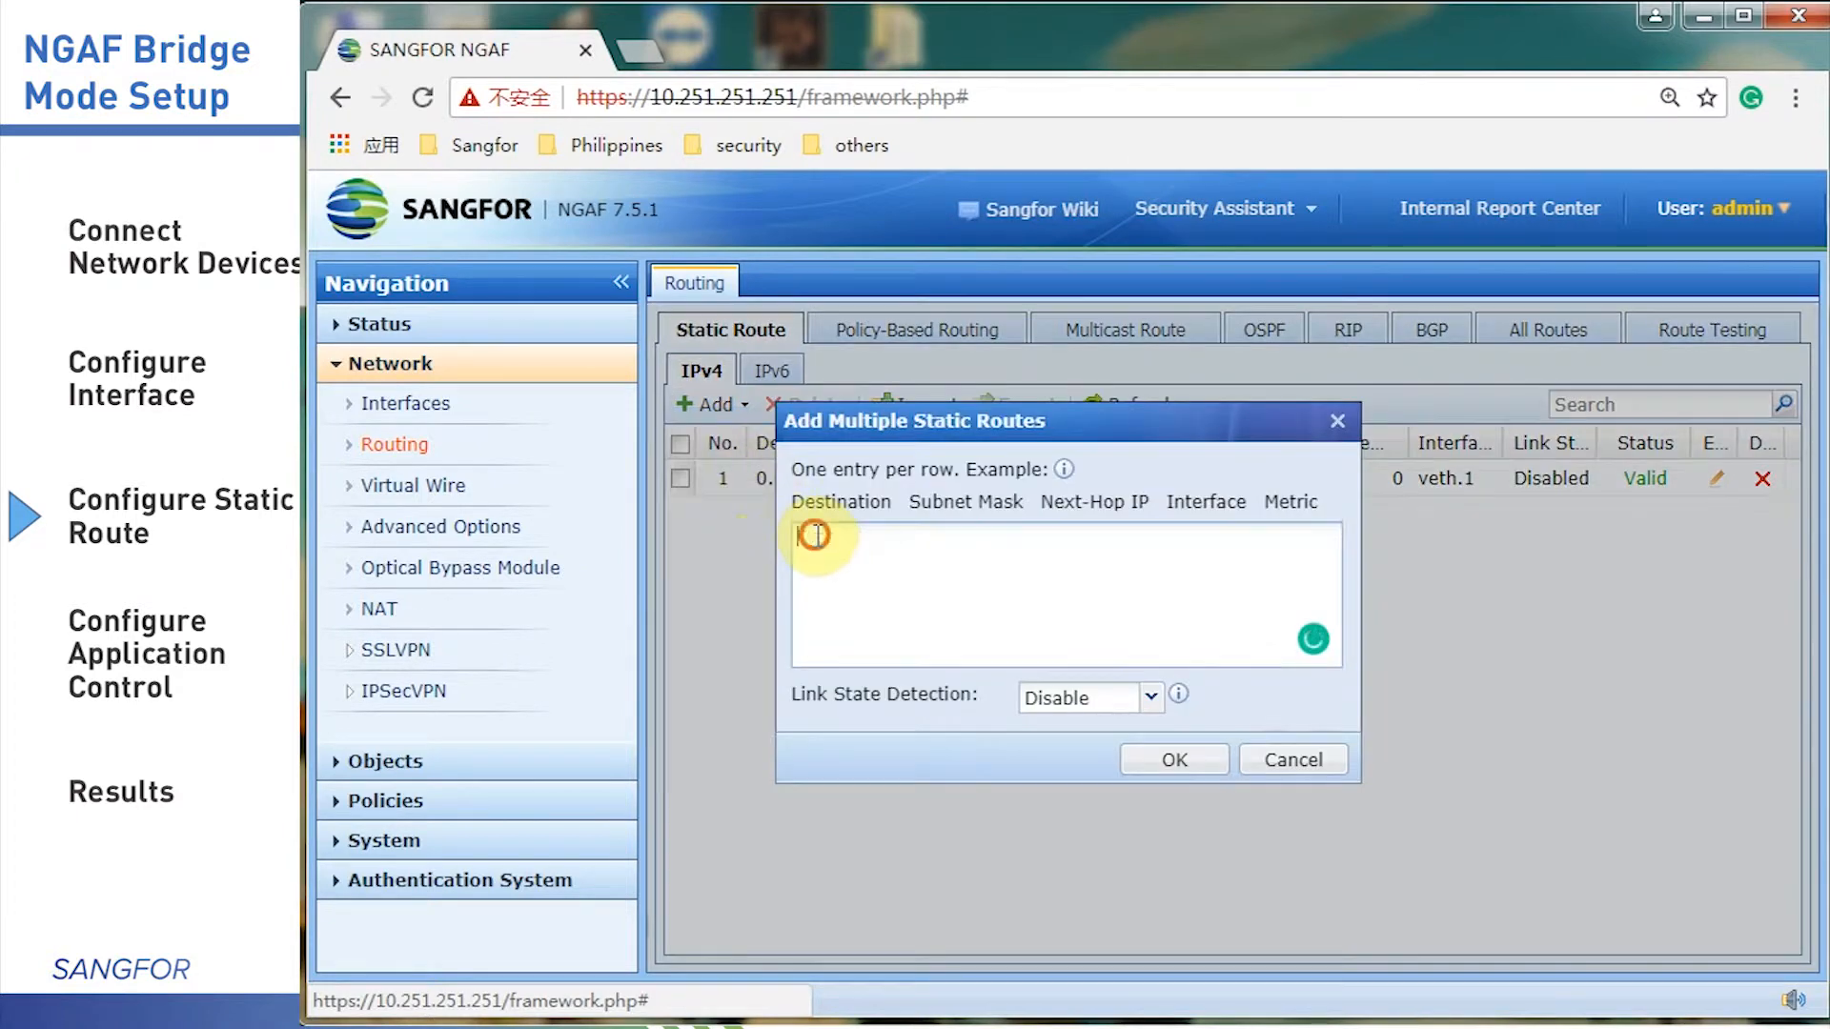
pyautogui.write('1')
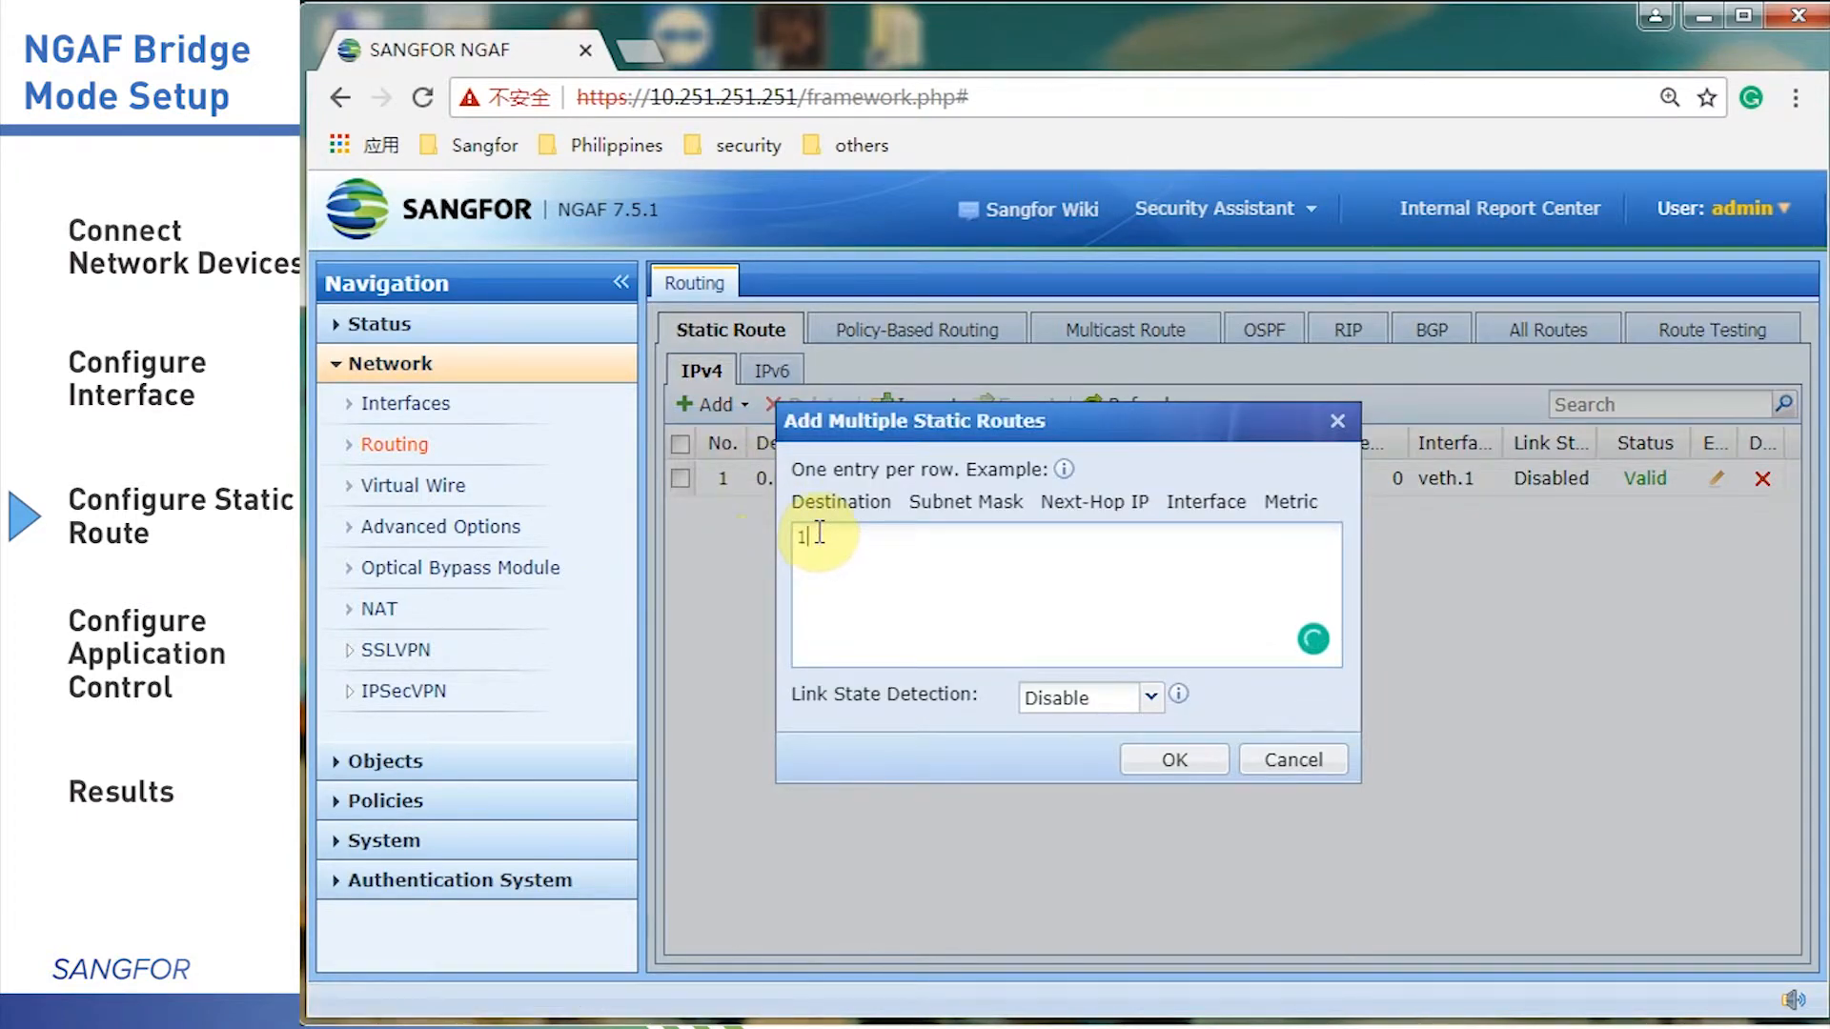
pyautogui.write('92.168.')
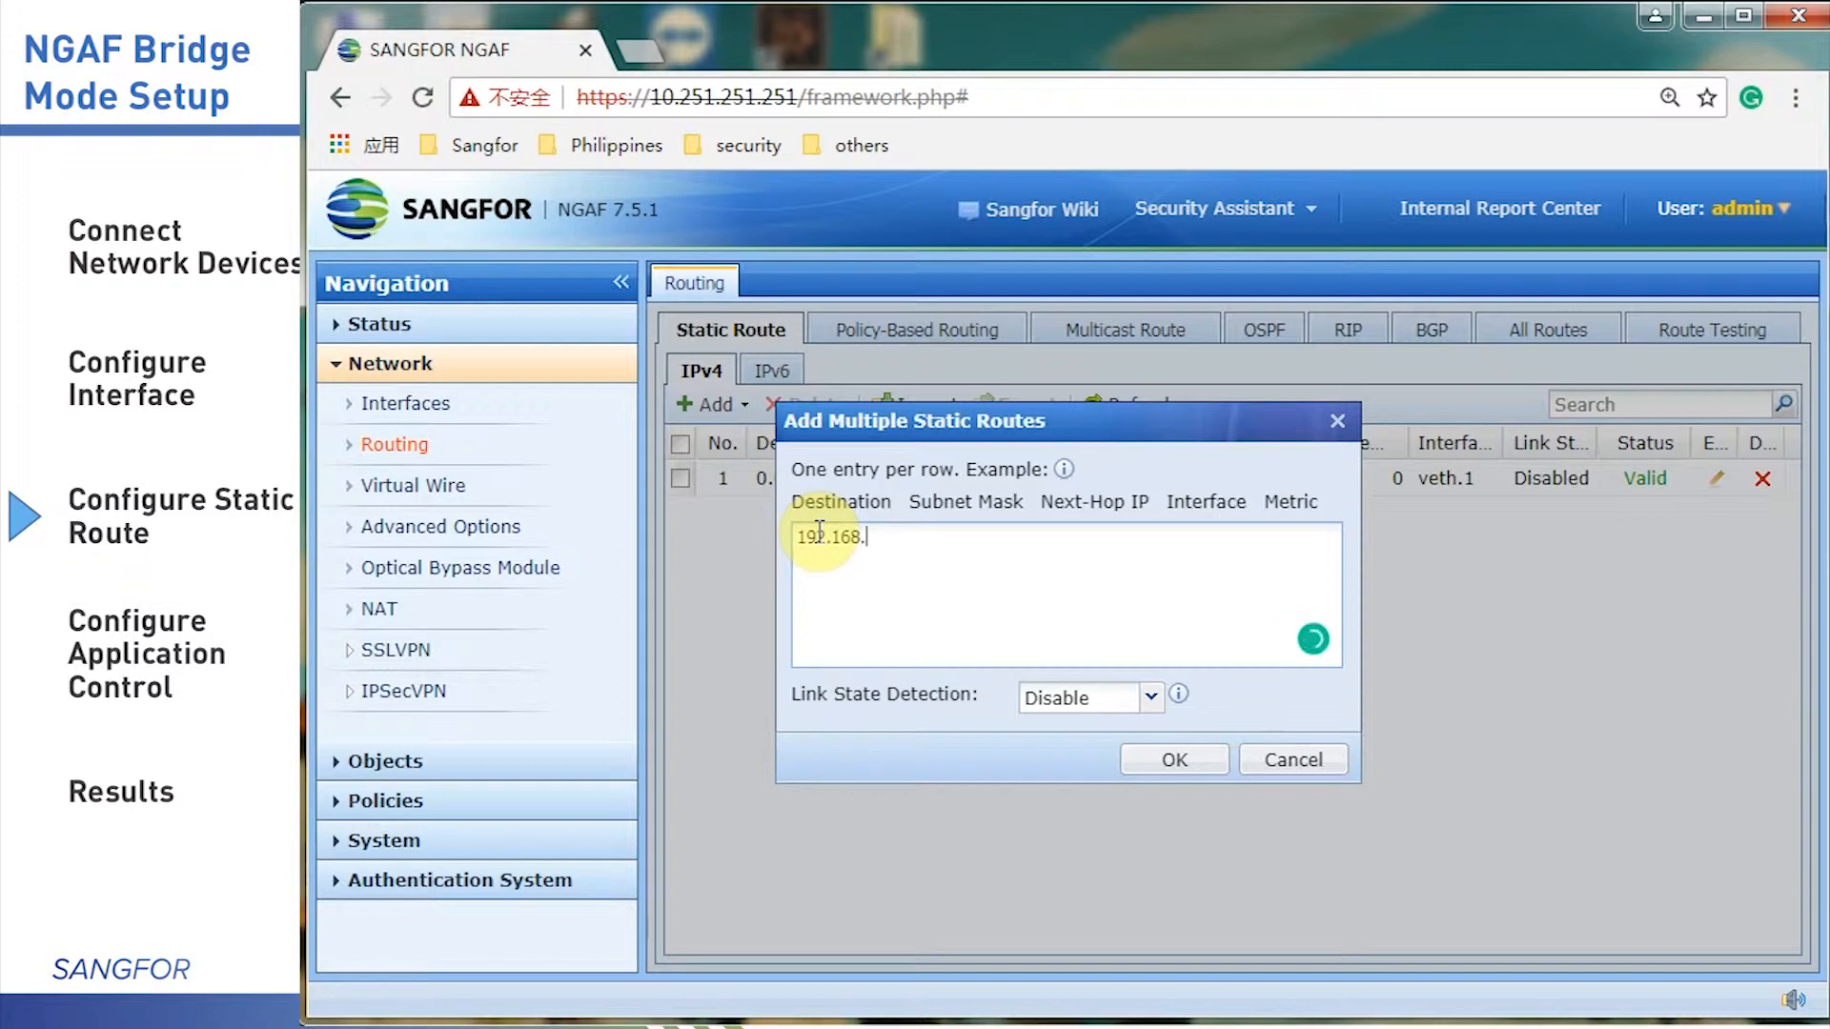
pyautogui.write('1.0')
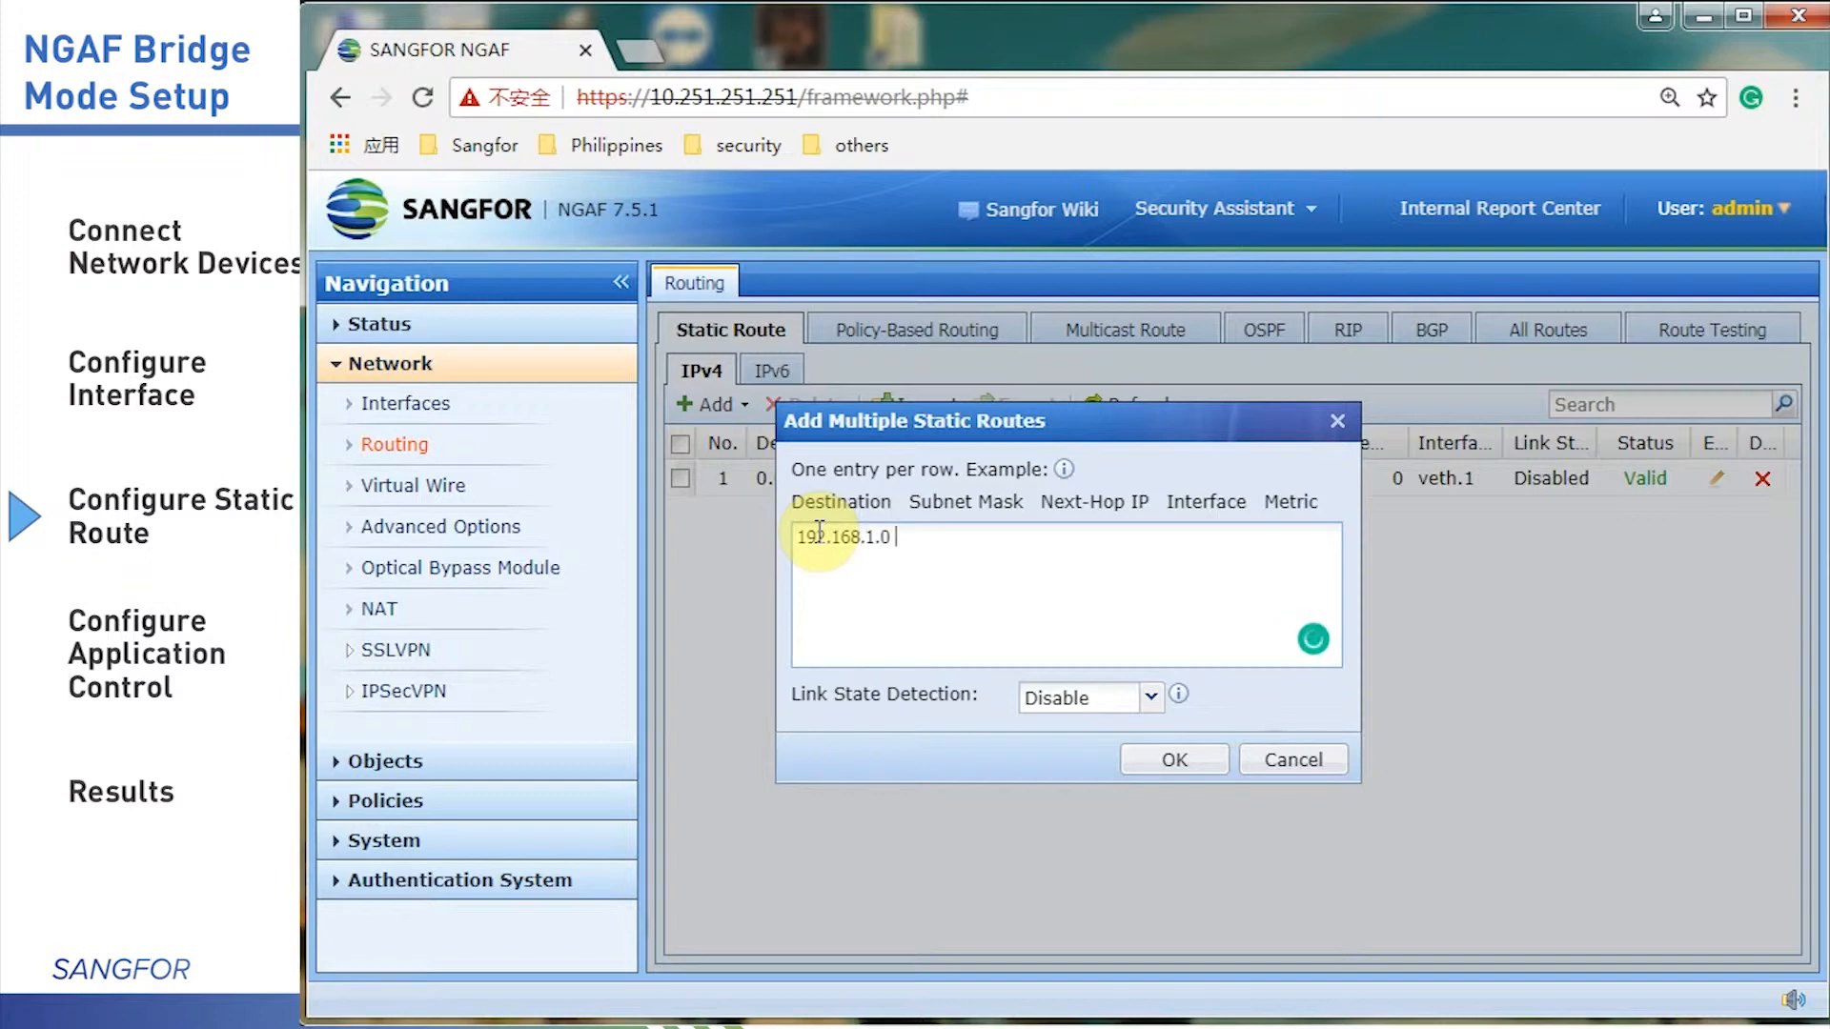
pyautogui.write('255')
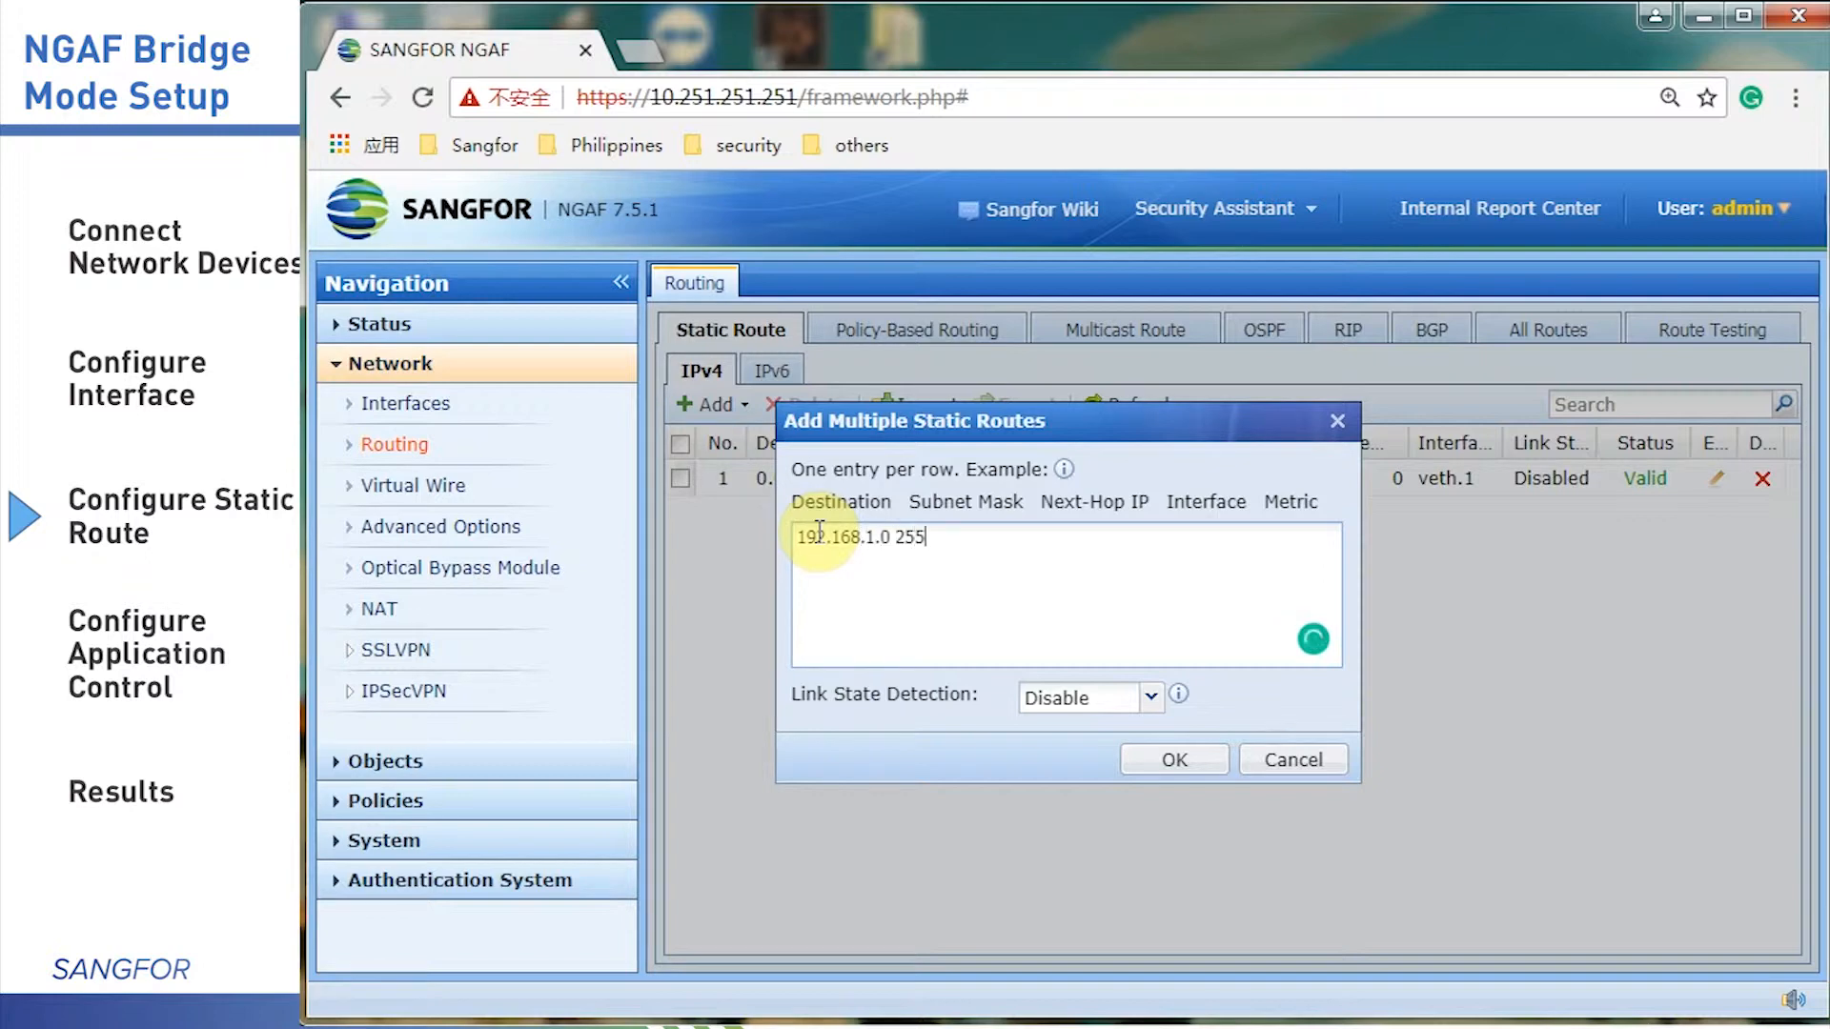
pyautogui.write('.255.255')
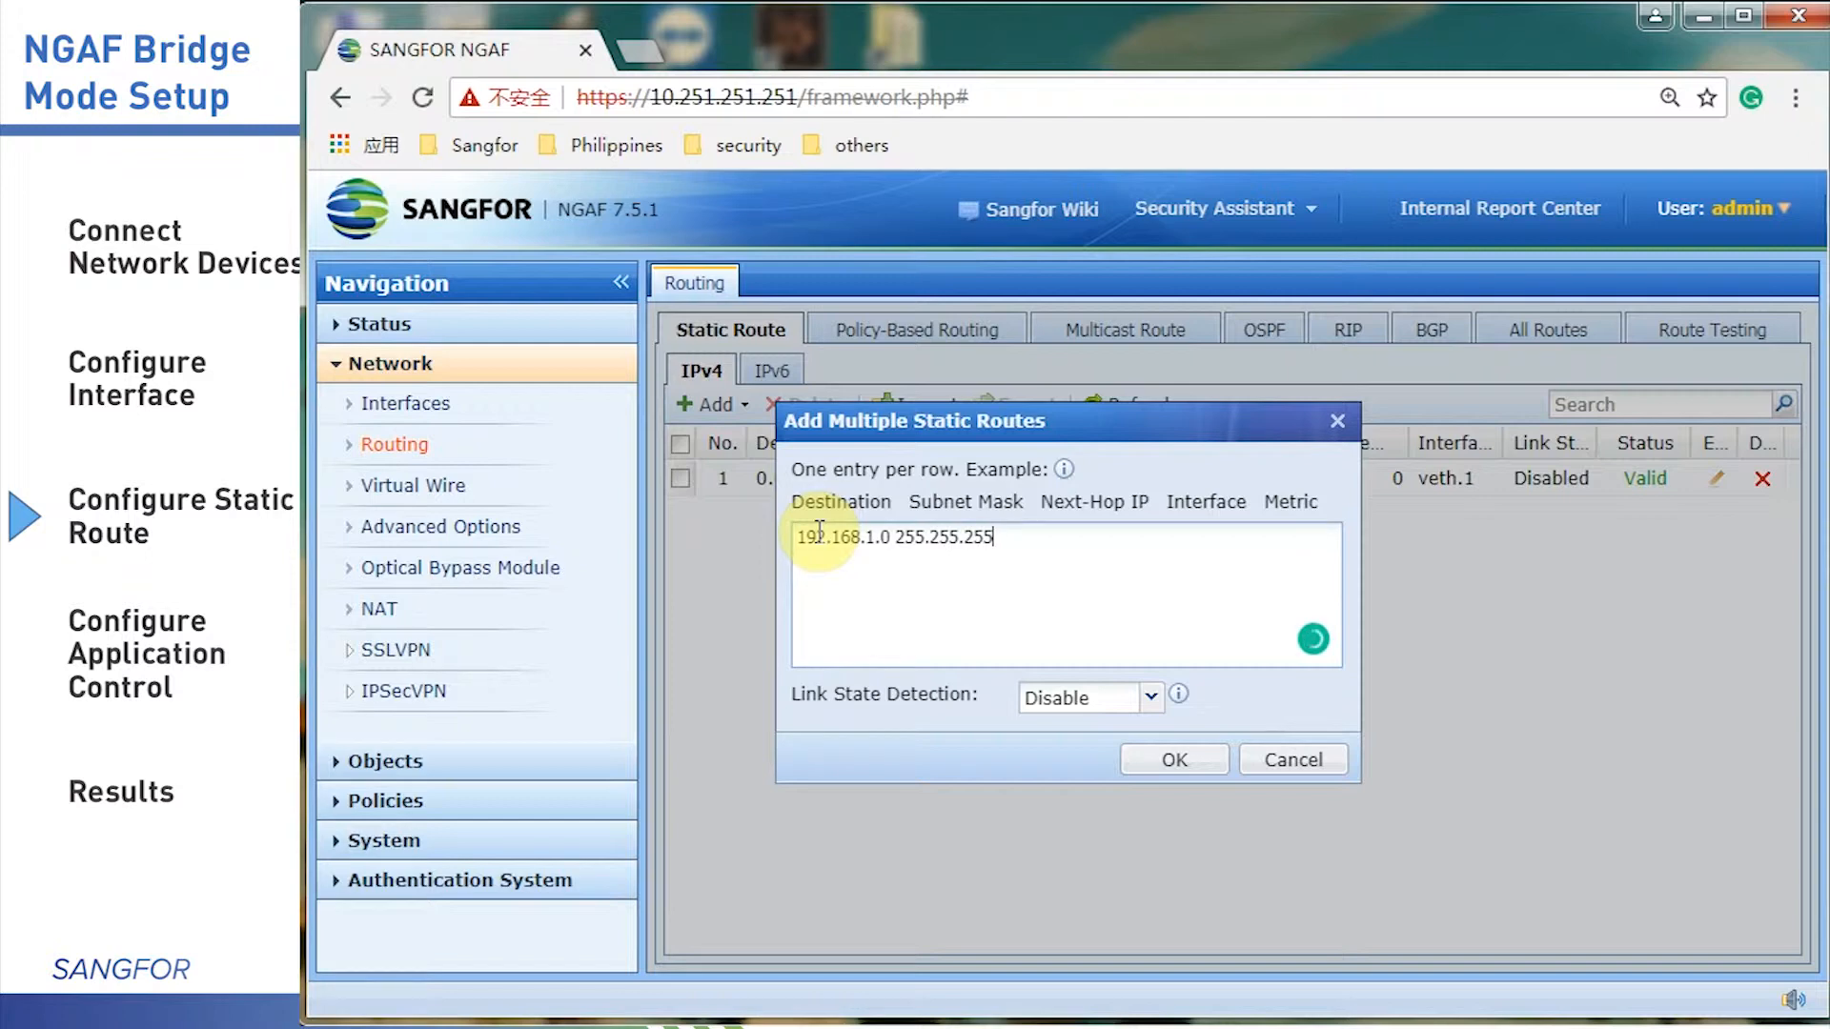
pyautogui.write('0')
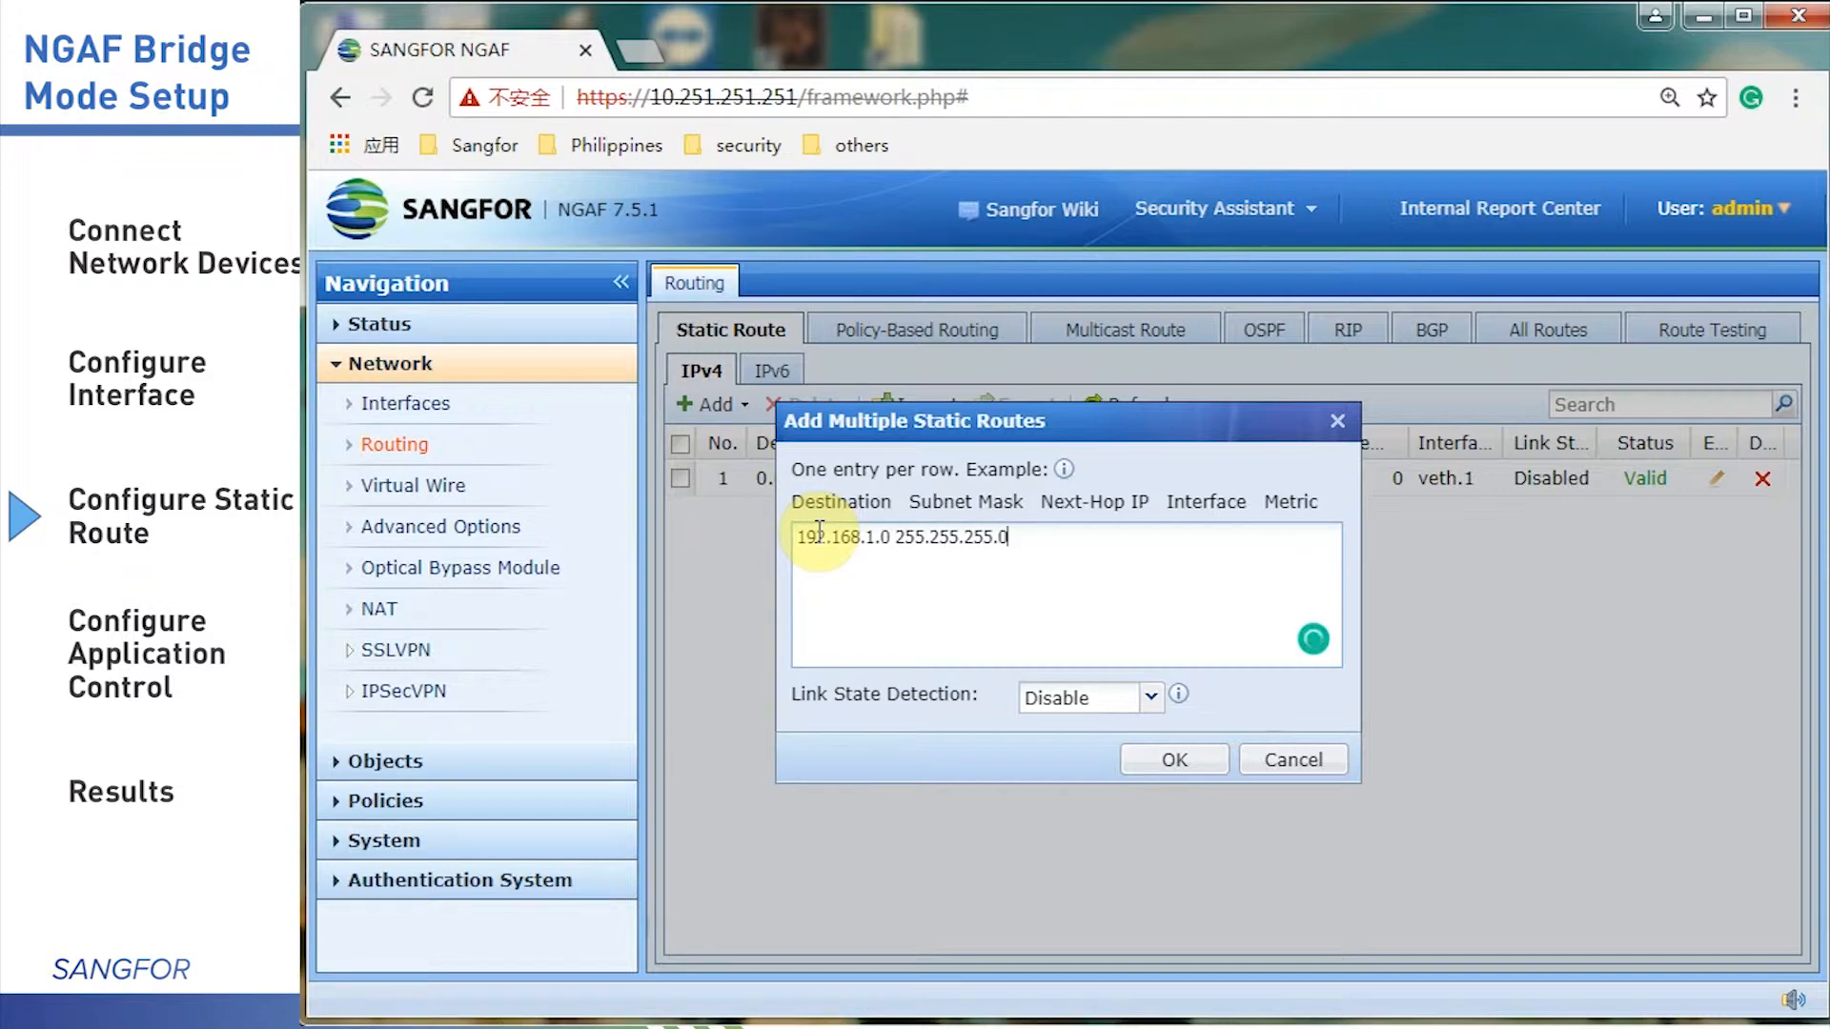
pyautogui.write('192.16')
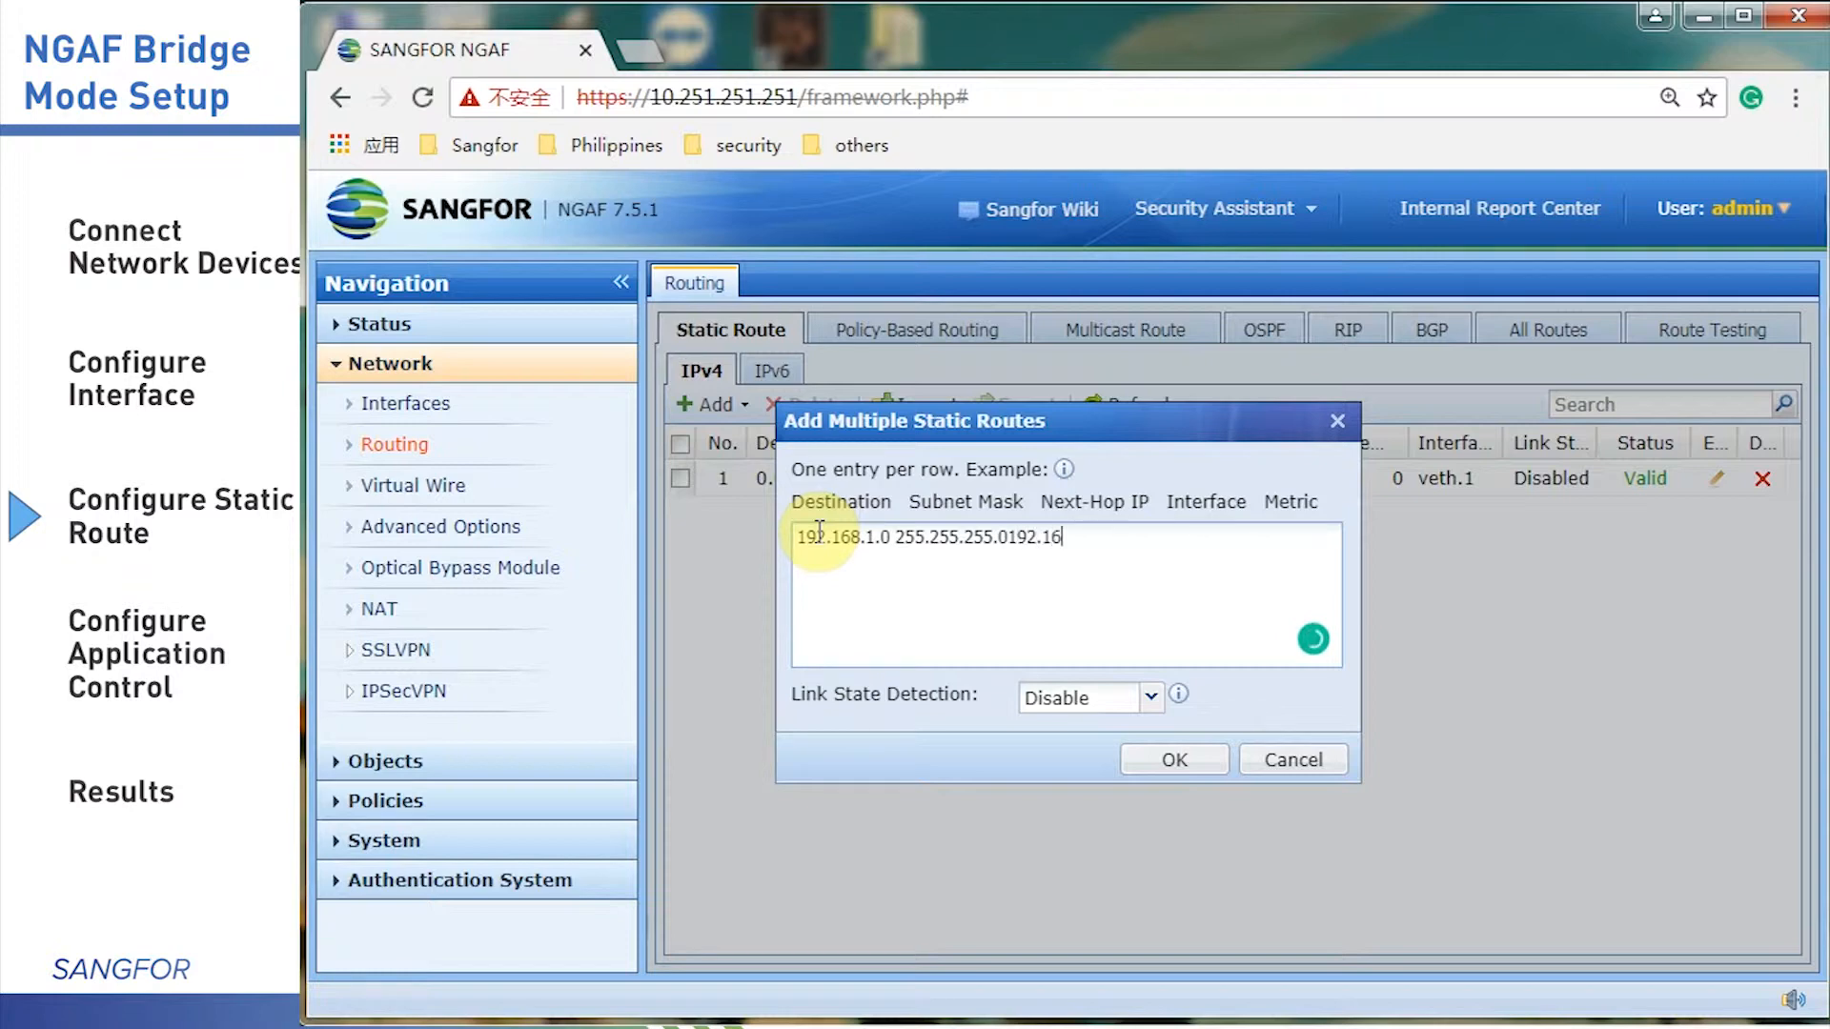
pyautogui.write('8')
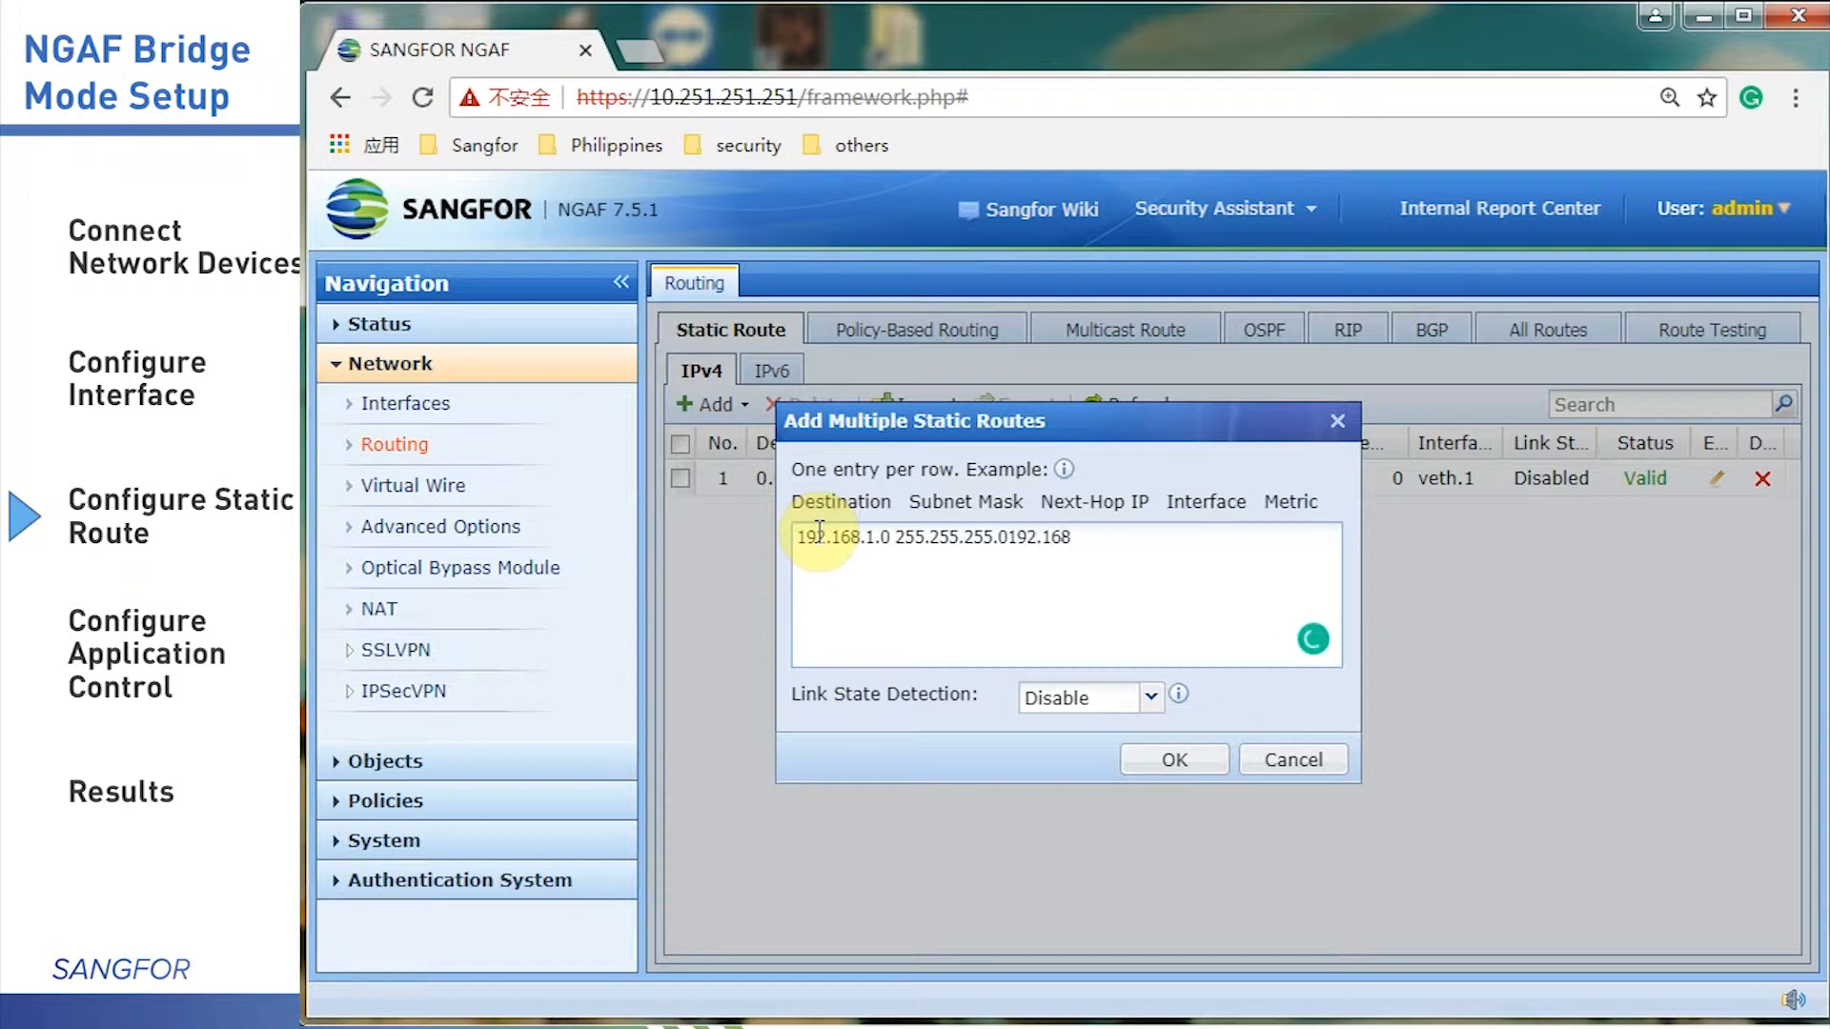
pyautogui.write('.254.1')
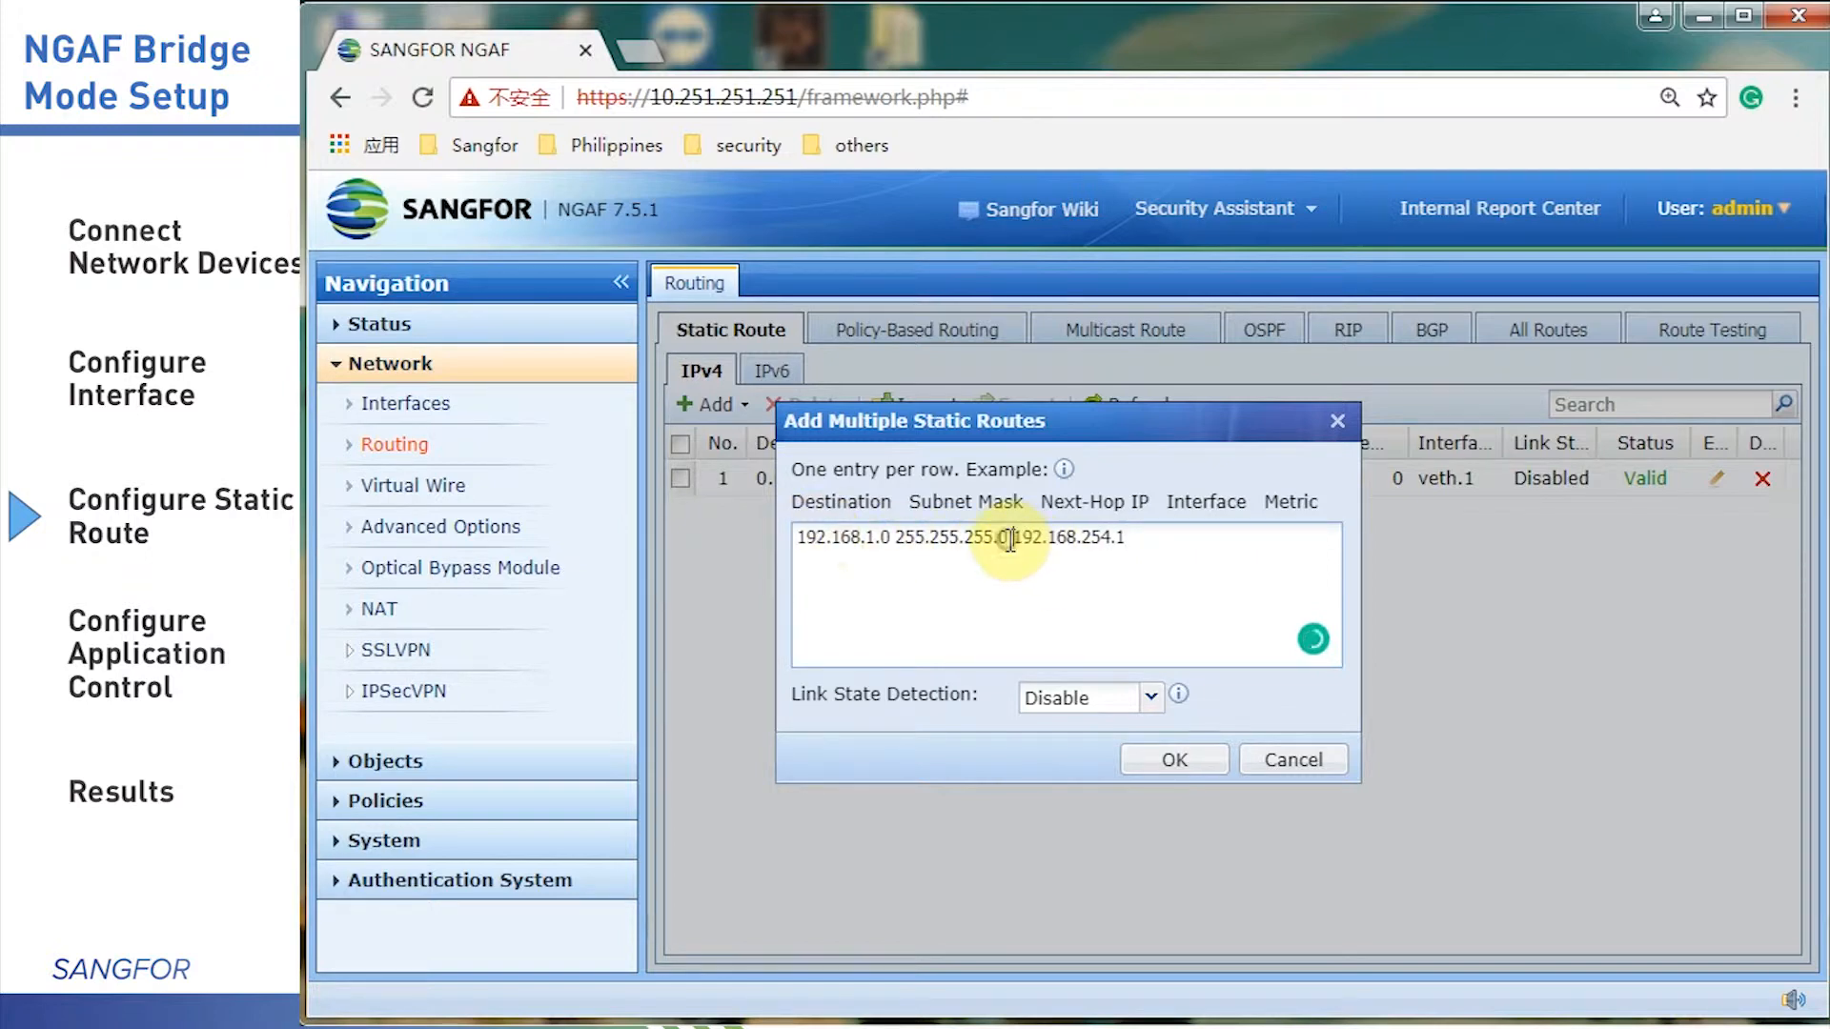
# Step: Duplicate the line for 192.168.2.0 and 192.168.3.0 and save the three routes
pyautogui.tripleClick(956, 538)
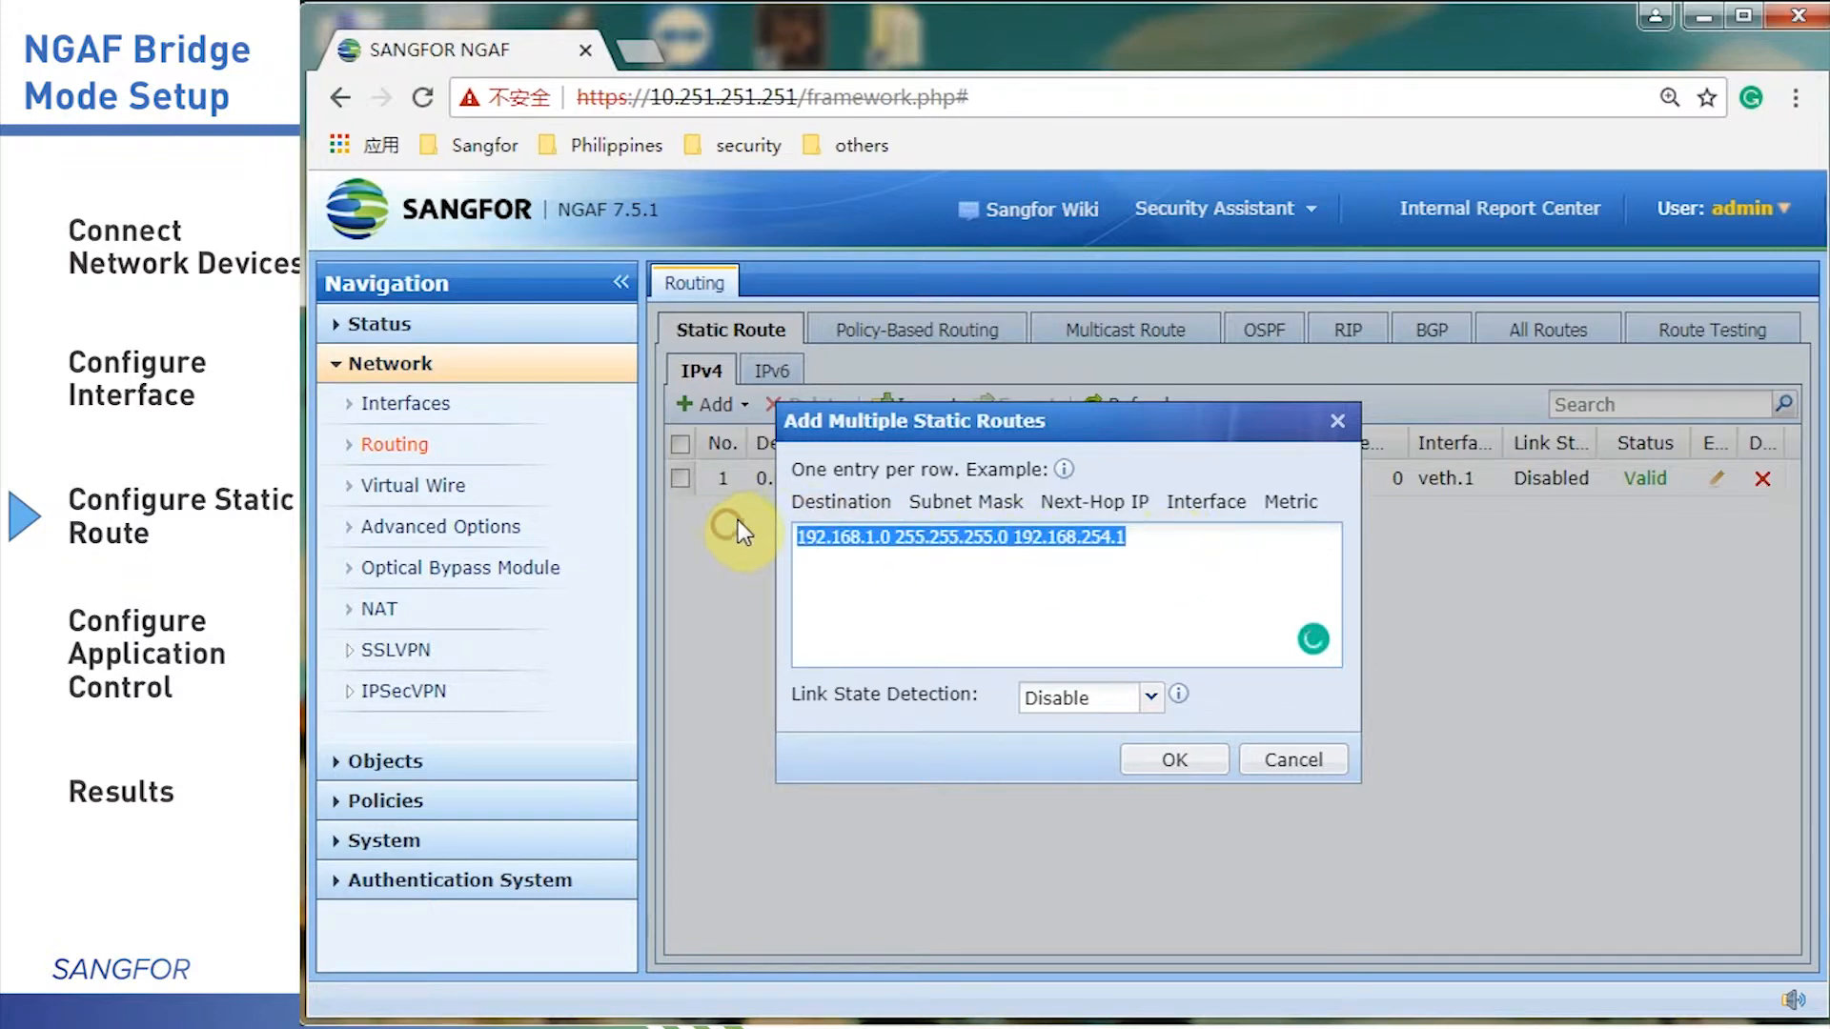
pyautogui.click(1214, 561)
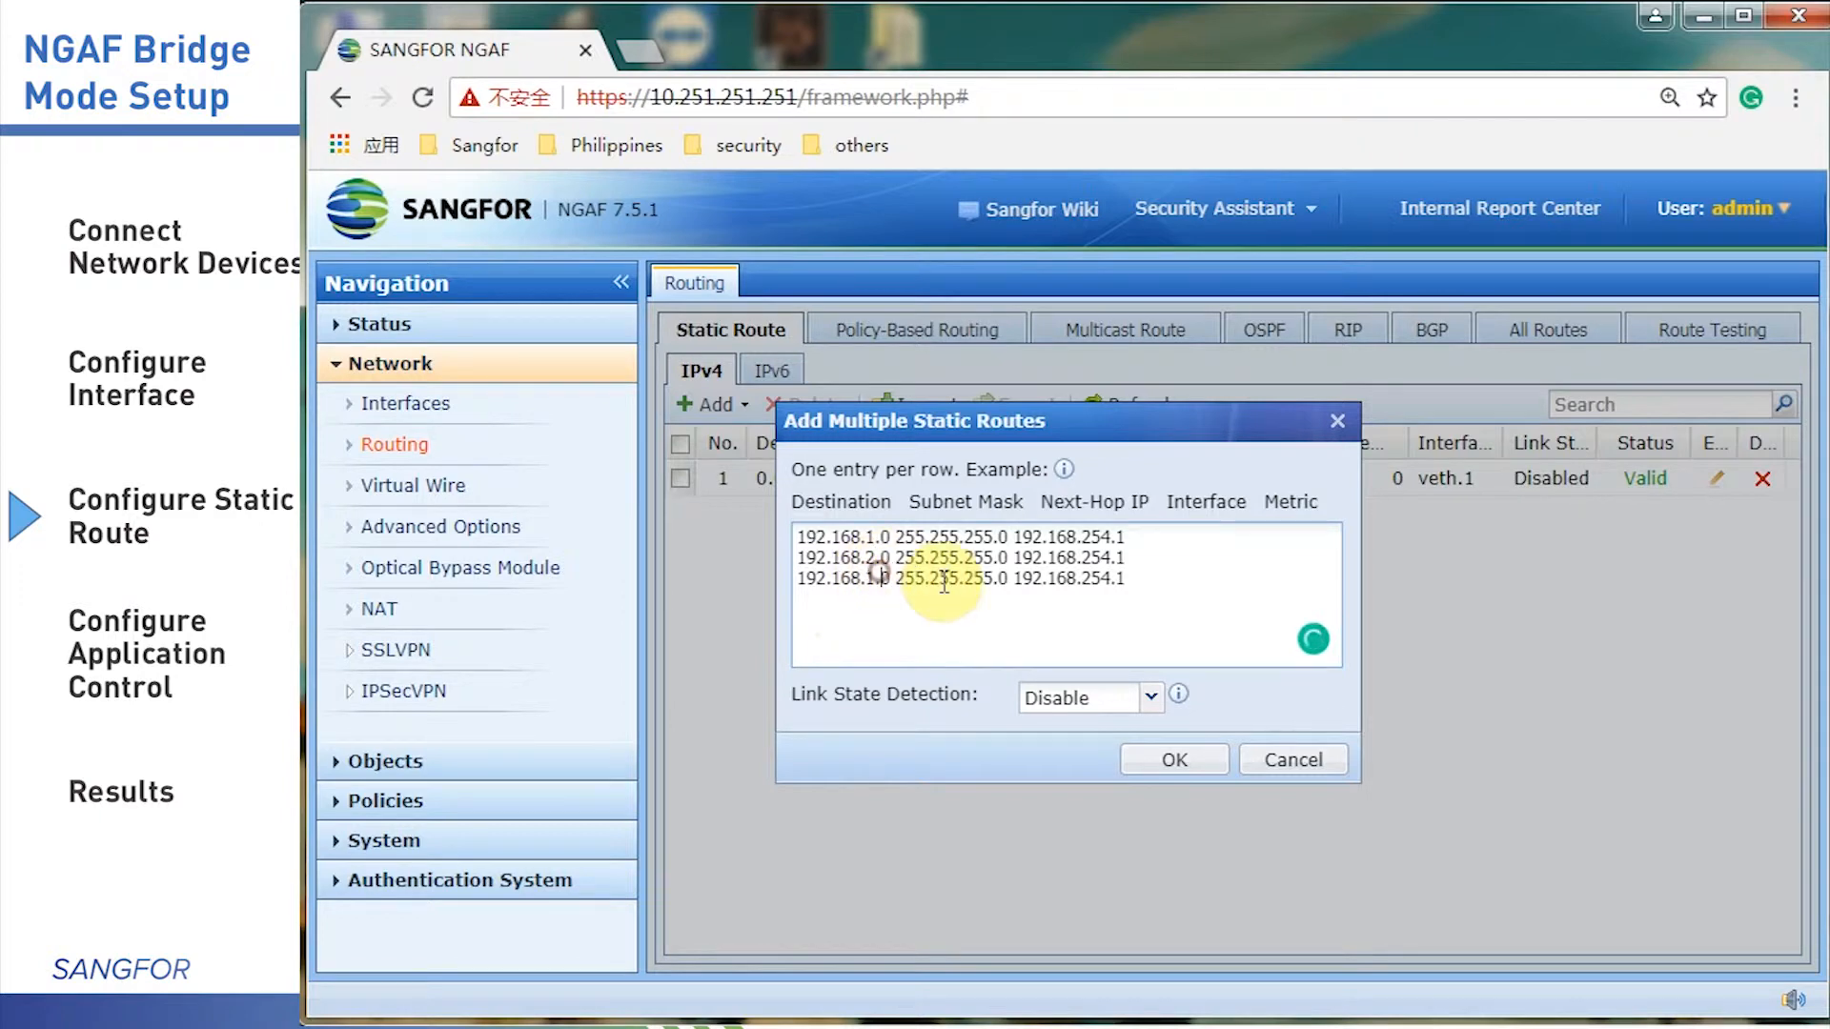
pyautogui.write('3')
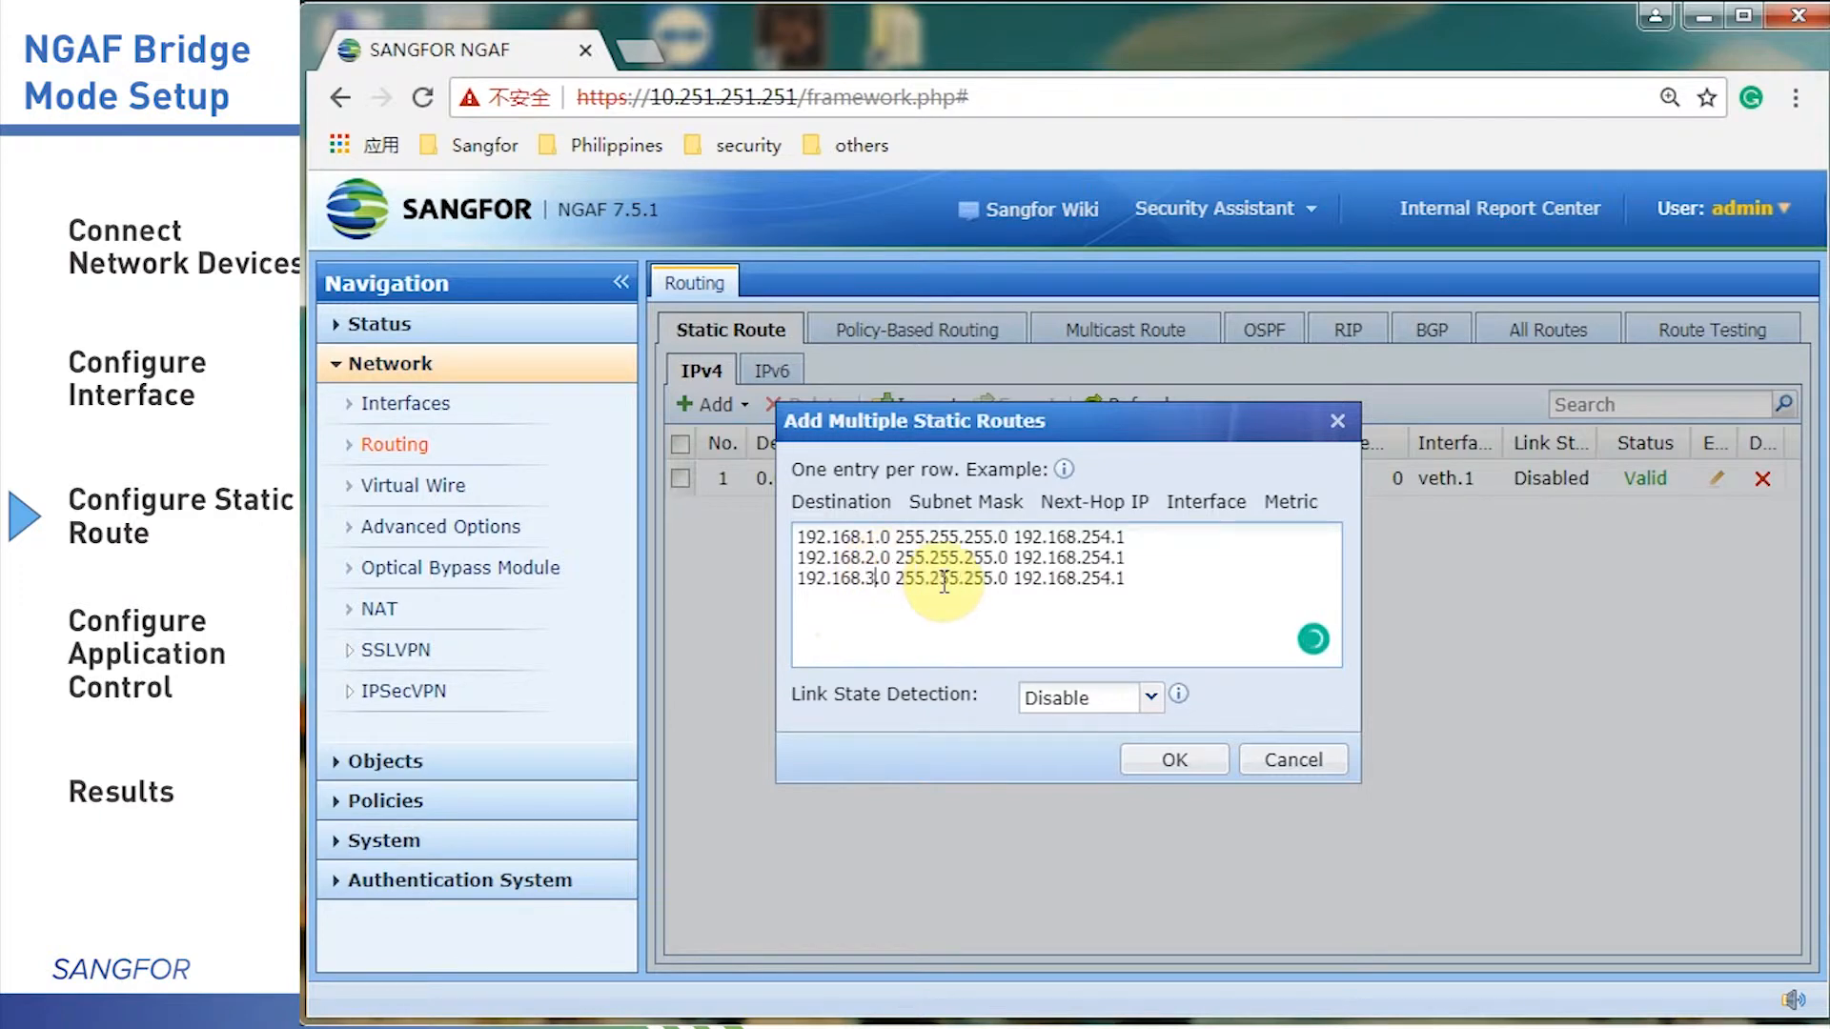
pyautogui.click(1172, 758)
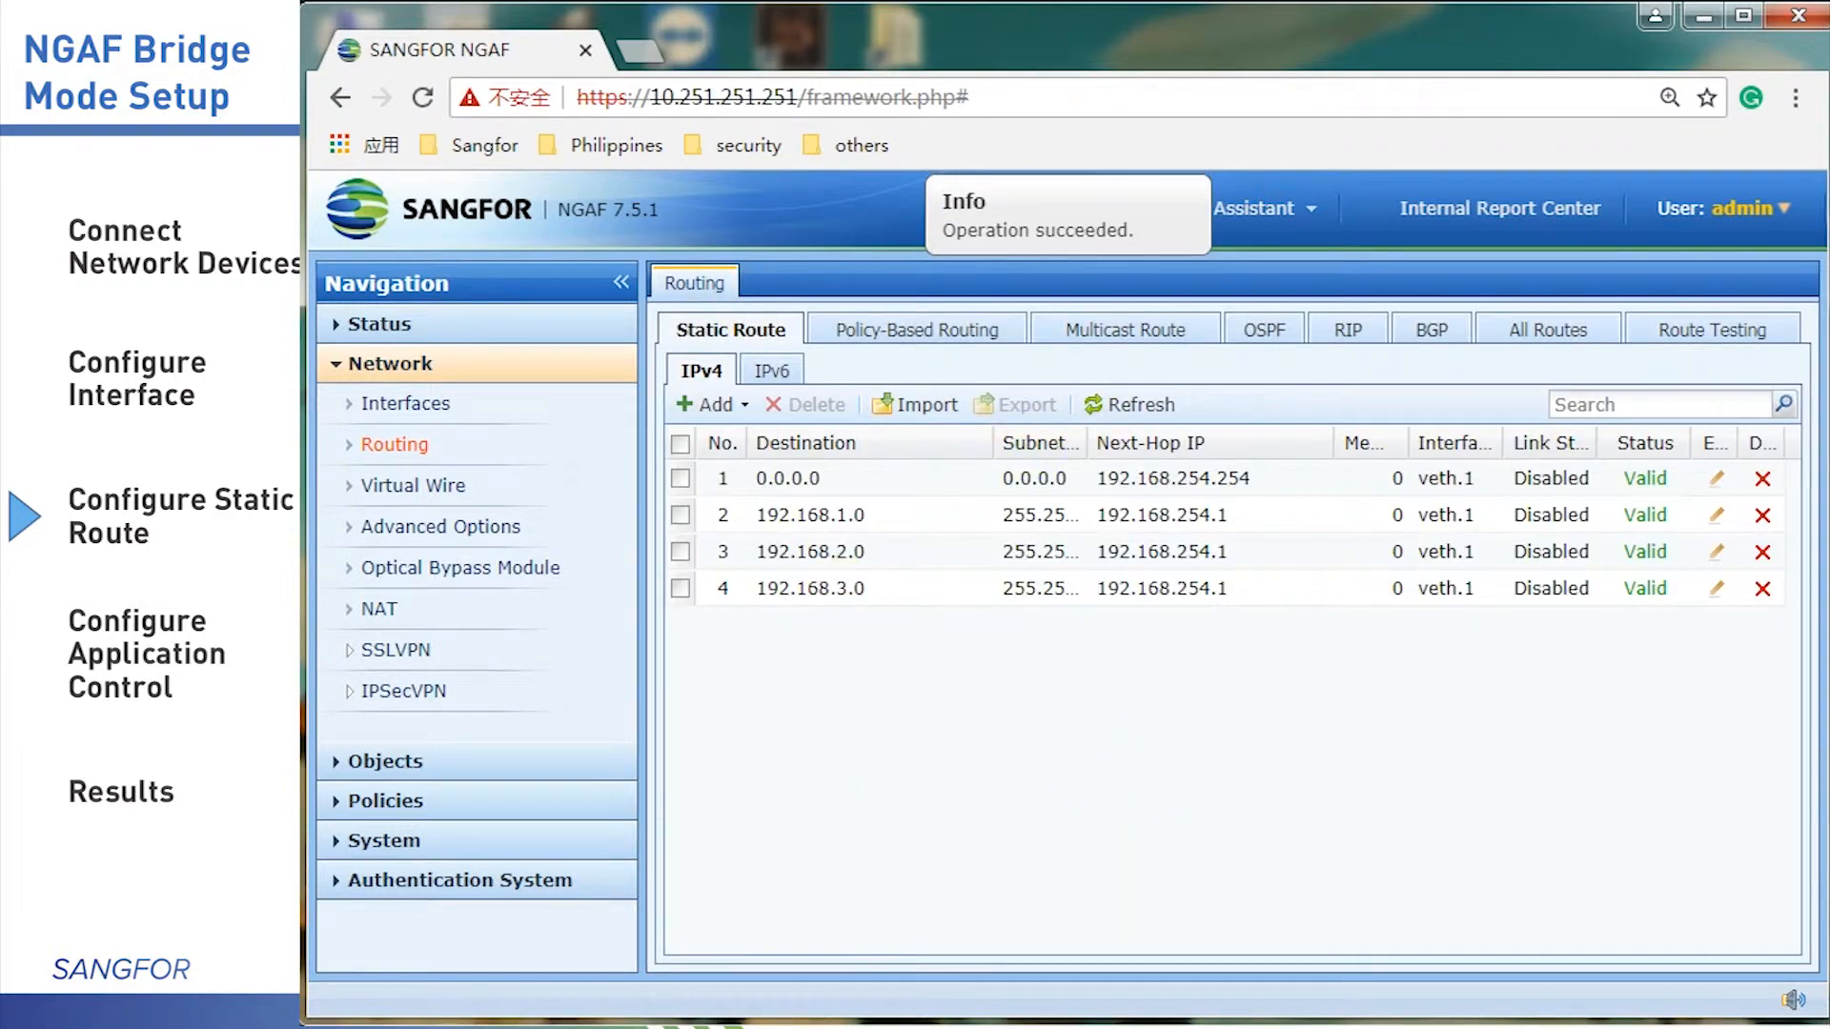
# Step: Start a new application control policy named 'internet' and go to its source network objects
pyautogui.click(382, 800)
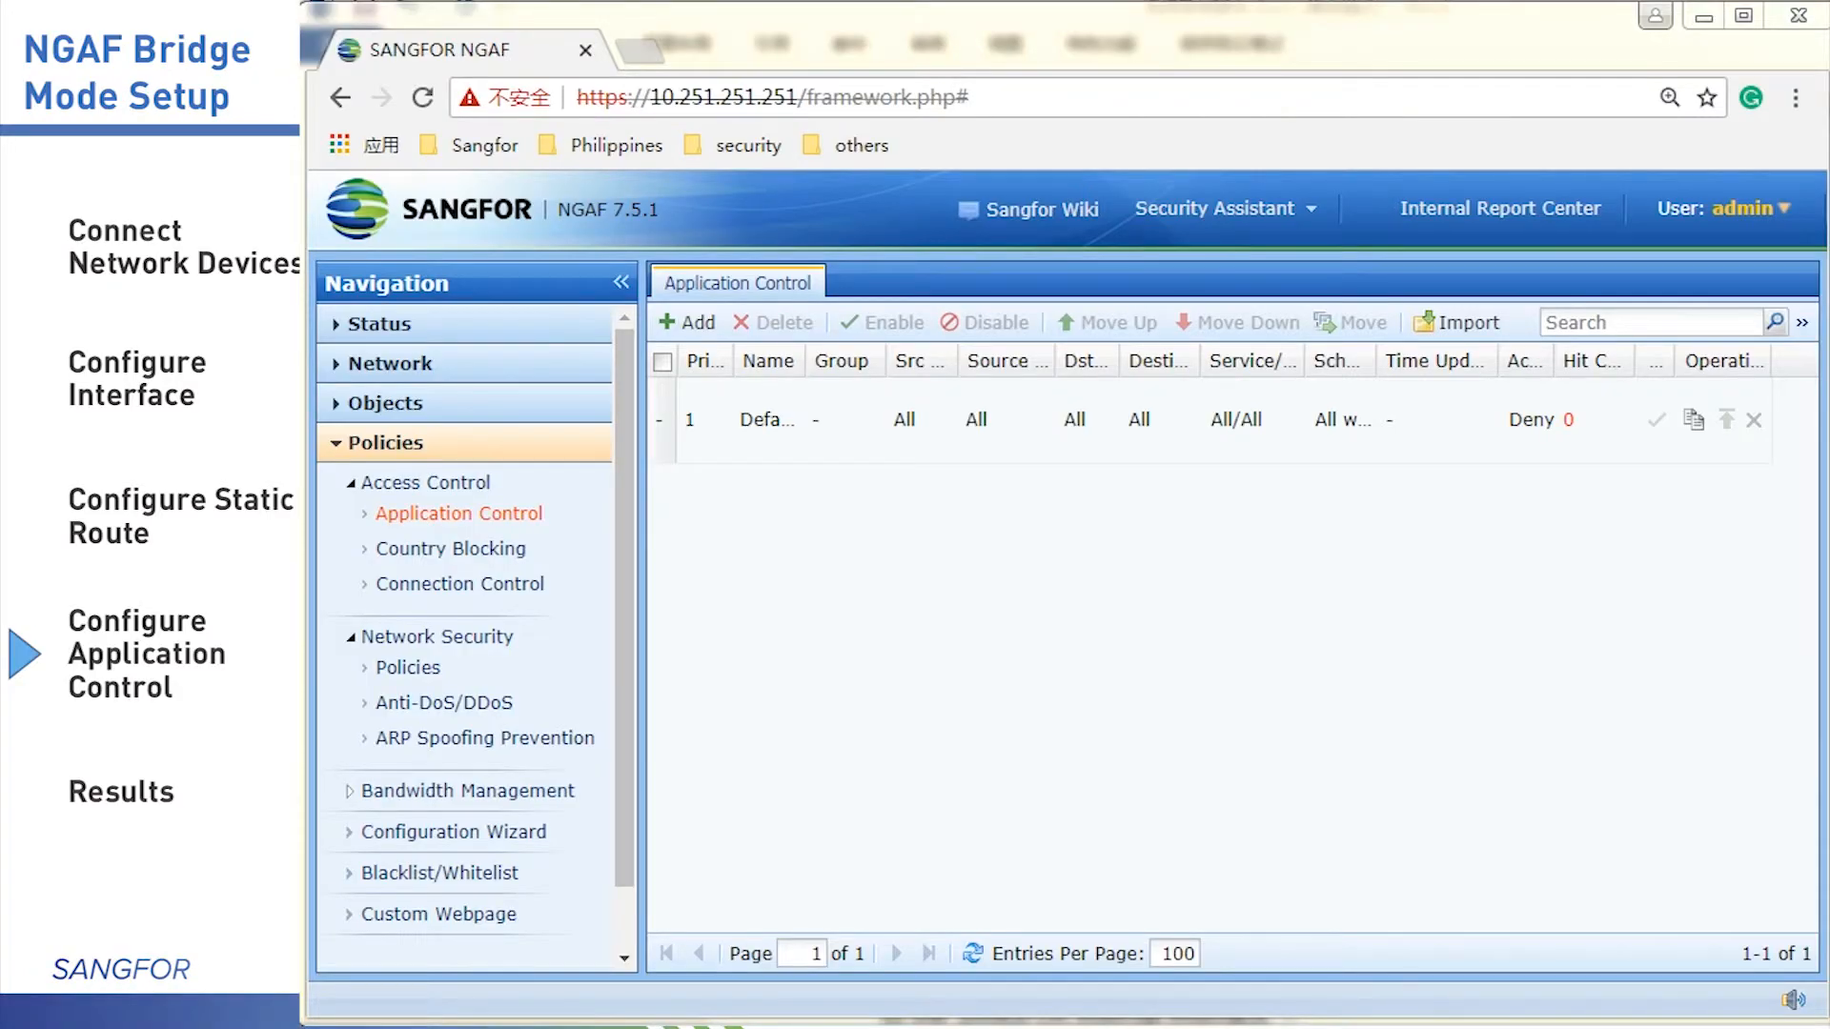
pyautogui.moveTo(819, 333)
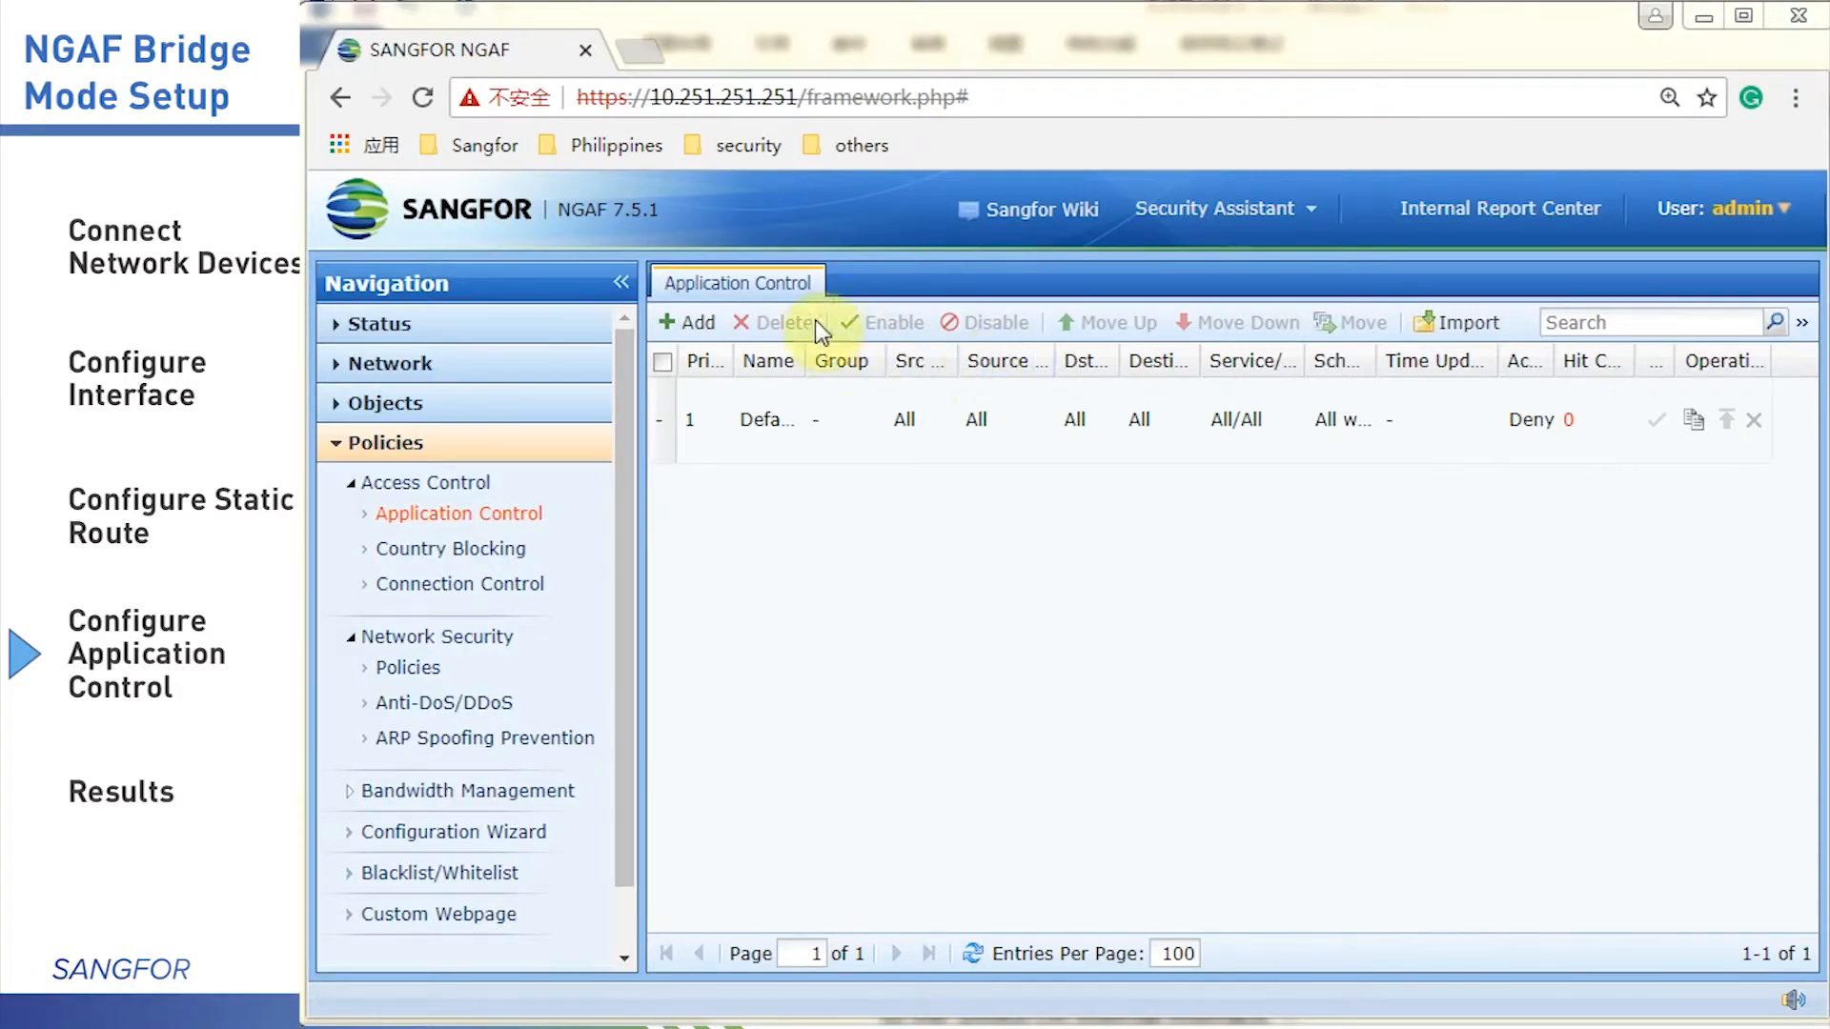
pyautogui.click(686, 322)
pyautogui.write('allow')
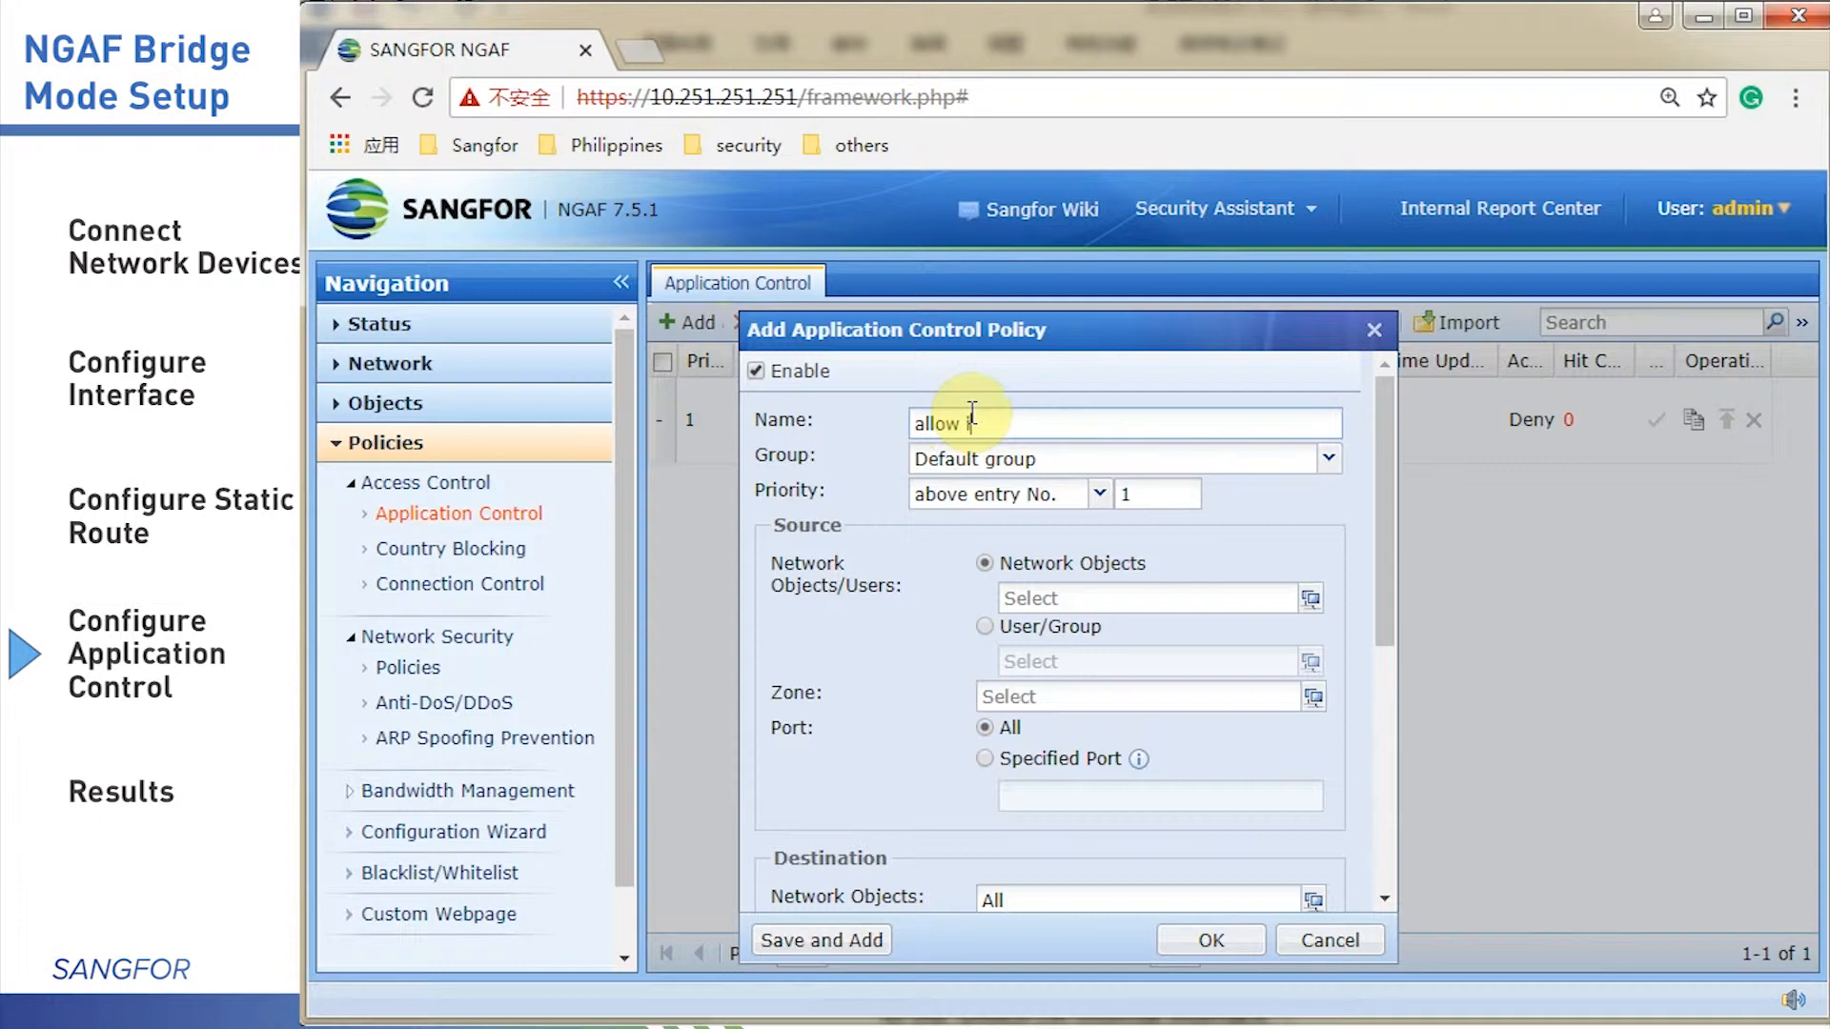
pyautogui.write('internet')
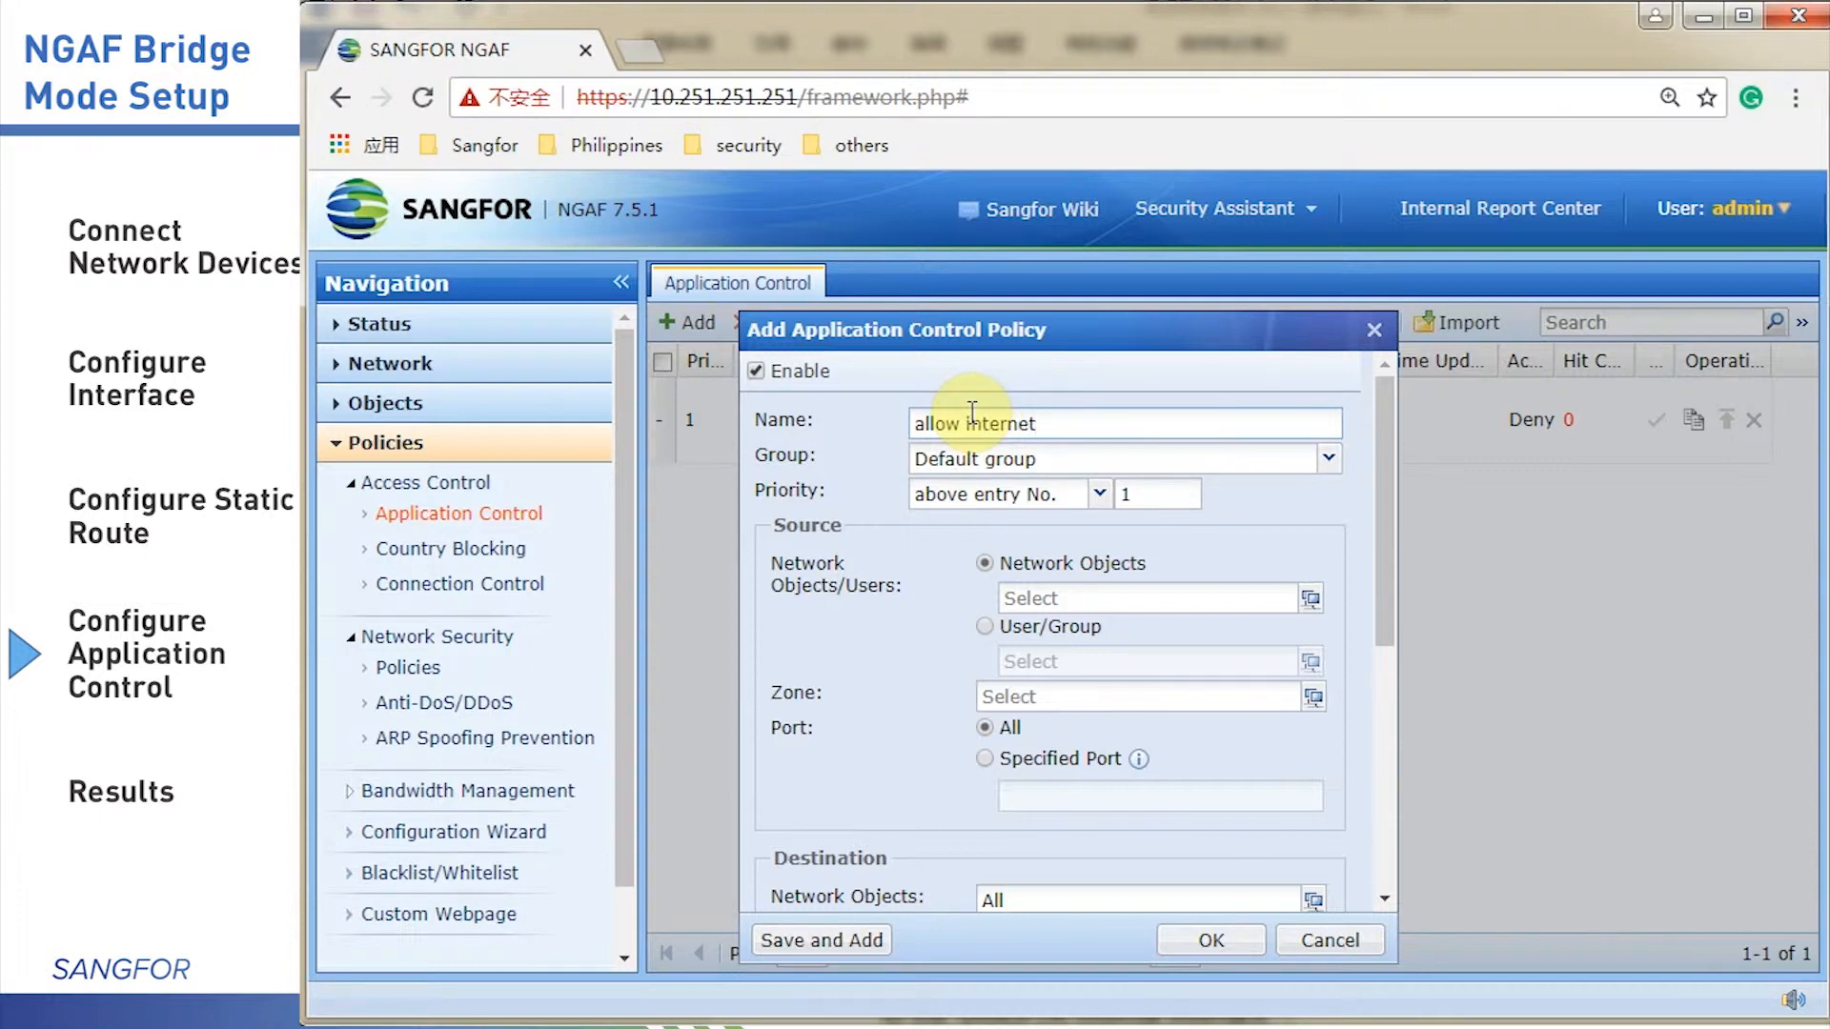
pyautogui.moveTo(928, 612)
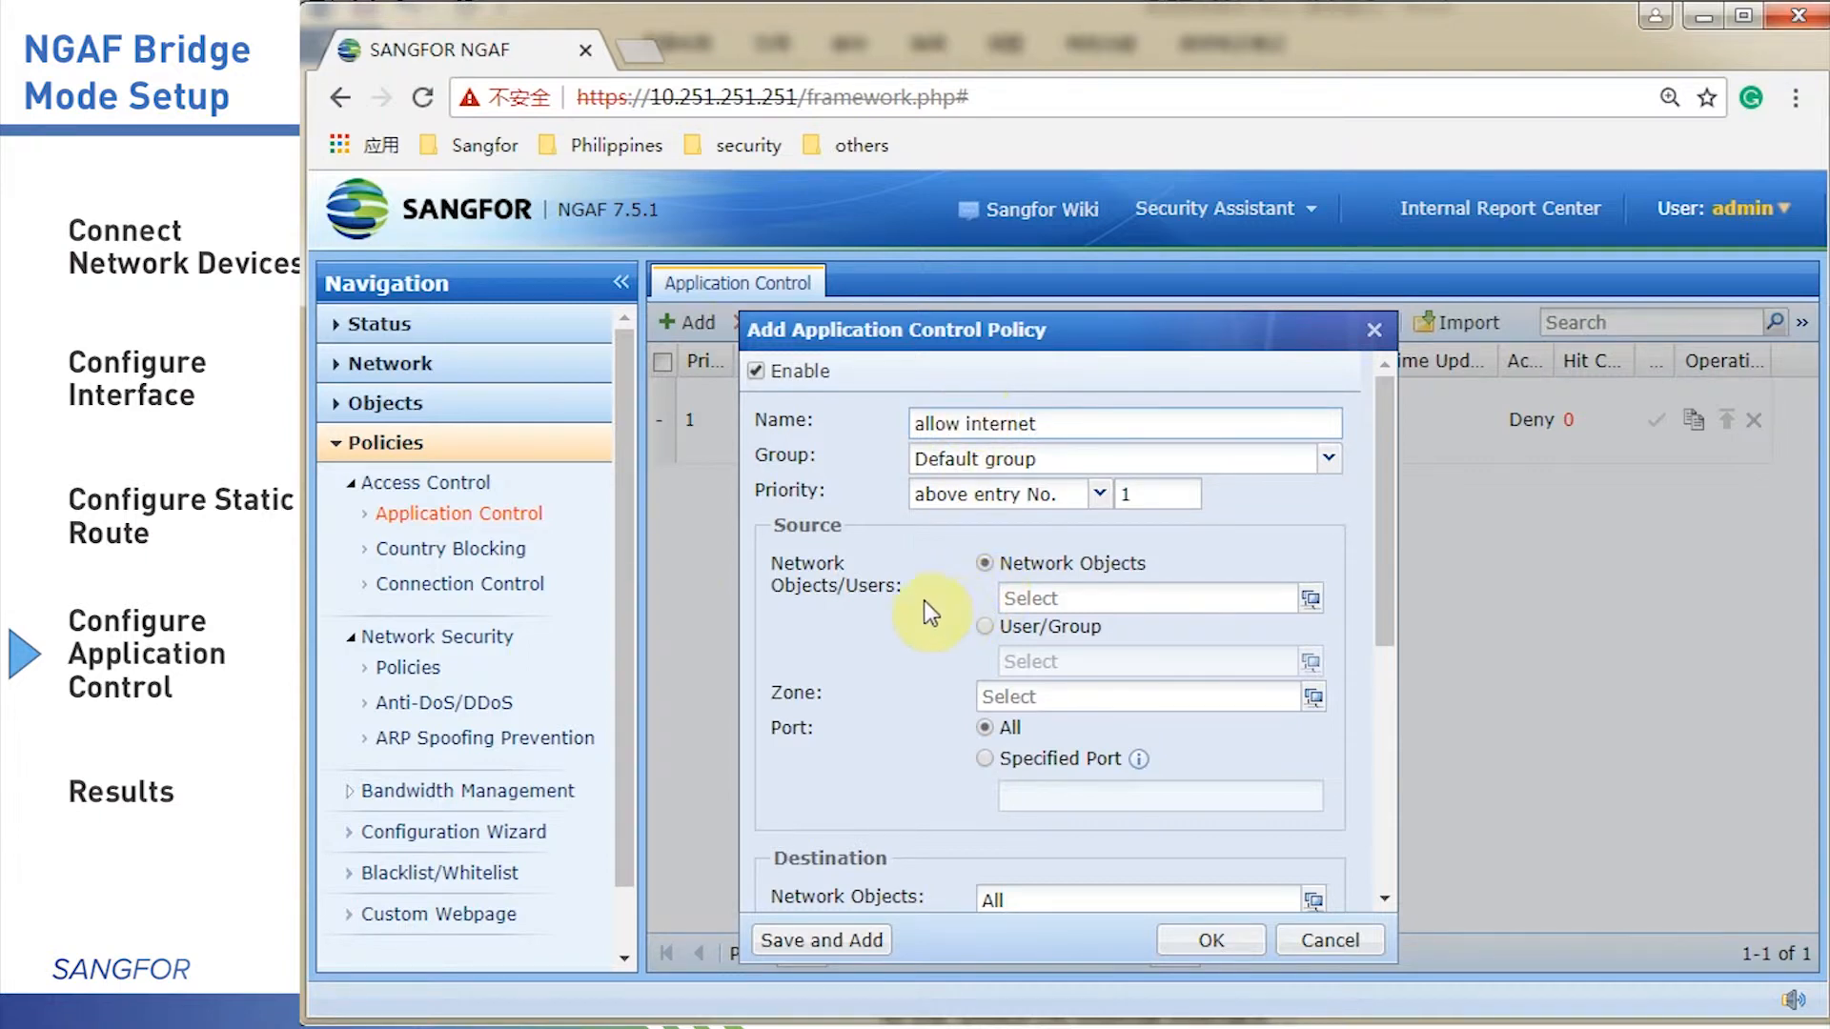
pyautogui.click(1309, 597)
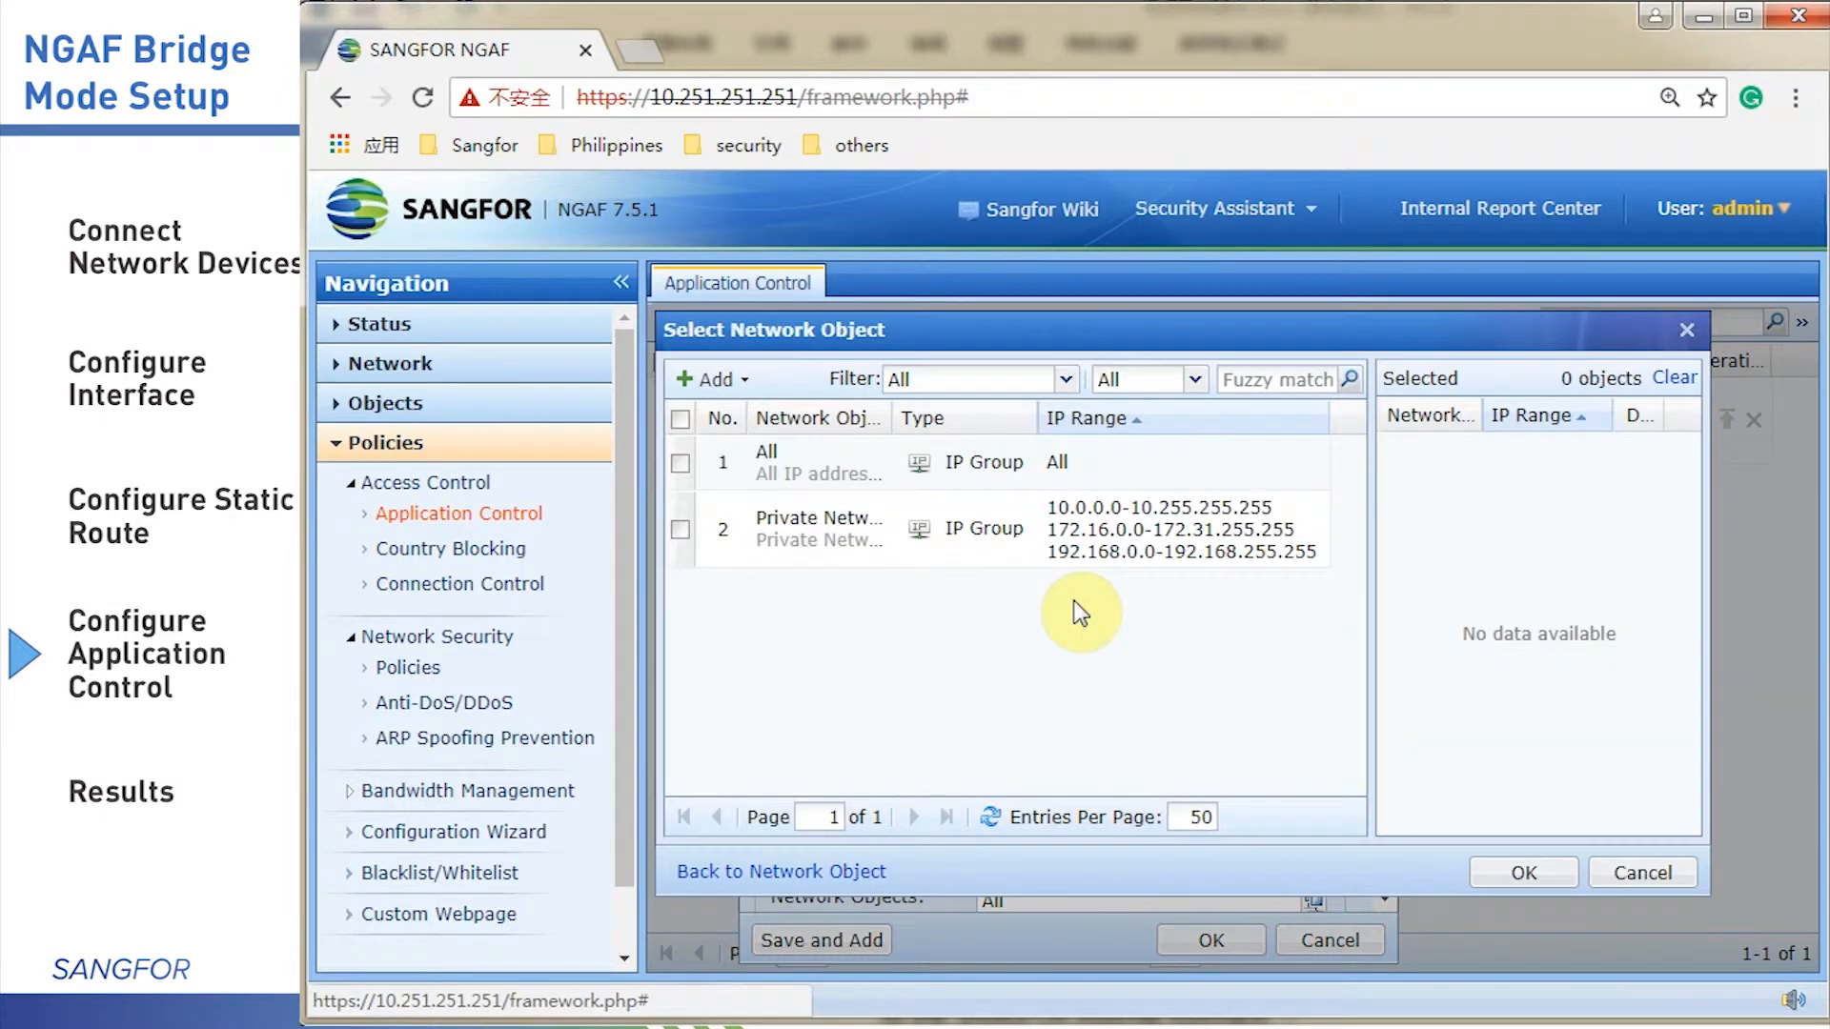
pyautogui.moveTo(1062, 618)
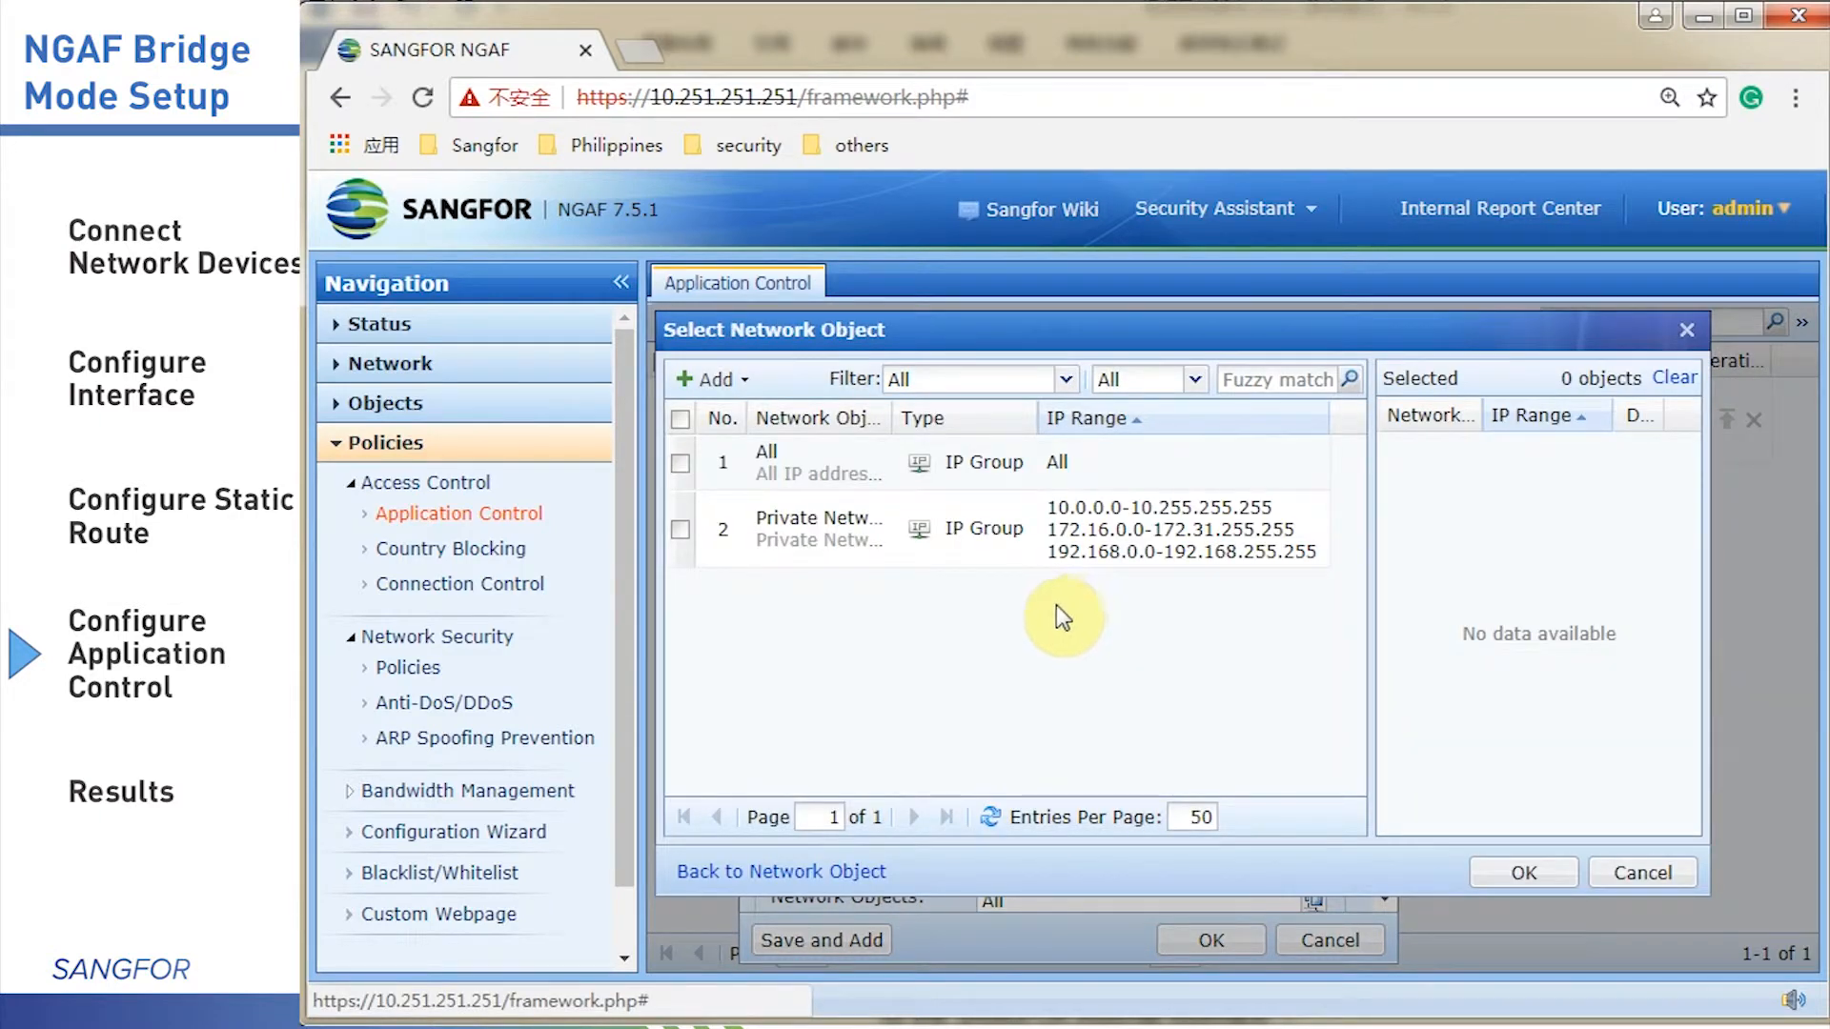
# Step: Create IP group 'intranet' with 192.168.1.0–3.0/24 and 192.168.254.0/24 and tick it as source
pyautogui.click(709, 378)
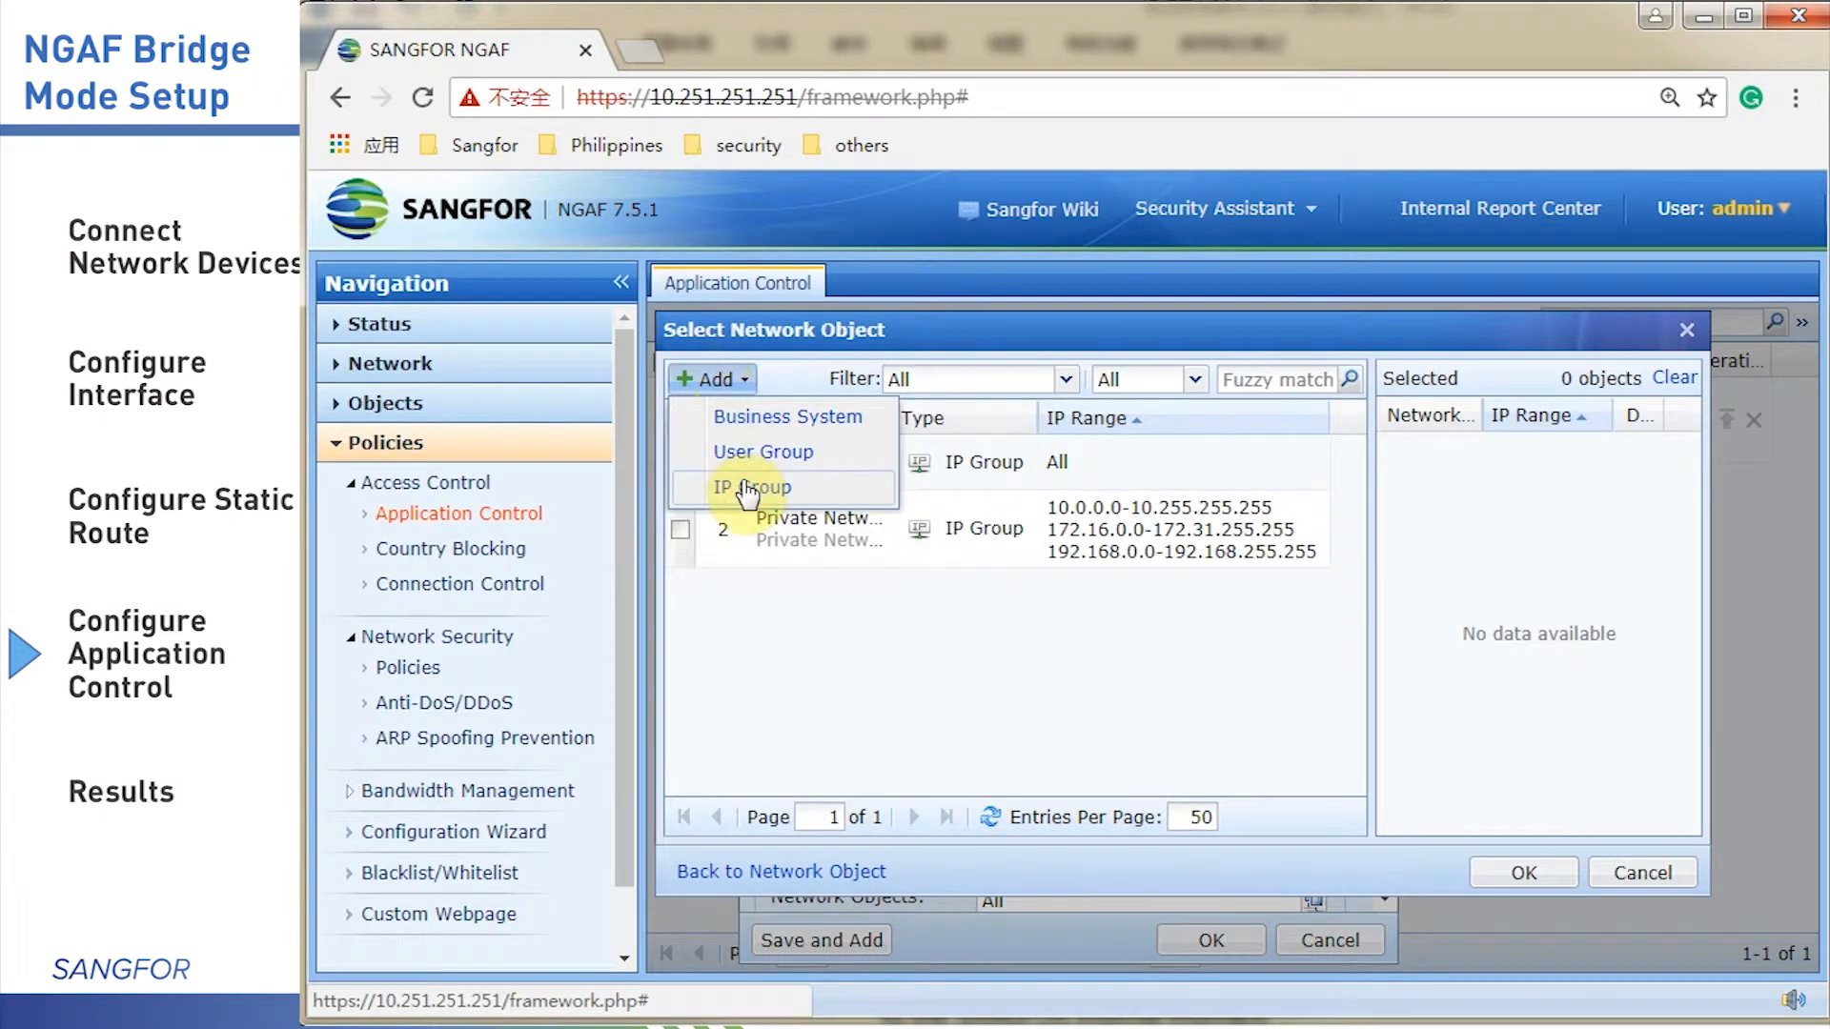
pyautogui.click(750, 486)
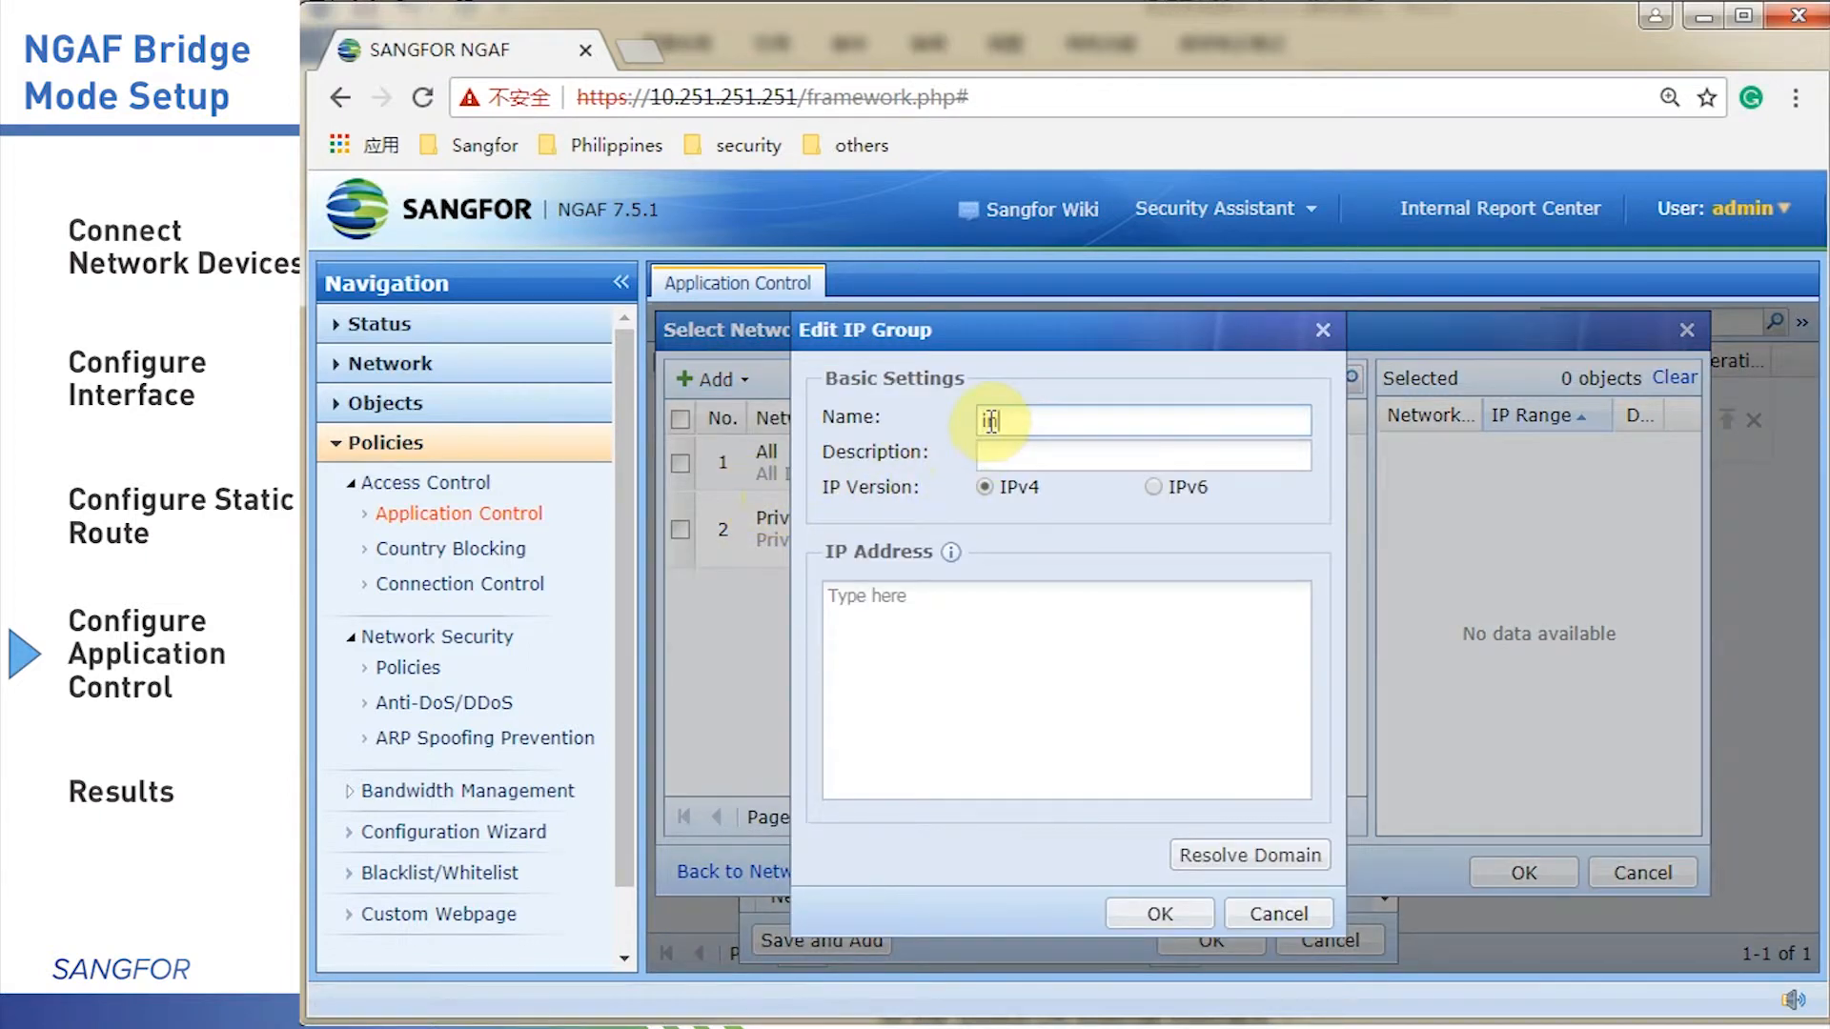
pyautogui.write('intranet')
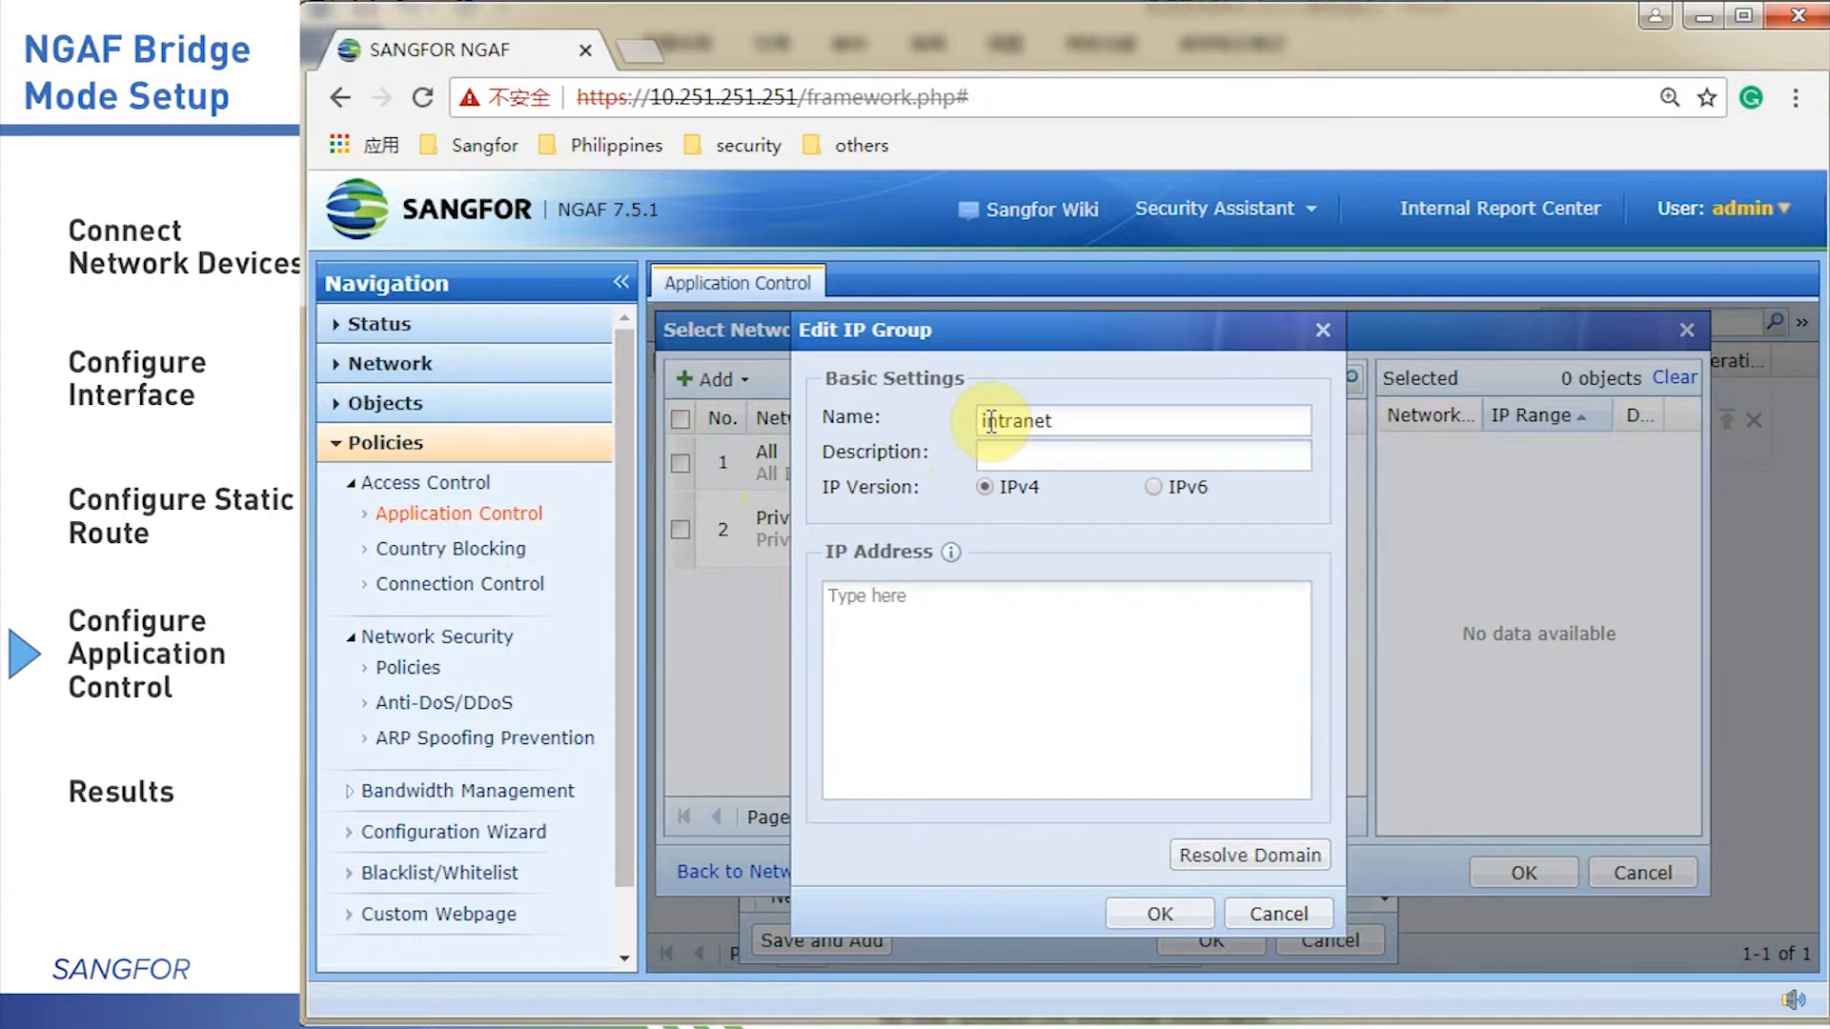
pyautogui.write('192.')
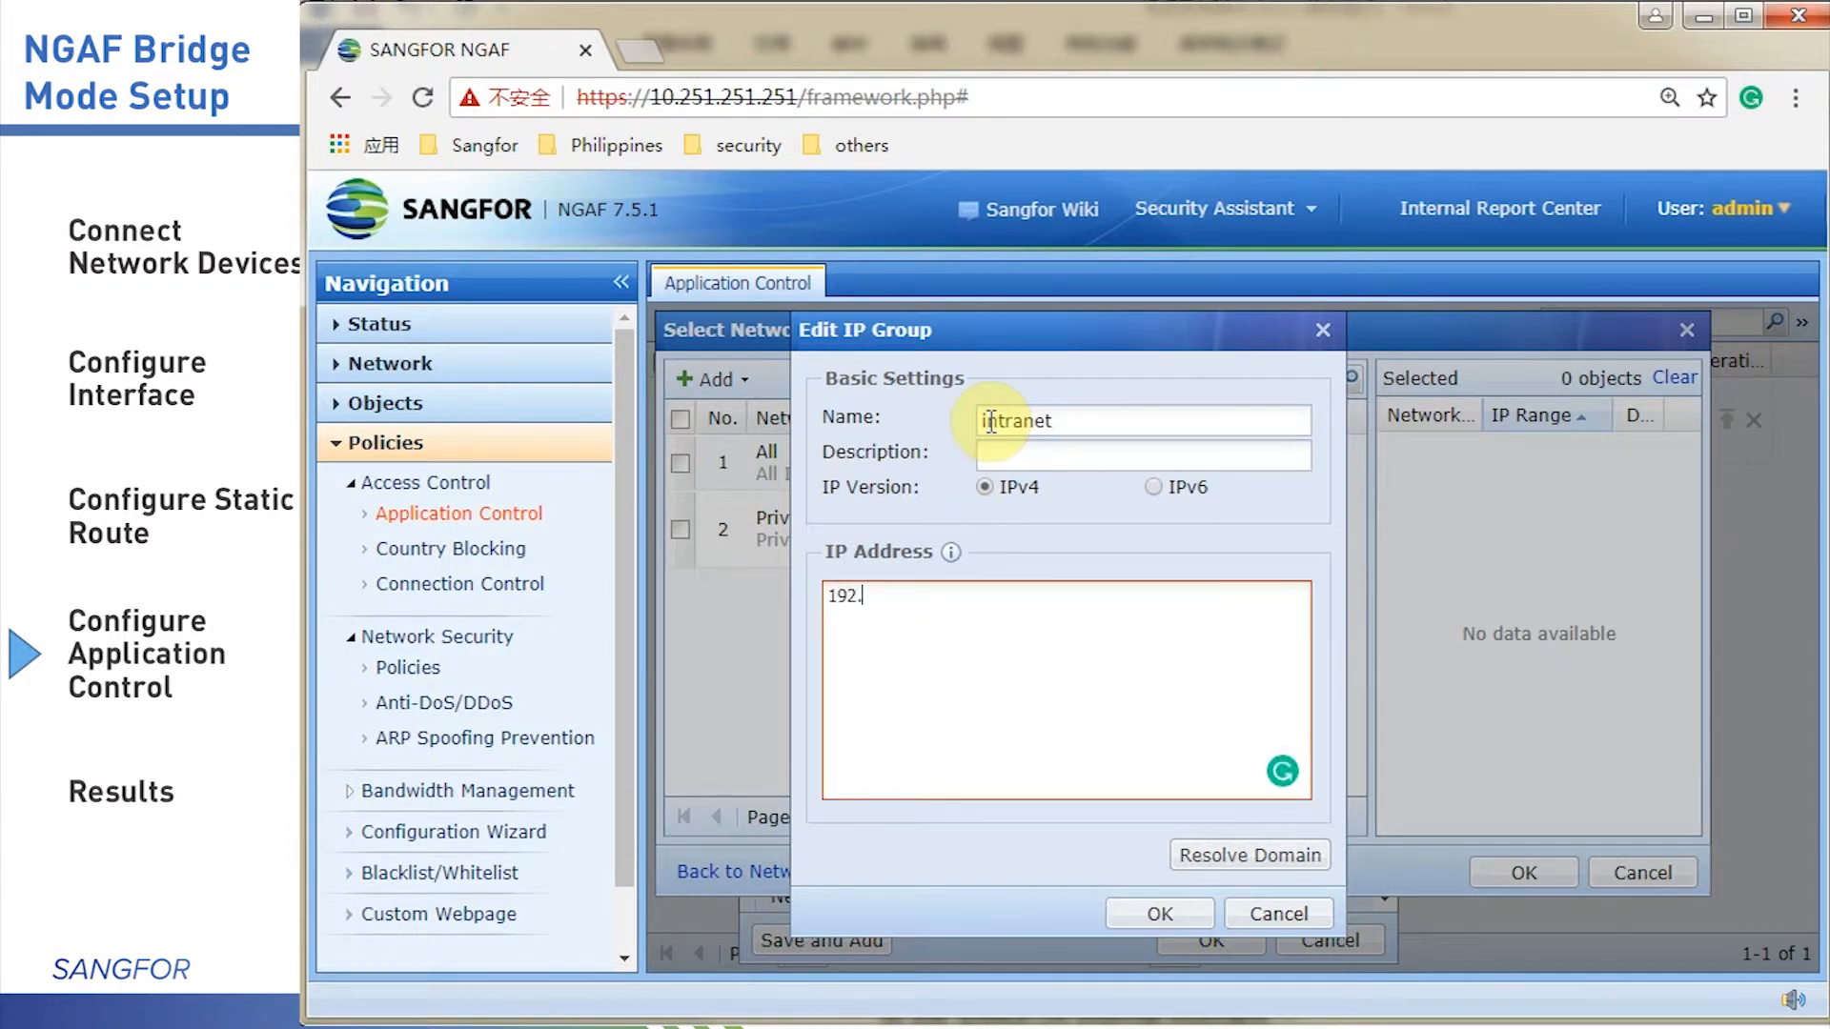
pyautogui.write('168.1.')
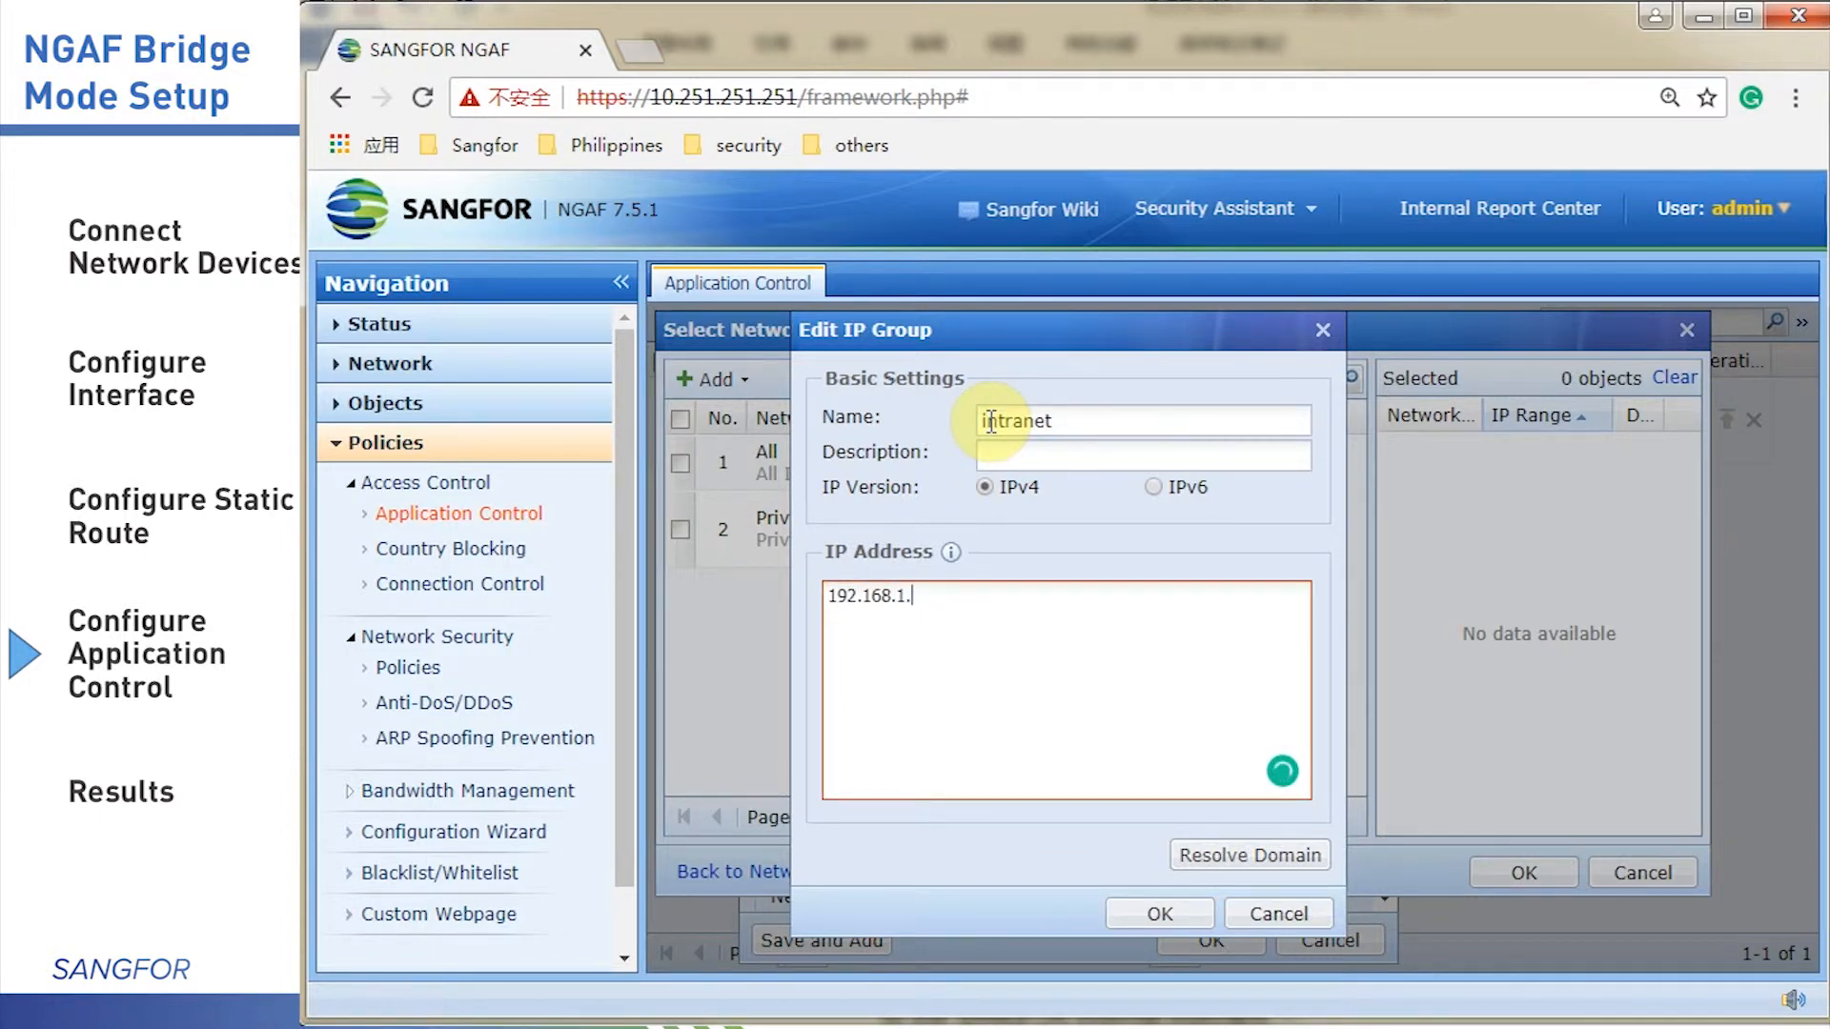
pyautogui.write('0/24')
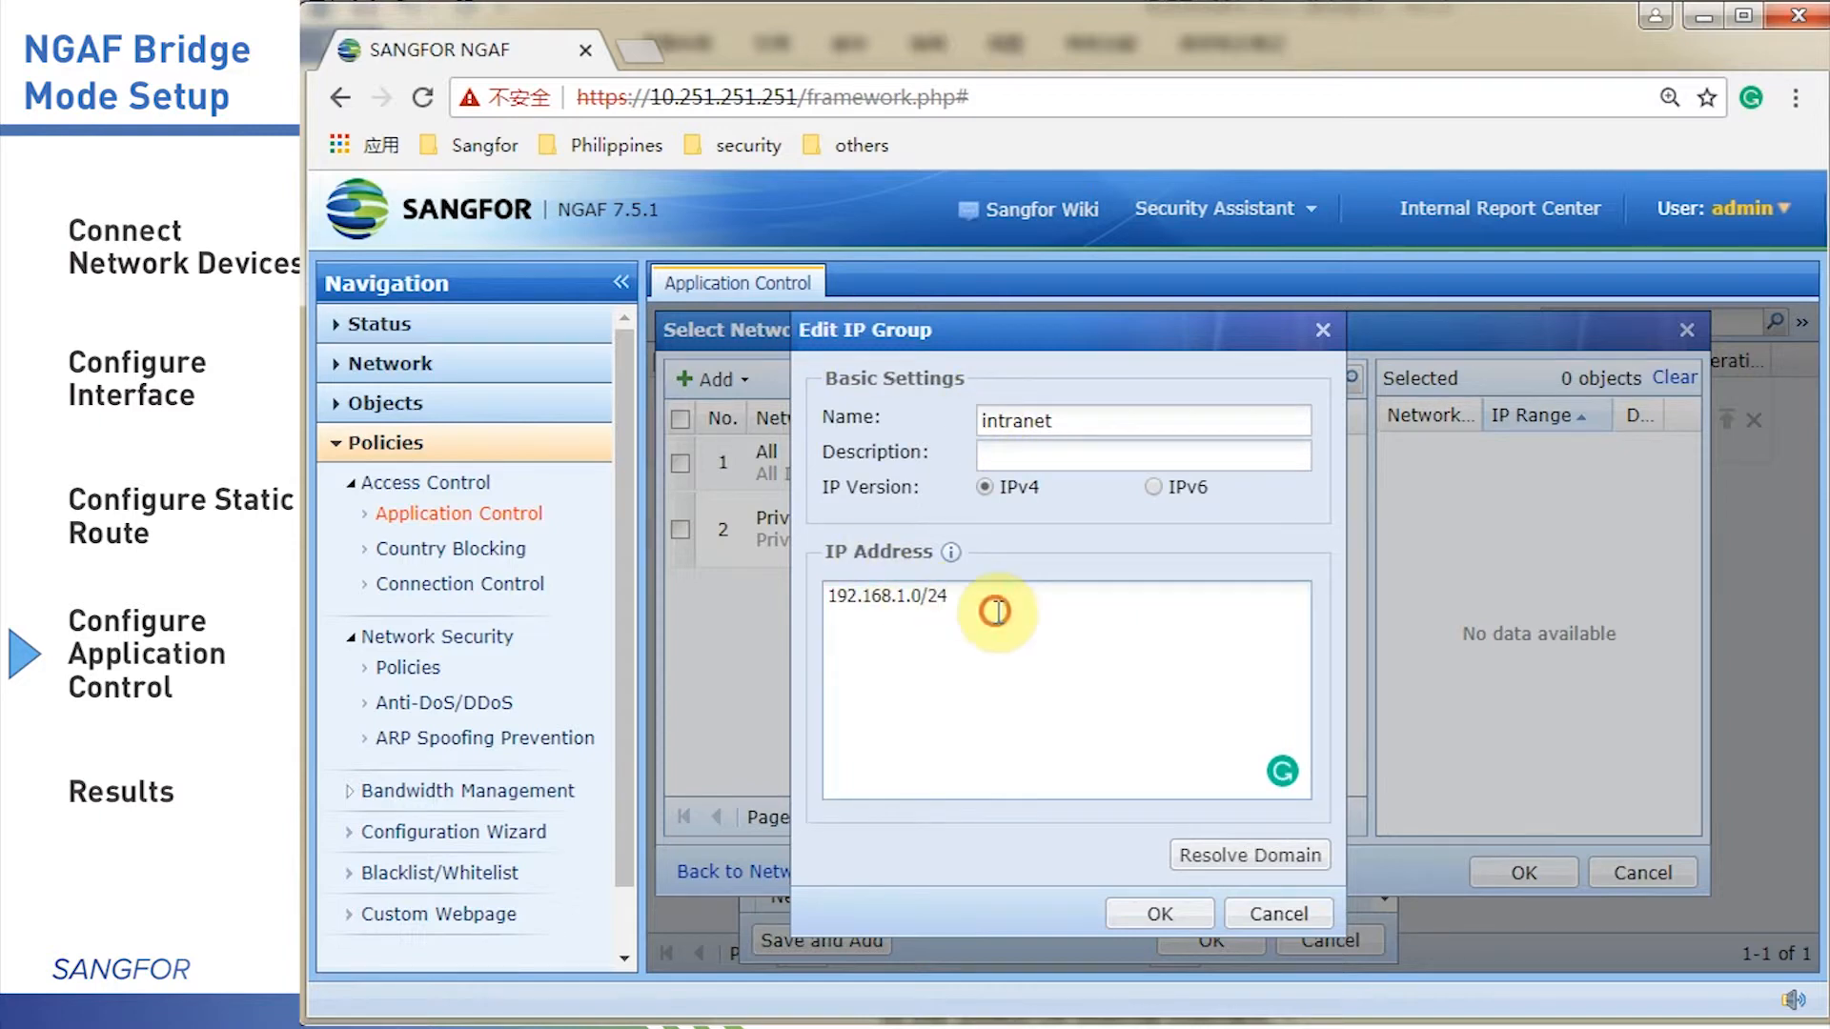
pyautogui.doubleClick(886, 597)
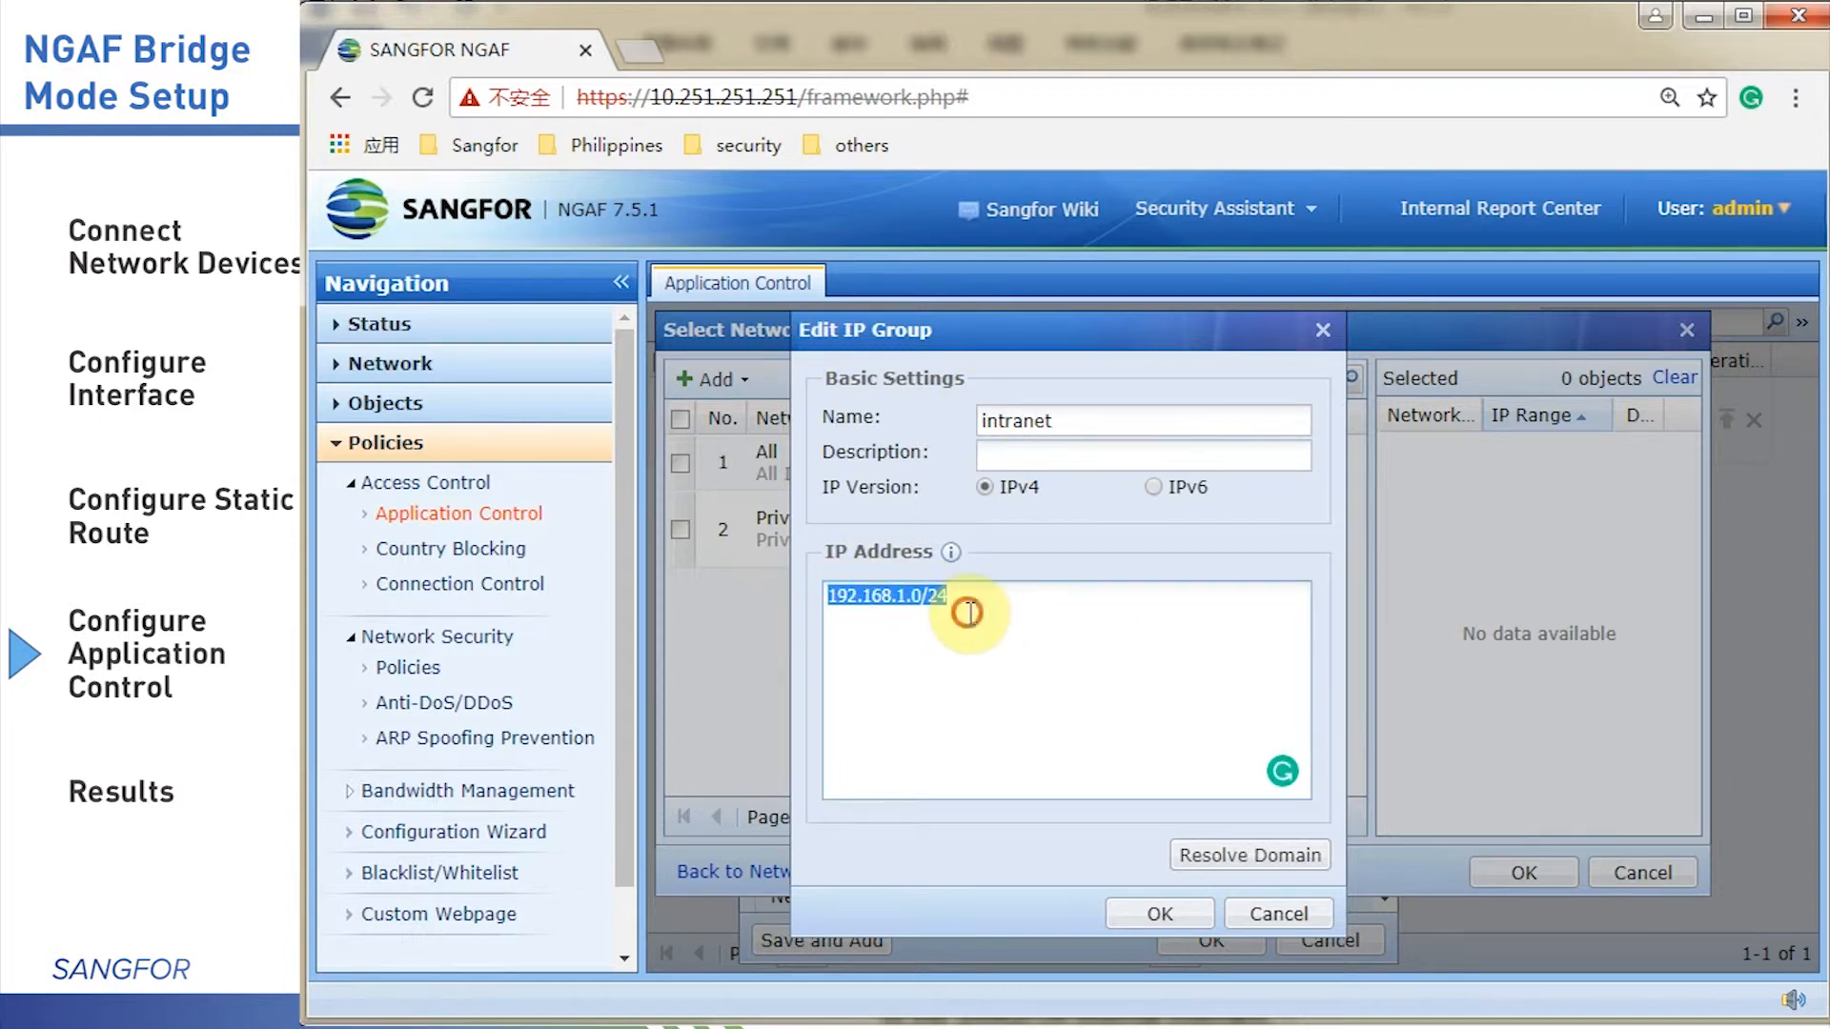
pyautogui.write('192.168.1.0/24')
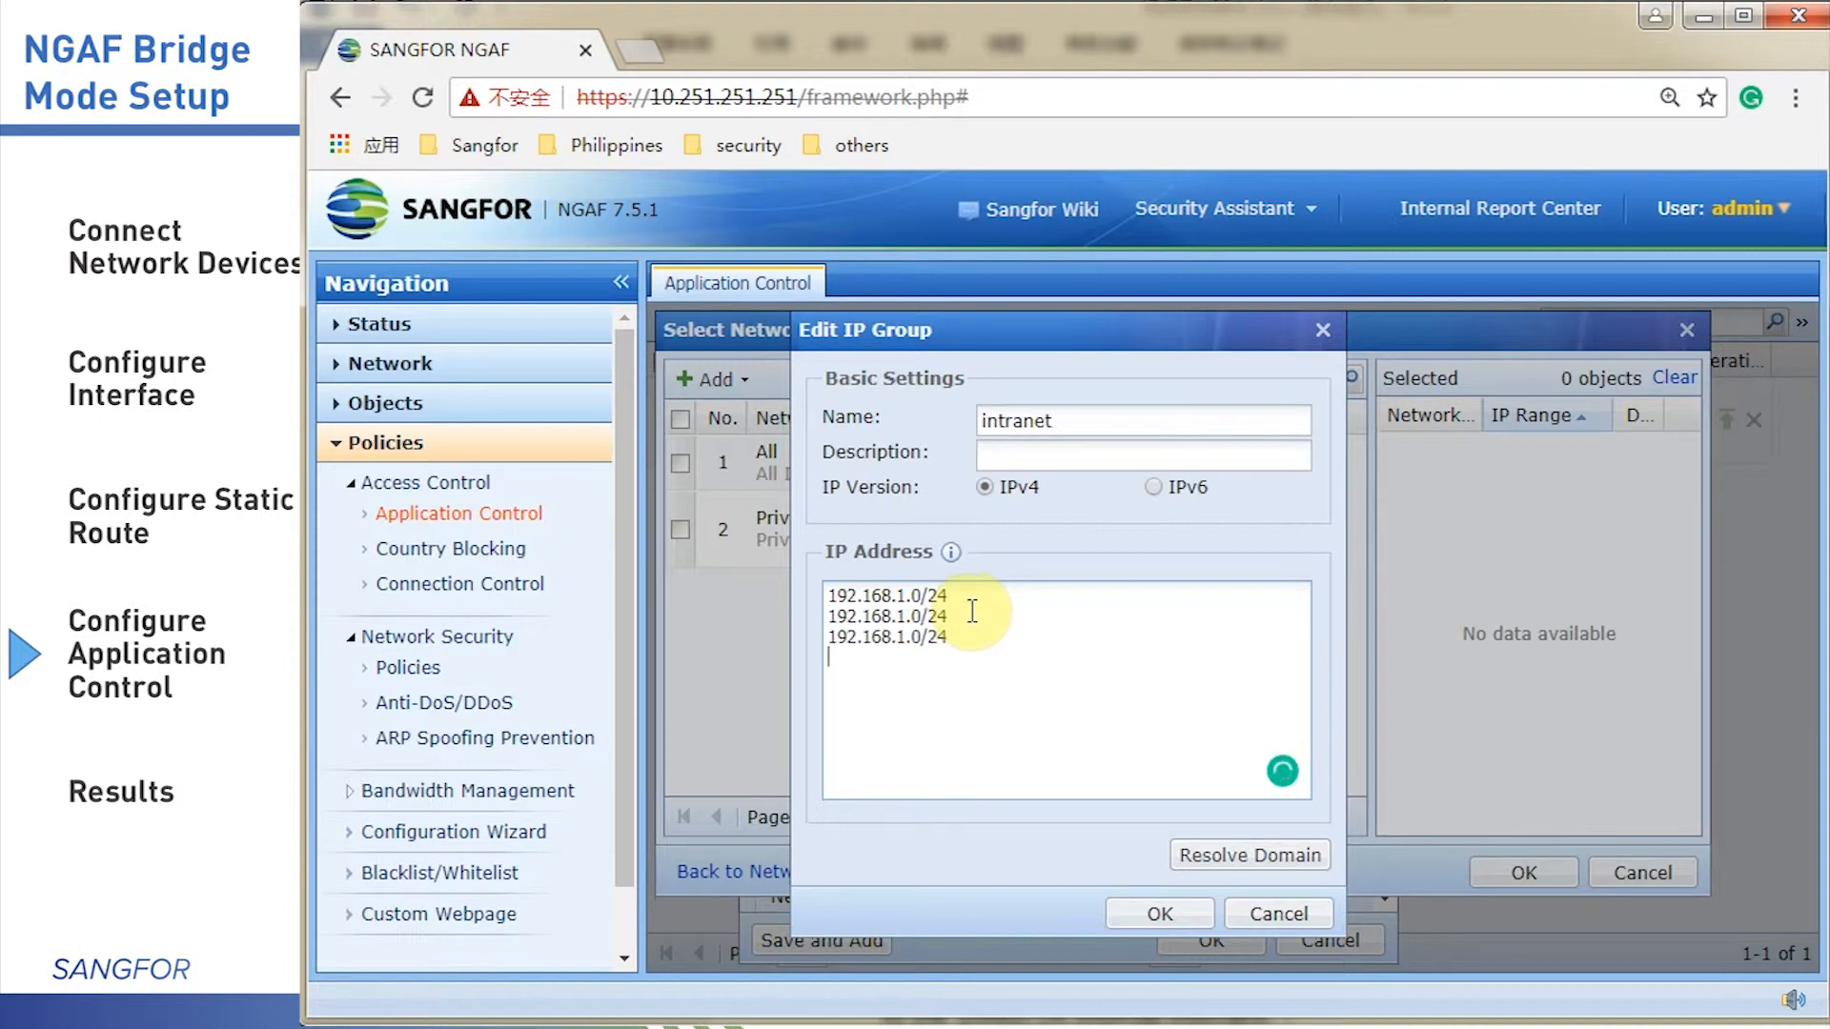
pyautogui.write('192.168.1.0/24')
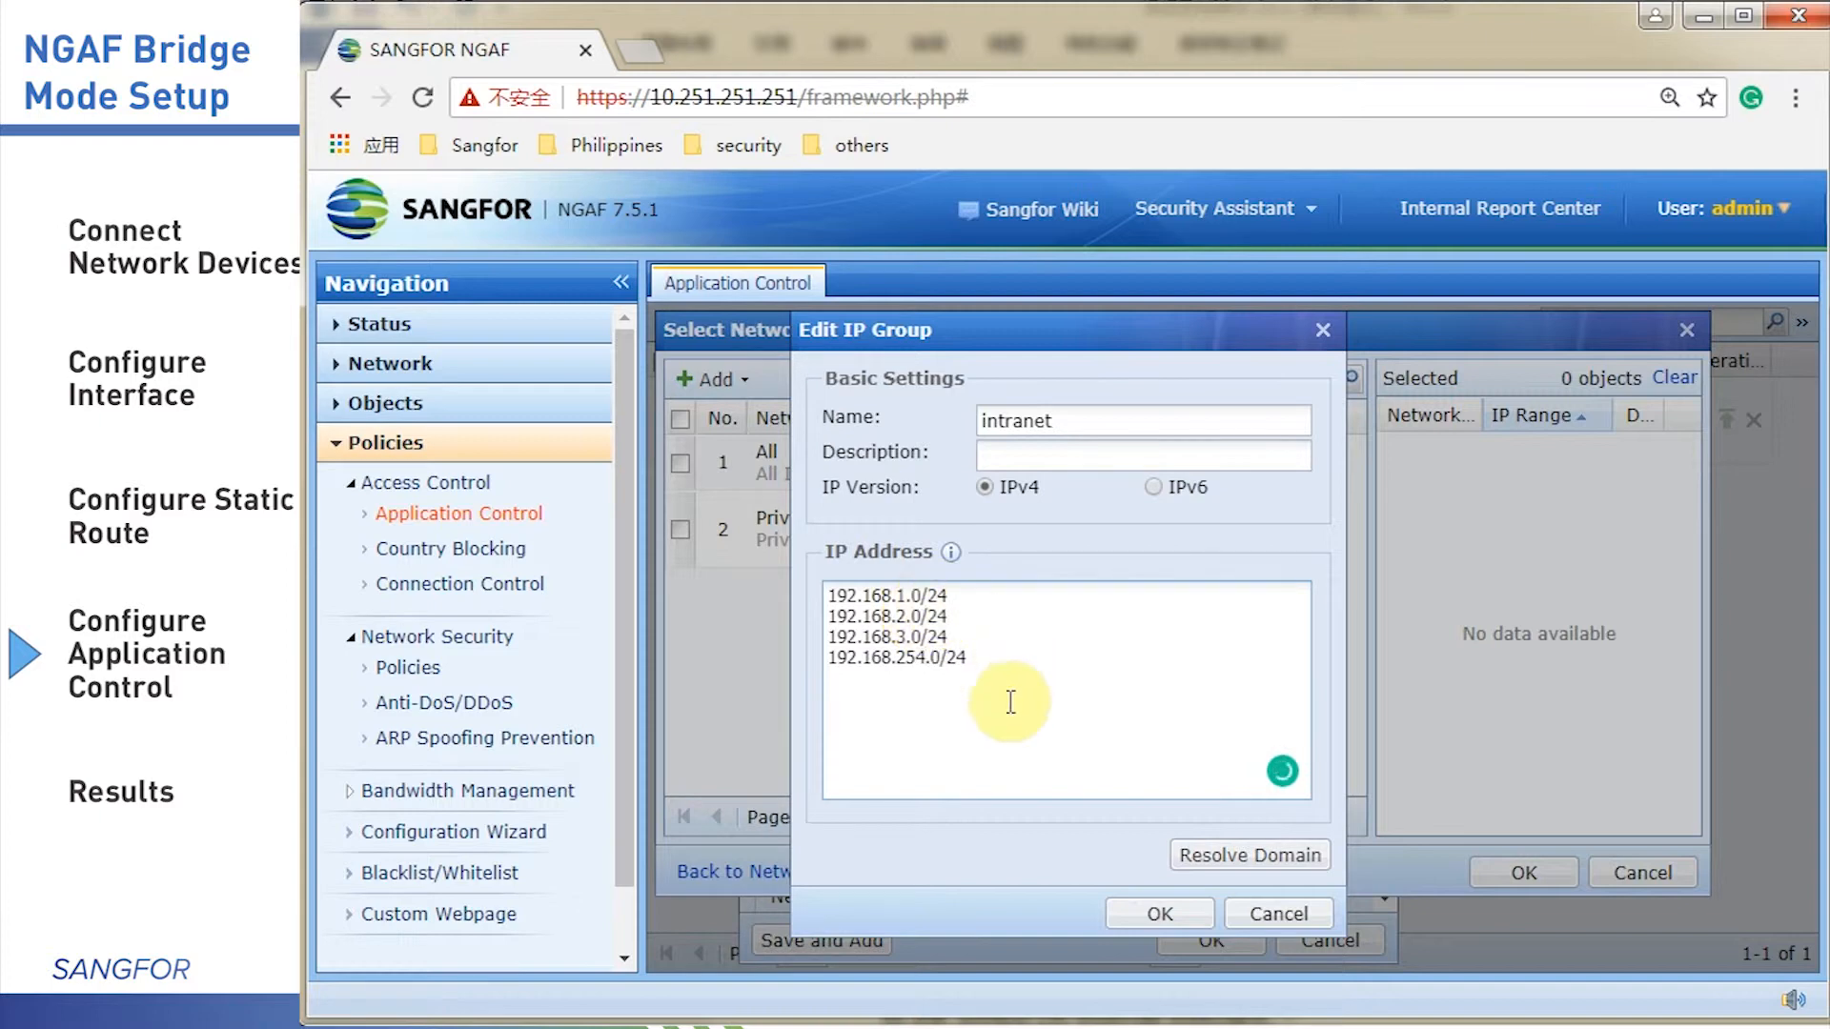
pyautogui.click(1157, 913)
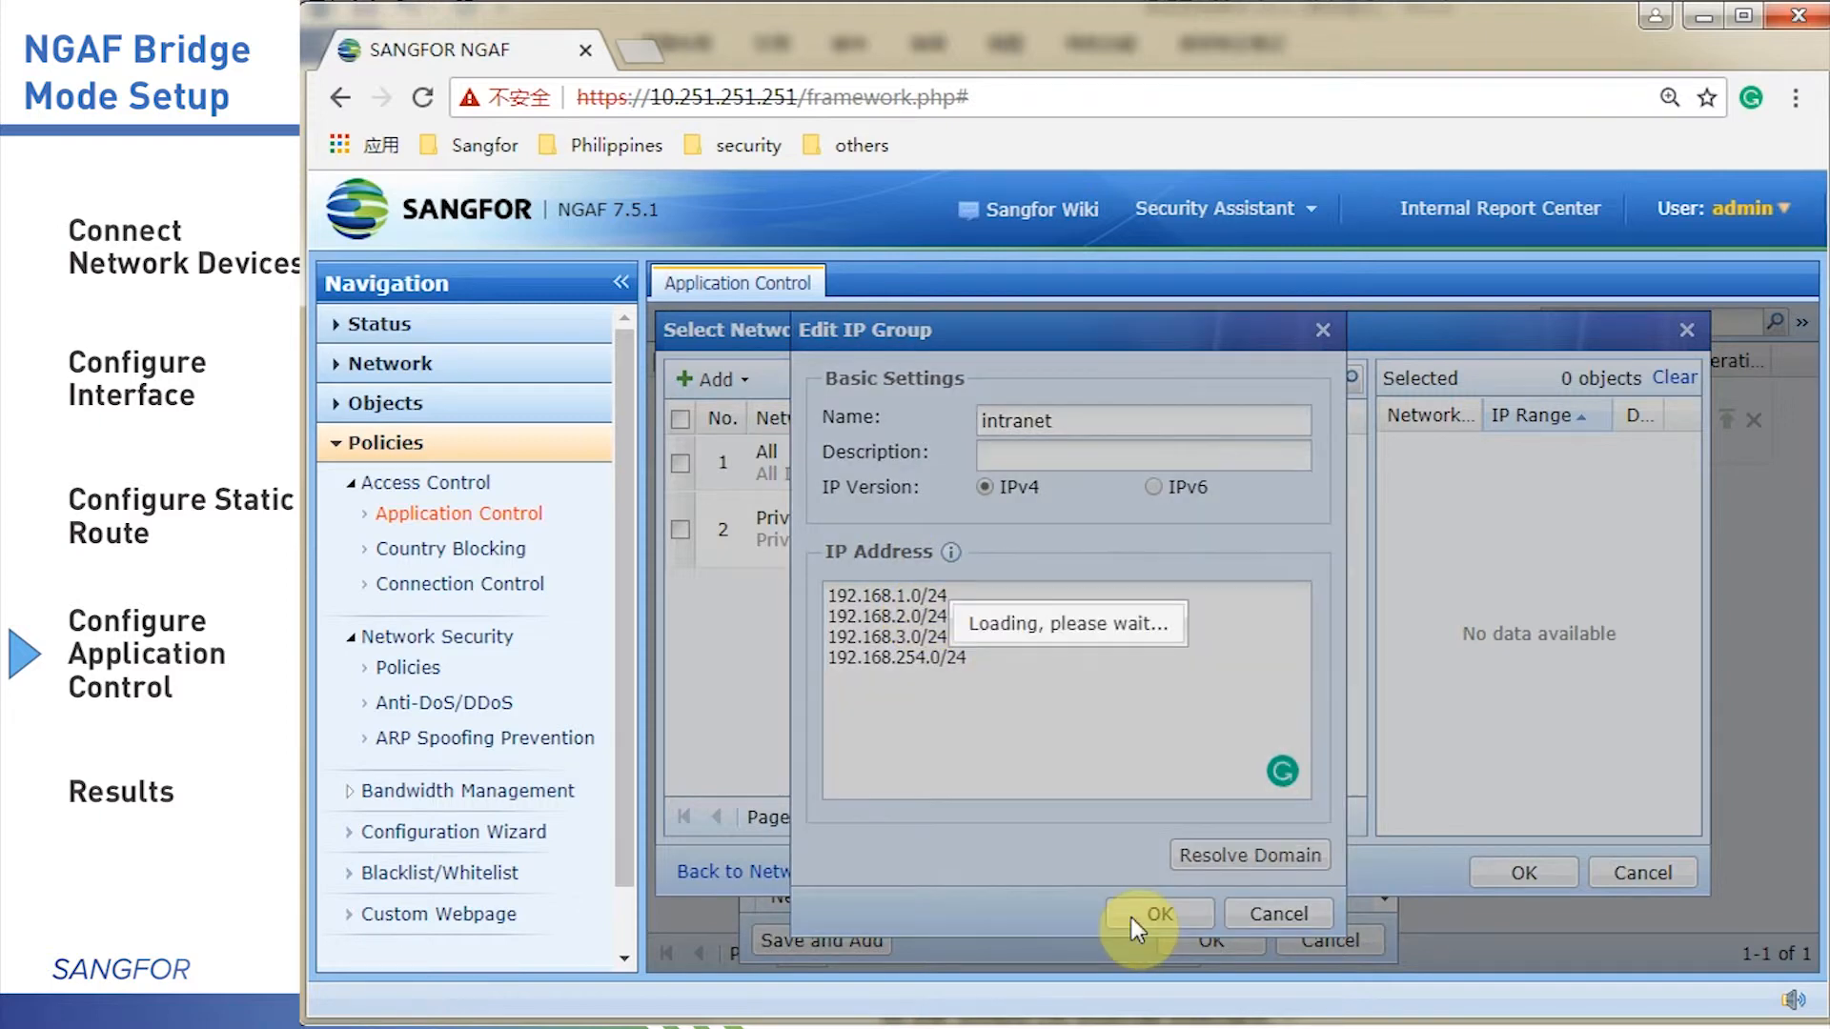
pyautogui.click(1156, 913)
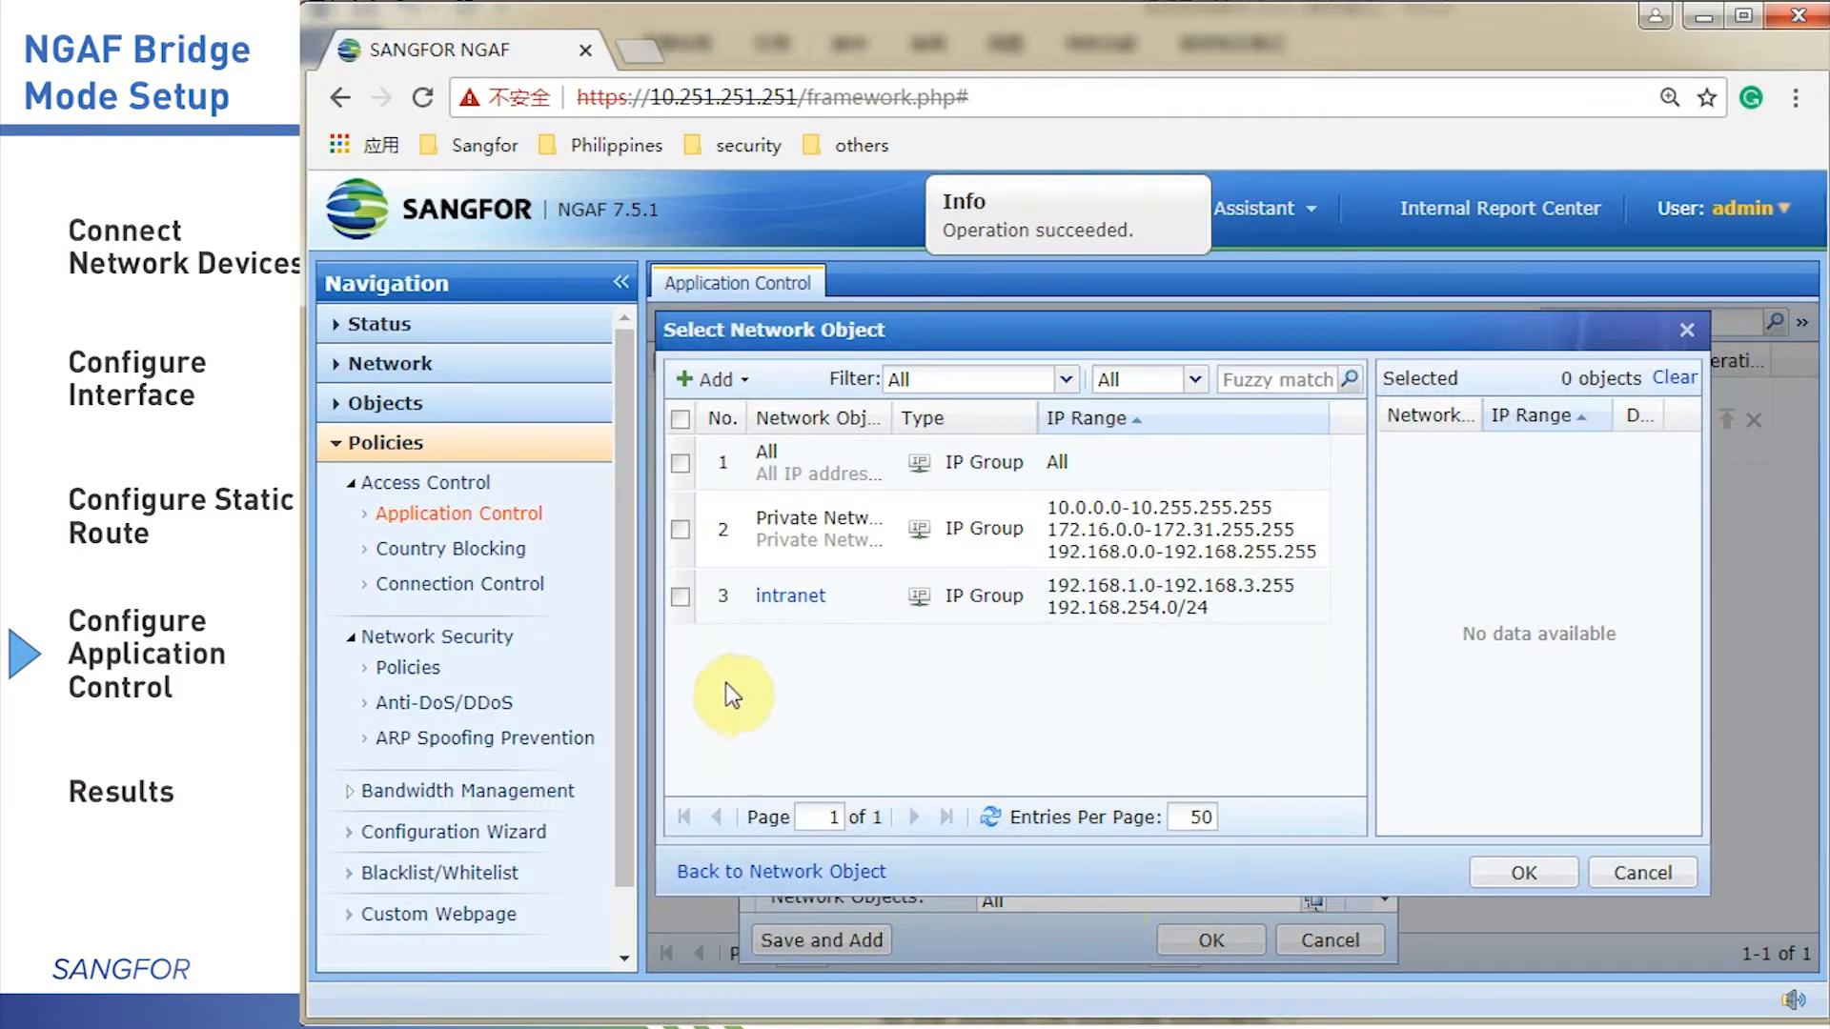
pyautogui.click(680, 597)
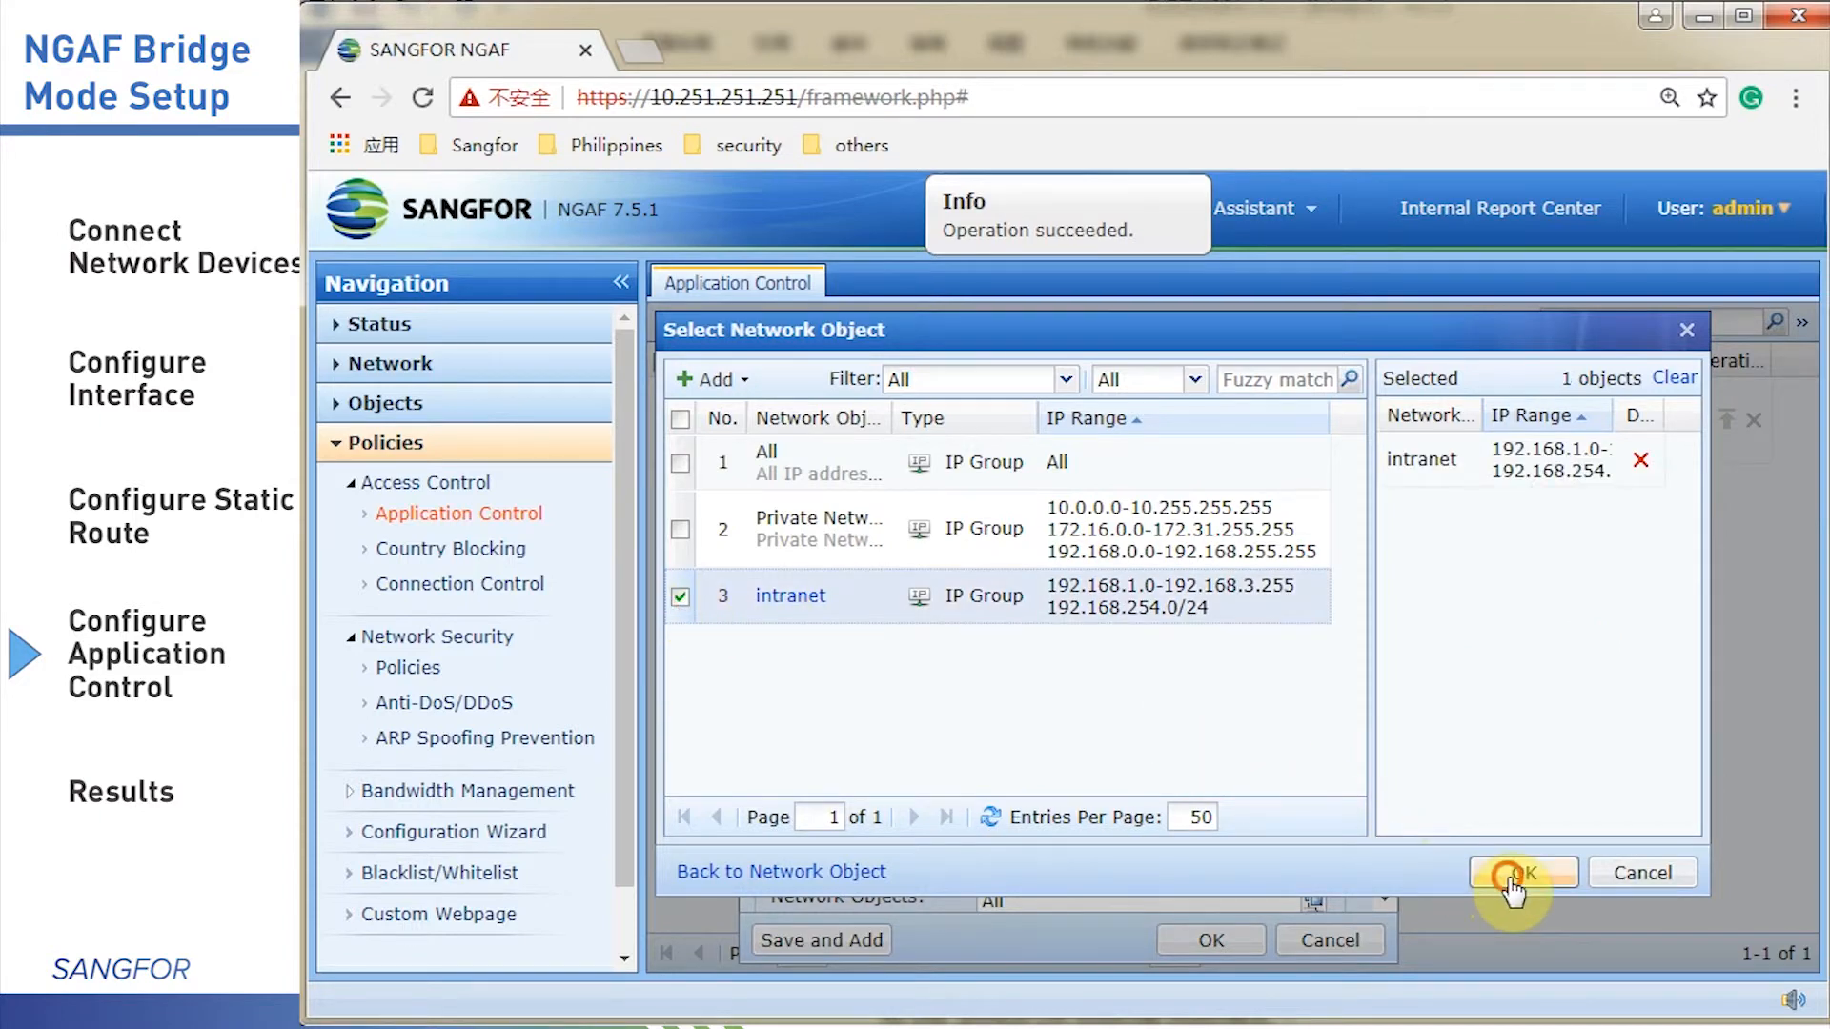
# Step: Confirm intranet as source and set the source zone to LAN
pyautogui.click(1521, 873)
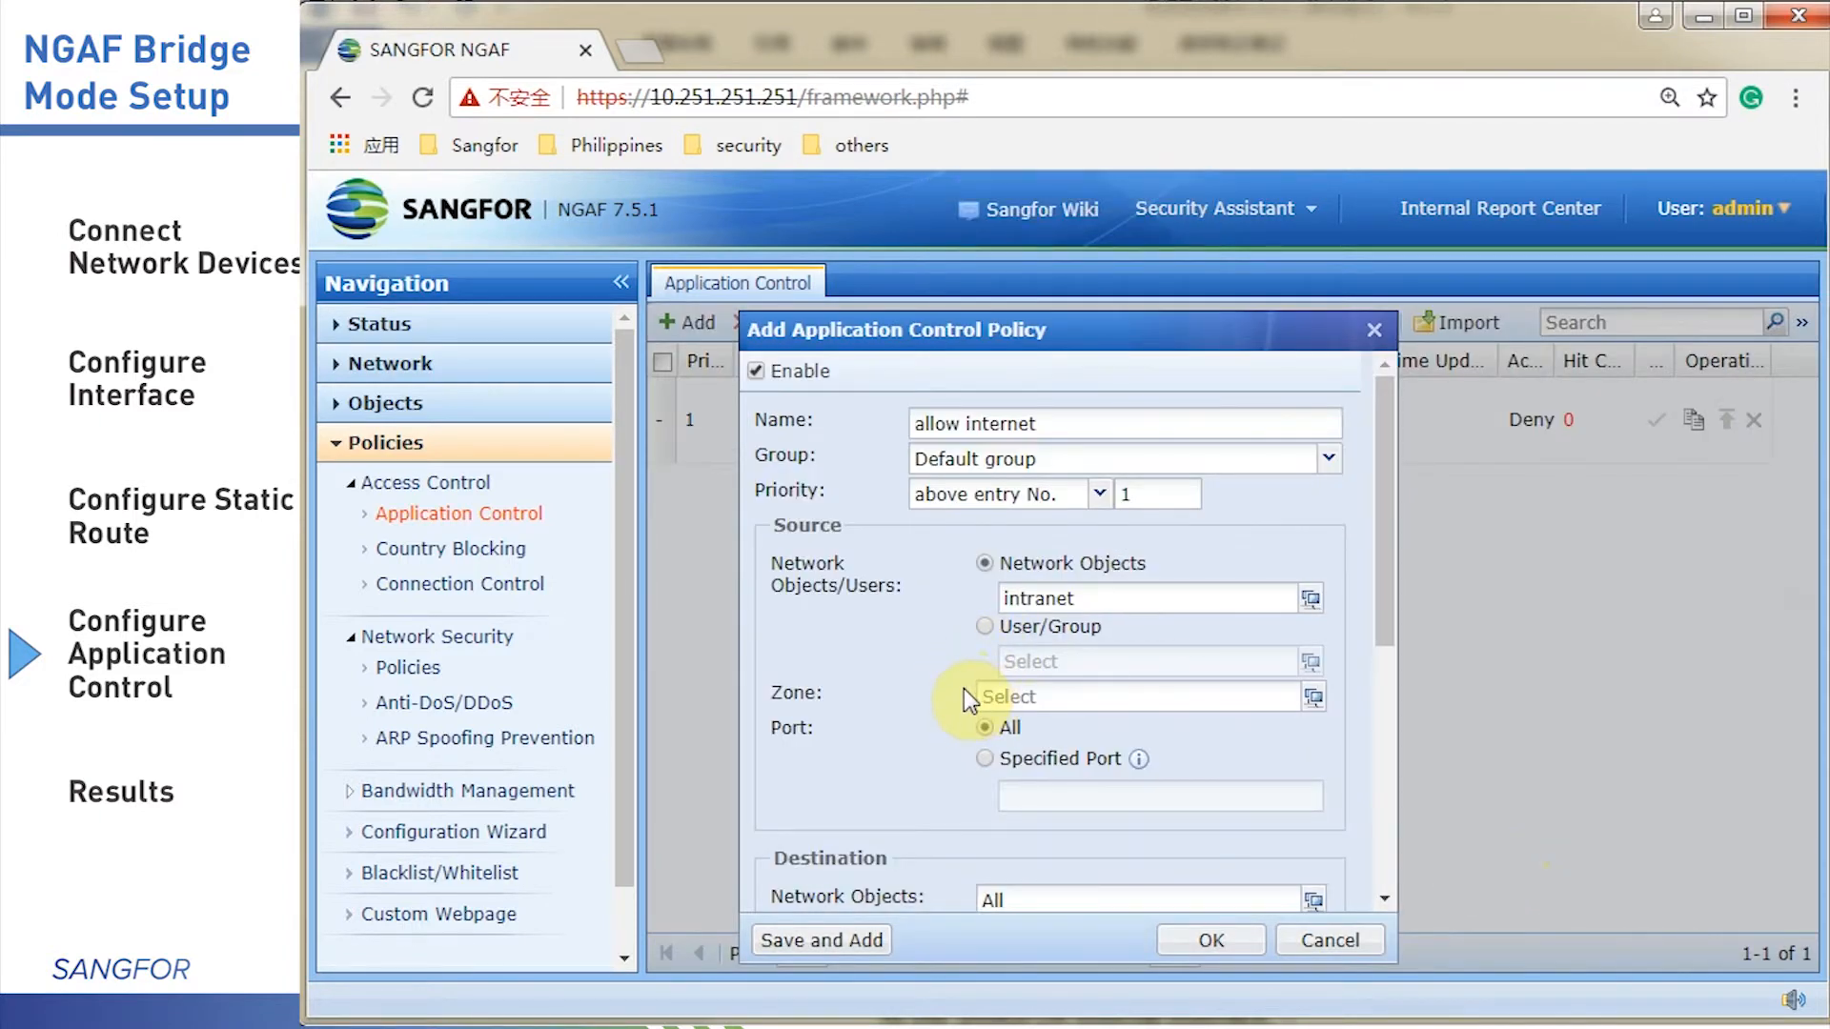
pyautogui.click(1311, 698)
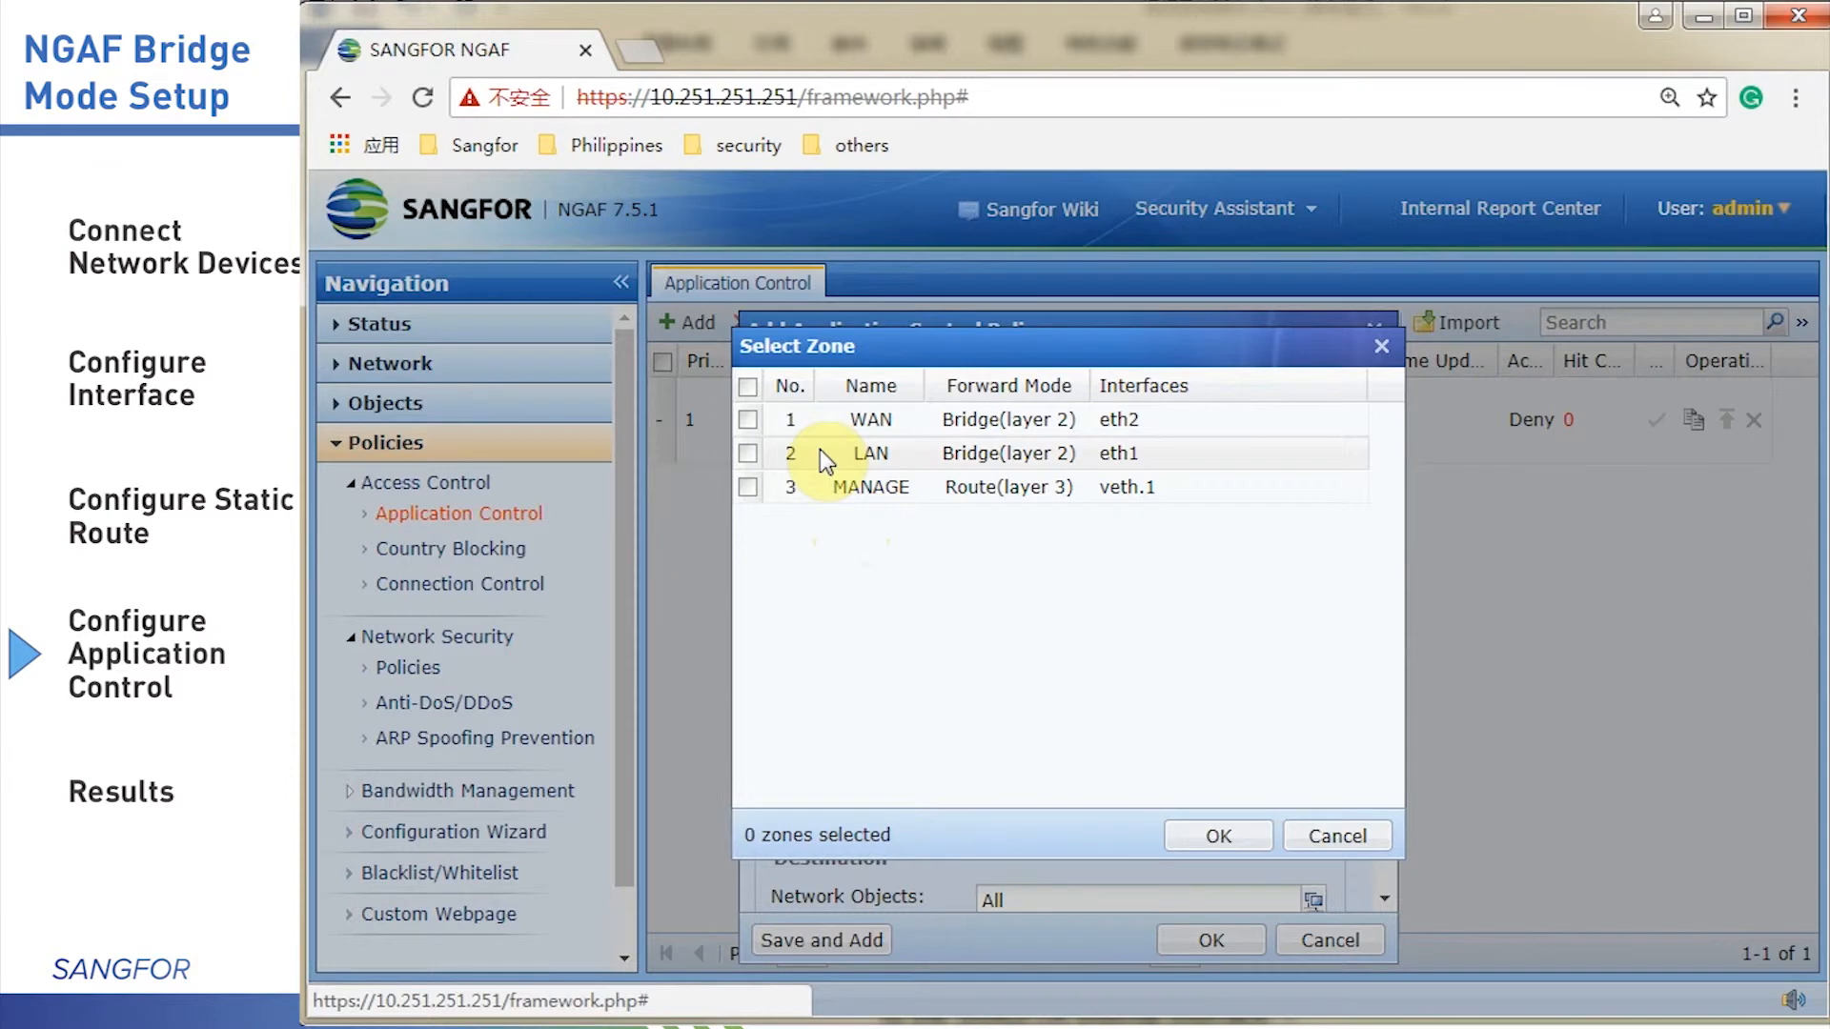
pyautogui.click(747, 454)
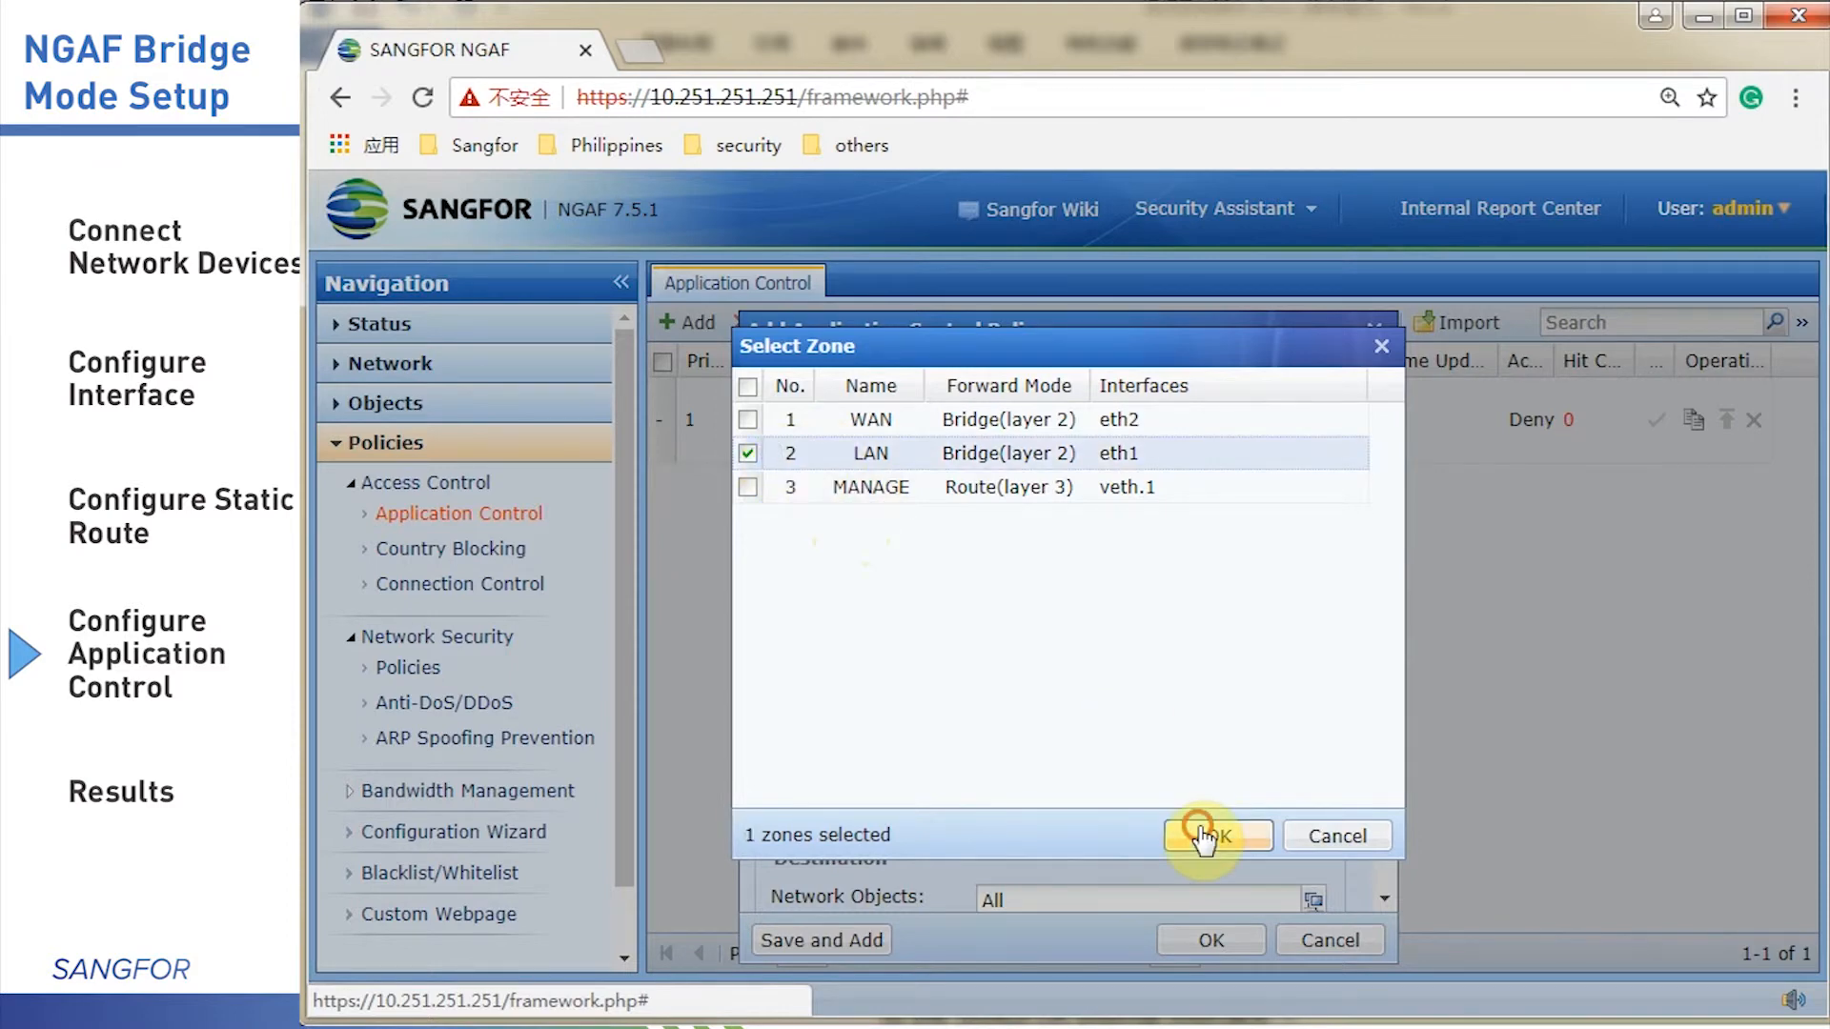
pyautogui.click(1214, 835)
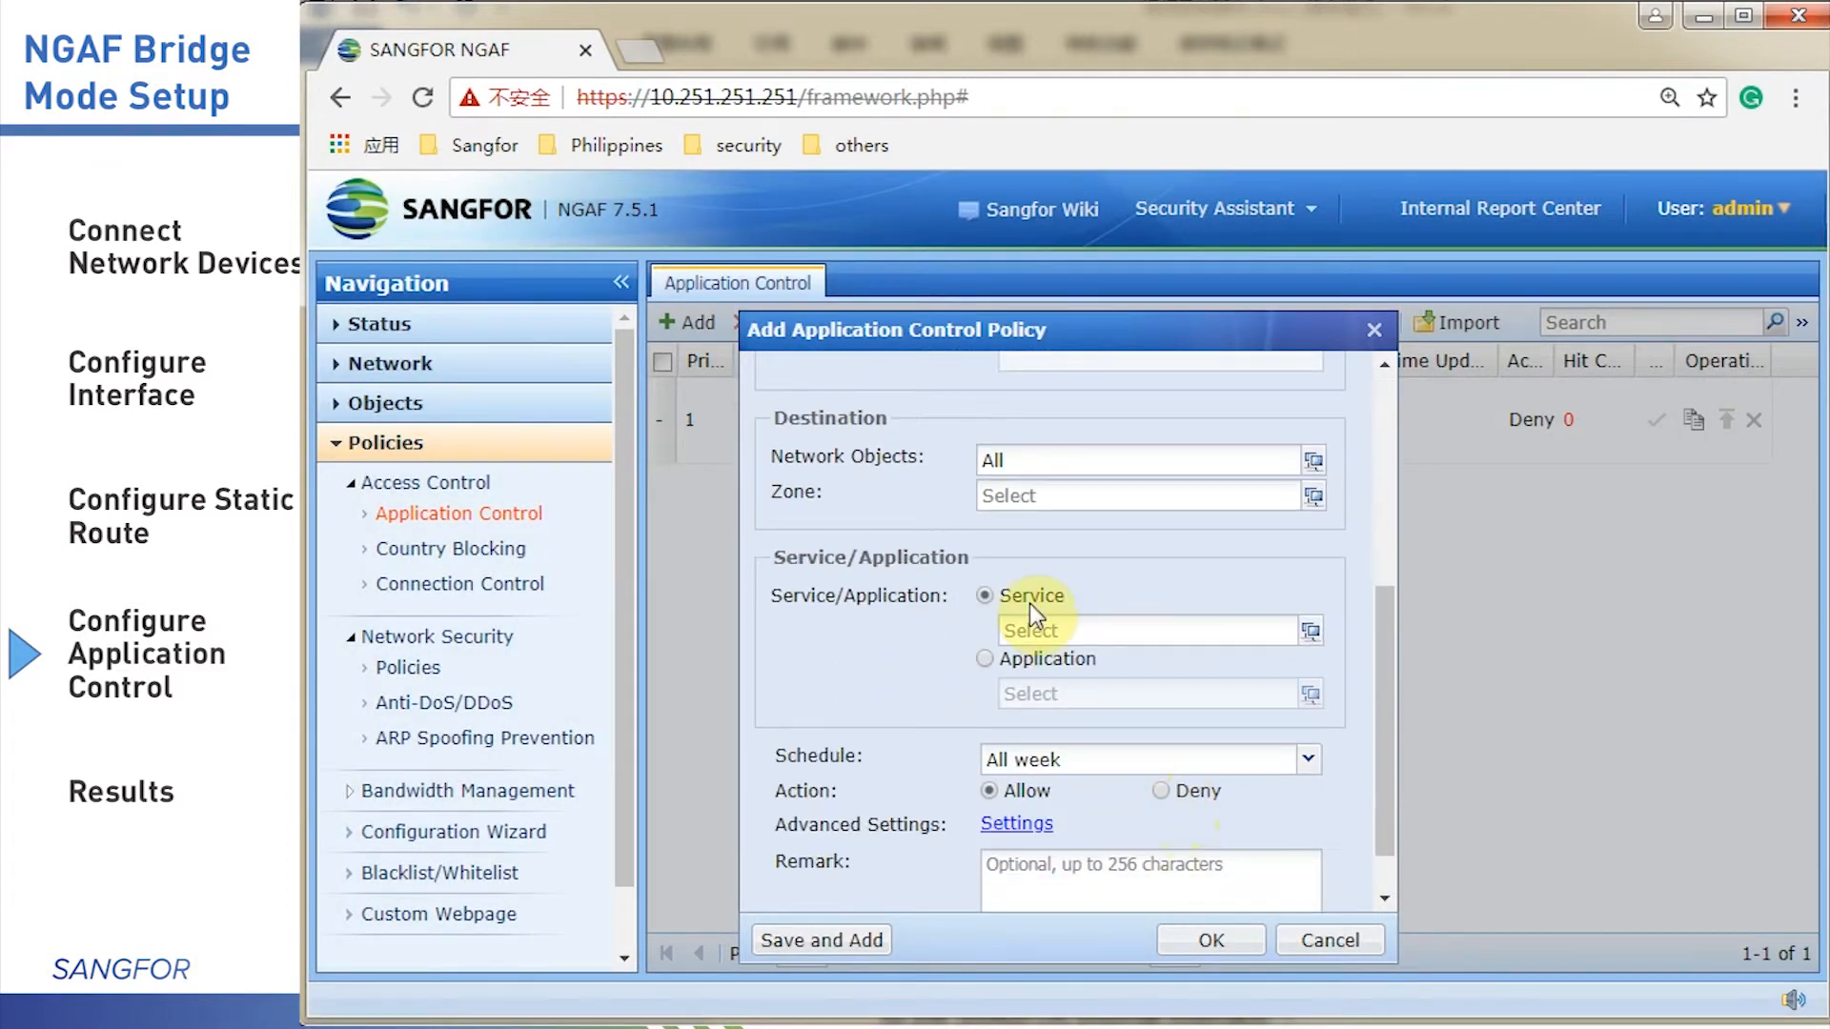
pyautogui.moveTo(884, 467)
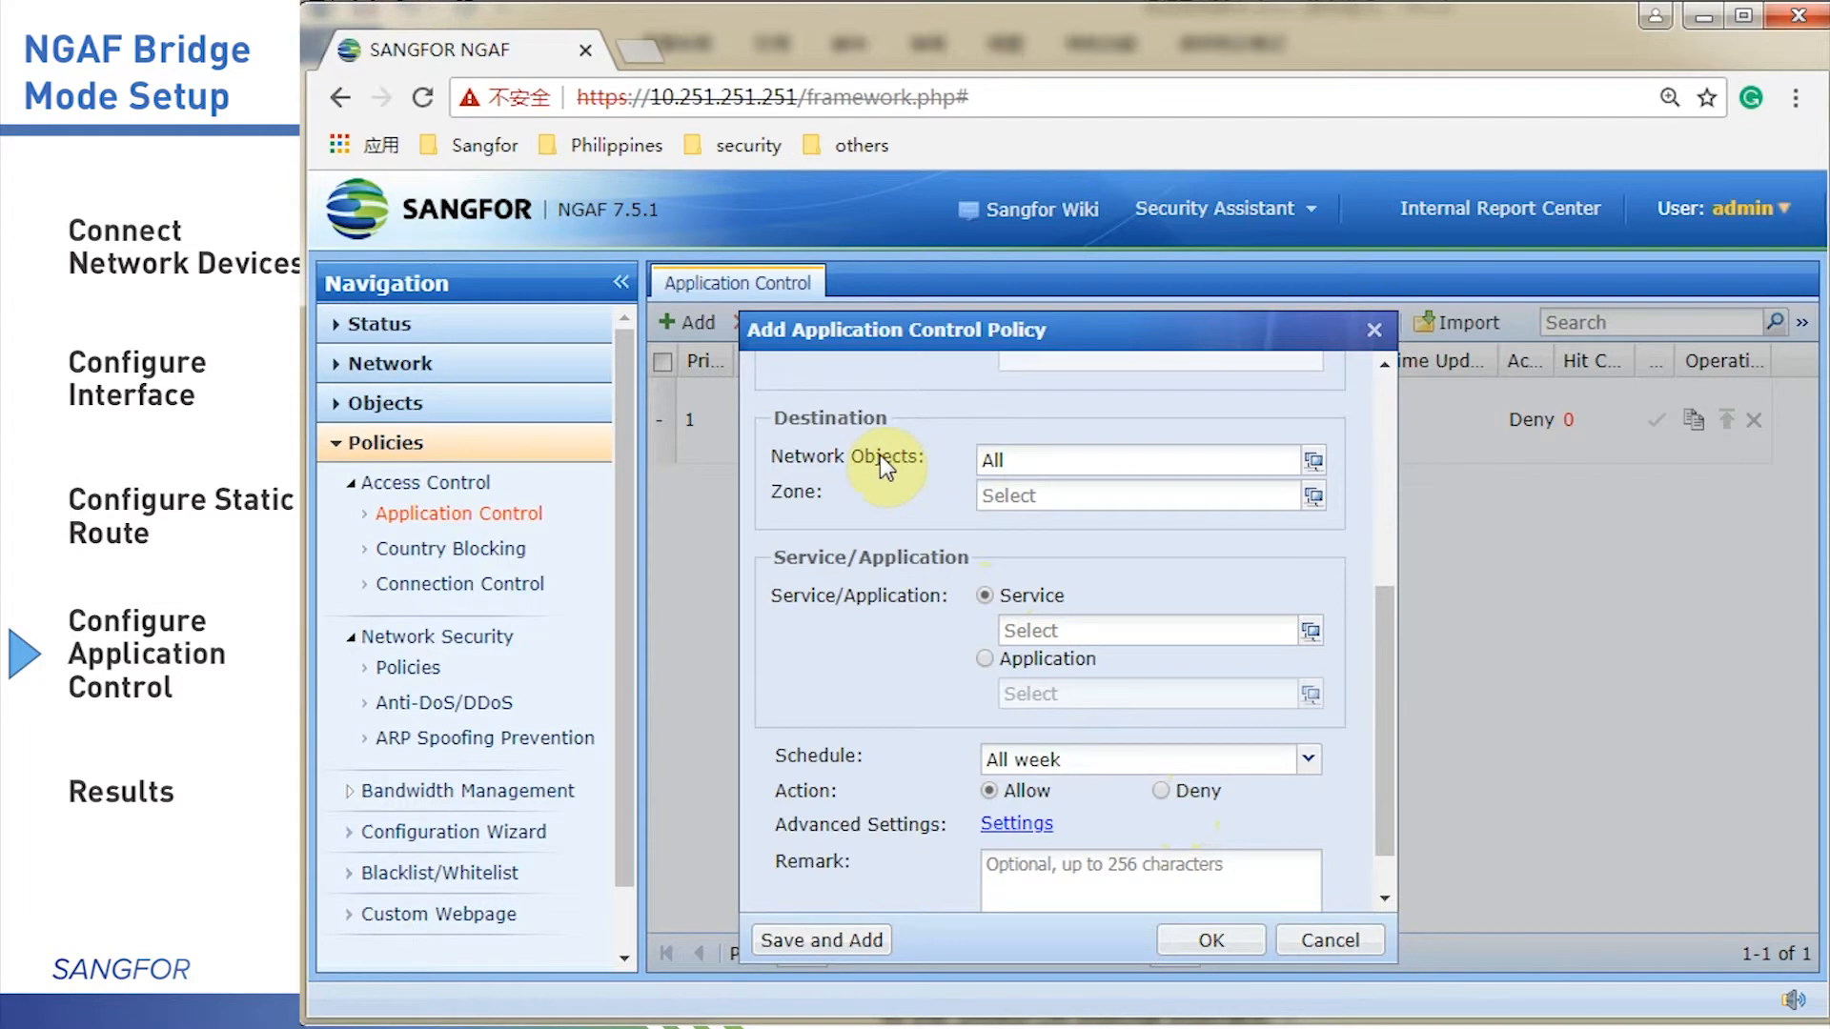
# Step: Set destination zone WAN and service Predefined/any, keep Allow, and save the policy
pyautogui.click(1311, 459)
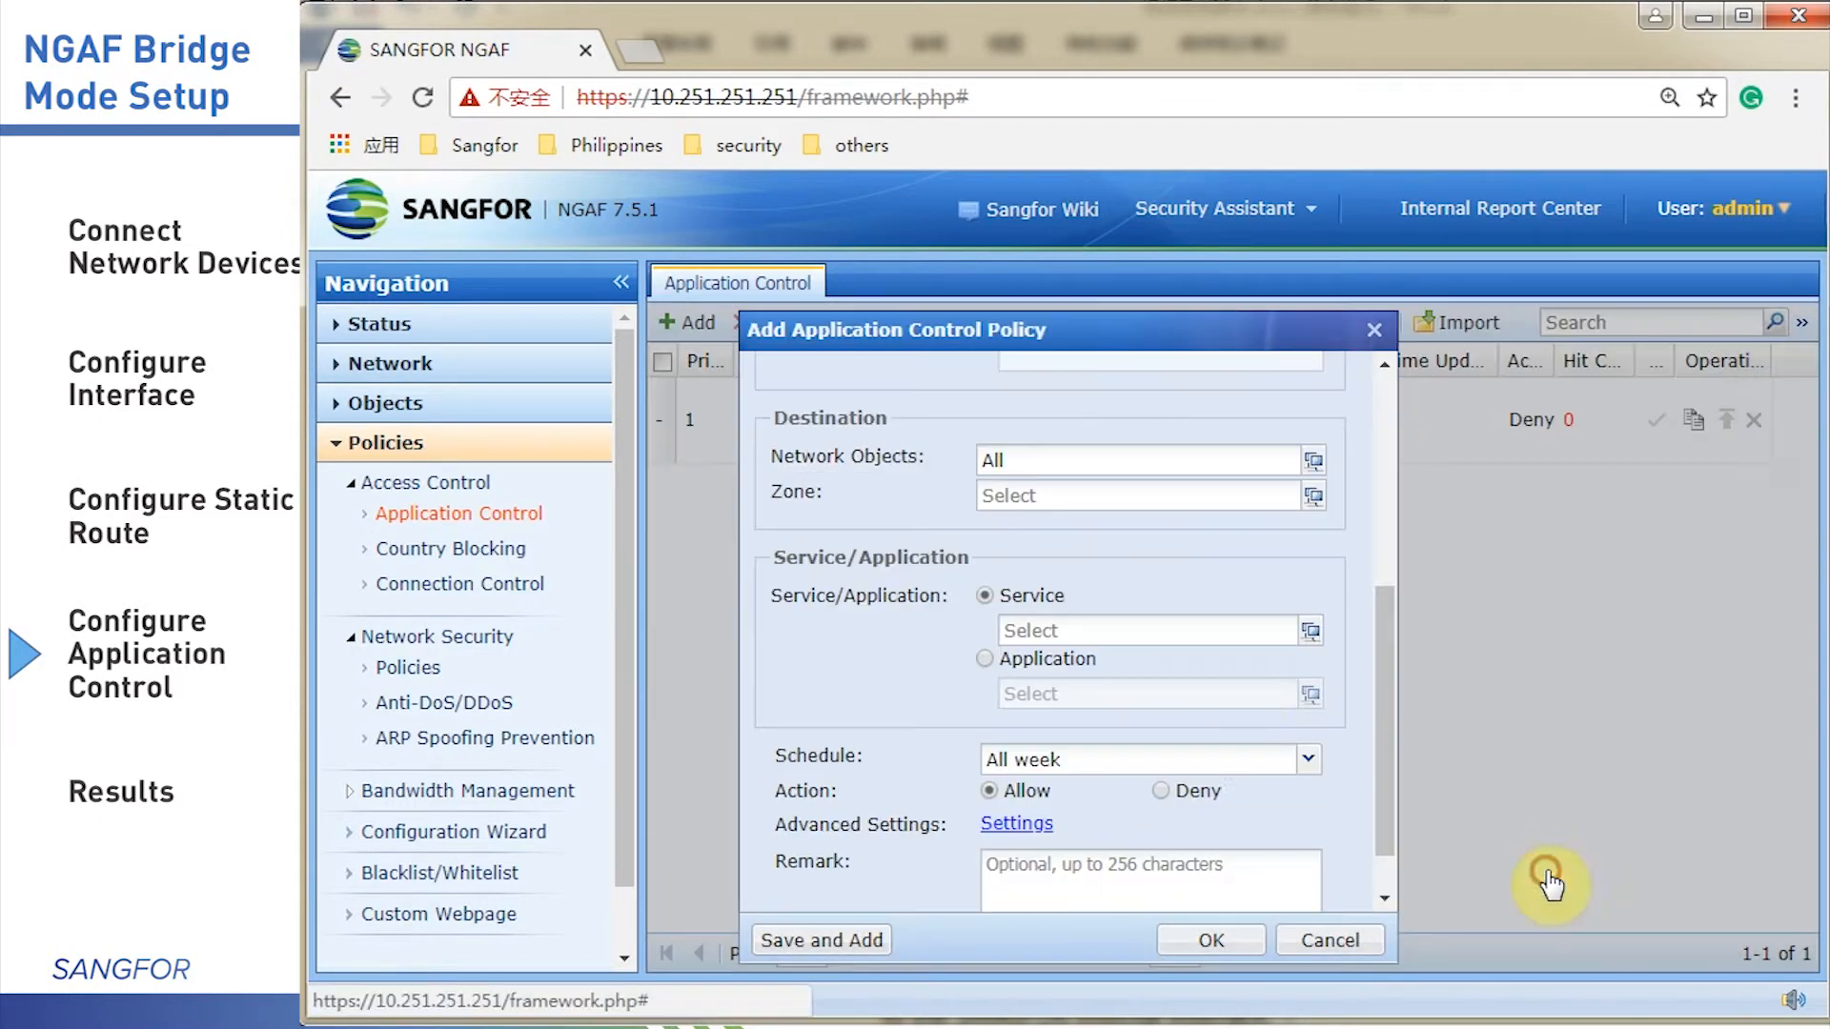
pyautogui.moveTo(1016, 495)
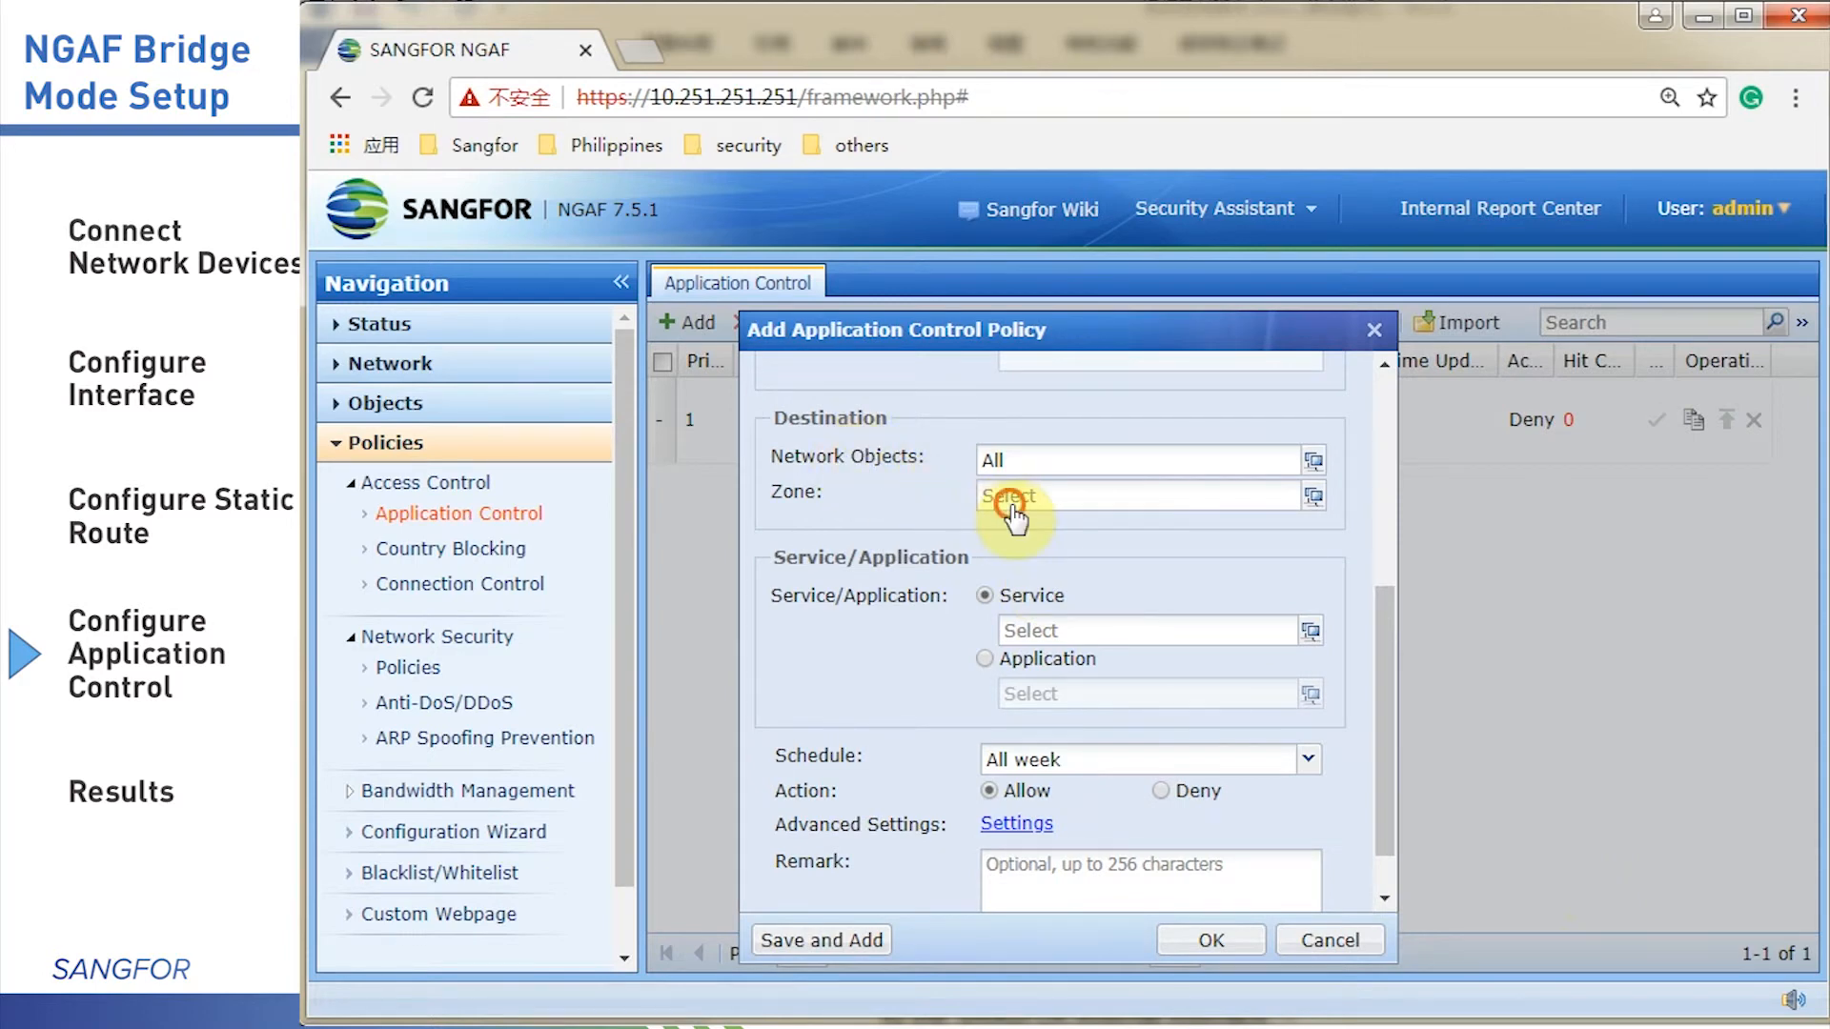
pyautogui.click(1312, 495)
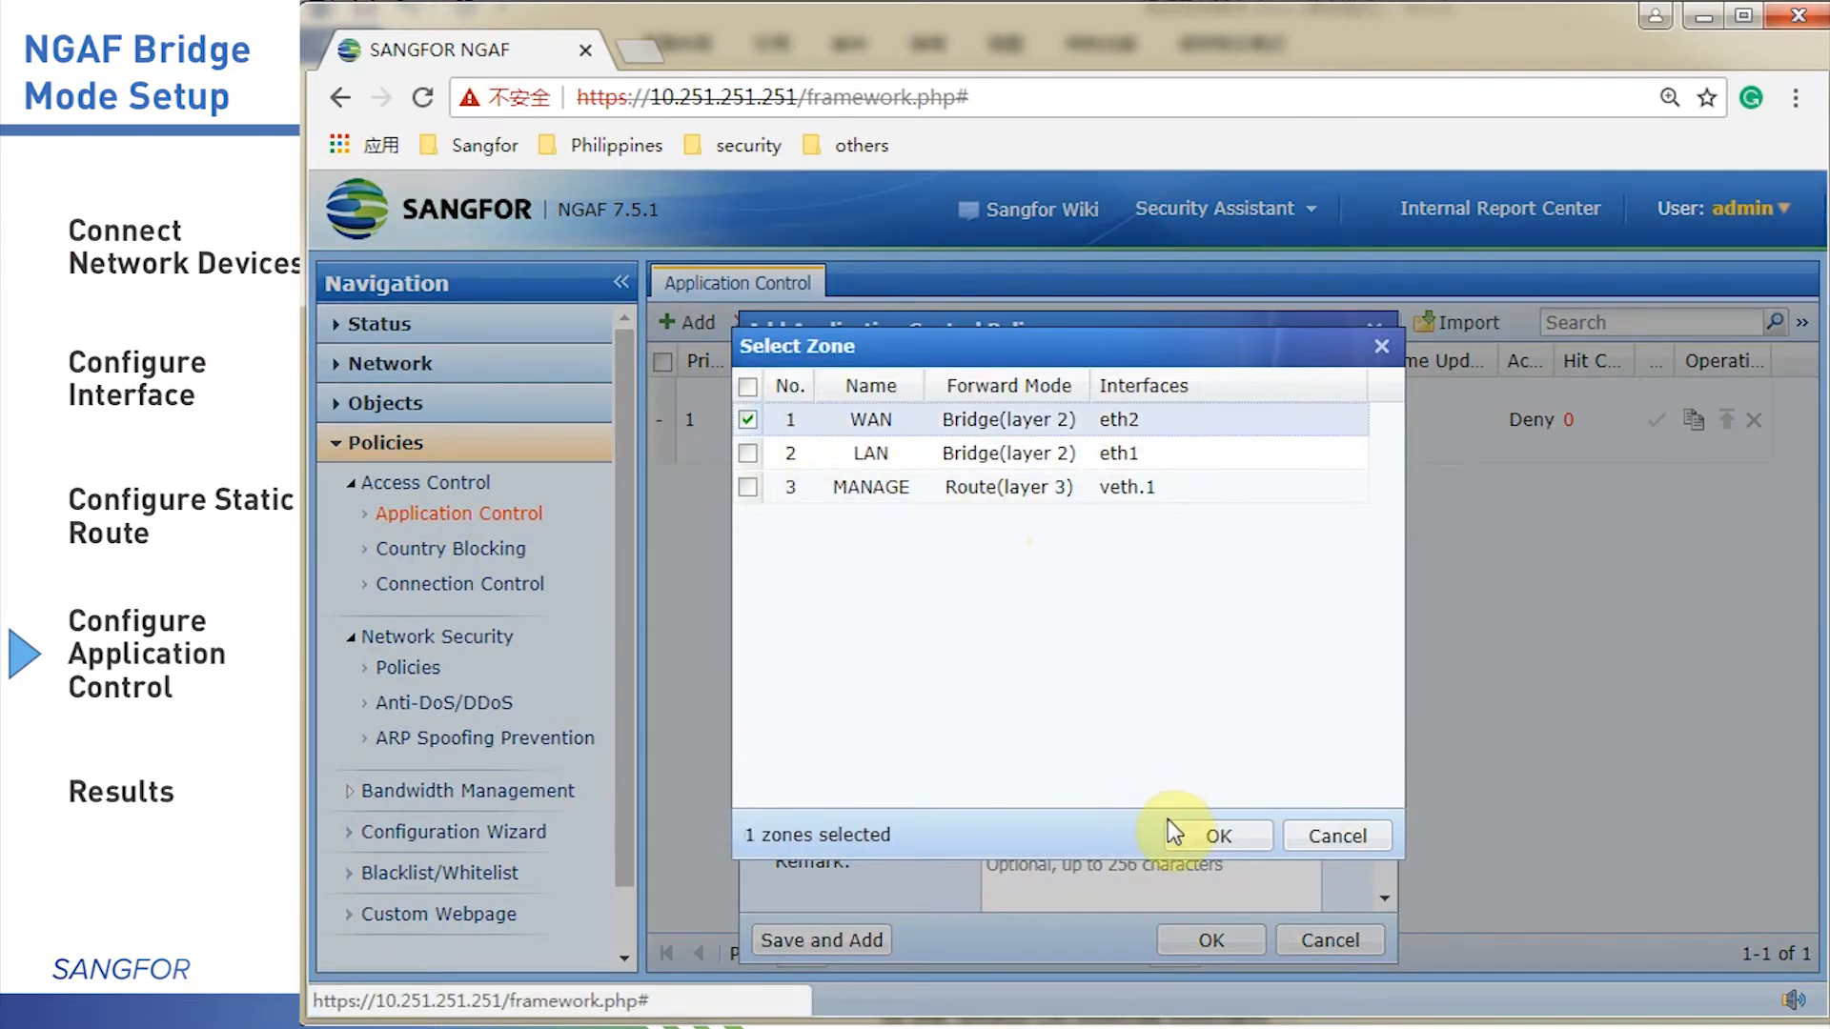
pyautogui.click(1219, 835)
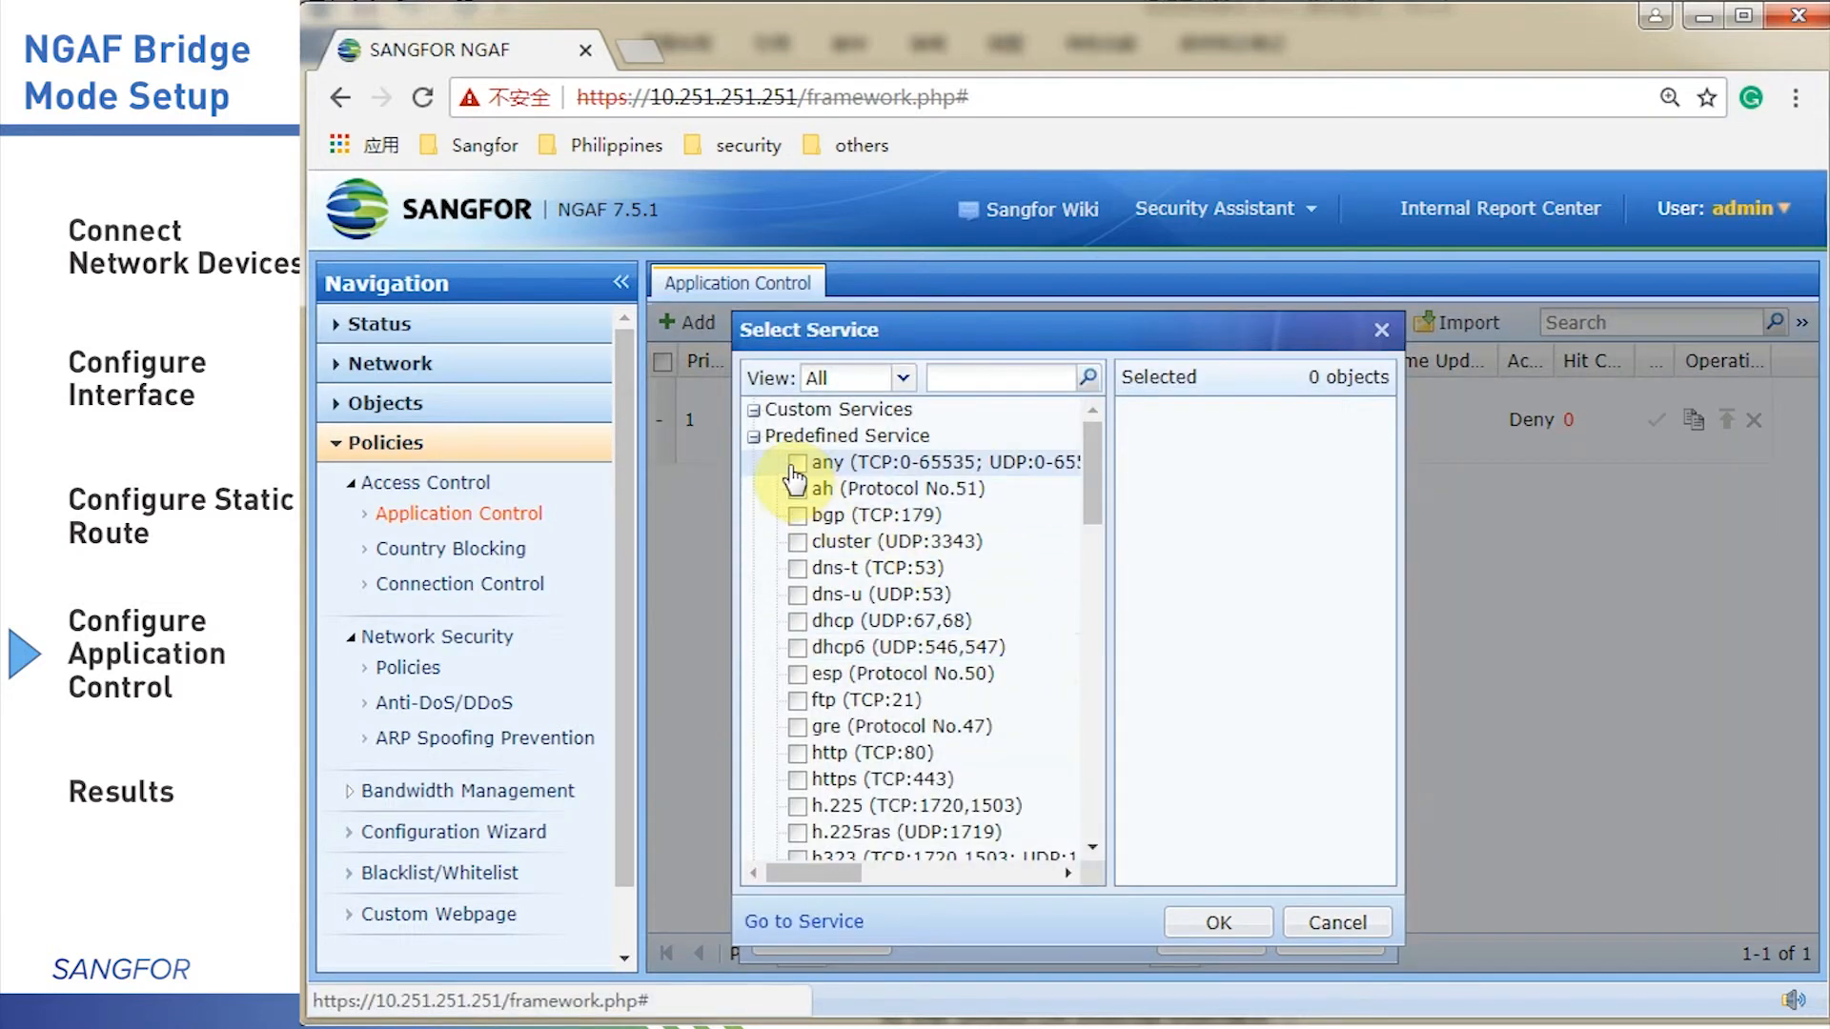
pyautogui.click(796, 461)
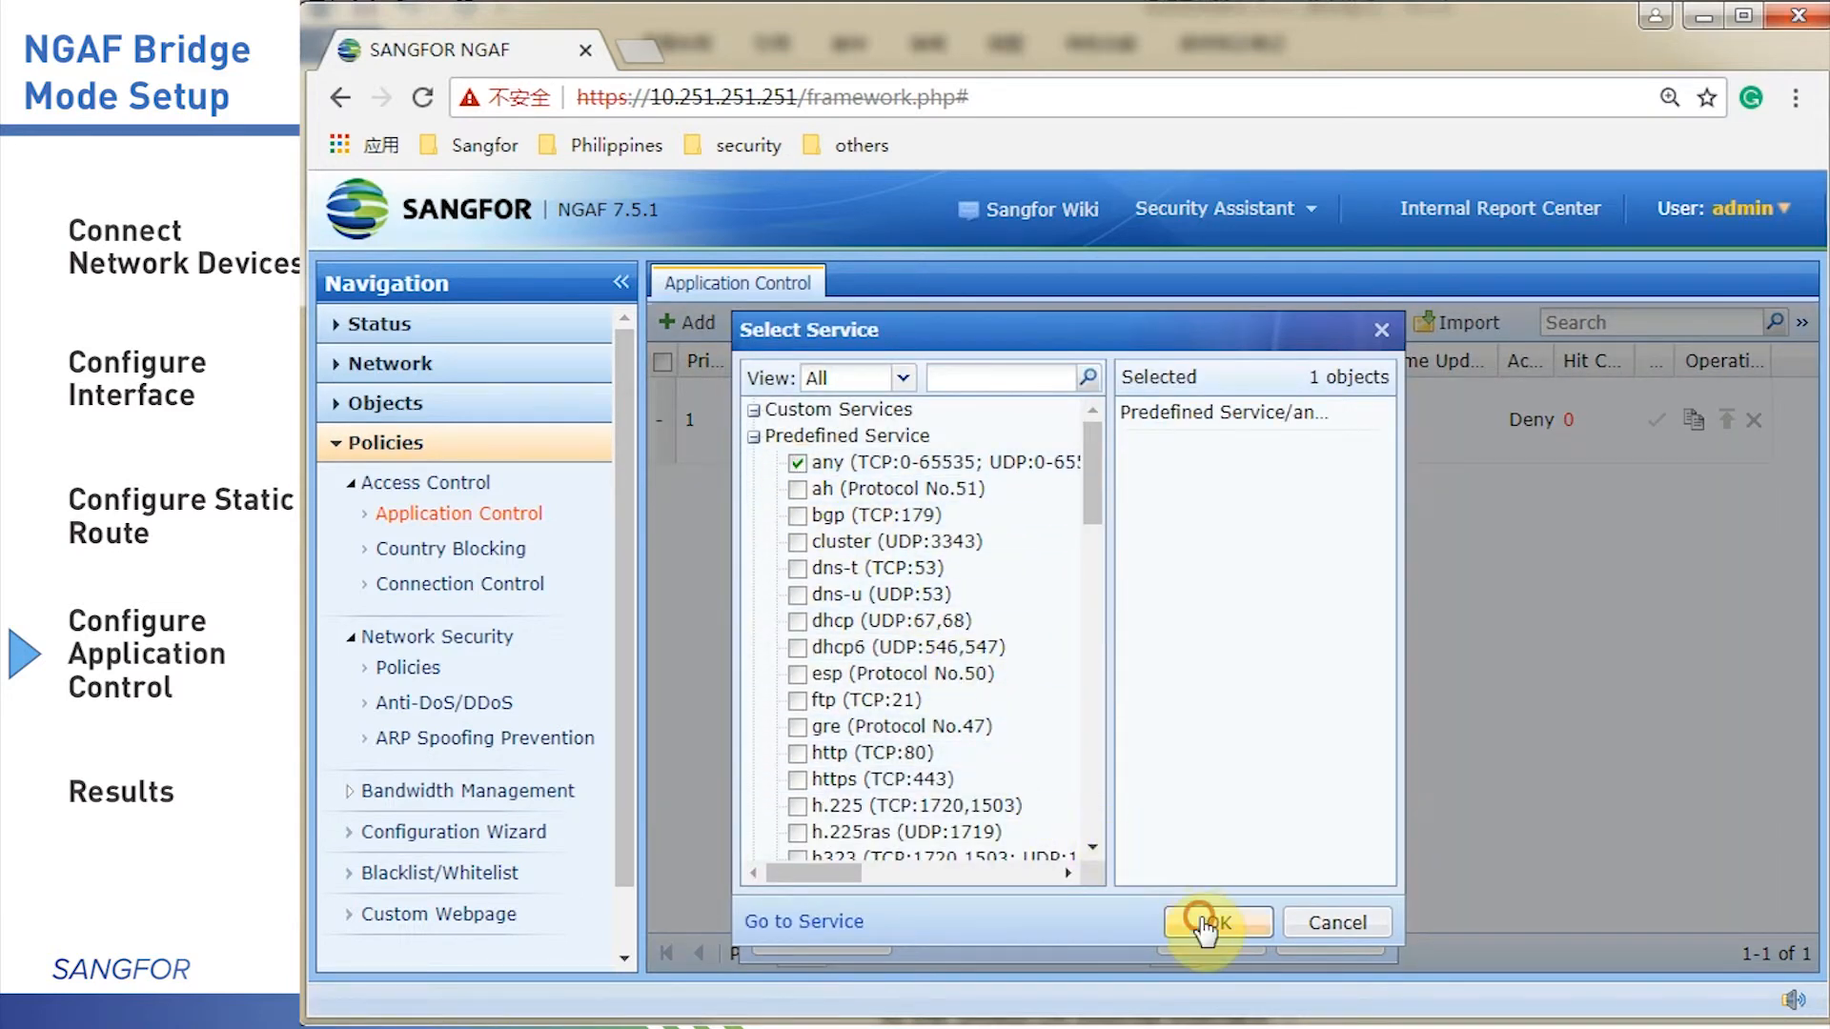
pyautogui.click(1211, 923)
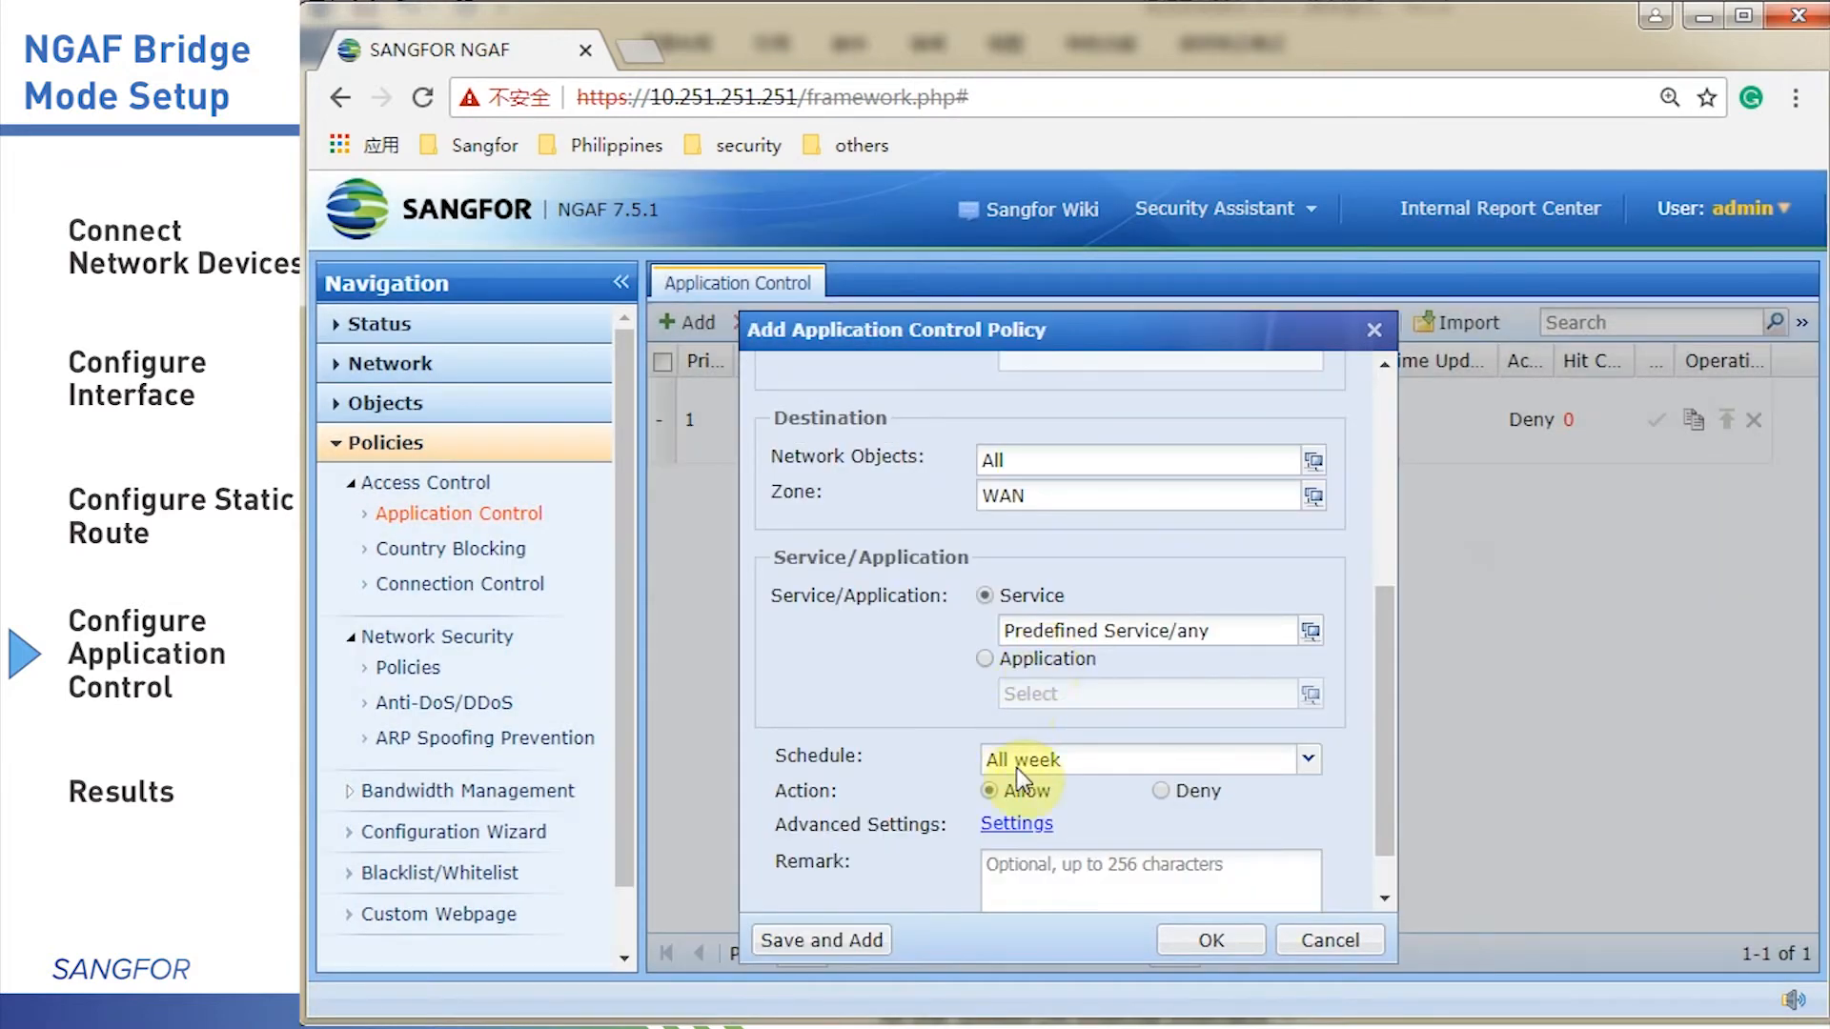
pyautogui.moveTo(1153, 850)
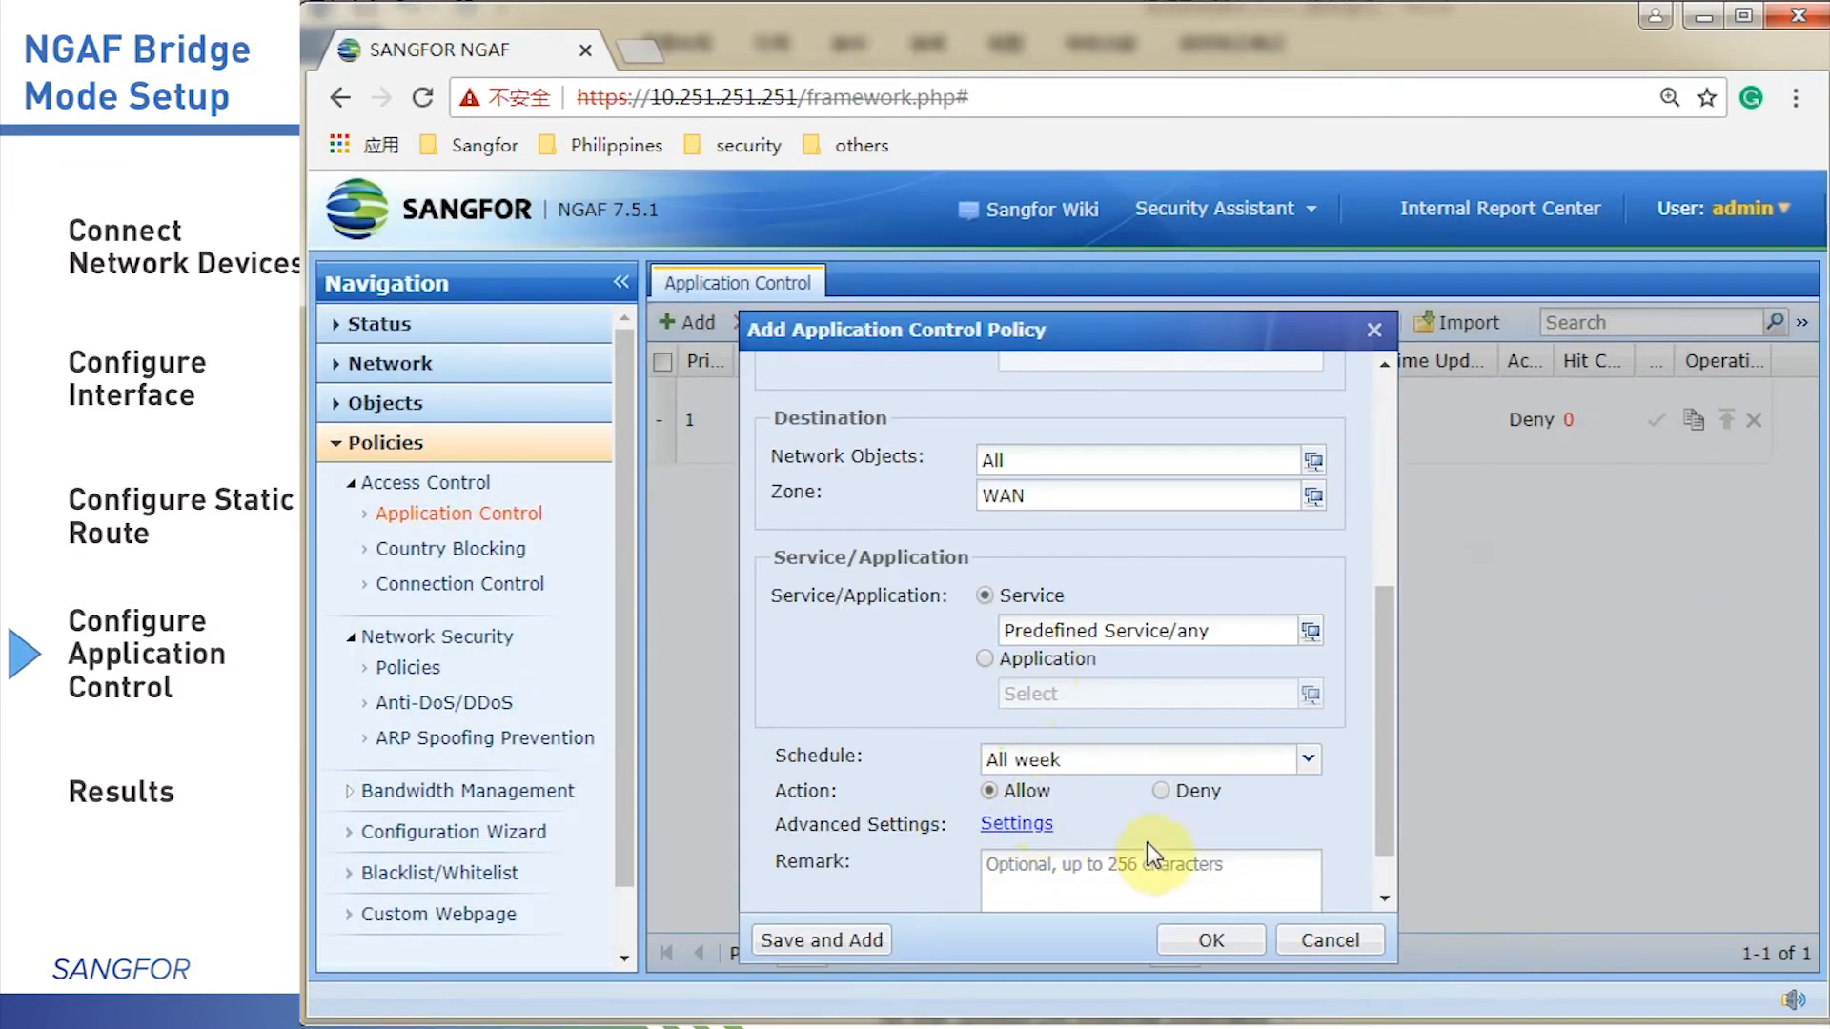
pyautogui.click(1208, 940)
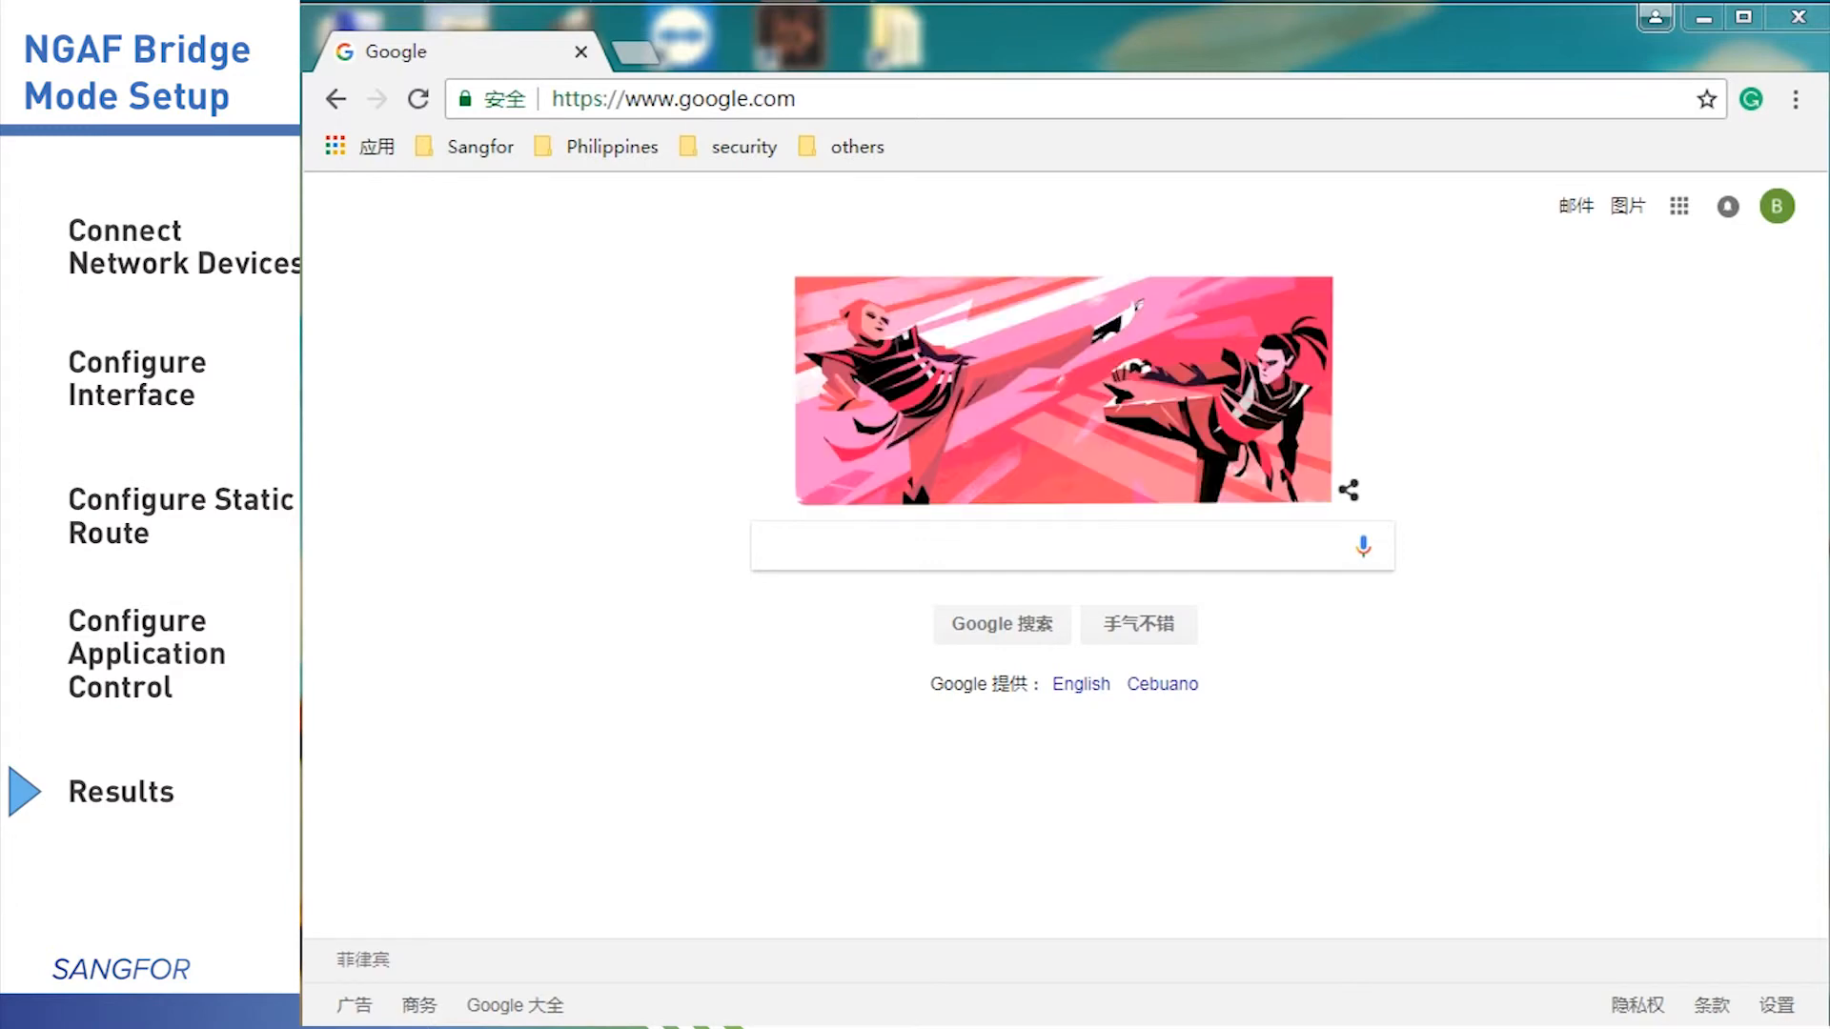
pyautogui.moveTo(1773, 675)
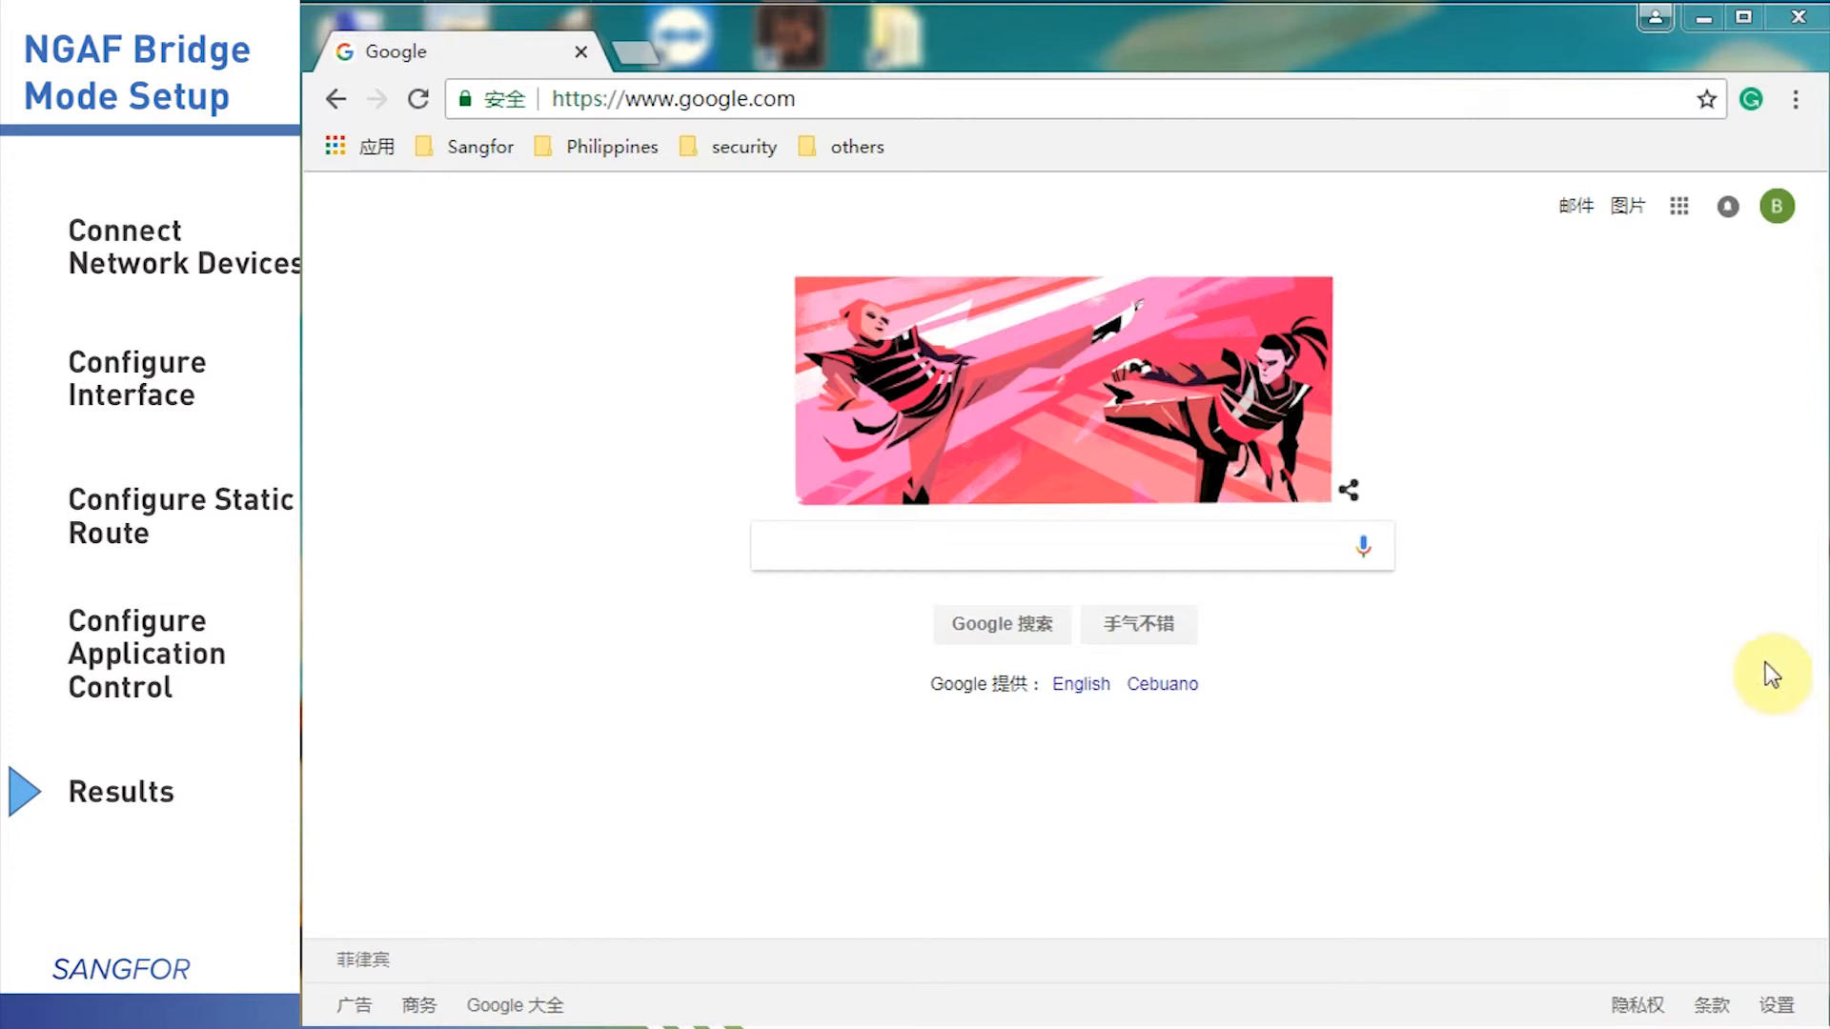
# Step: Confirm Google loads through the firewall and open a new blank browser tab
pyautogui.click(677, 99)
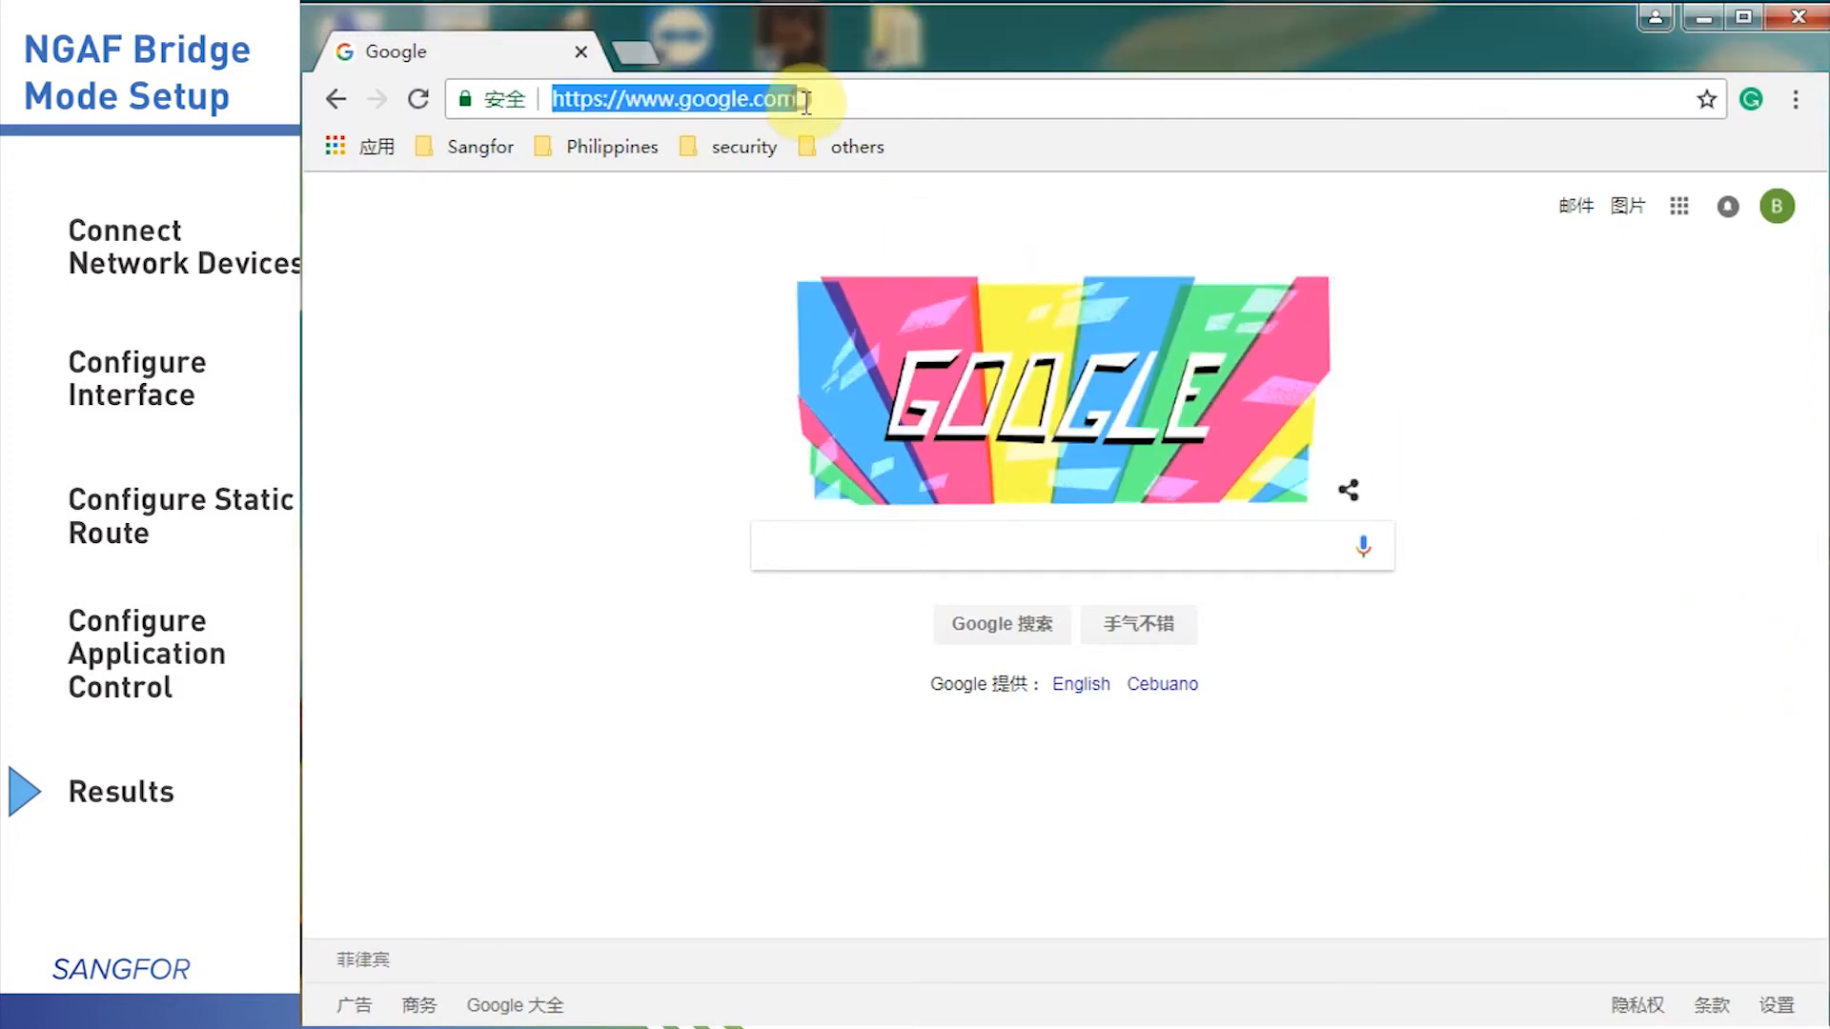
pyautogui.click(677, 97)
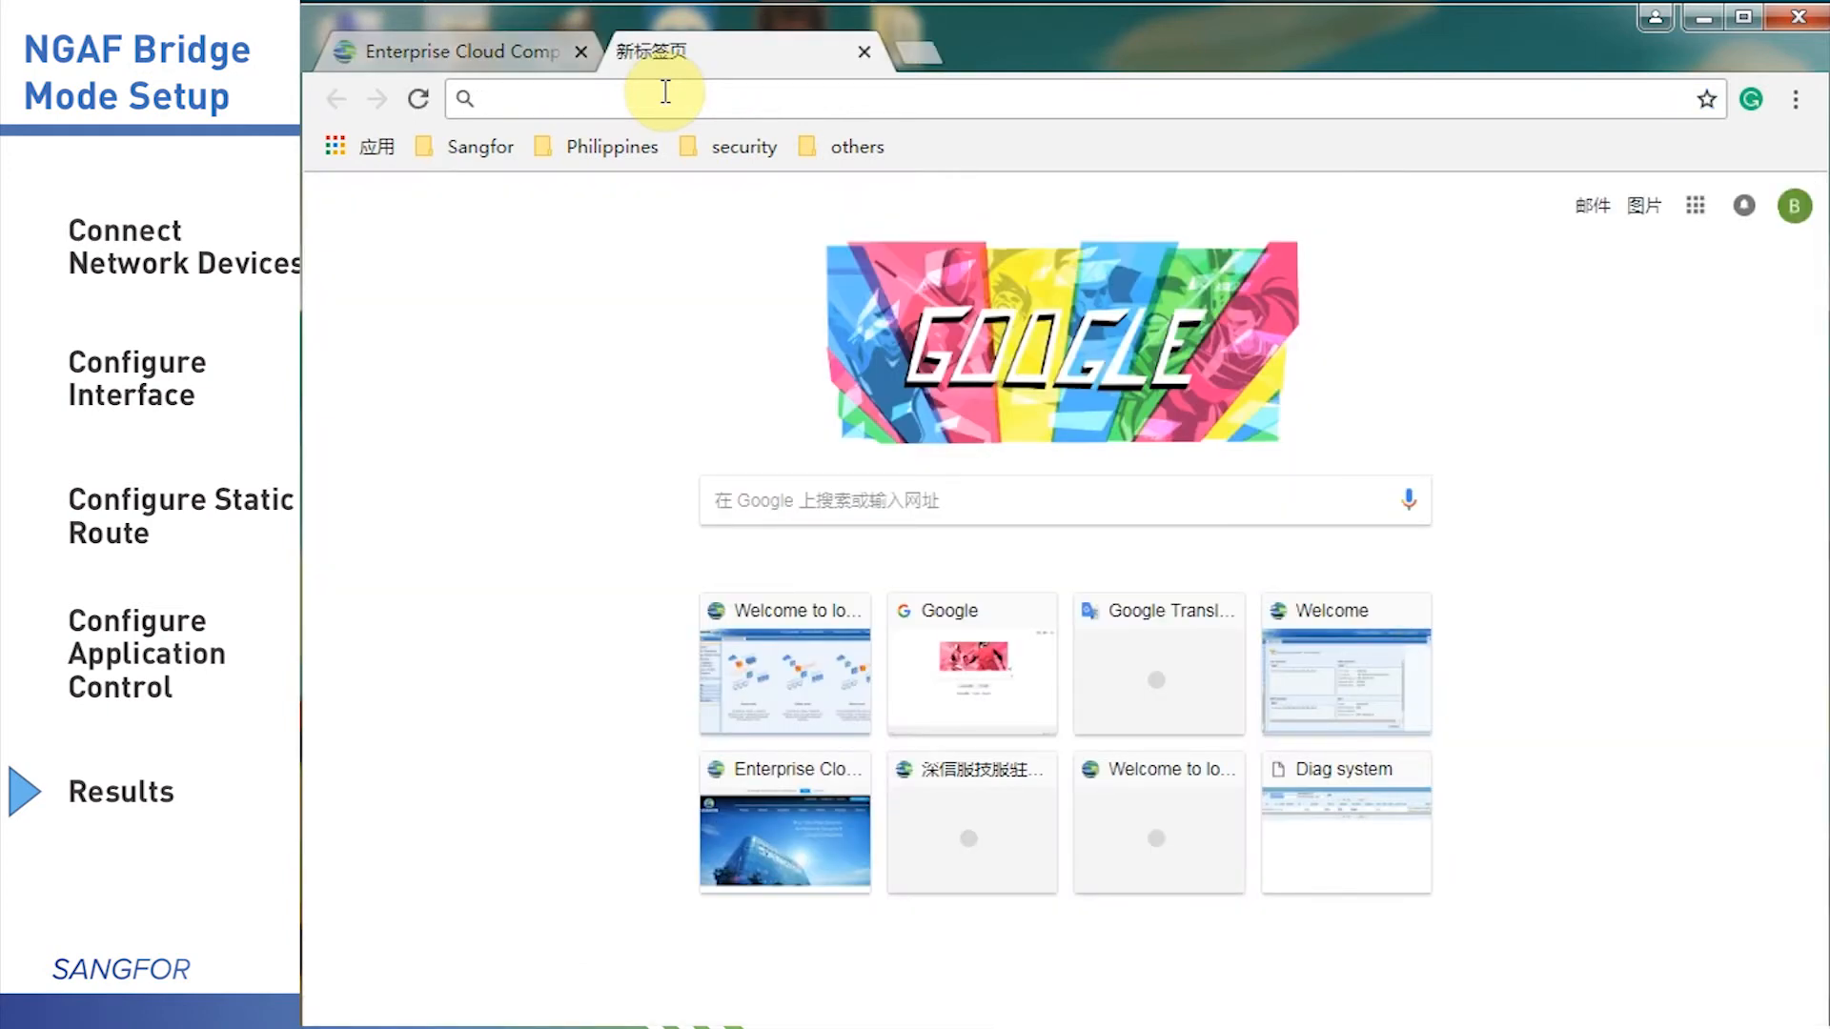
pyautogui.write('https://10.251.251.251')
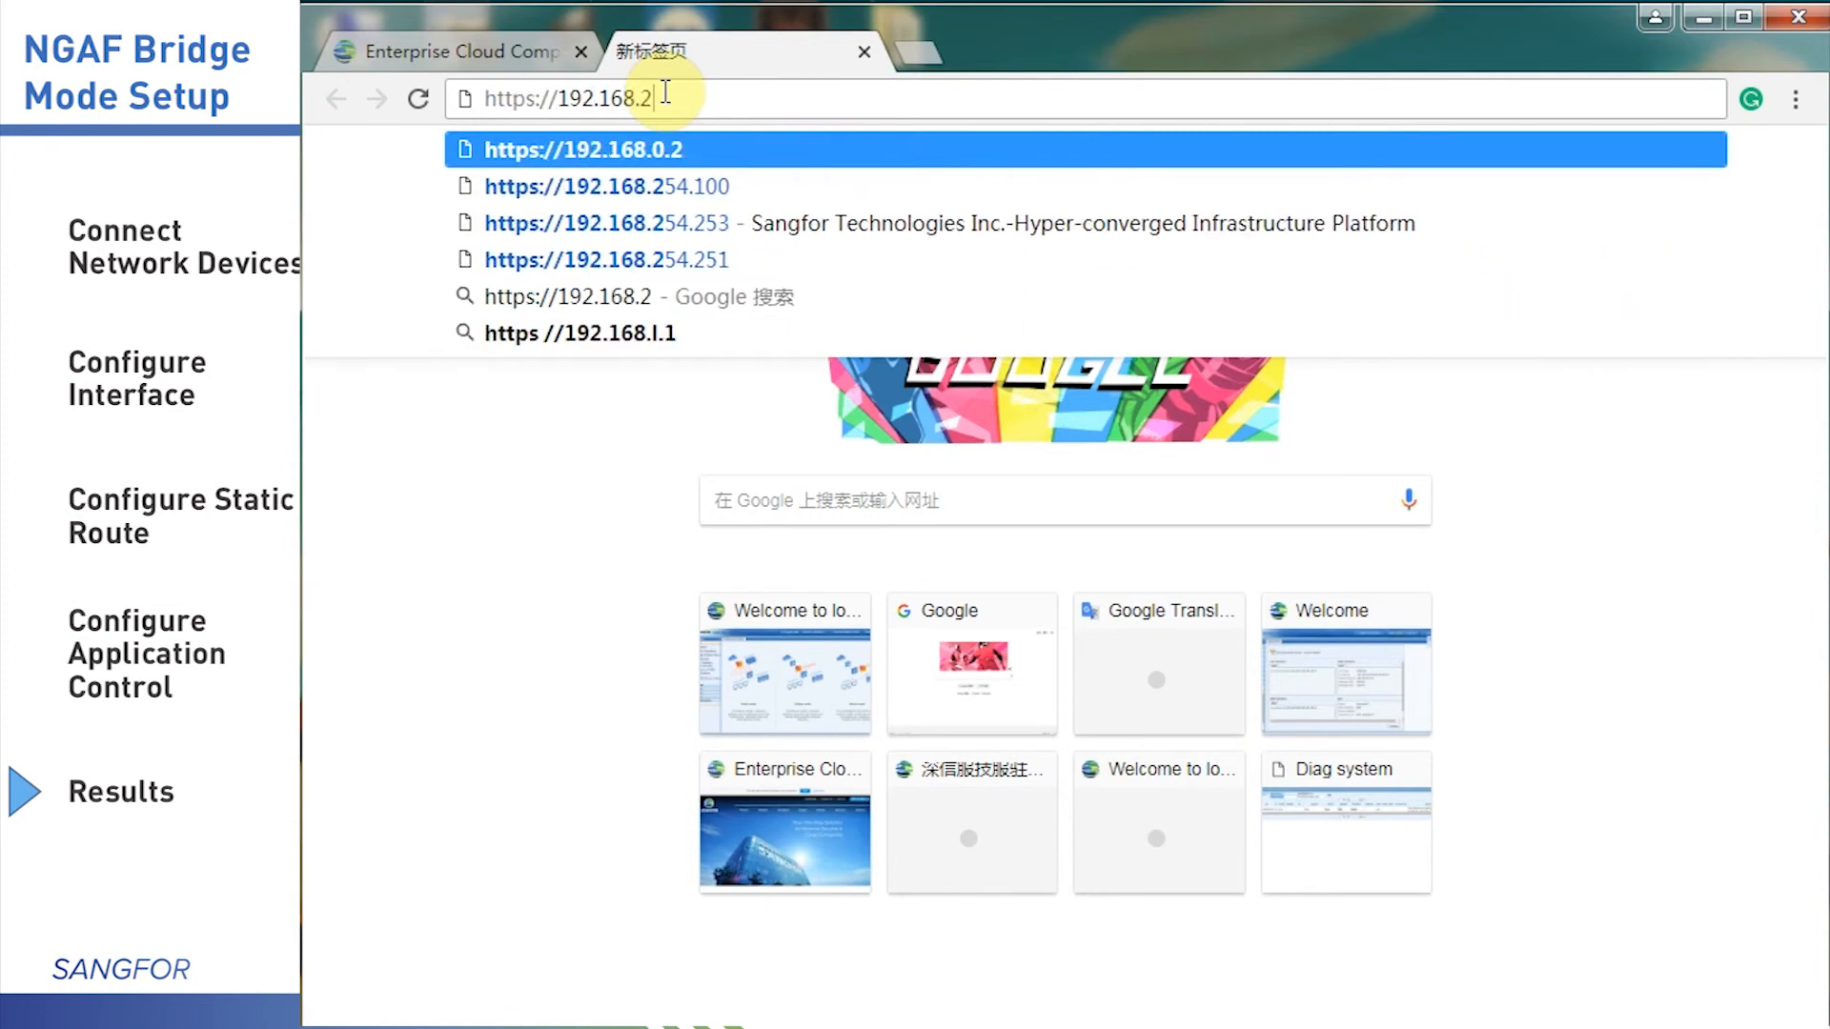
pyautogui.click(606, 185)
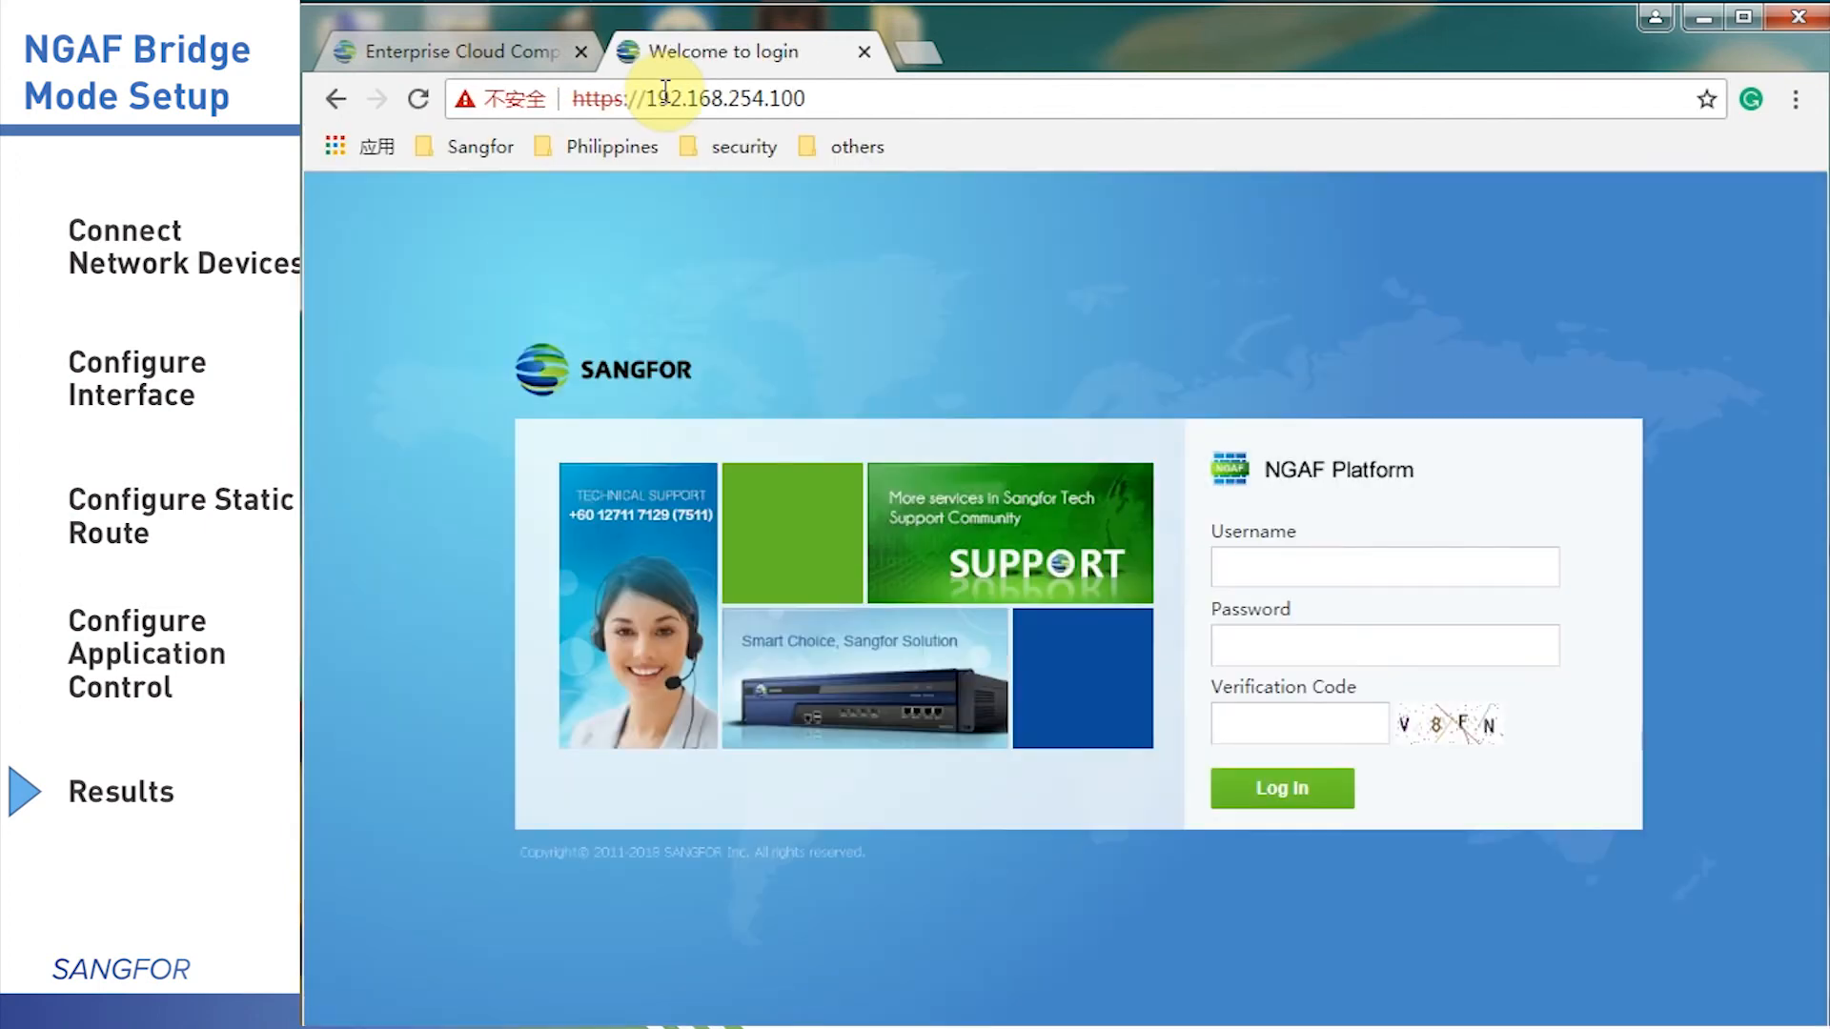
pyautogui.click(1384, 566)
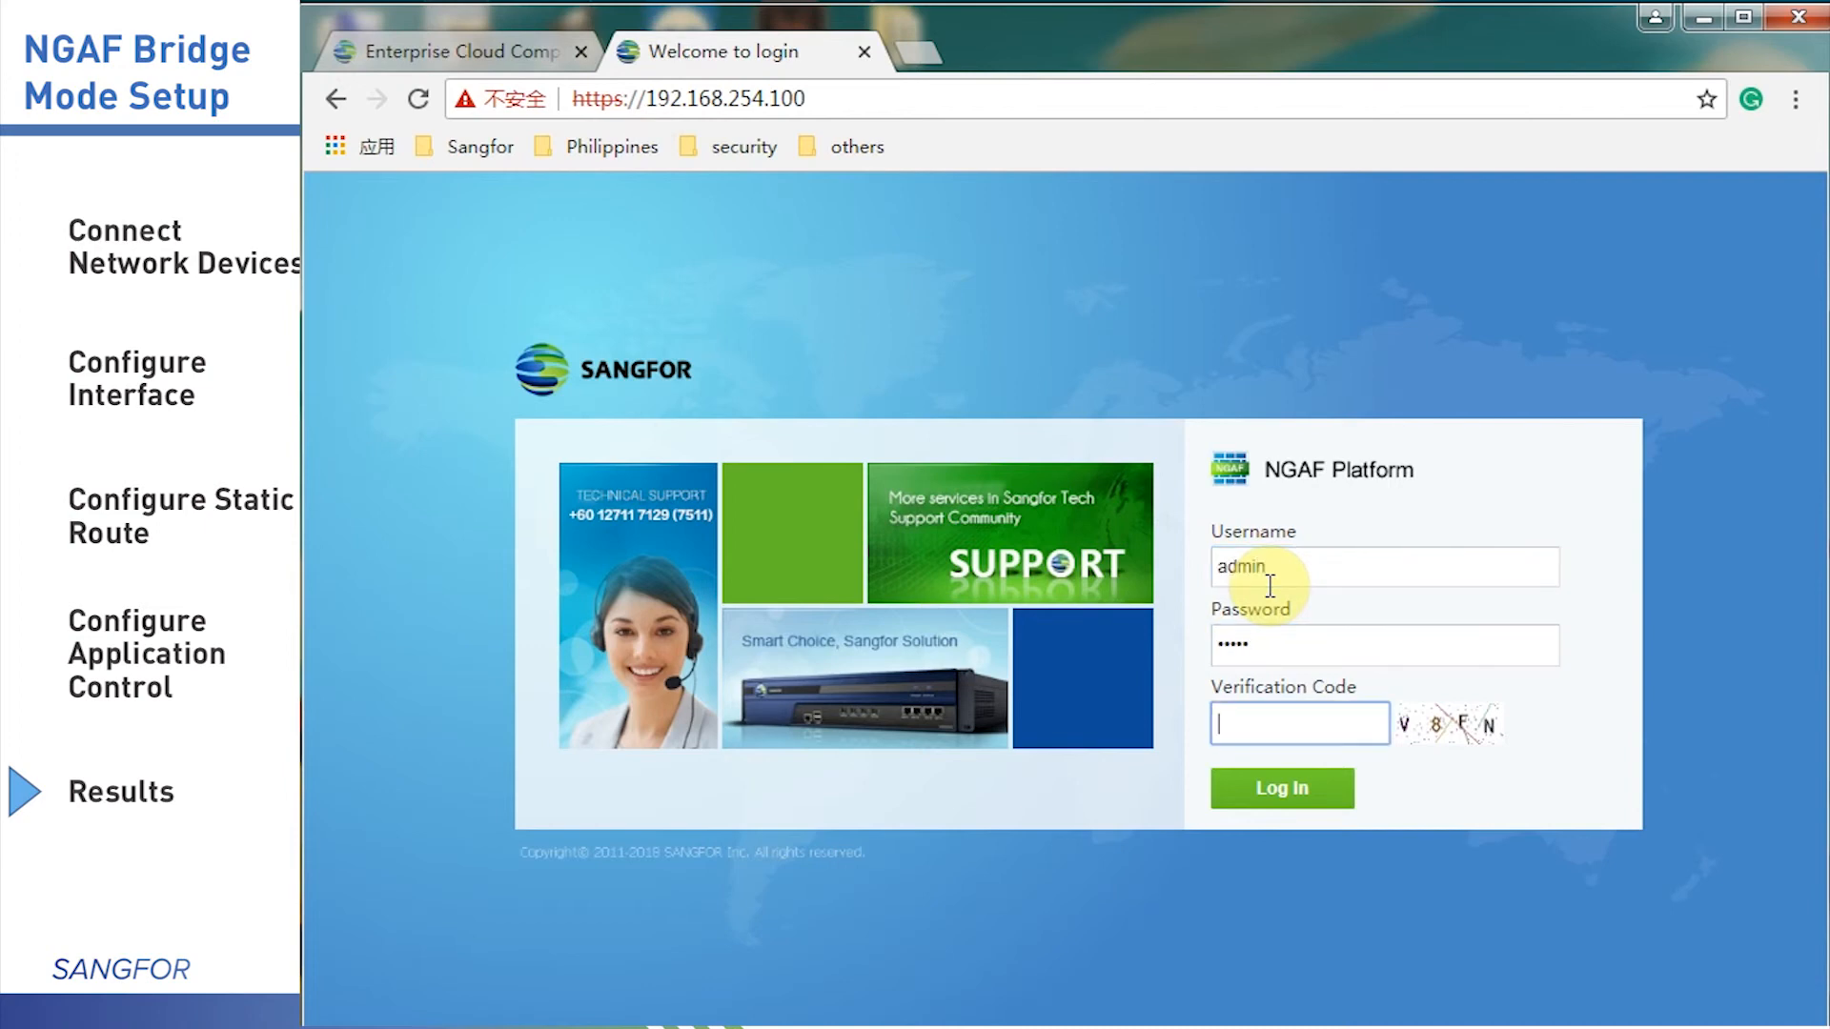
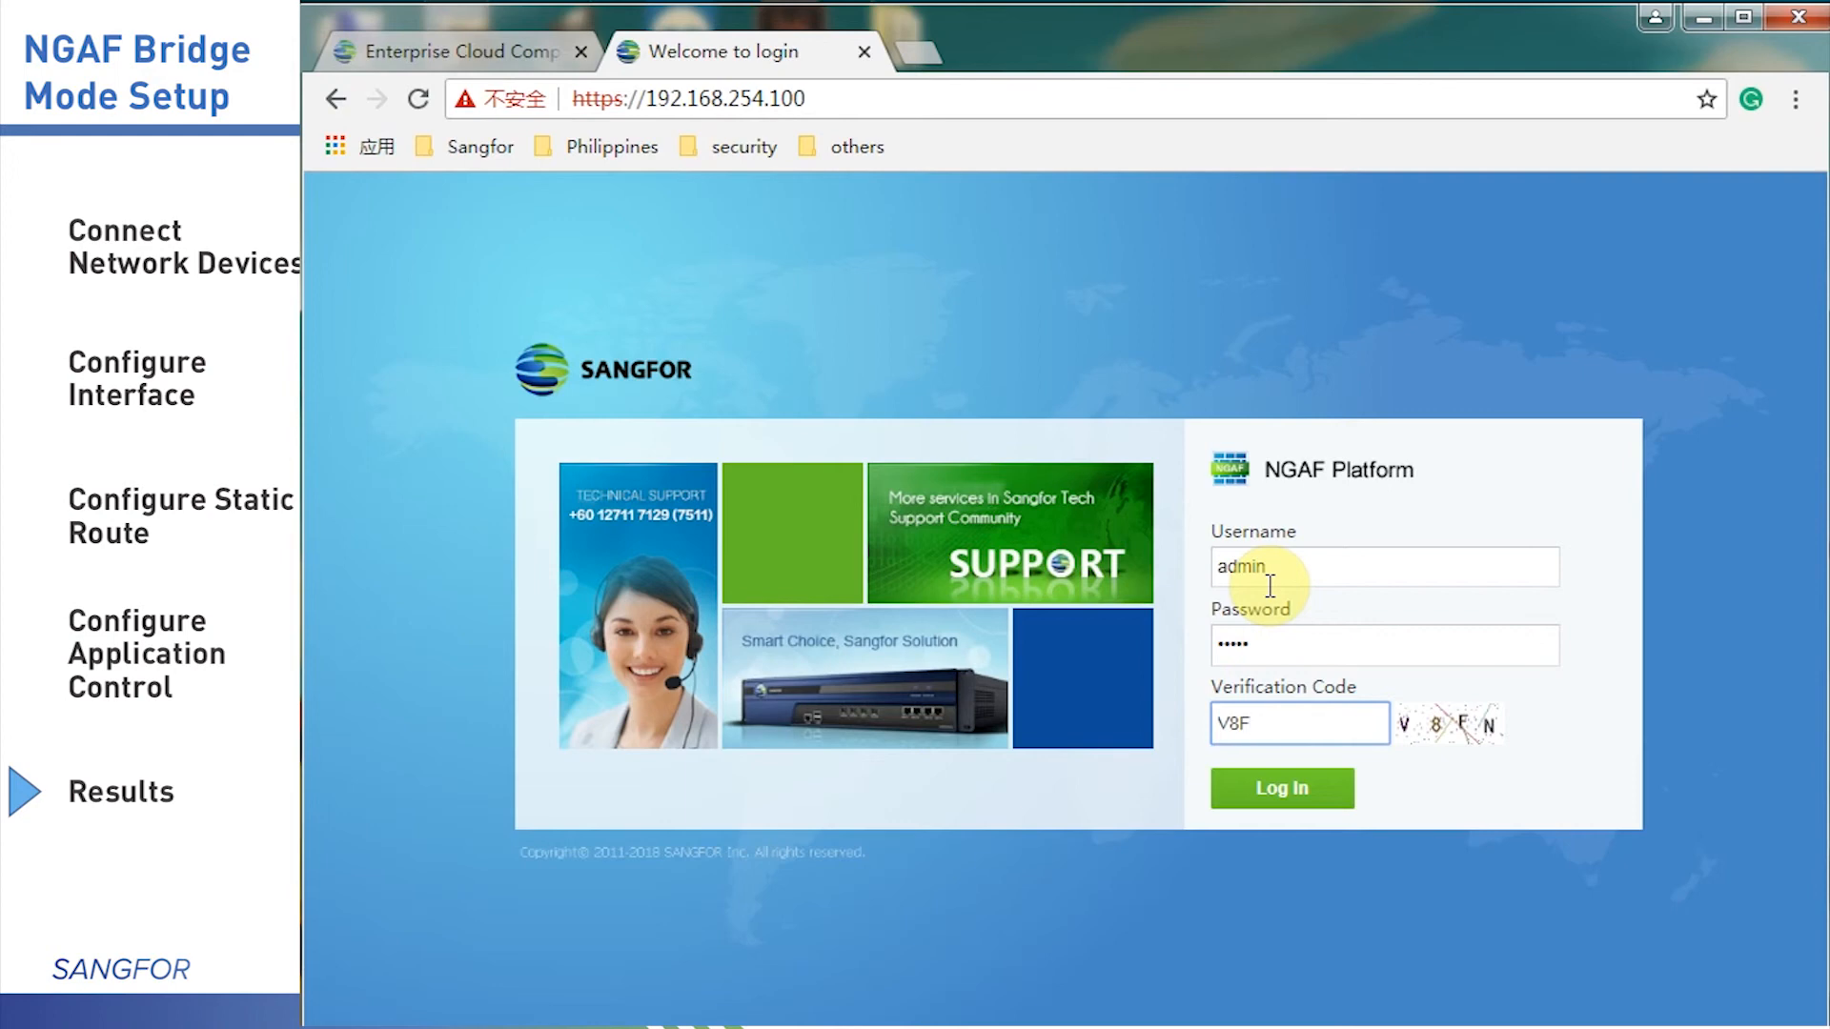
pyautogui.click(1281, 787)
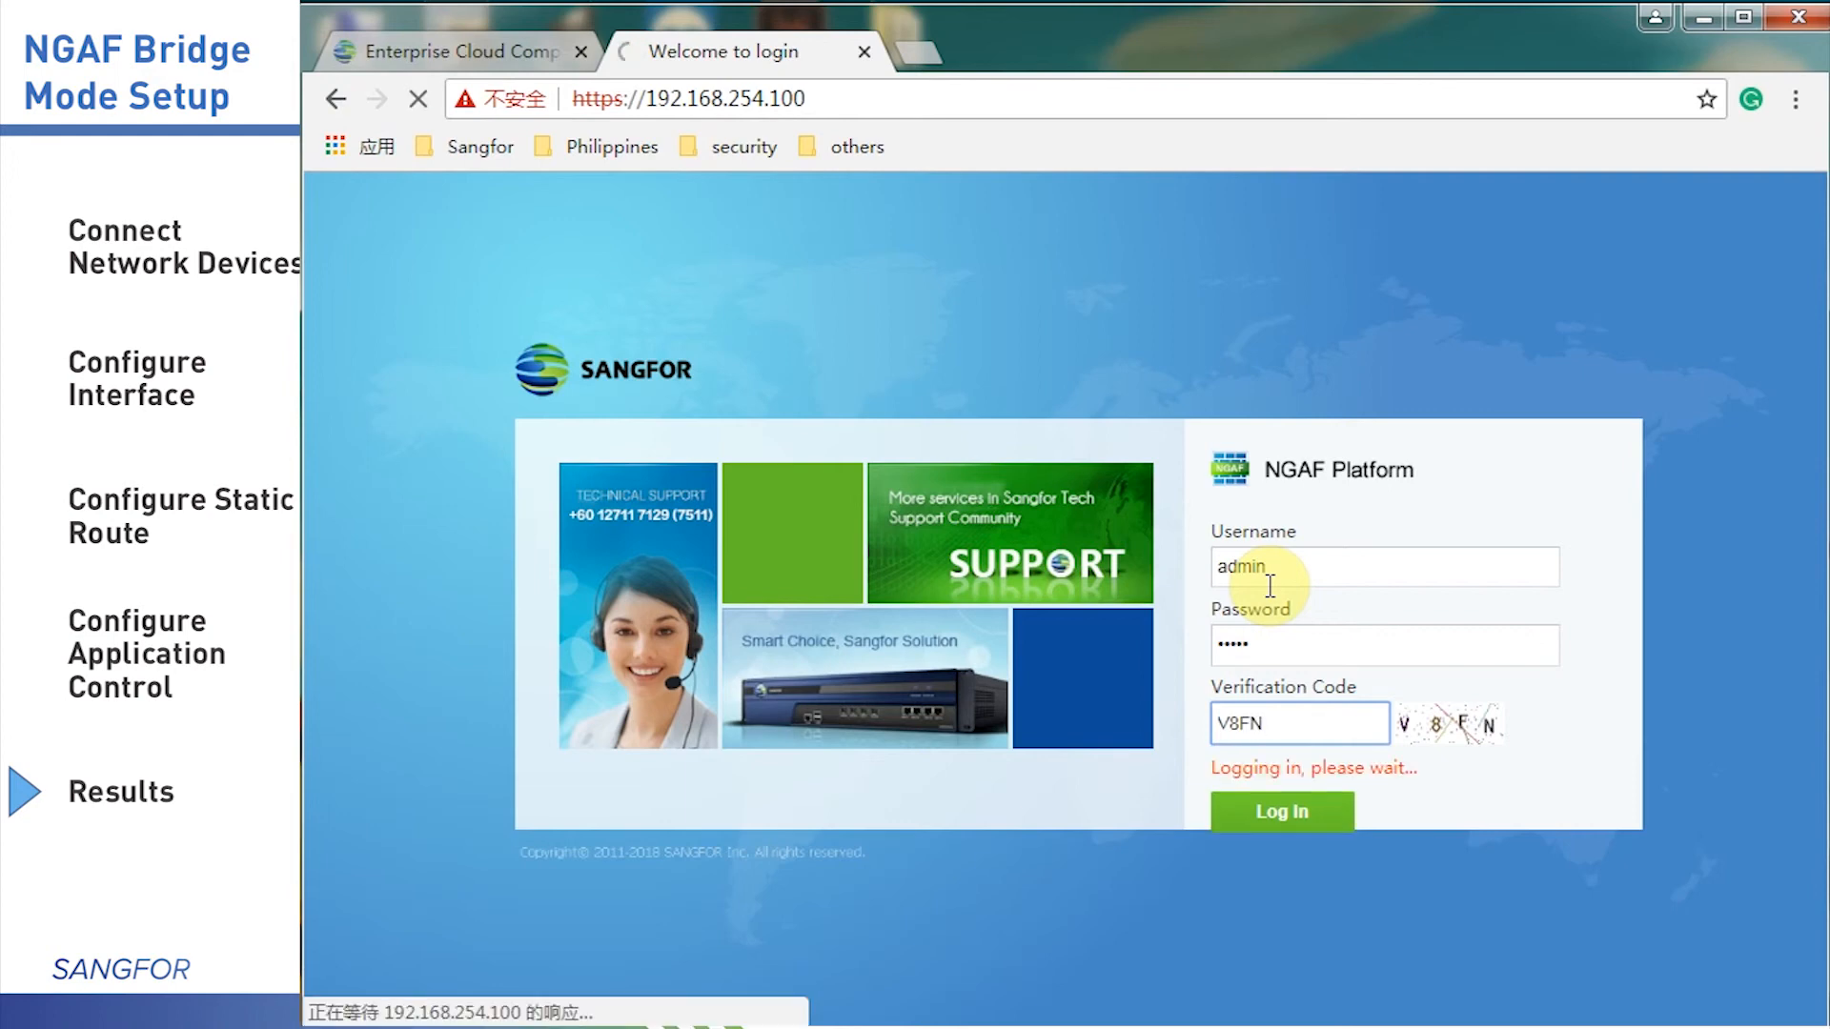
pyautogui.click(1281, 812)
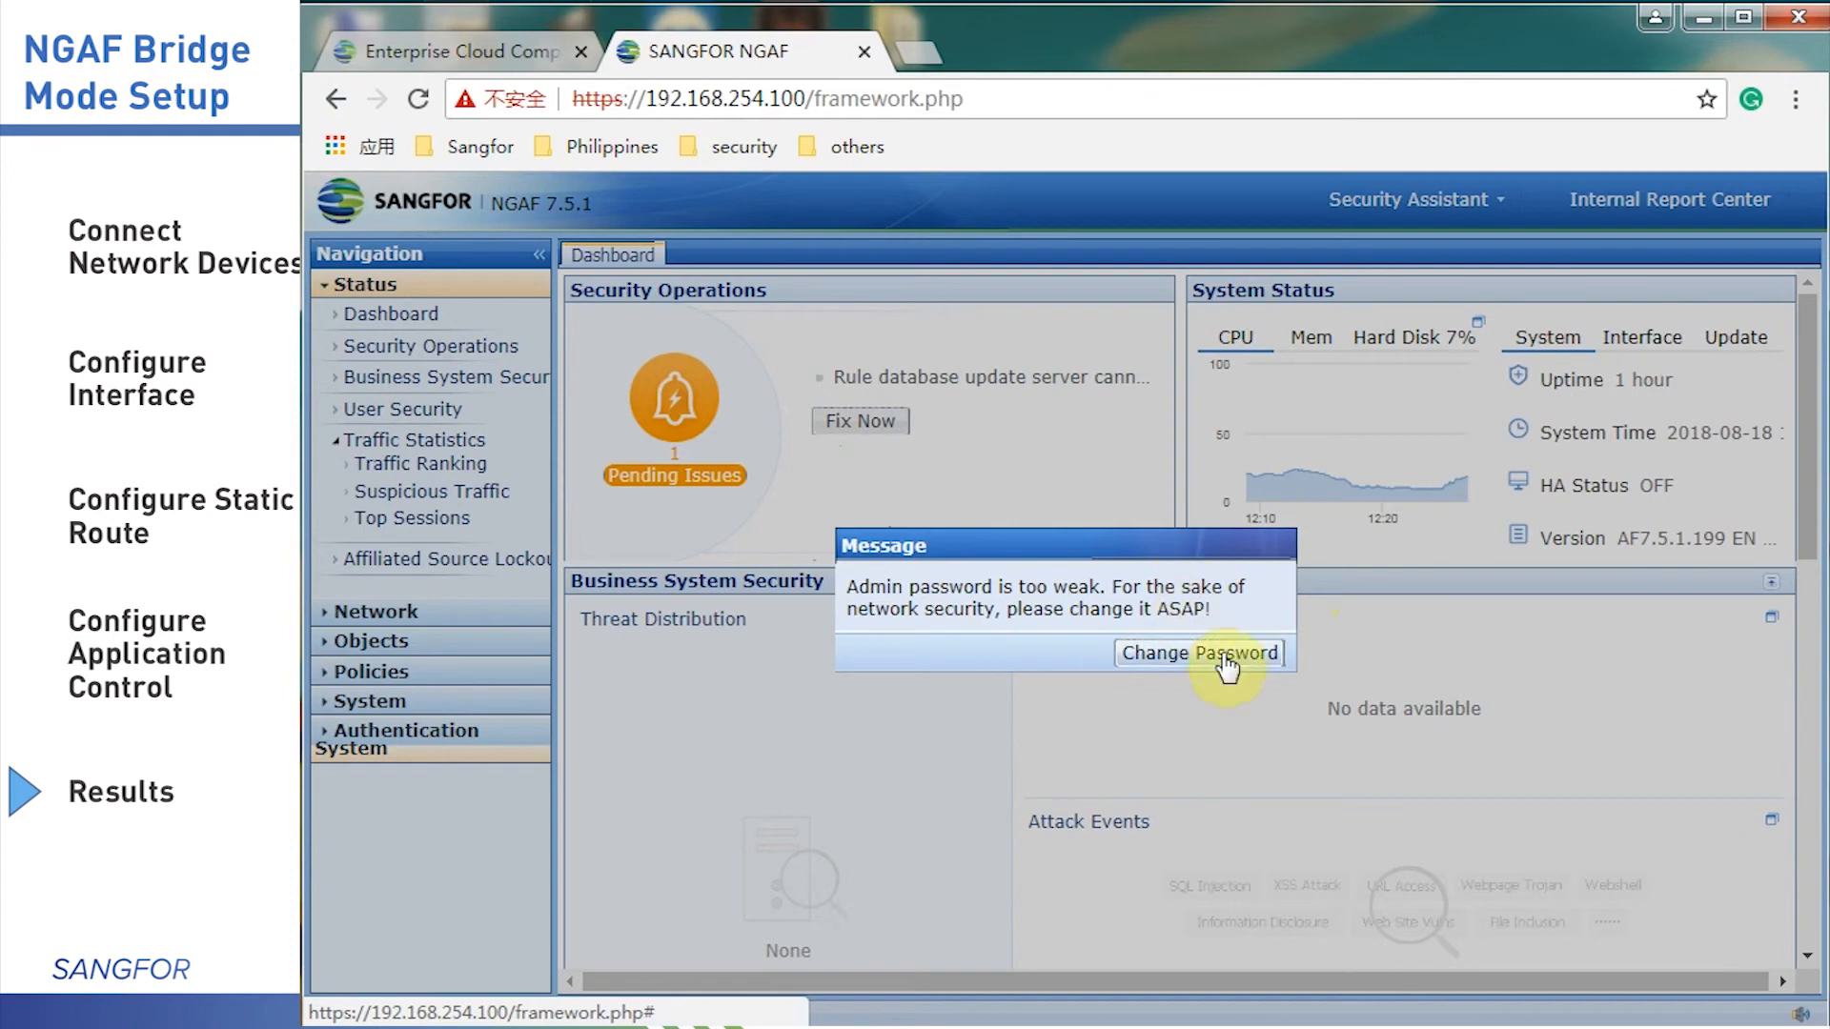
# Step: Change the weak admin password and accept the User Experience Improvement Program notice
pyautogui.click(1198, 652)
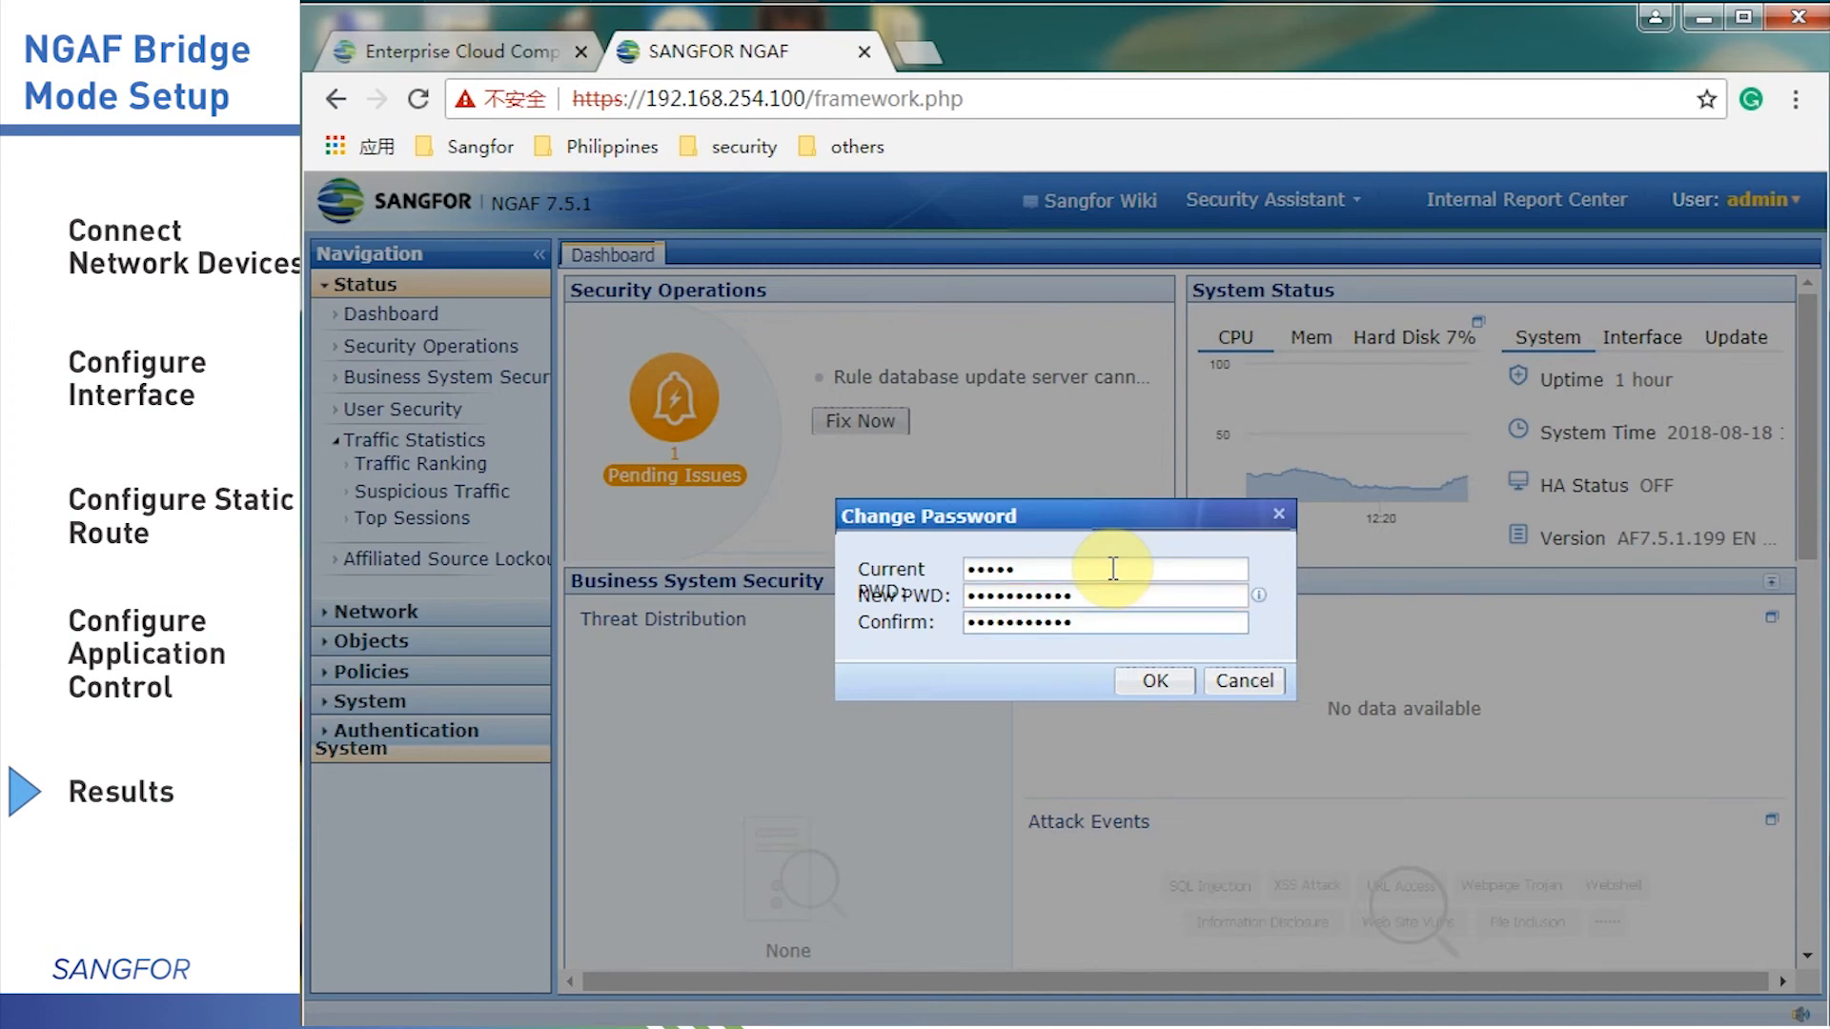
pyautogui.click(1153, 681)
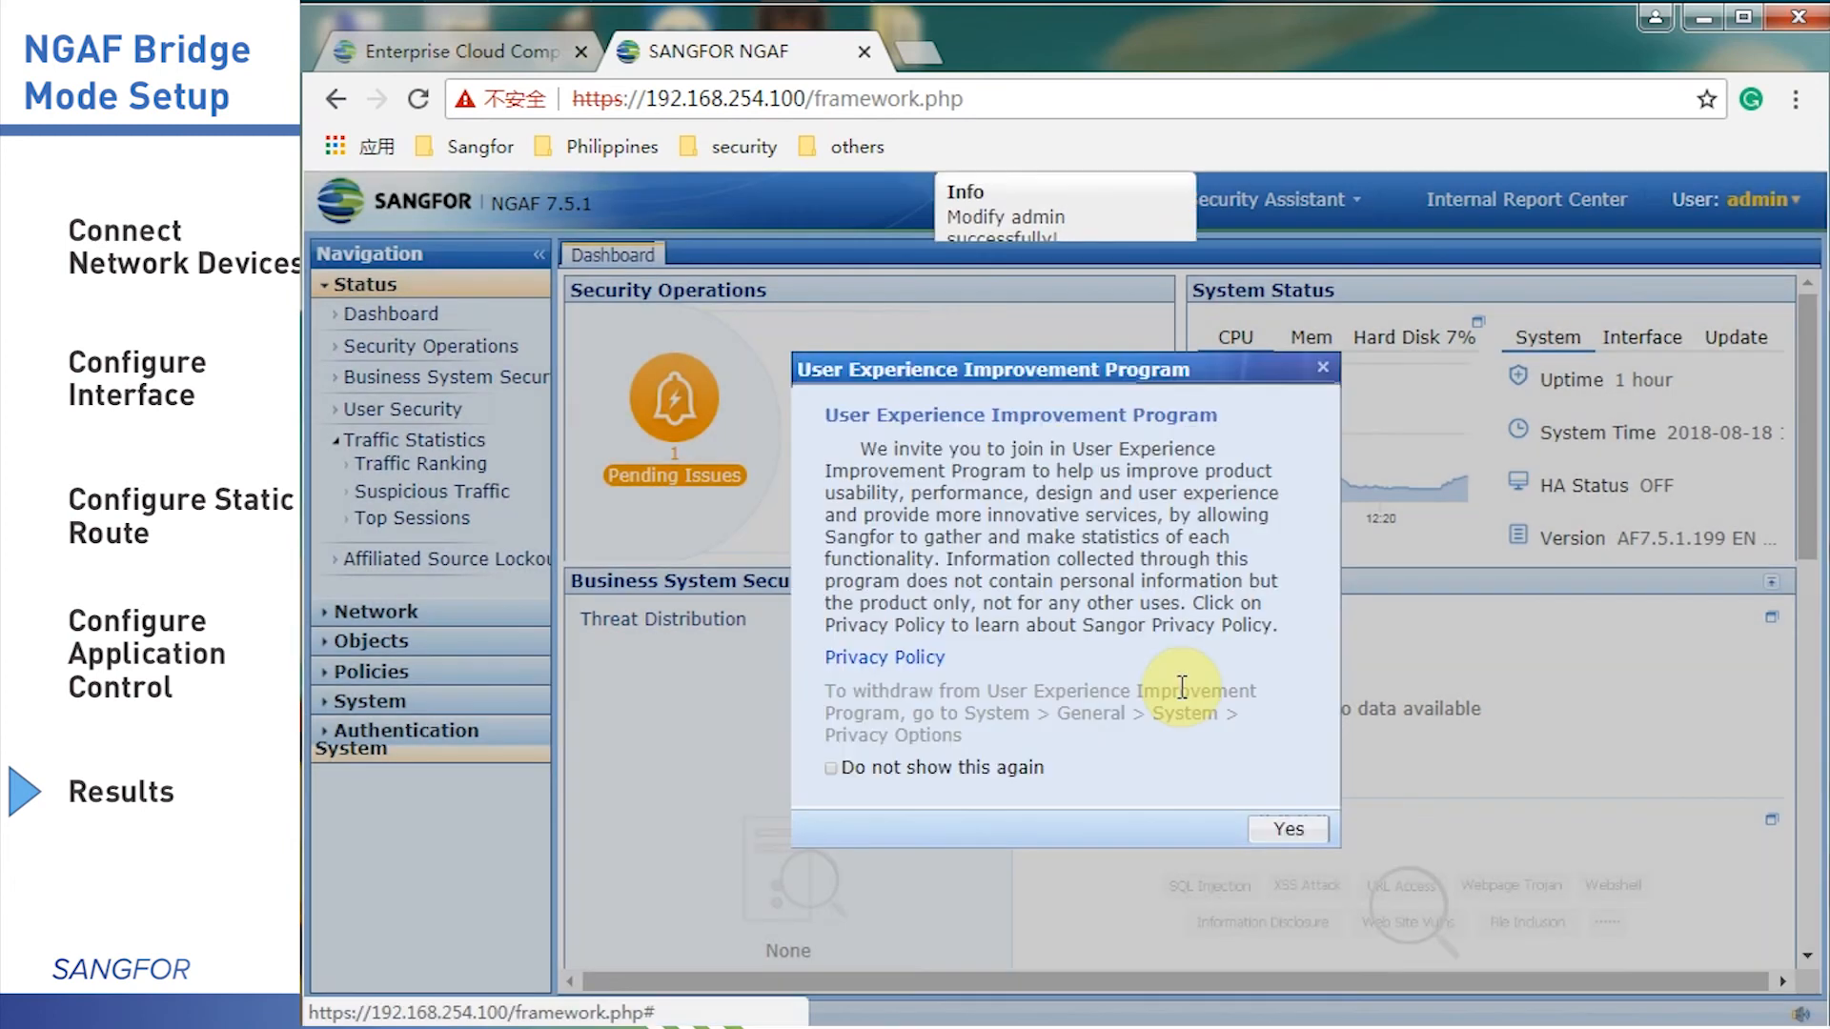
pyautogui.click(1287, 829)
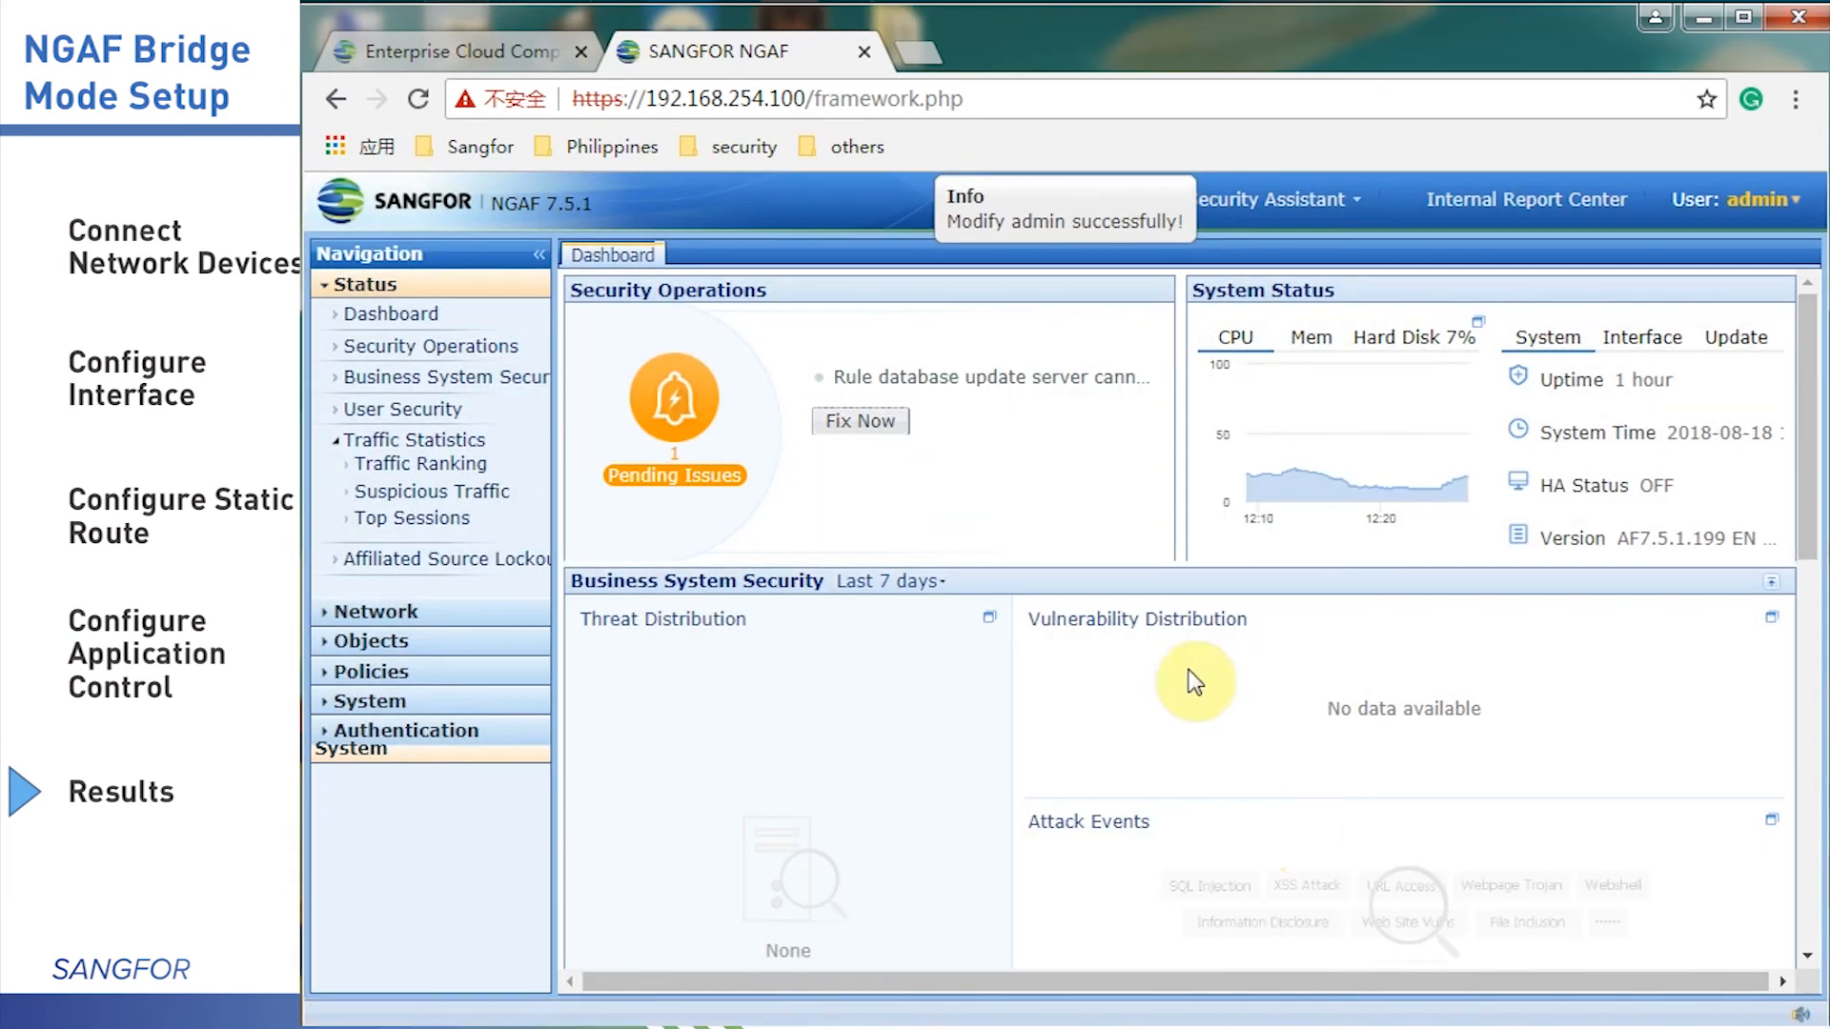